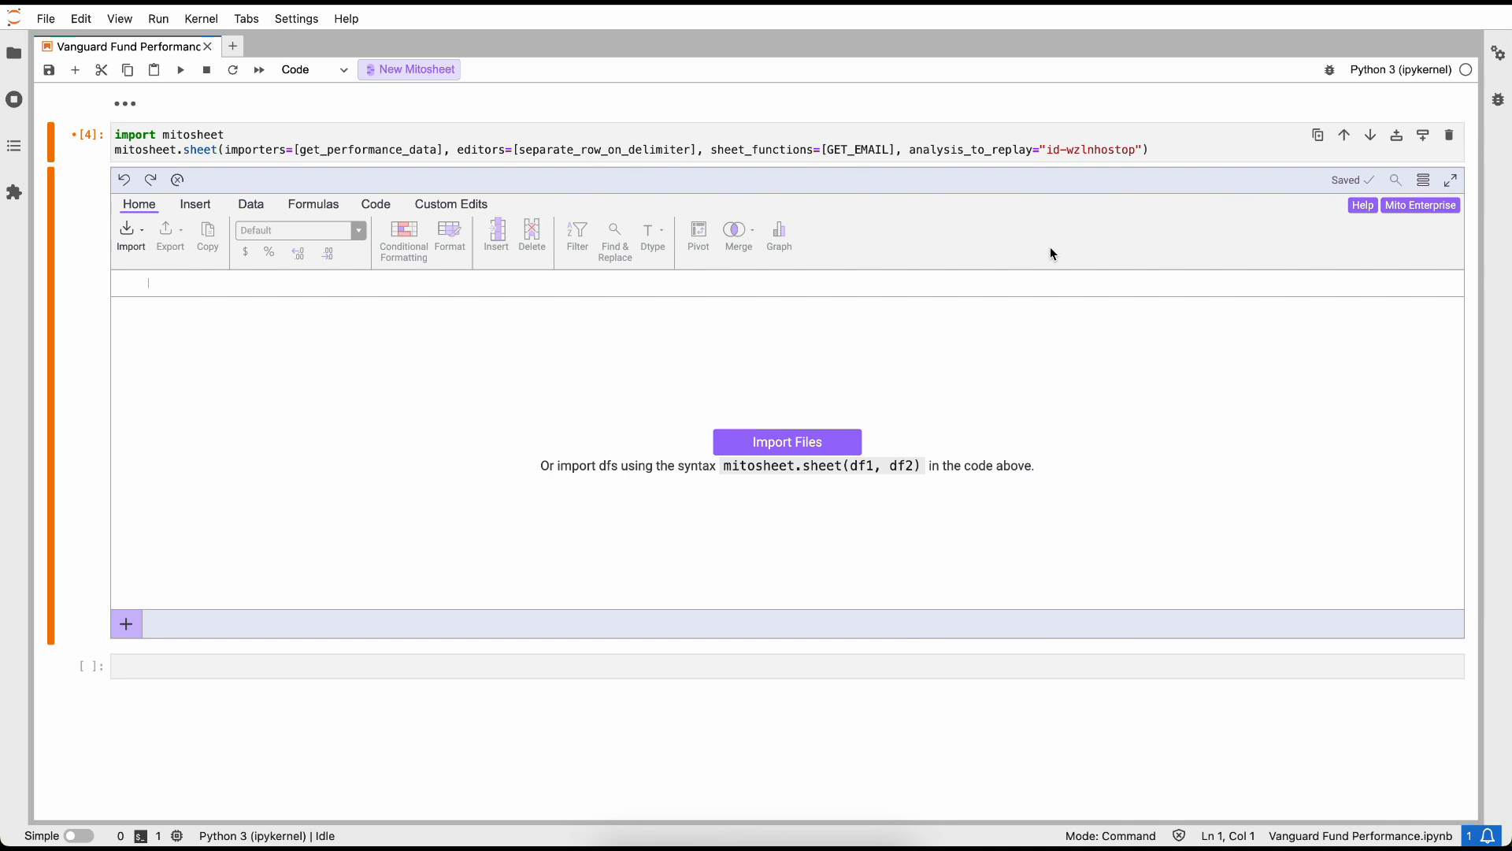
Step: Import fund_info.csv (86 rows, 6 columns) and inspect a fund's Region value
click(786, 442)
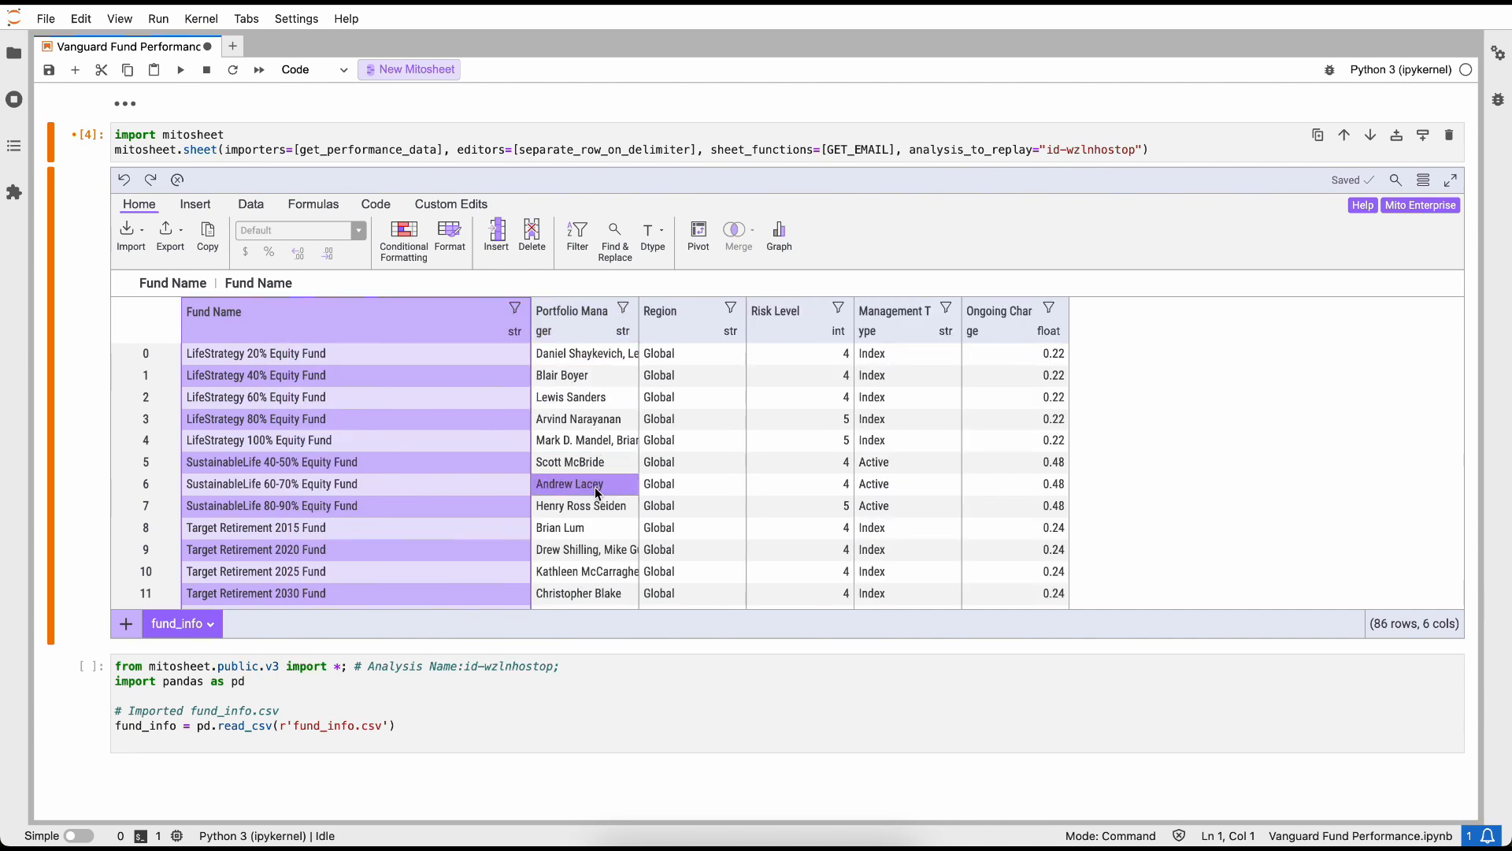
click(691, 461)
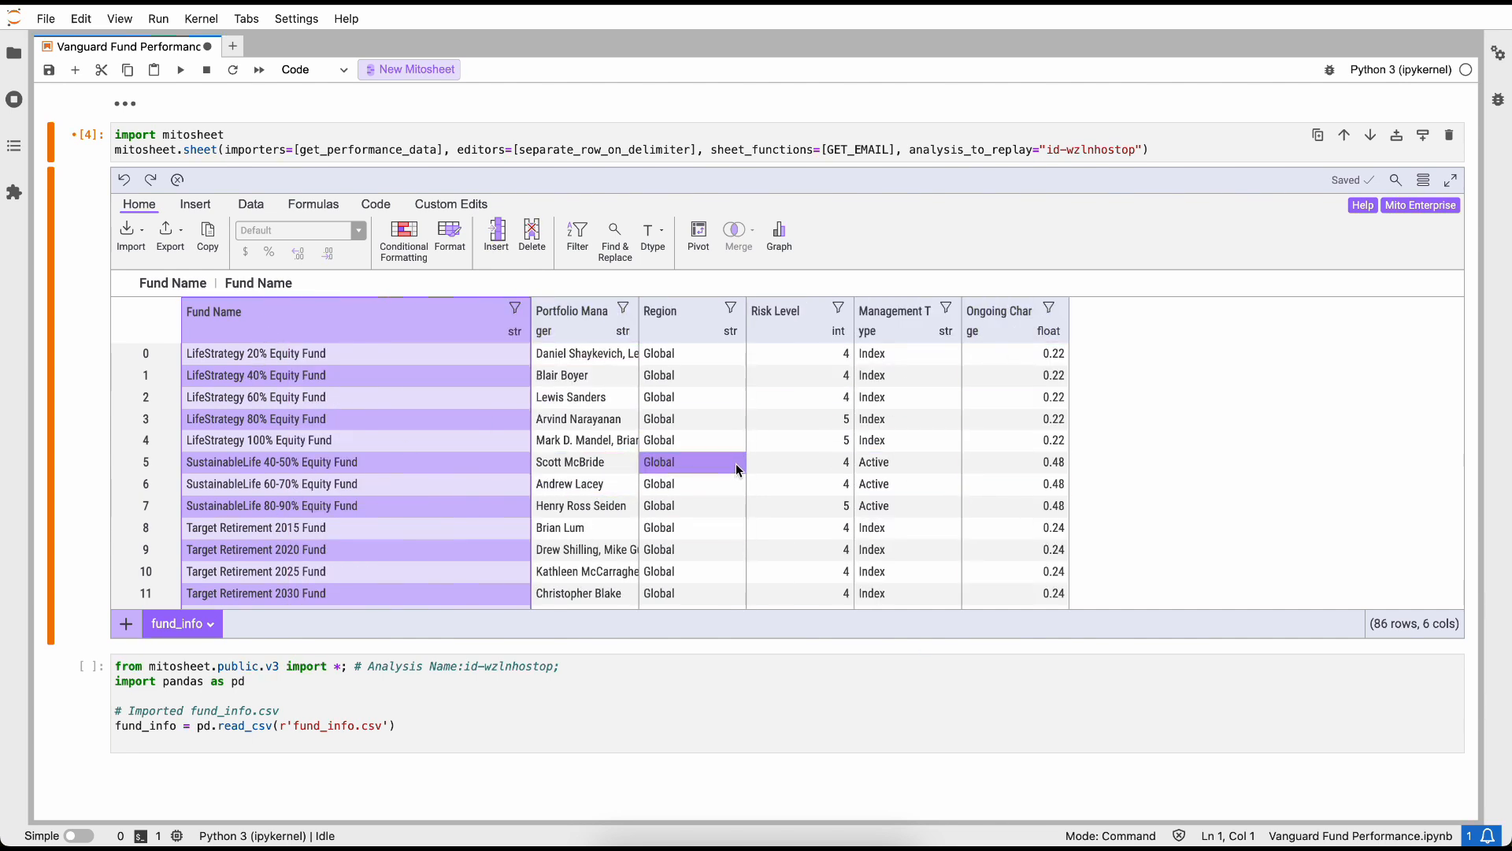
mouse_move(383, 722)
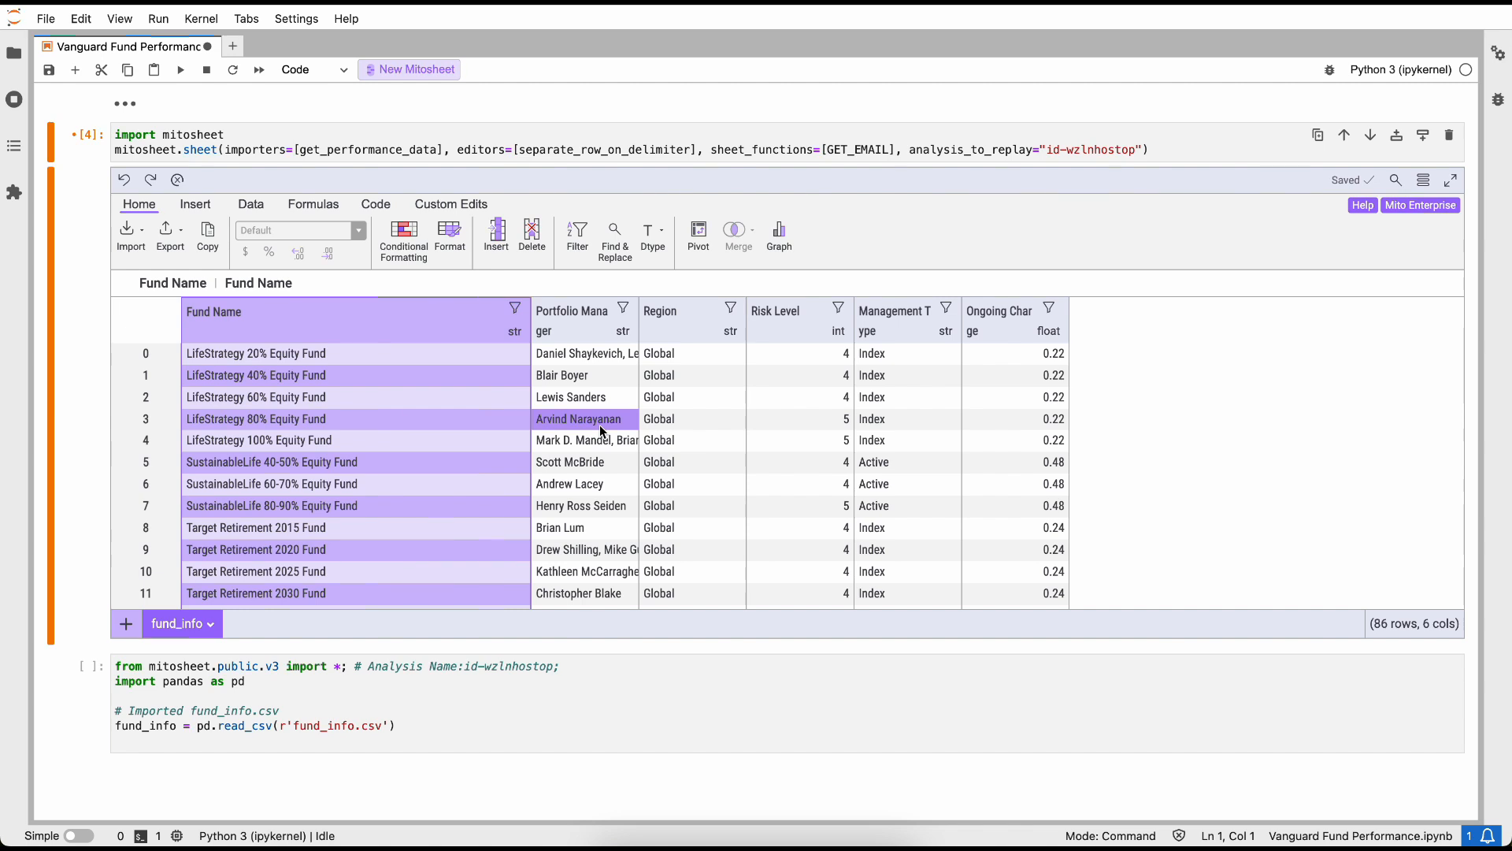
mouse_move(579, 419)
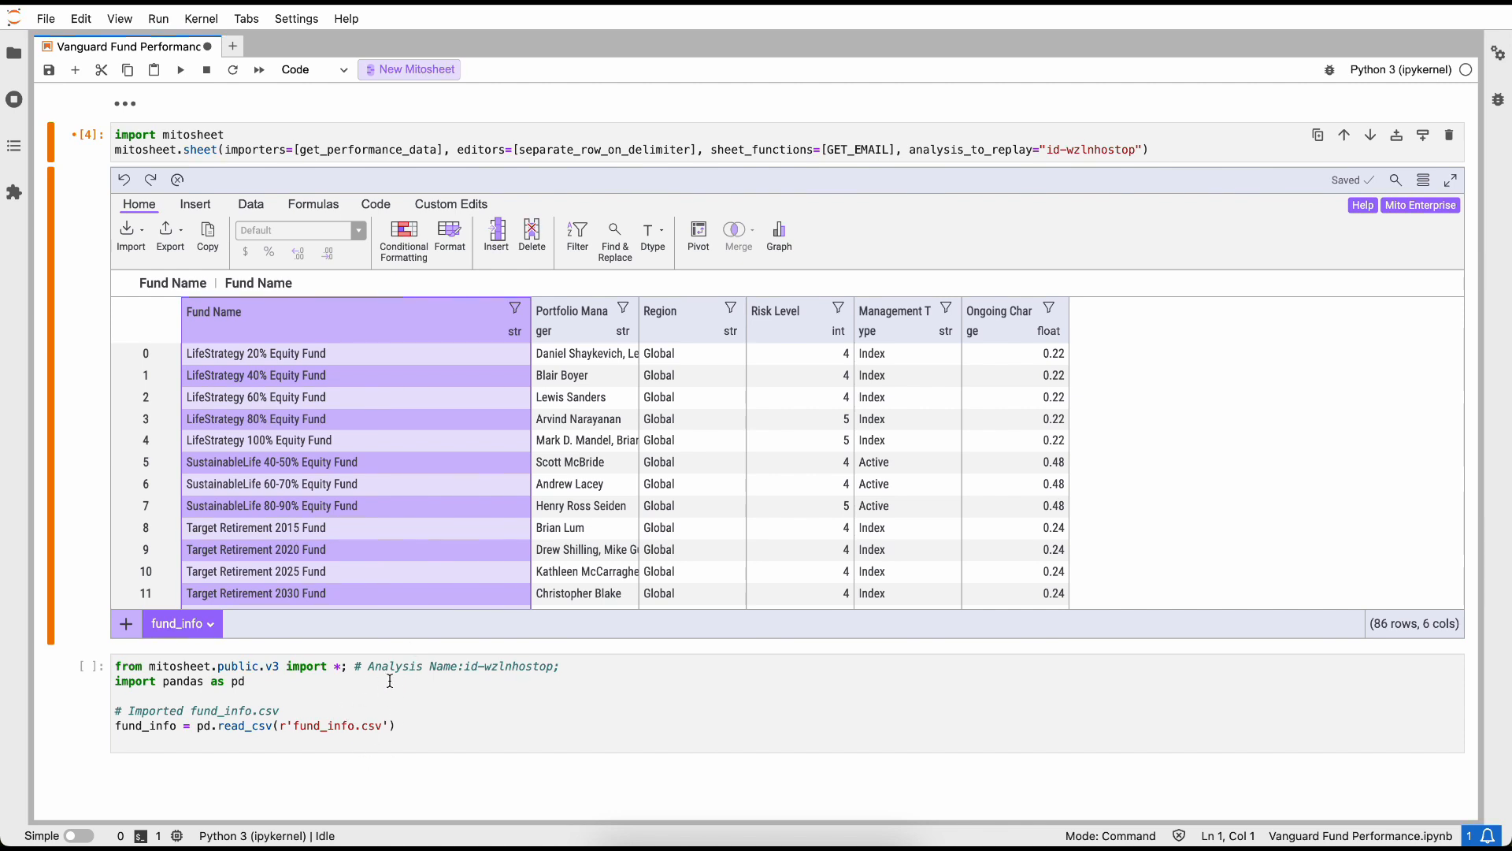
Step: Import 2022 performance data for user 'aaro' into a new df1 sheet
click(129, 231)
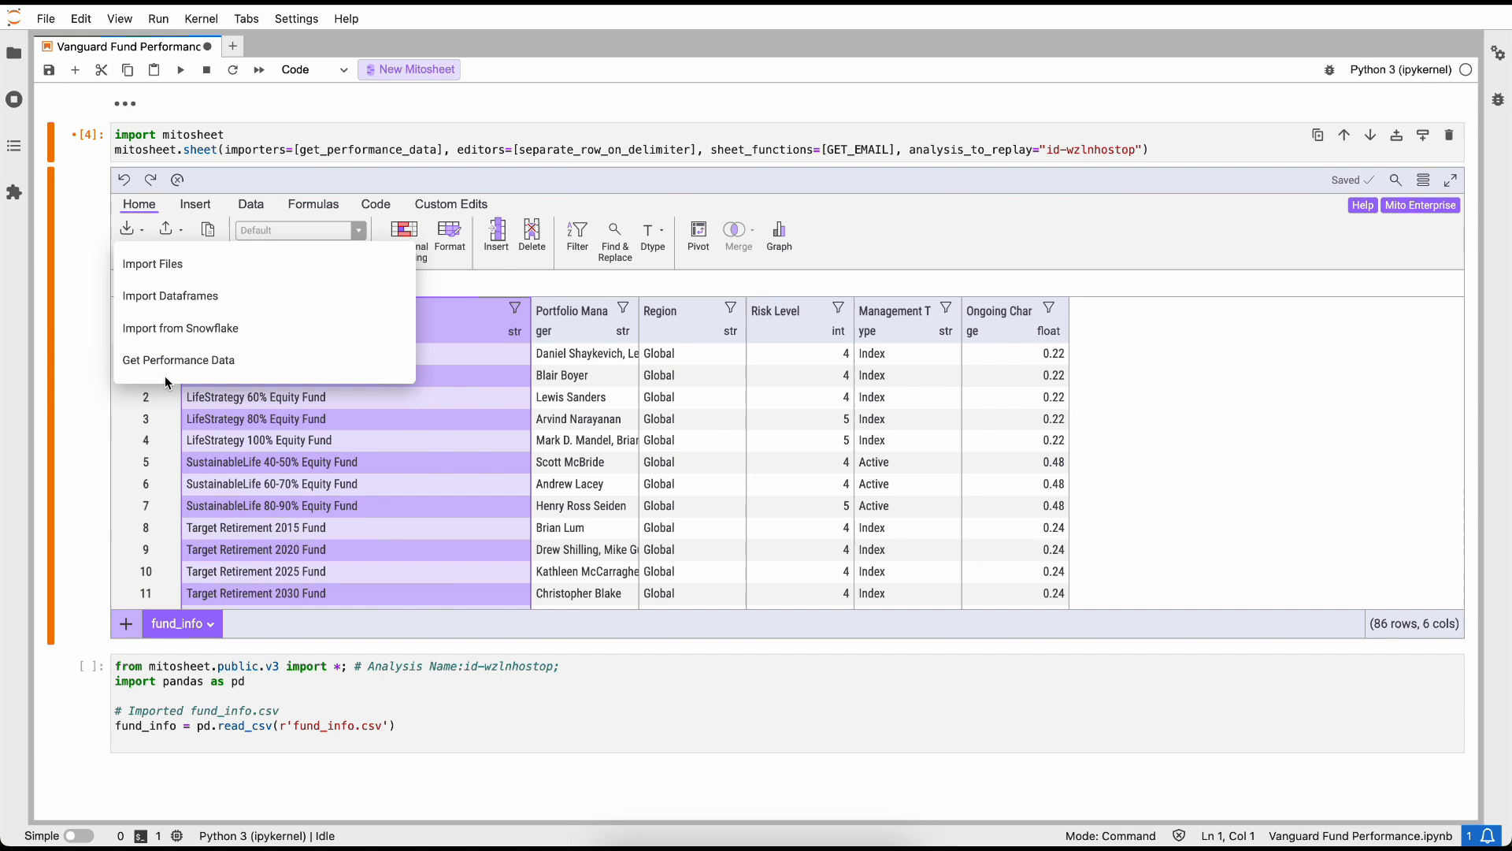
mouse_move(179, 360)
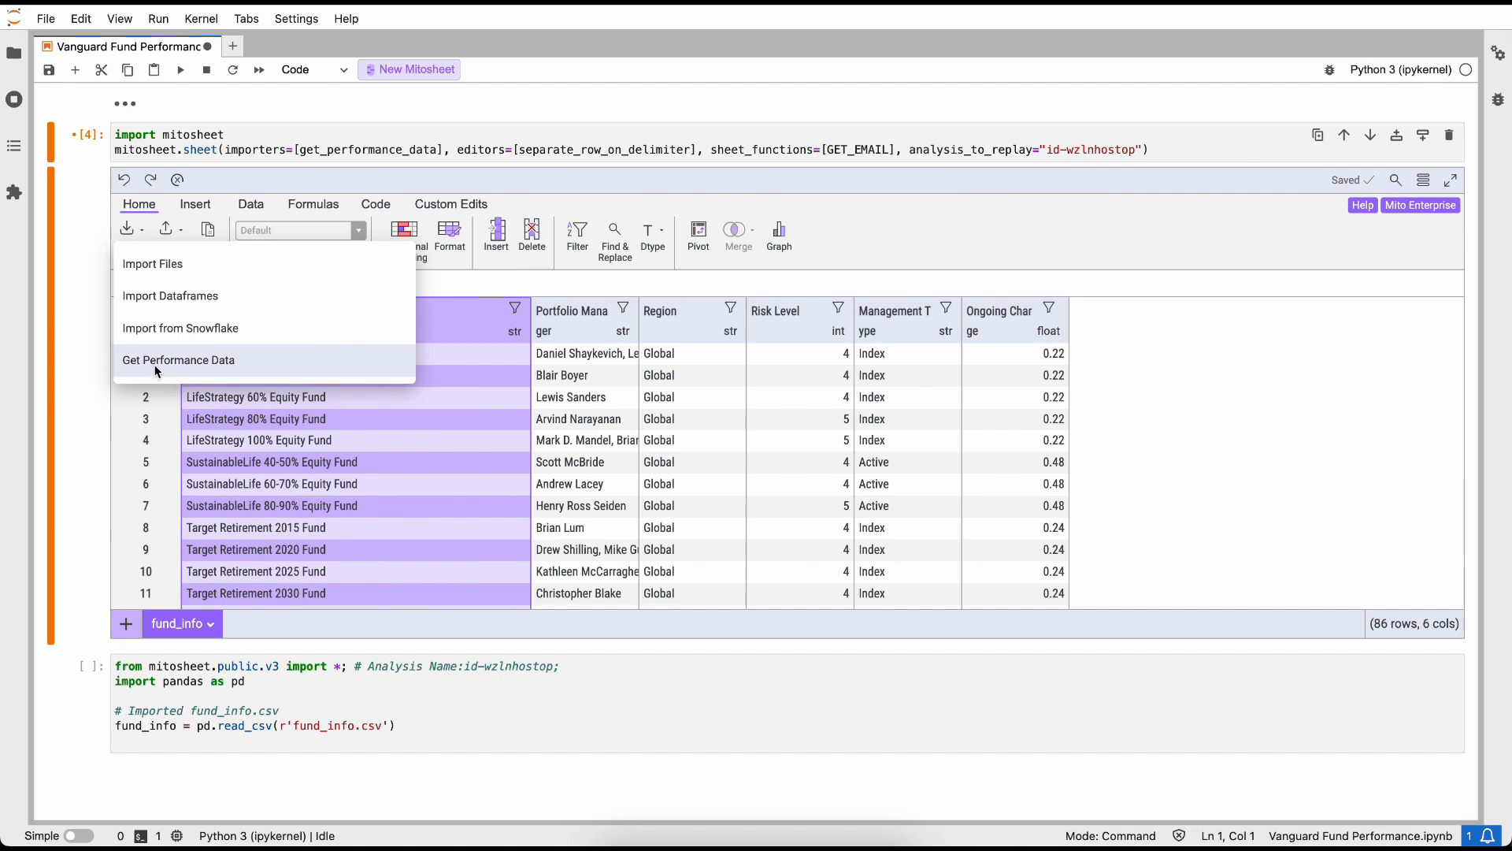
click(177, 360)
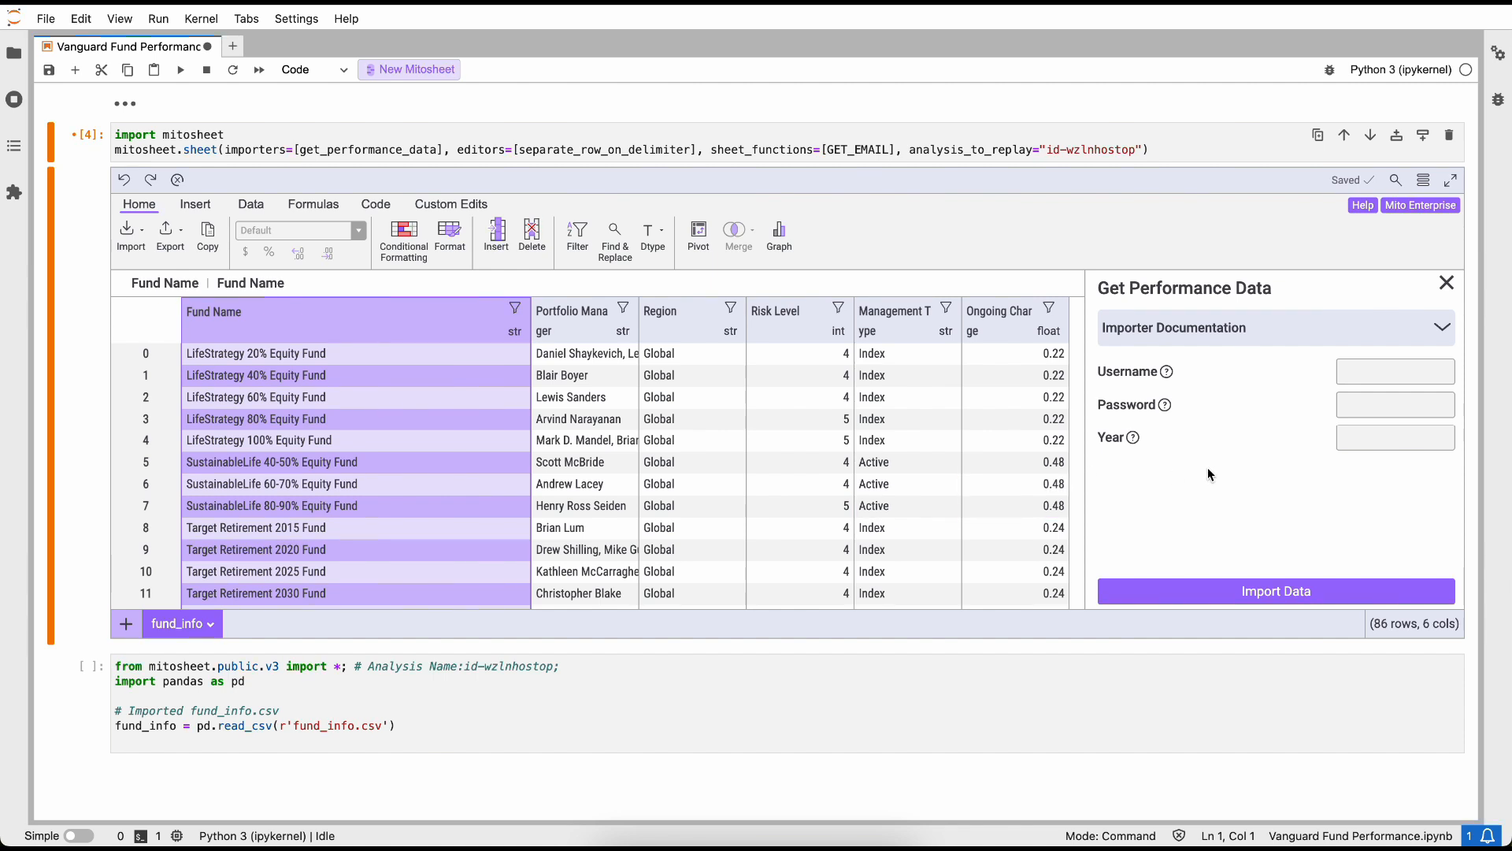
mouse_move(1271, 463)
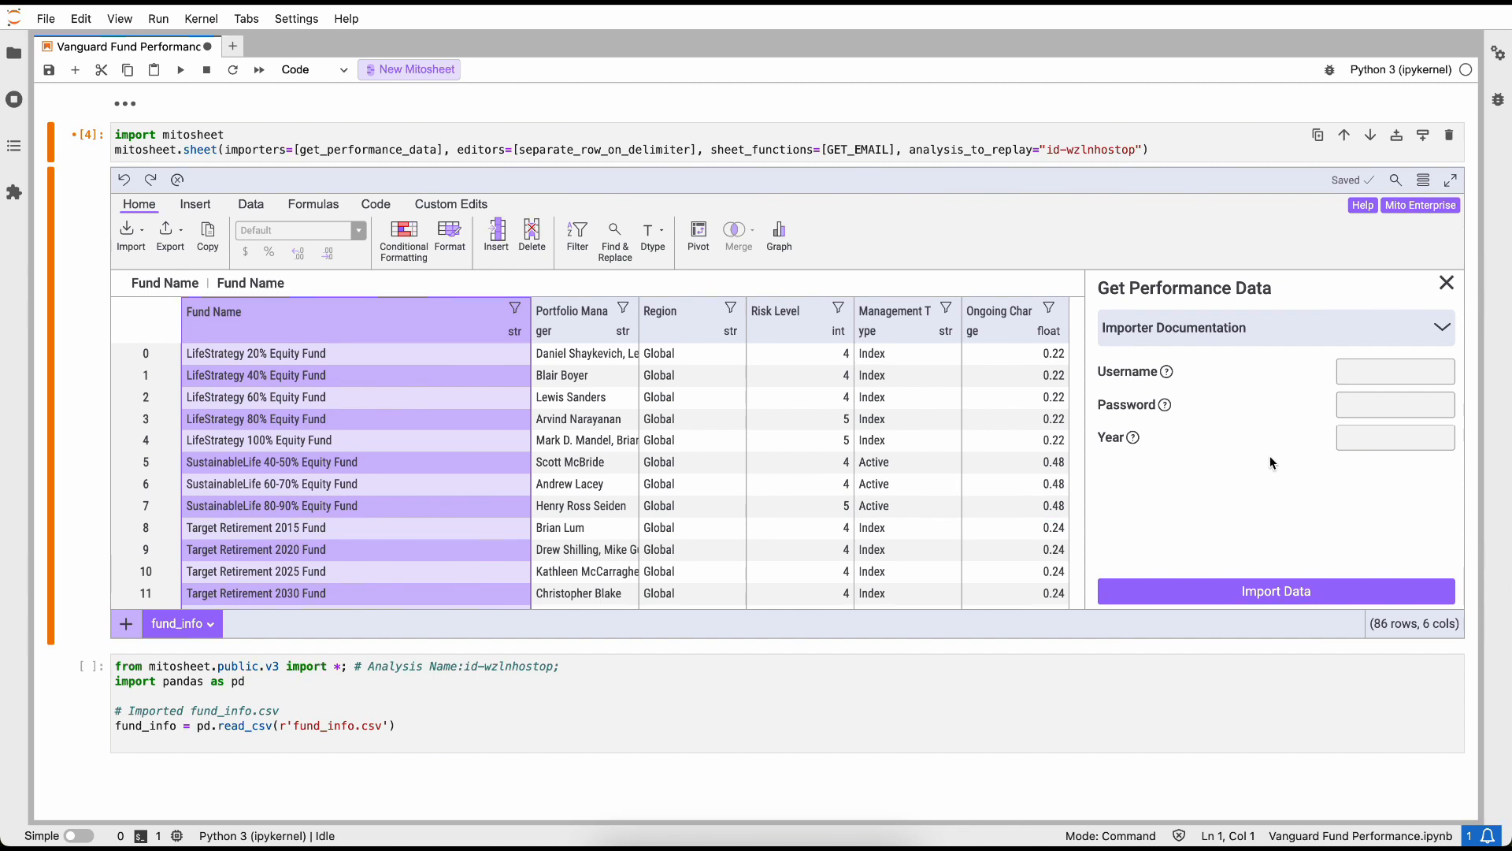
text(aaron)
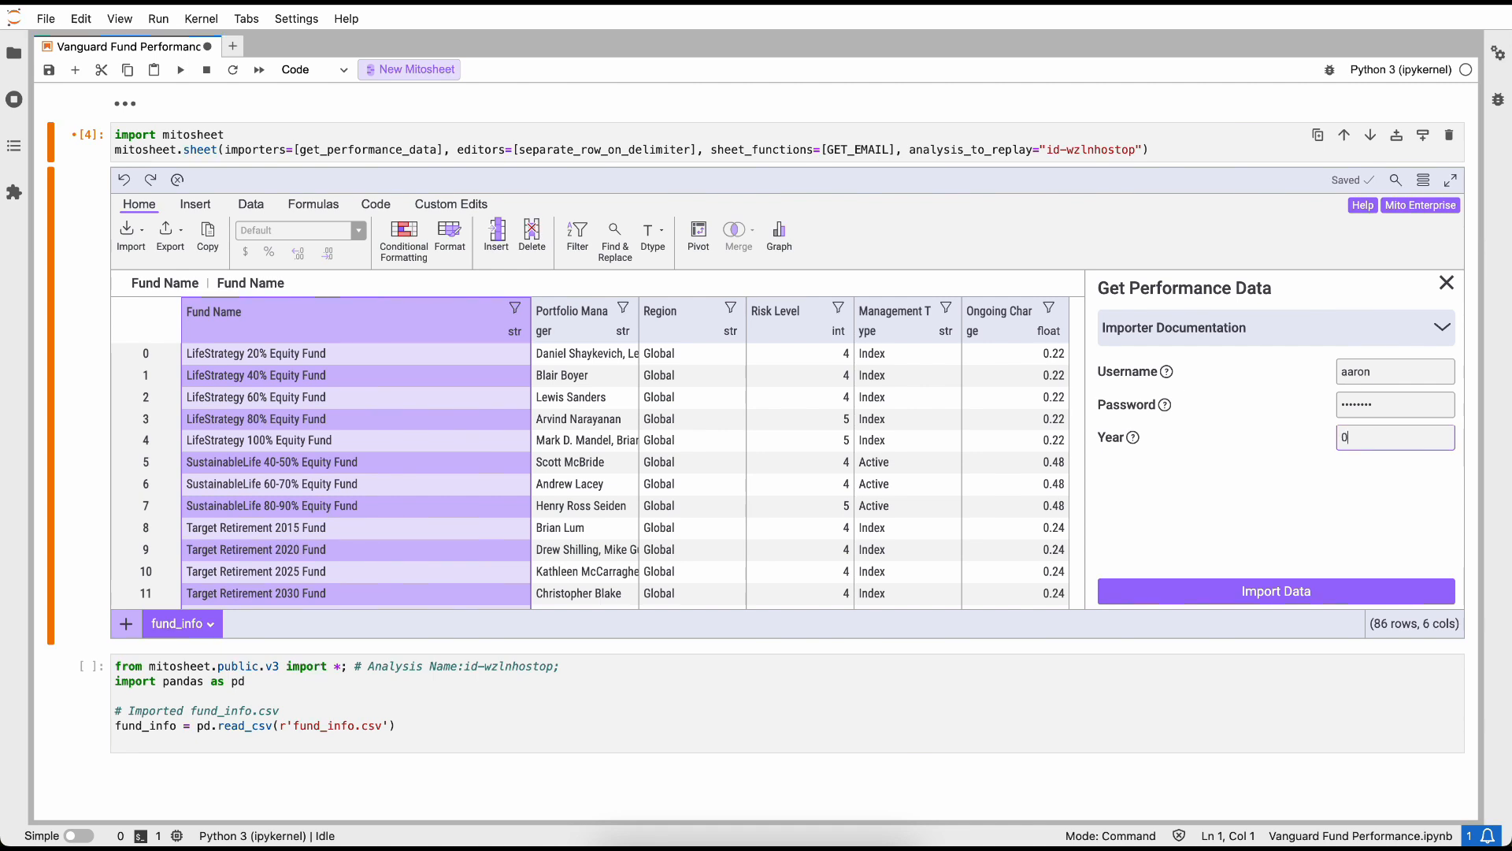
text(2022)
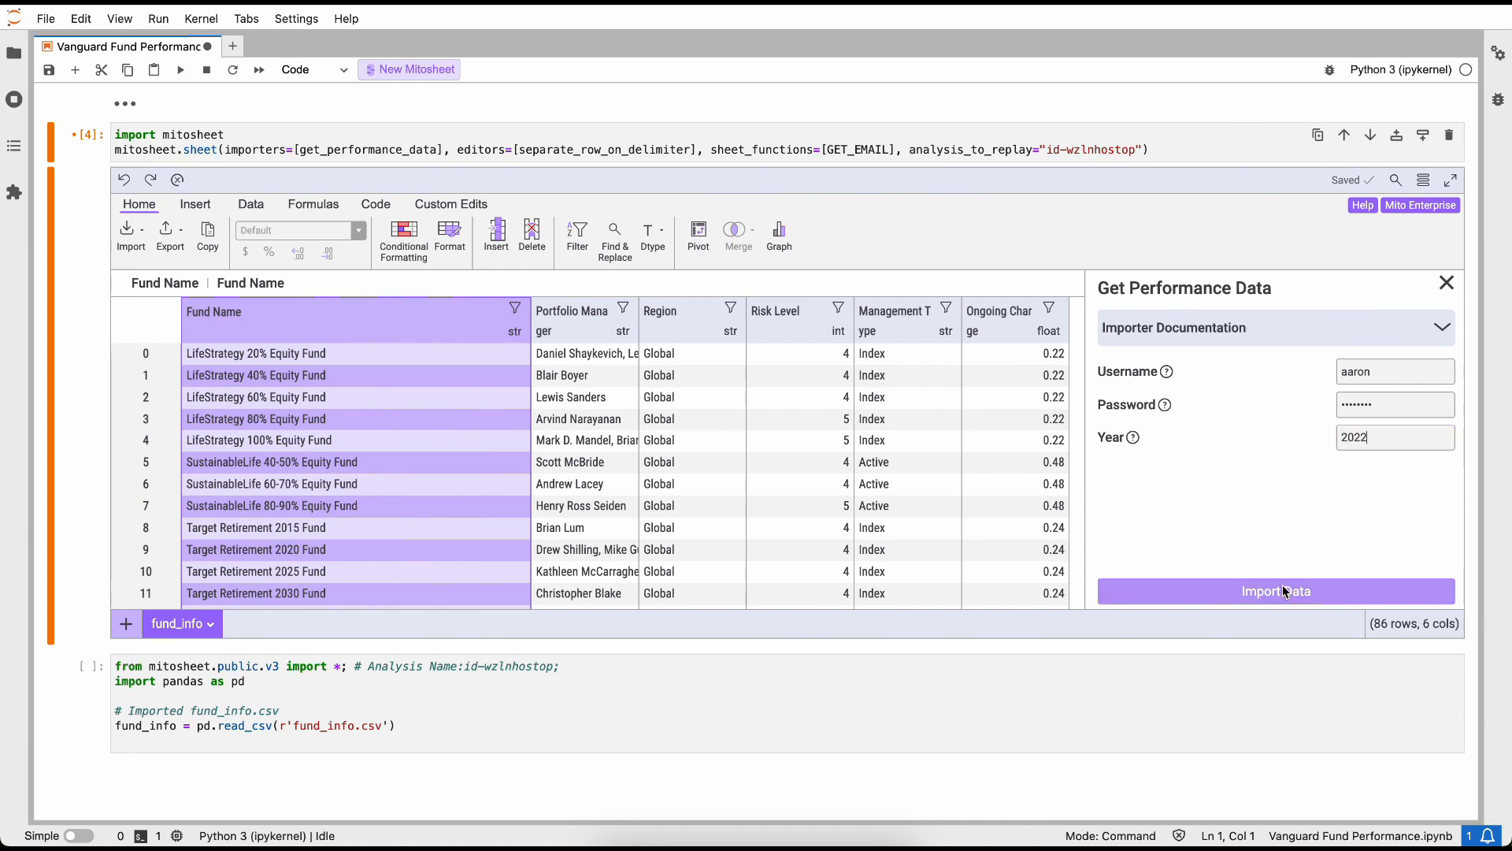
click(1275, 591)
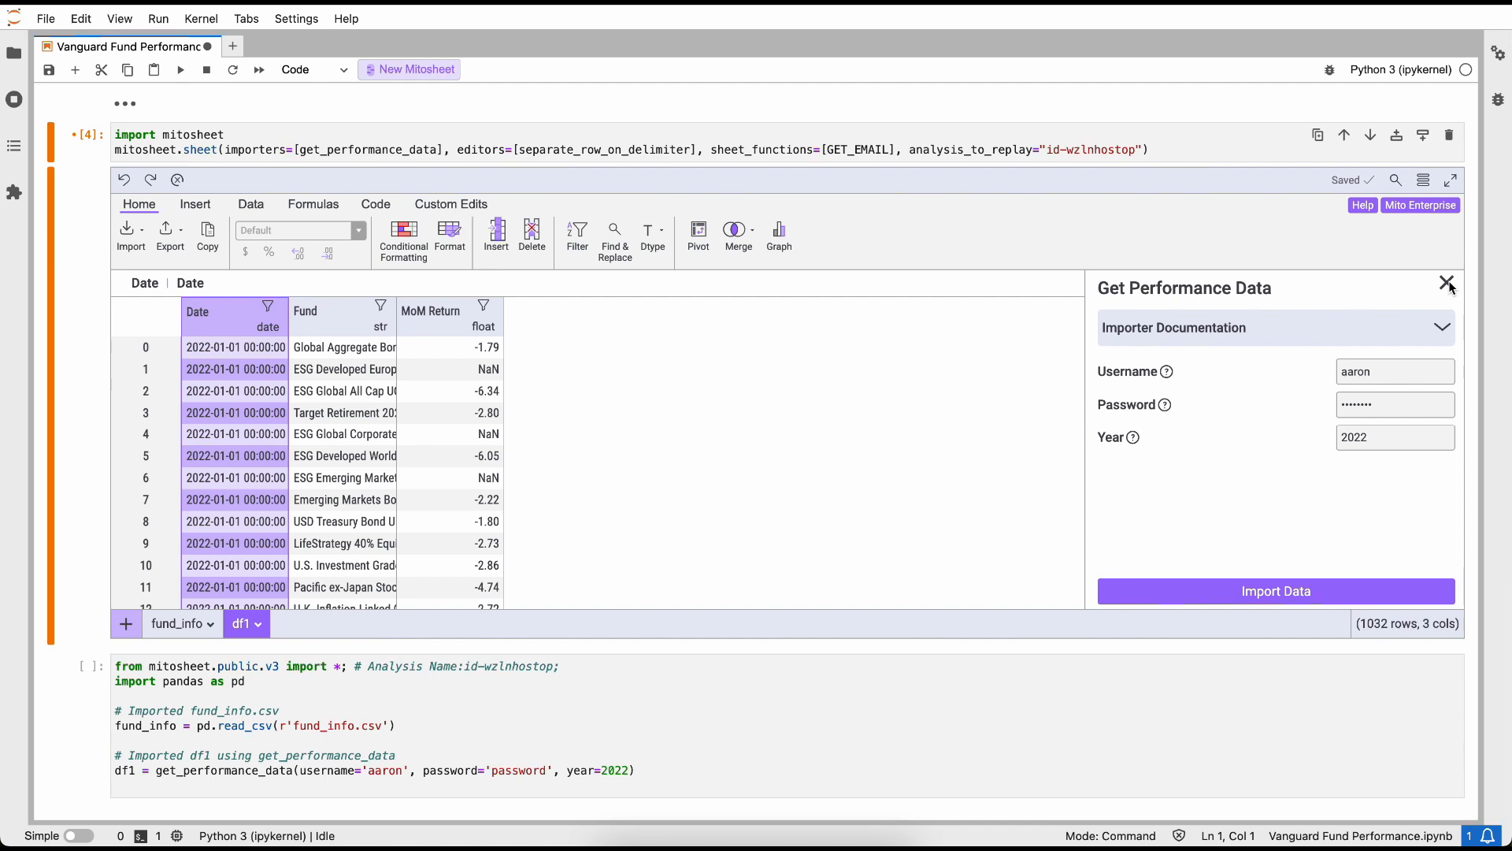
click(1448, 285)
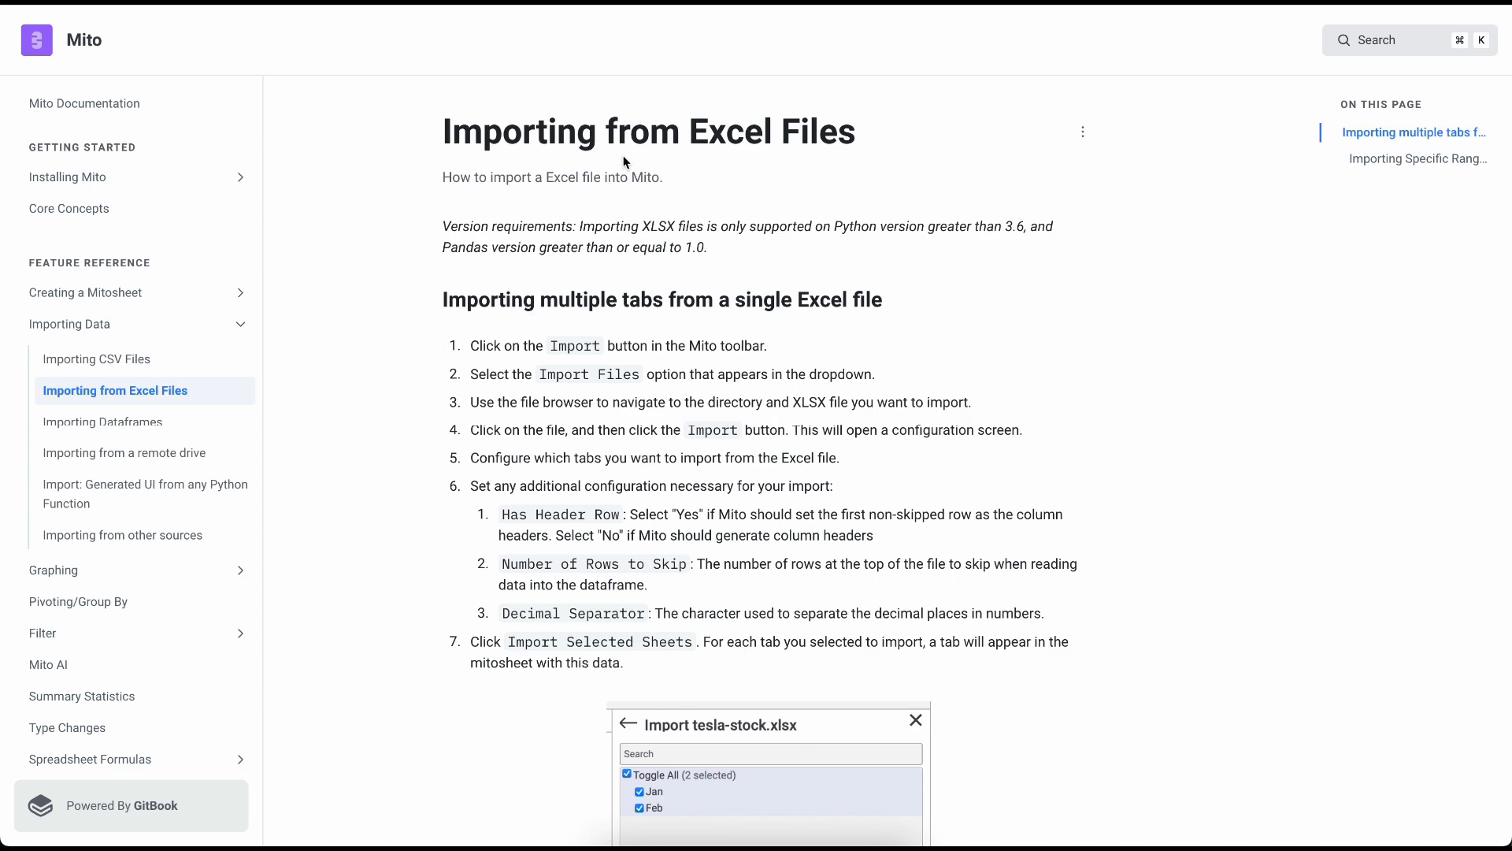
Step: Scroll through the docs' multi-tab Excel import example and specific-ranges section
scroll(down, 3)
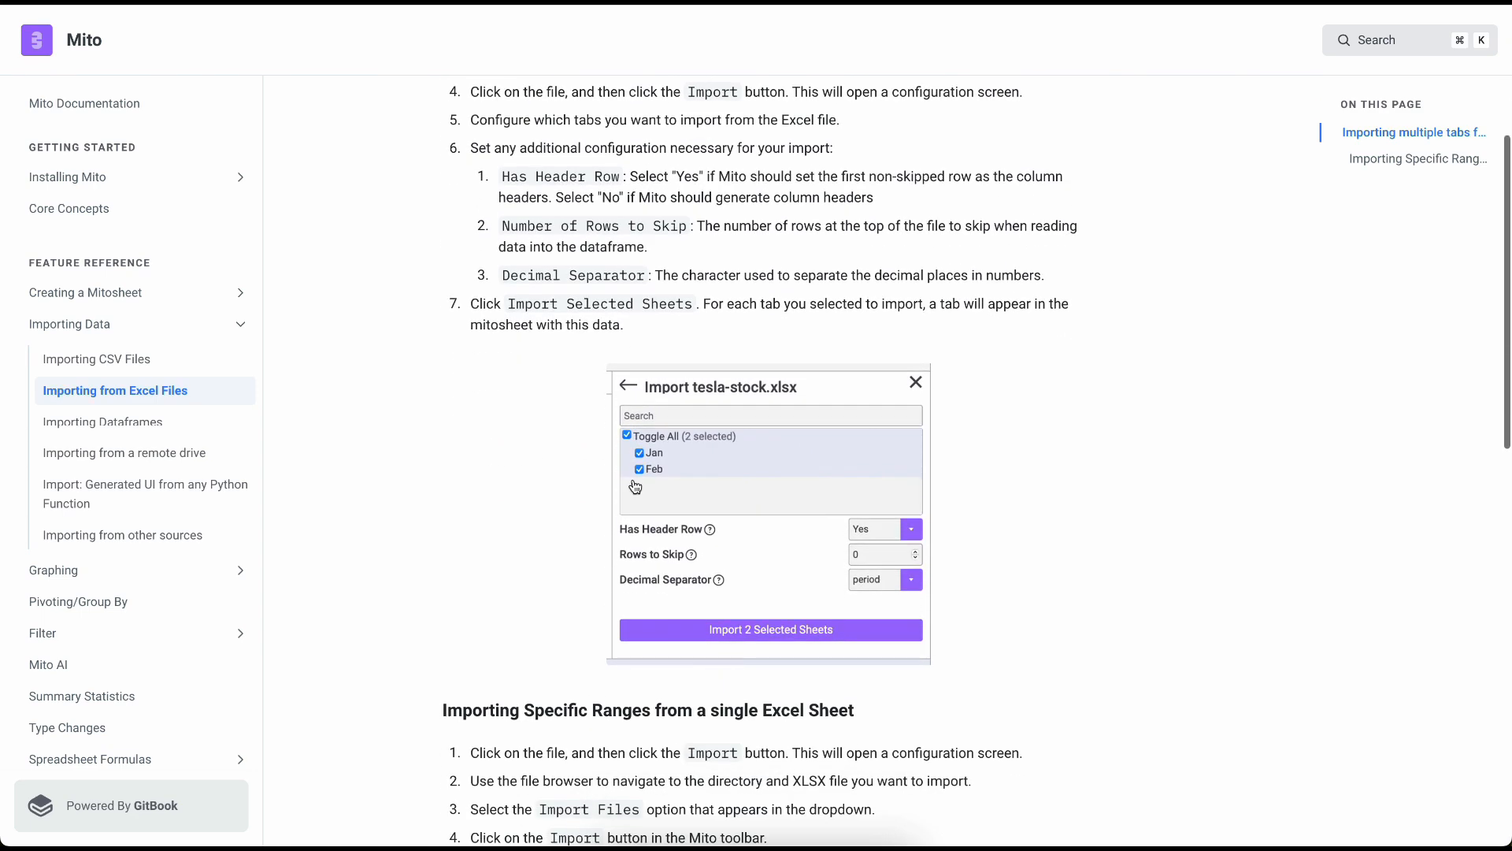
mouse_move(145, 452)
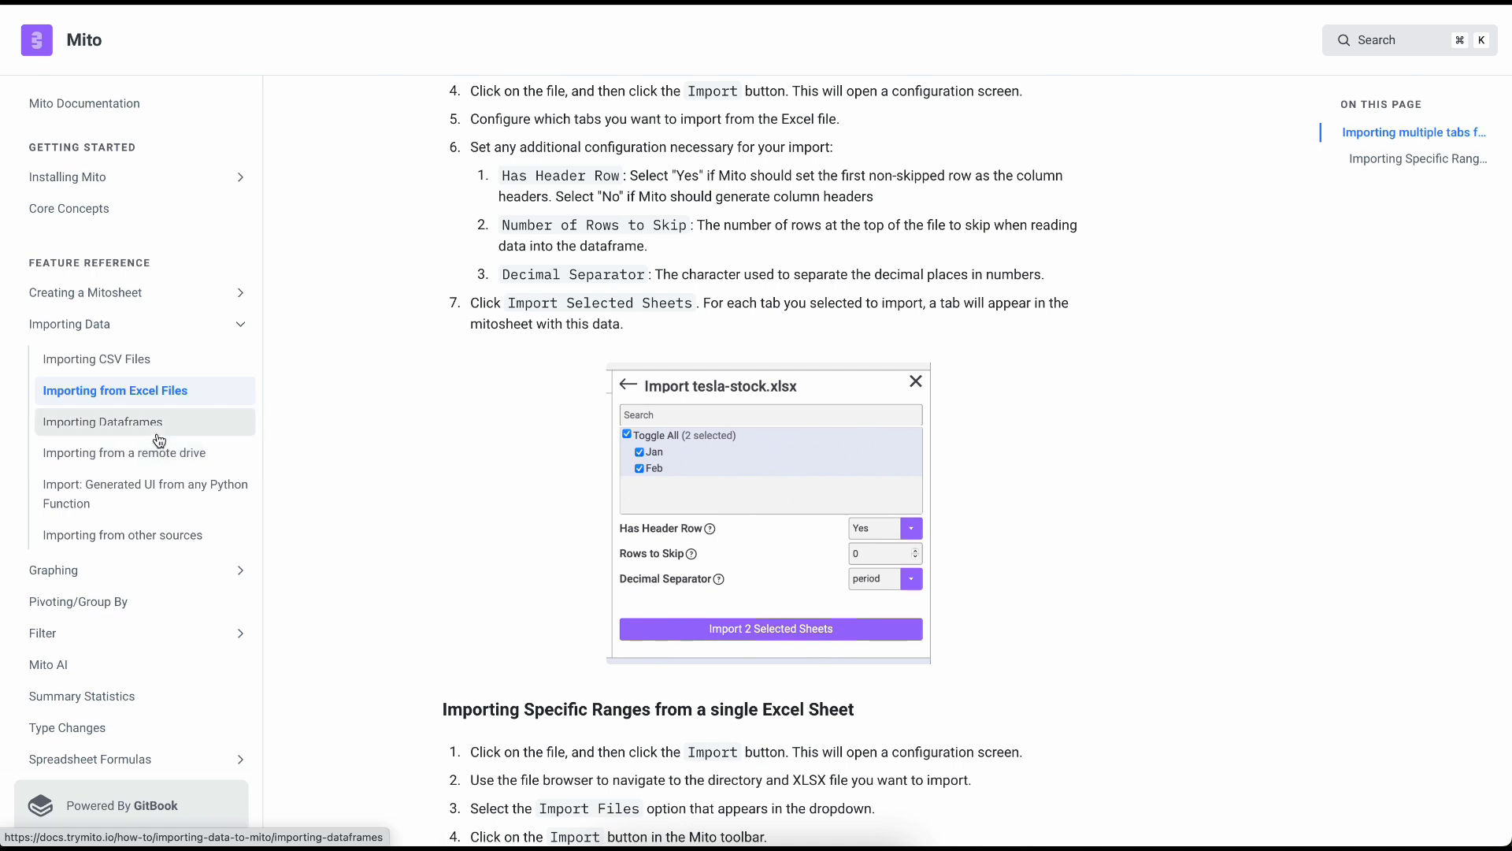
mouse_move(165, 442)
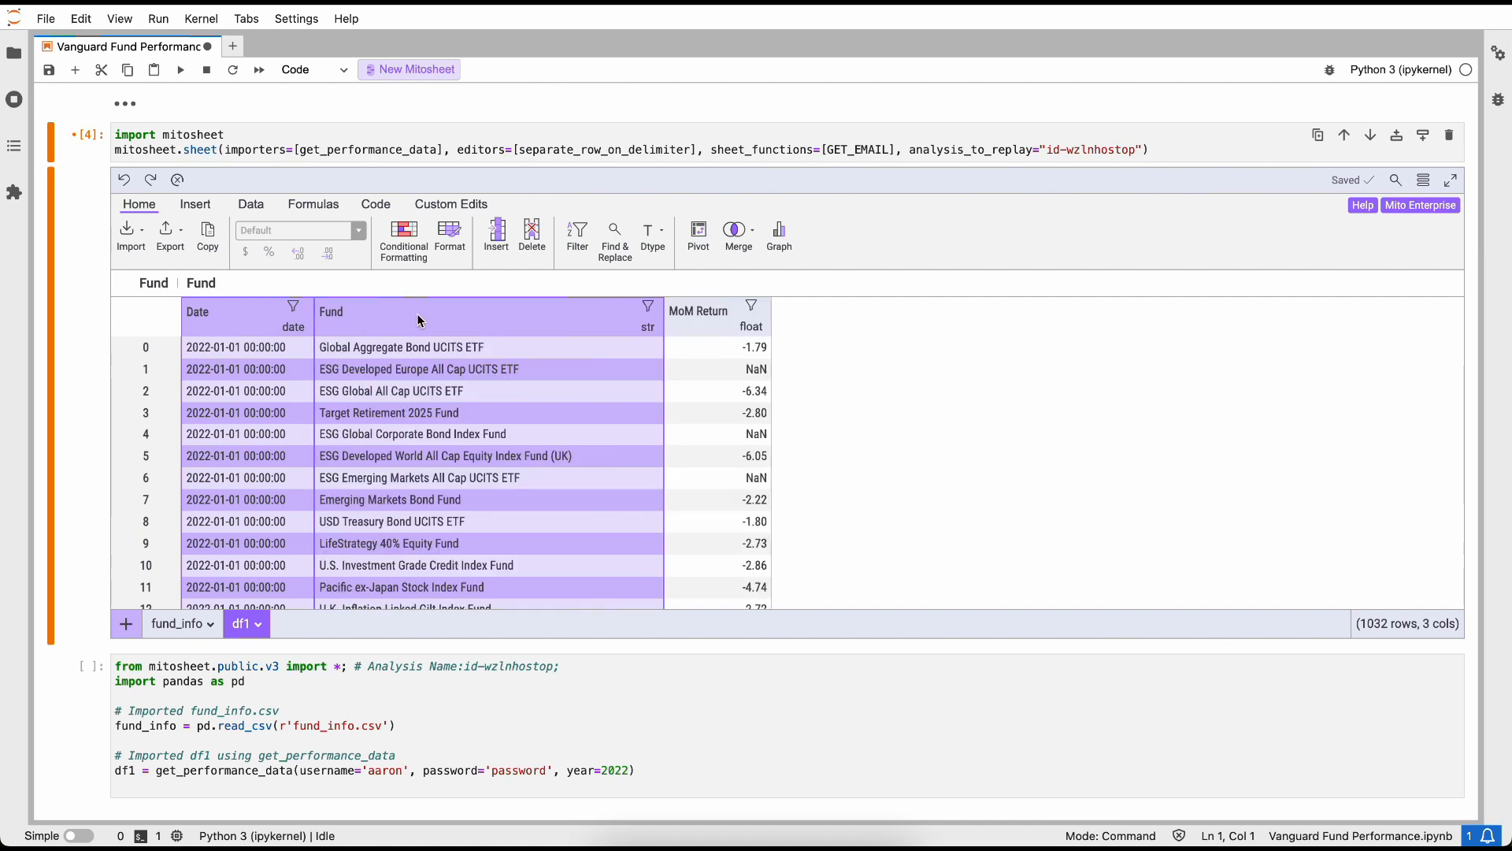
mouse_move(366, 332)
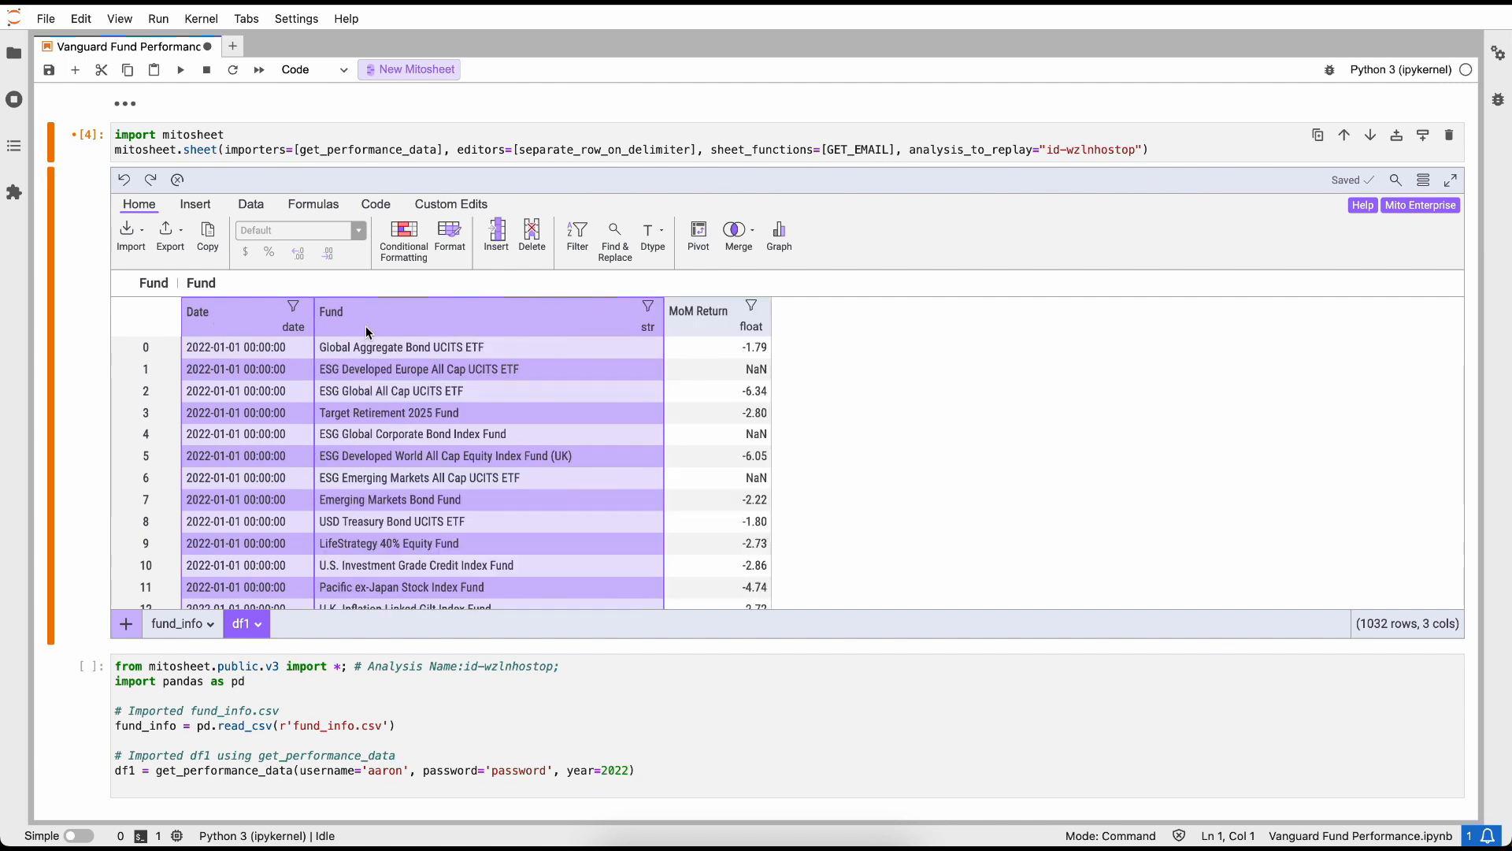
mouse_move(493, 497)
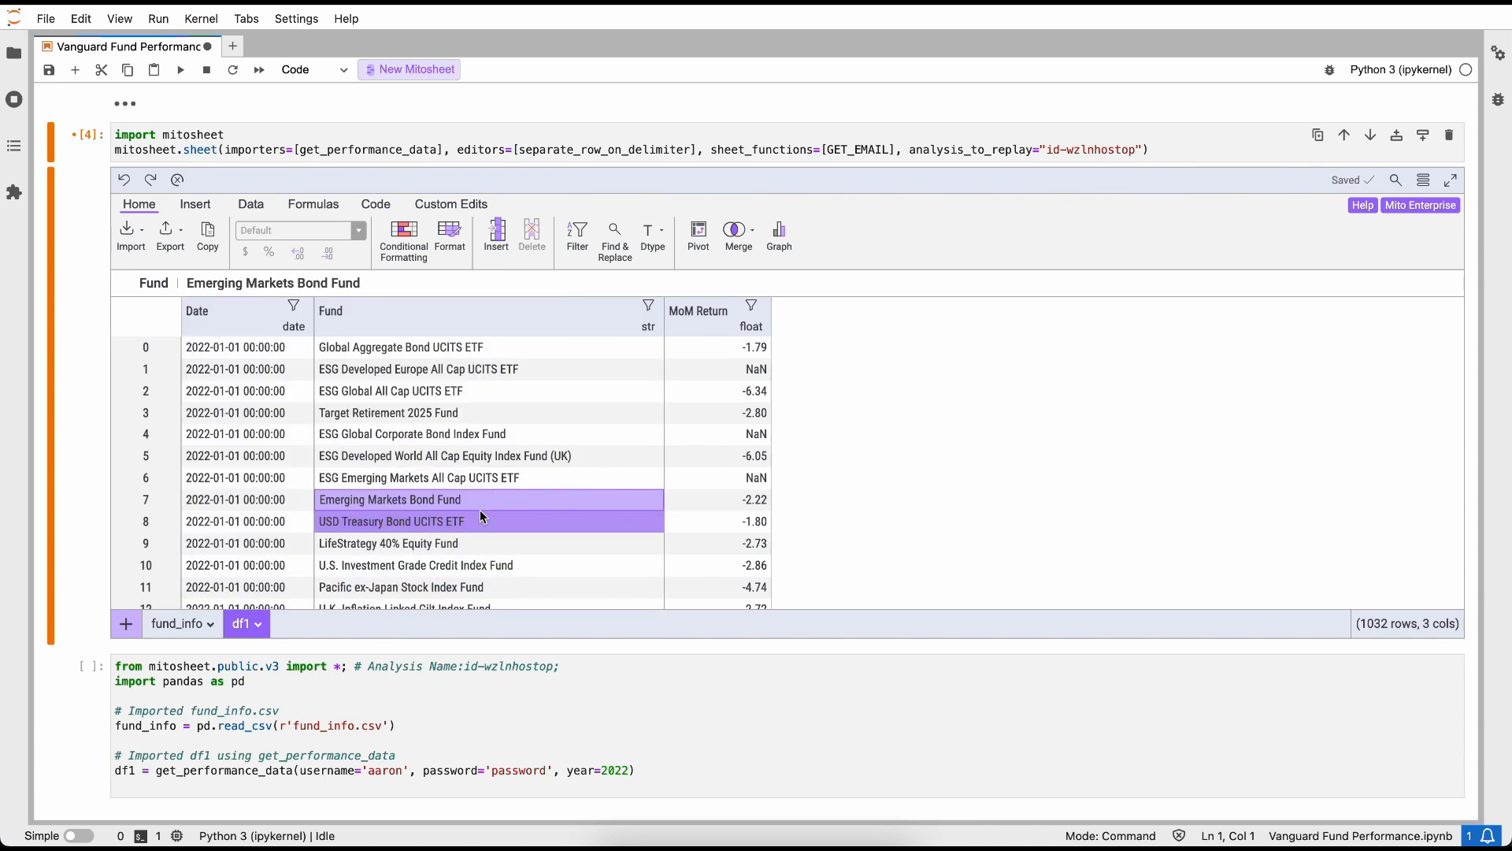
mouse_move(481, 515)
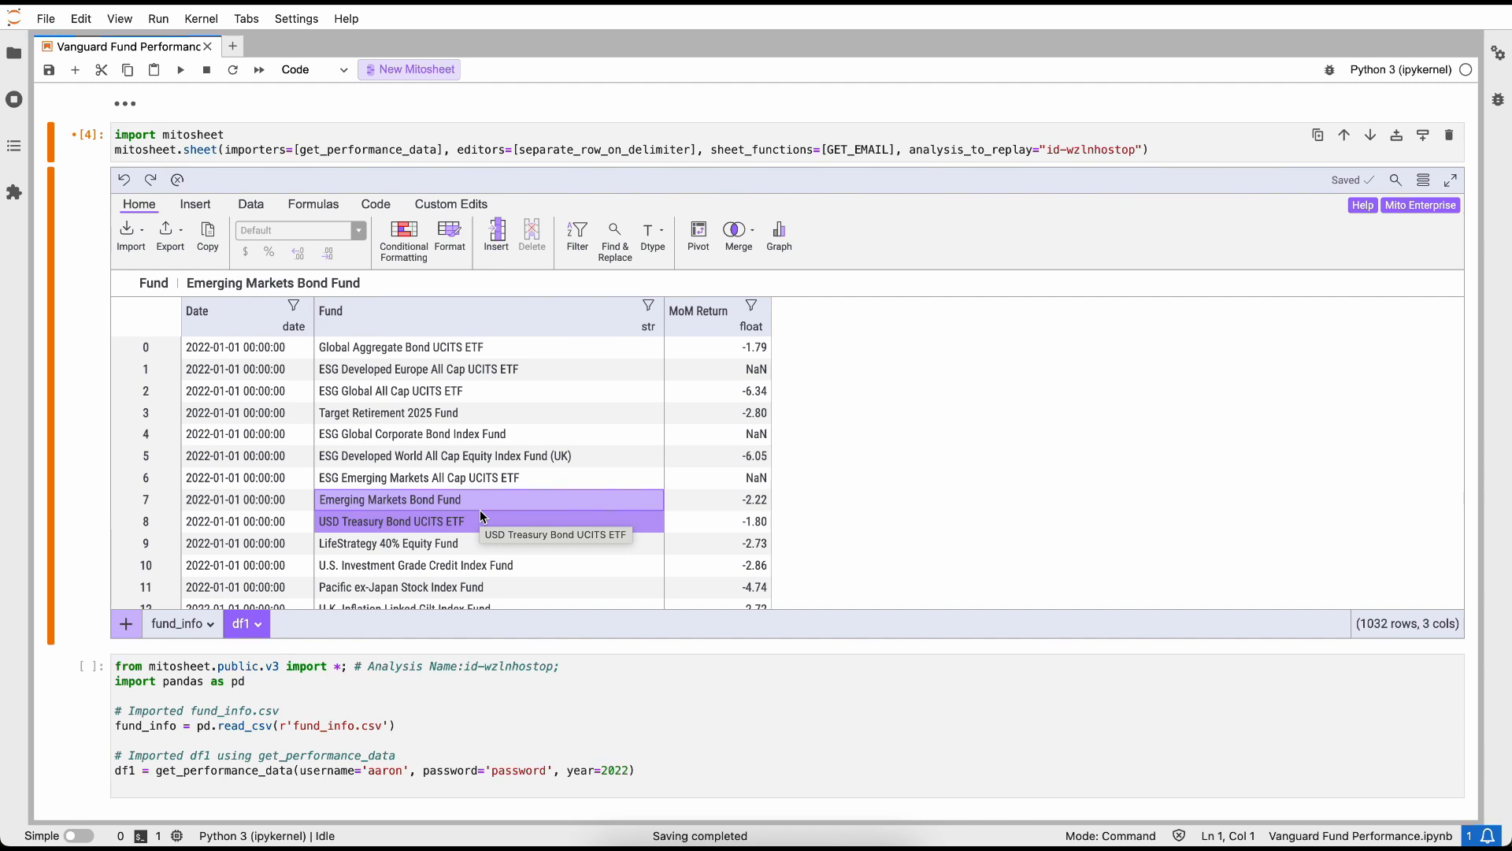
click(718, 348)
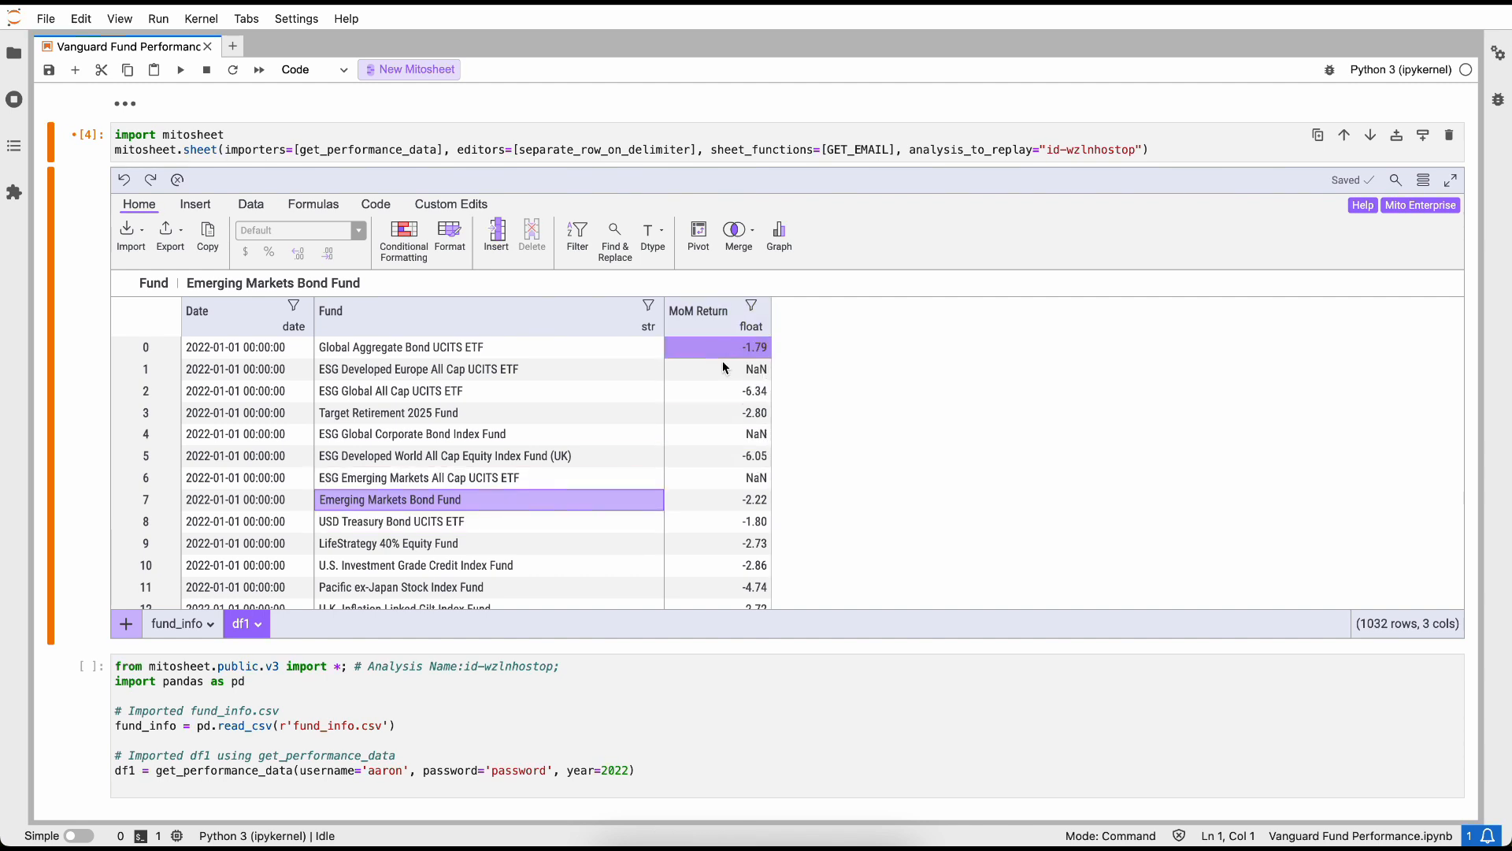
click(246, 586)
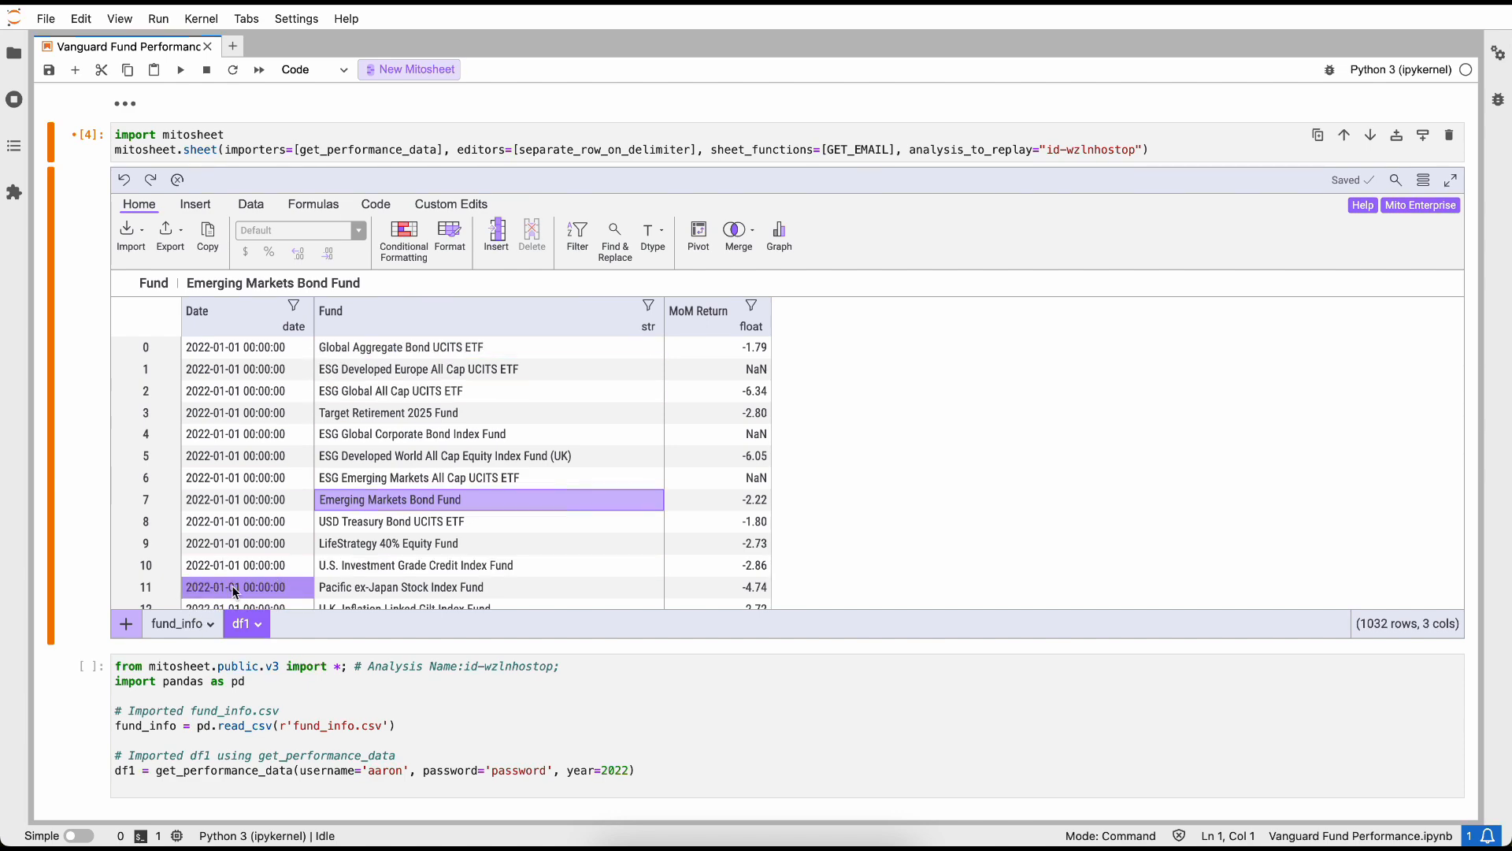
click(176, 623)
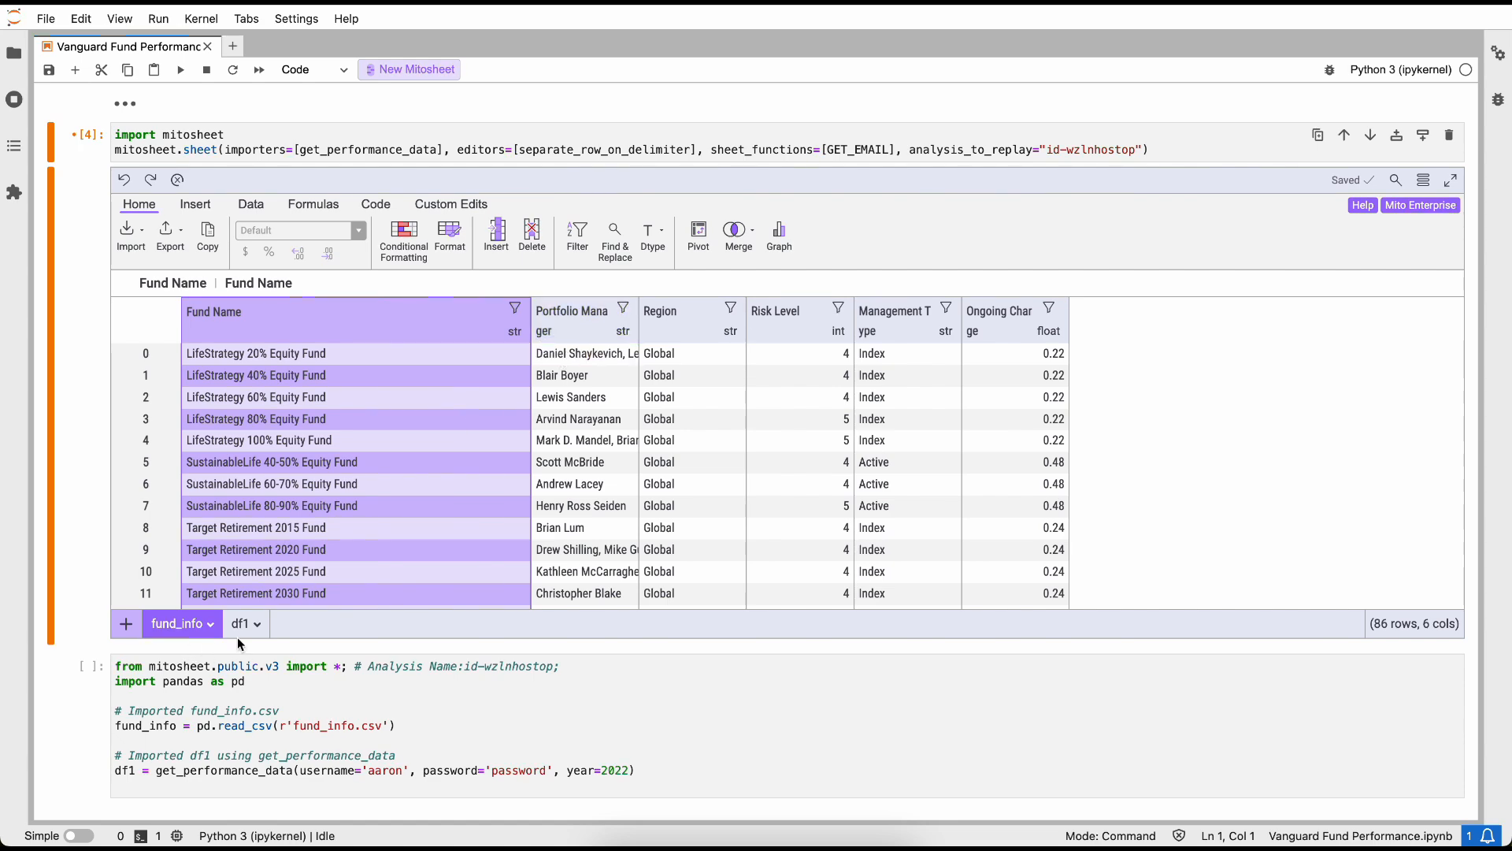
click(241, 623)
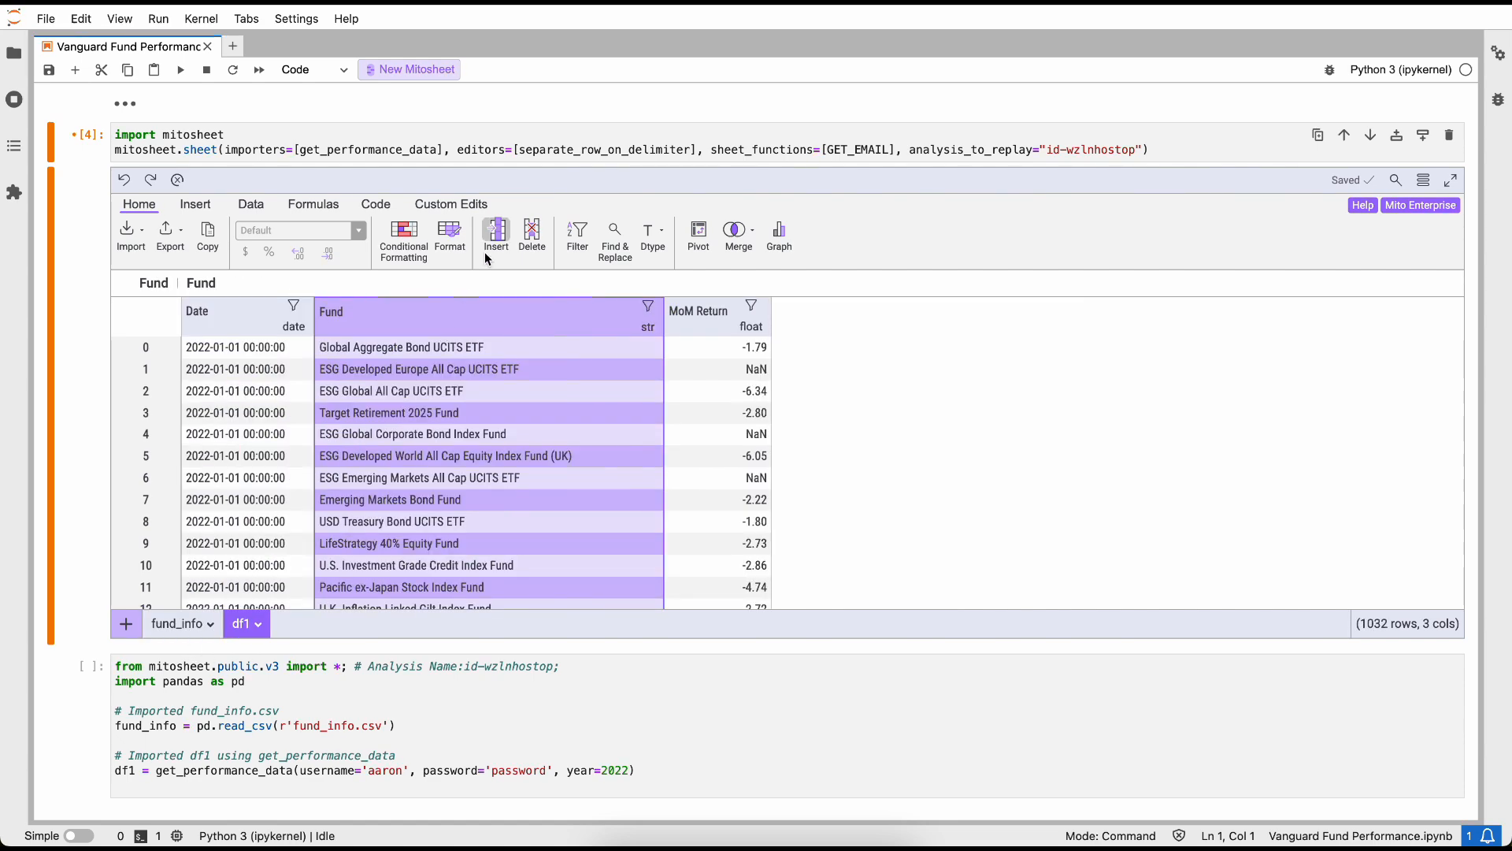
Step: Add a 'Fund Manager' column using VLOOKUP over fund_info!Fund Name:Portfolio Manager, then check the formula
click(494, 235)
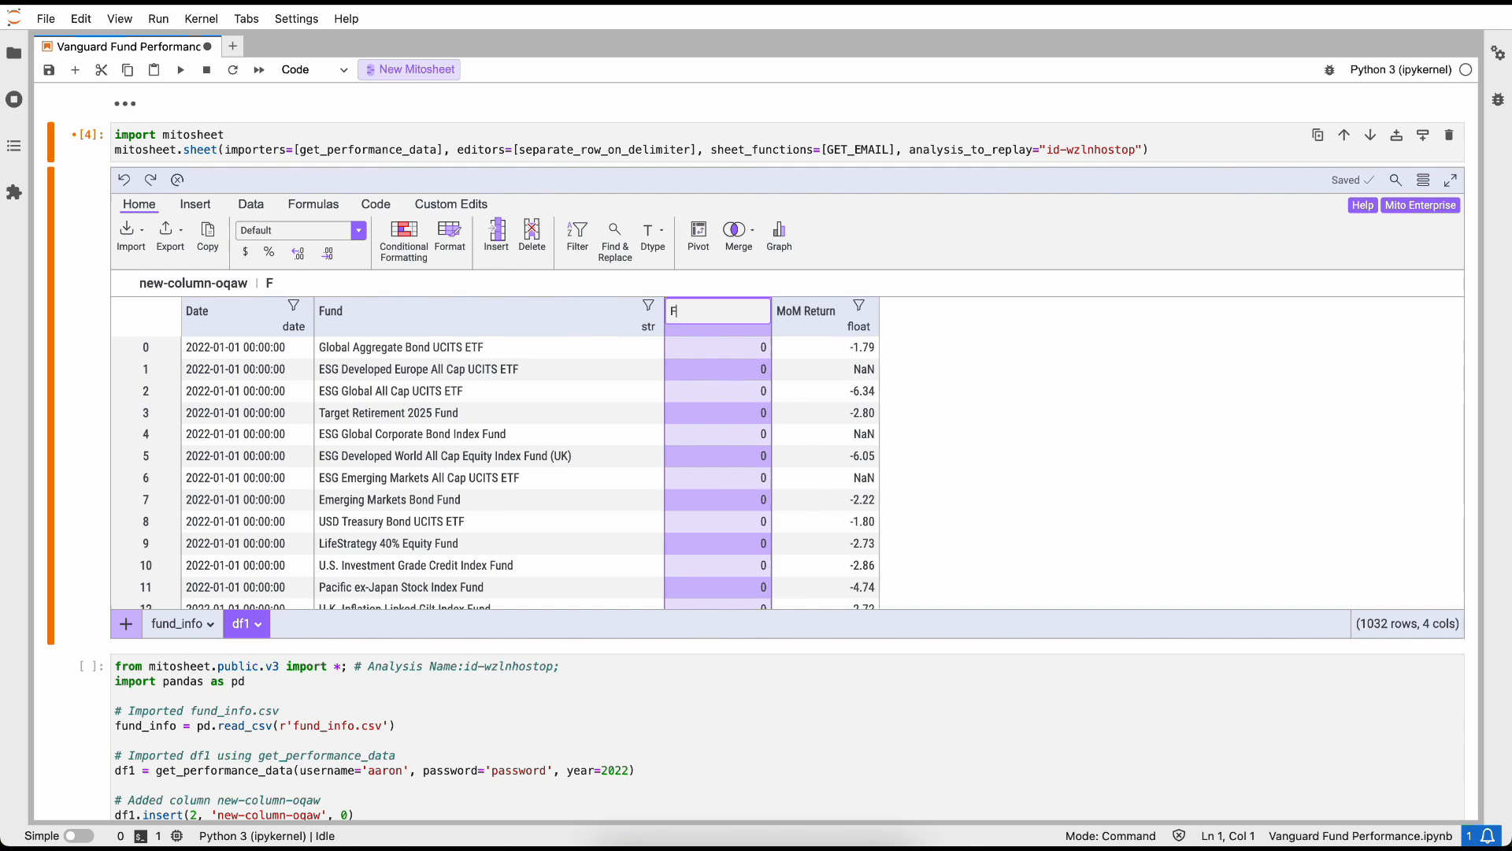
text(und Manager)
text(=VLOOKUP(Fund0)
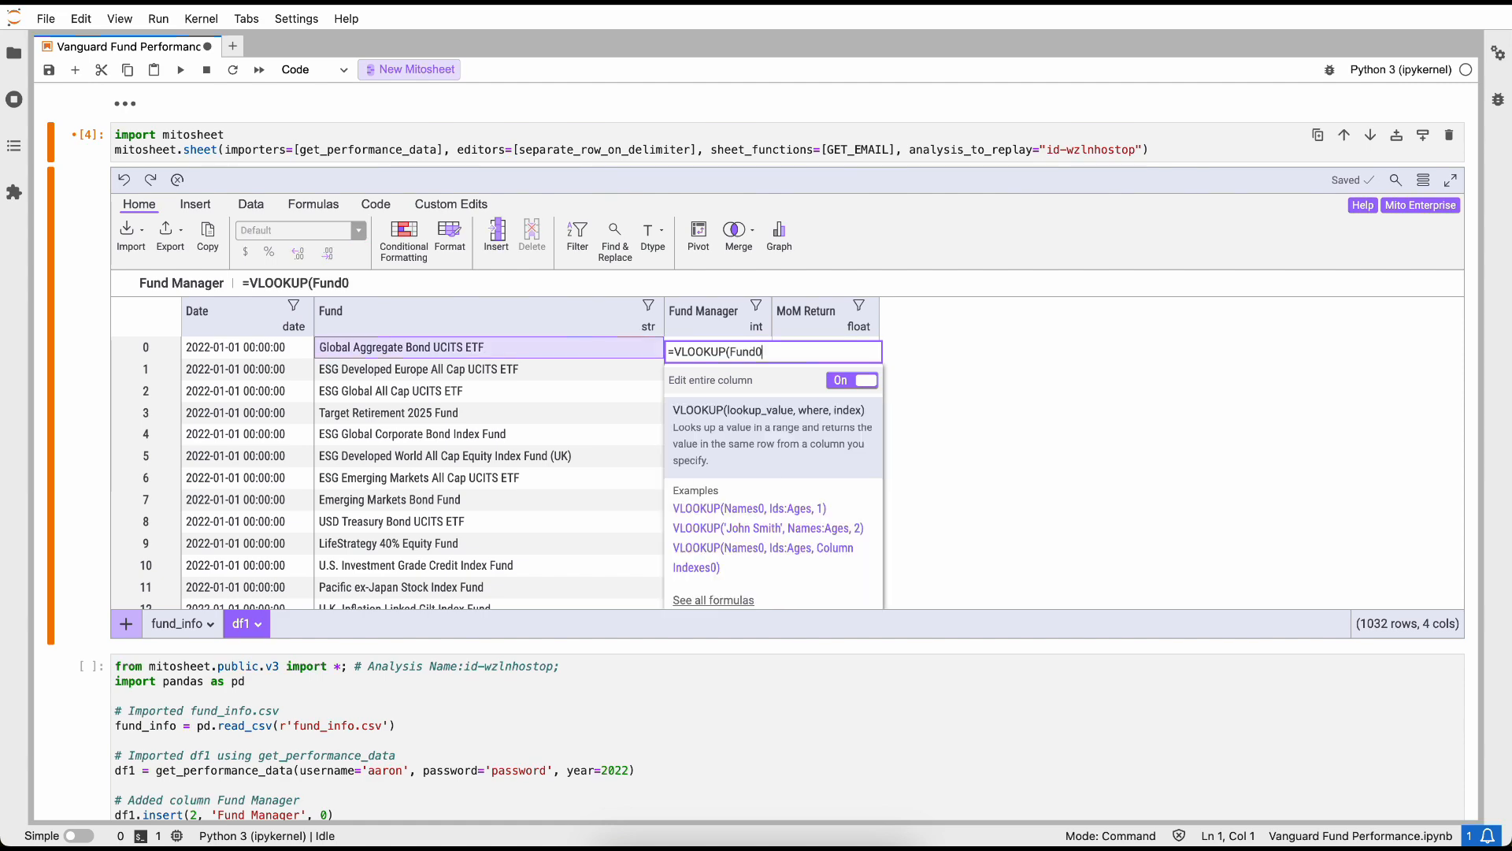
click(175, 623)
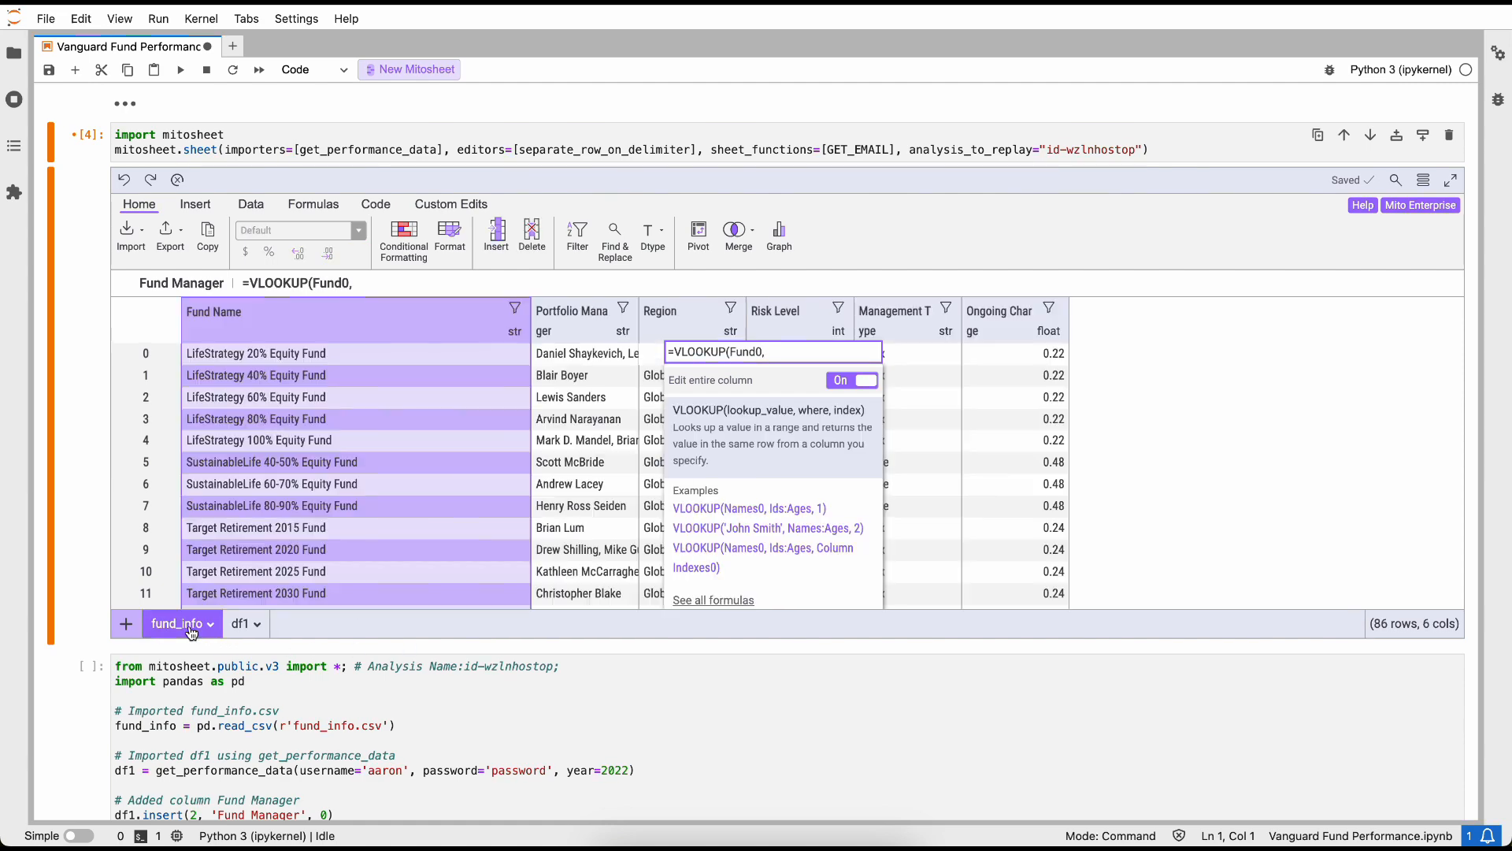
text(fund_info!Fund Name:Portfolio Manager,)
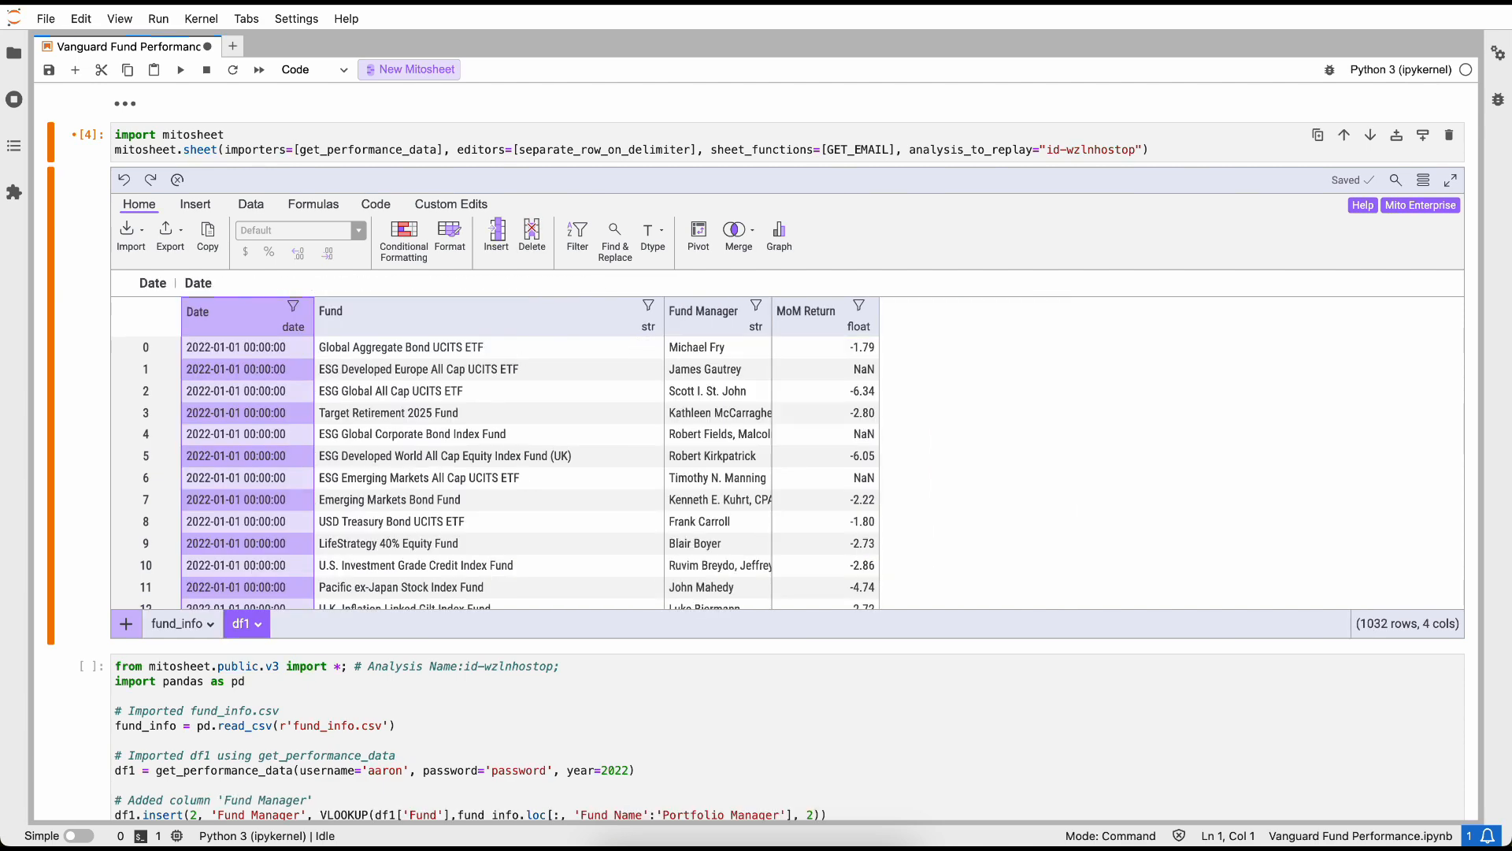
click(388, 543)
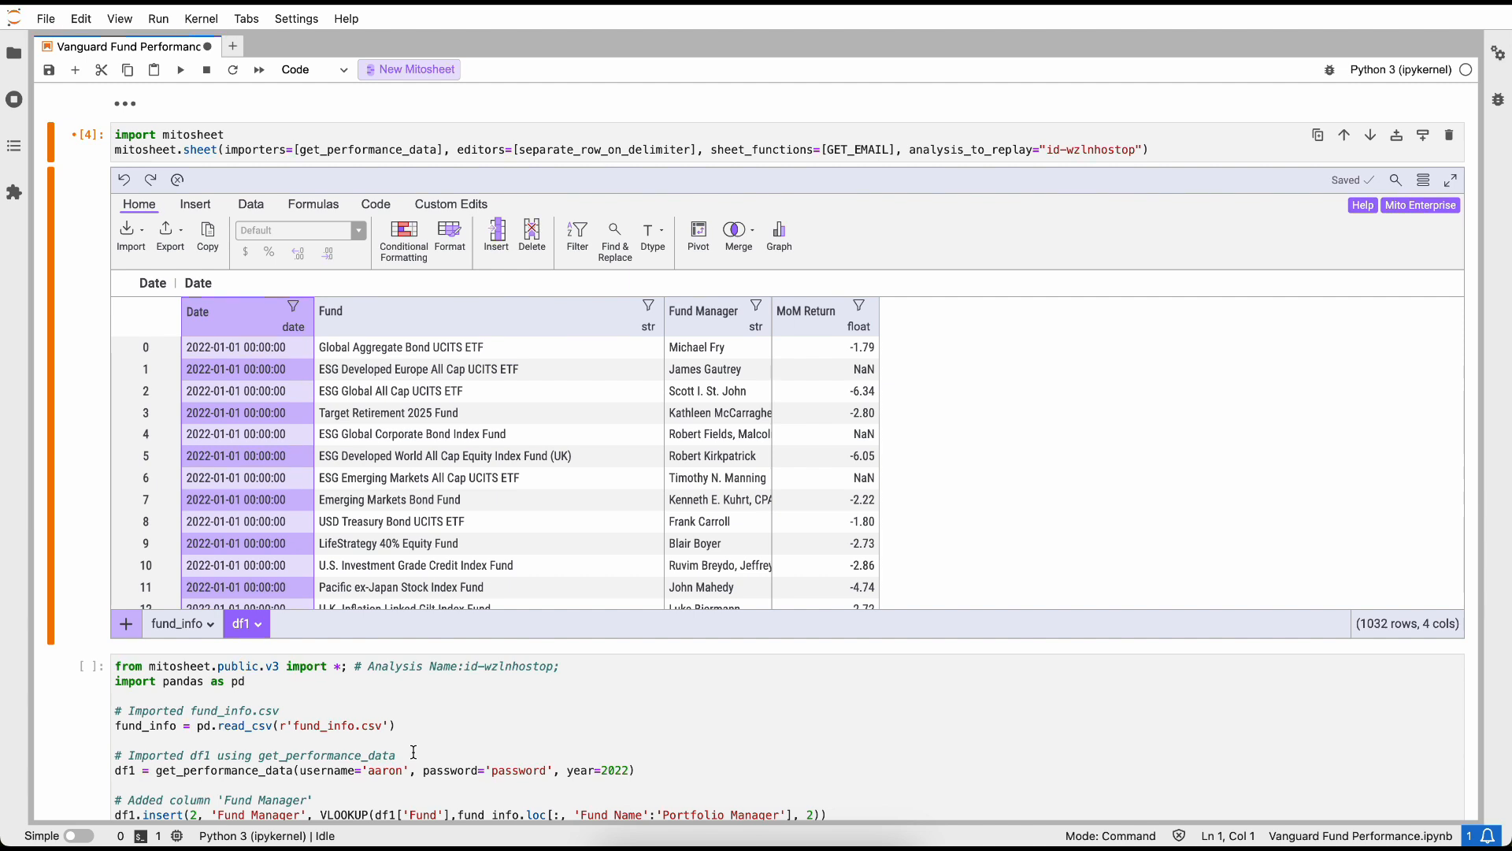
click(708, 390)
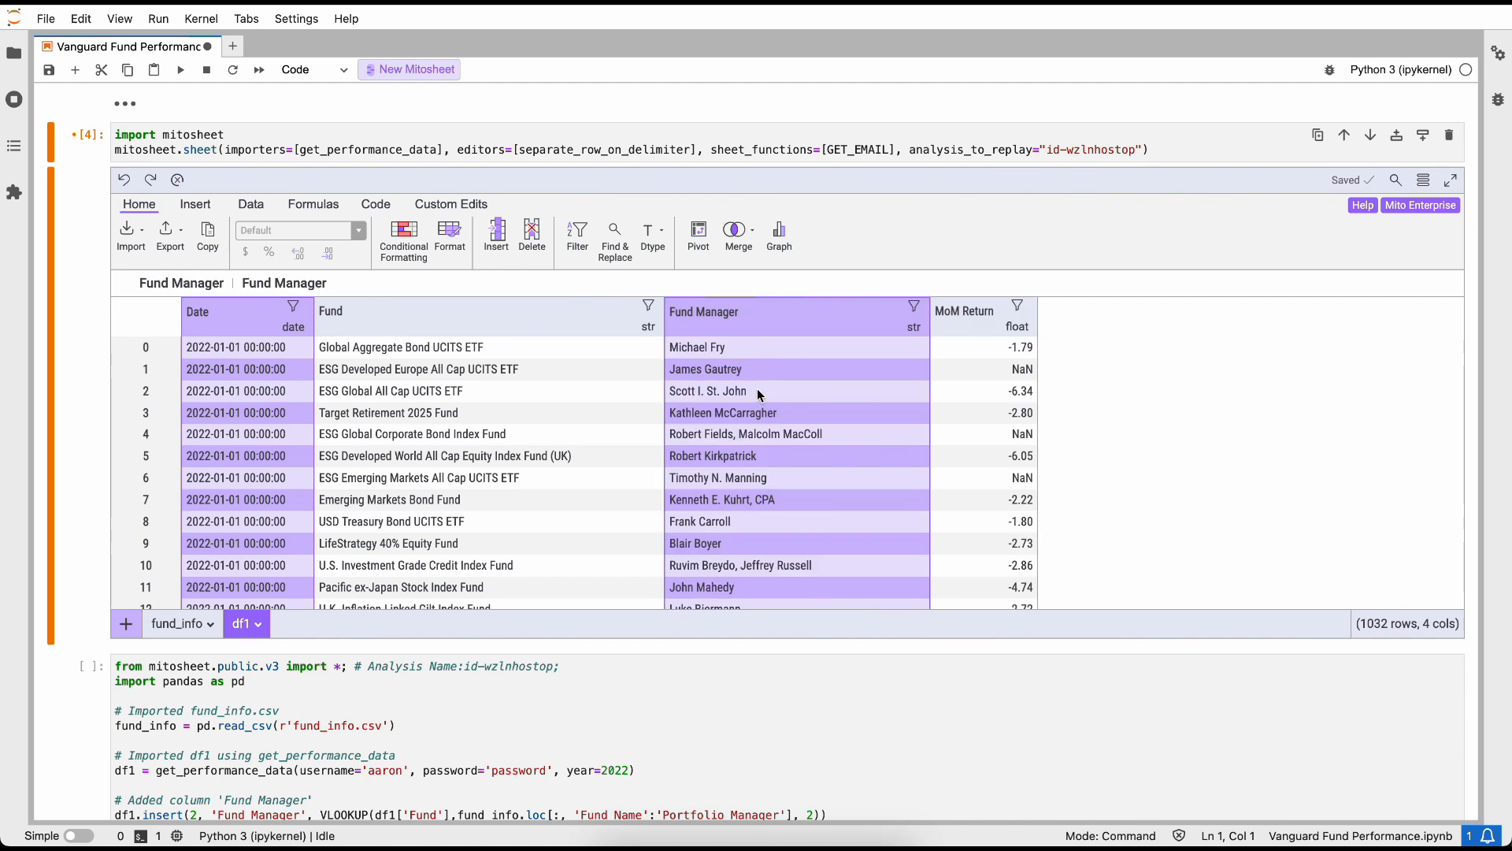
mouse_move(726, 451)
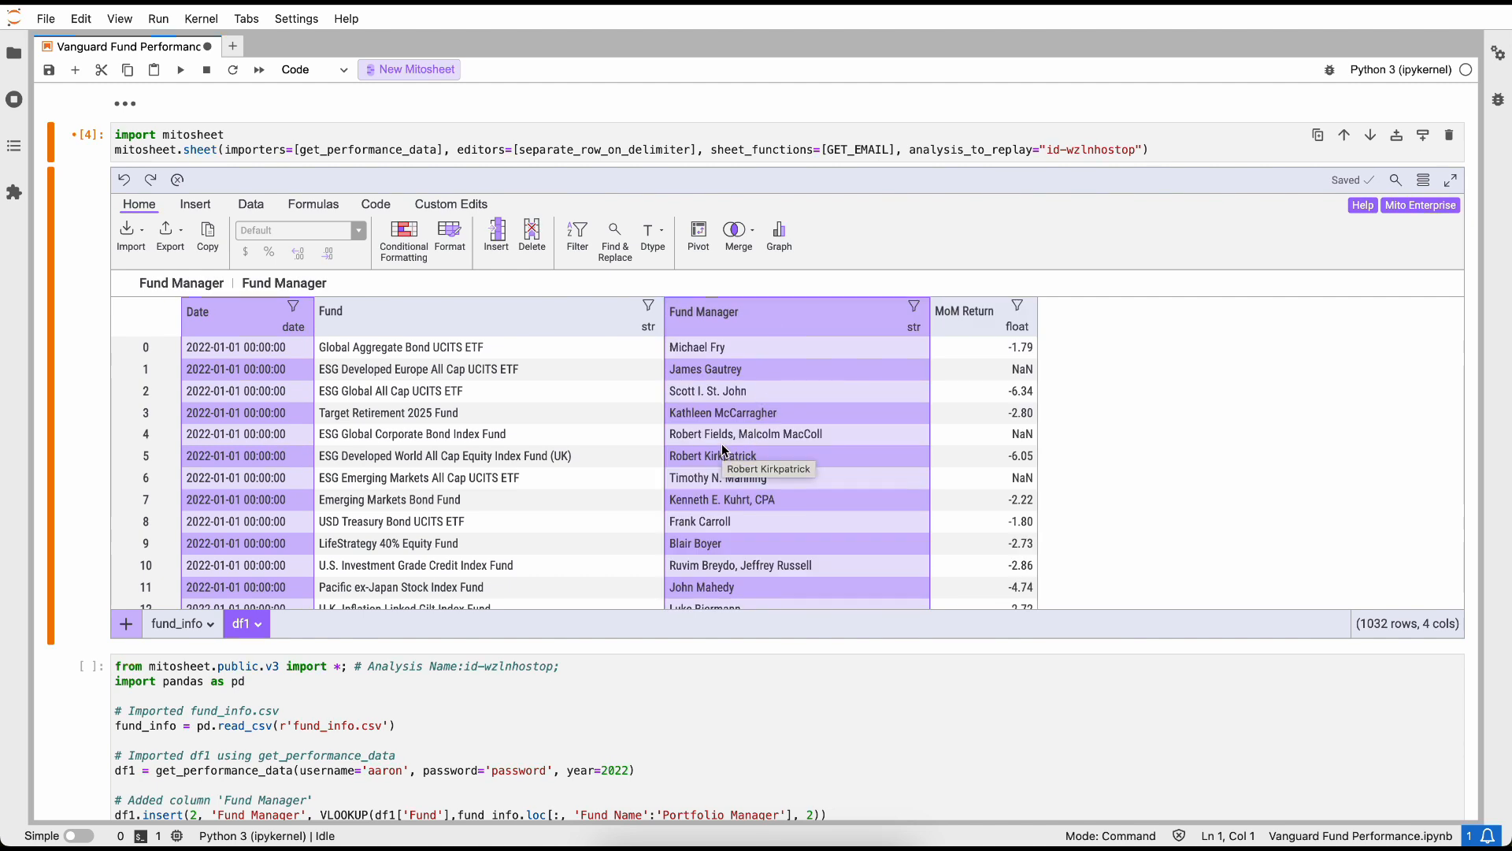
click(411, 433)
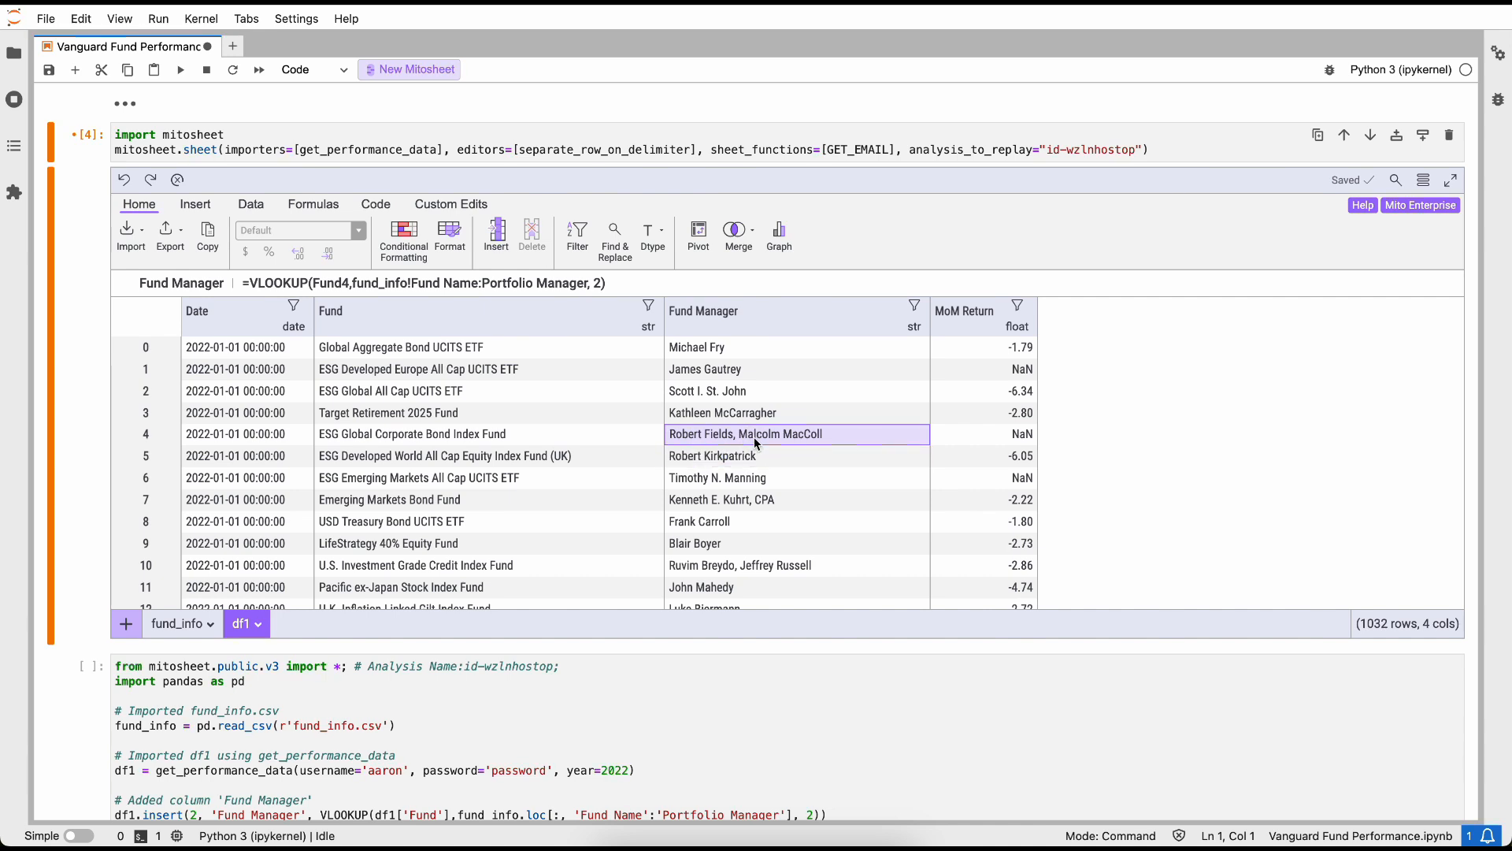
mouse_move(755, 442)
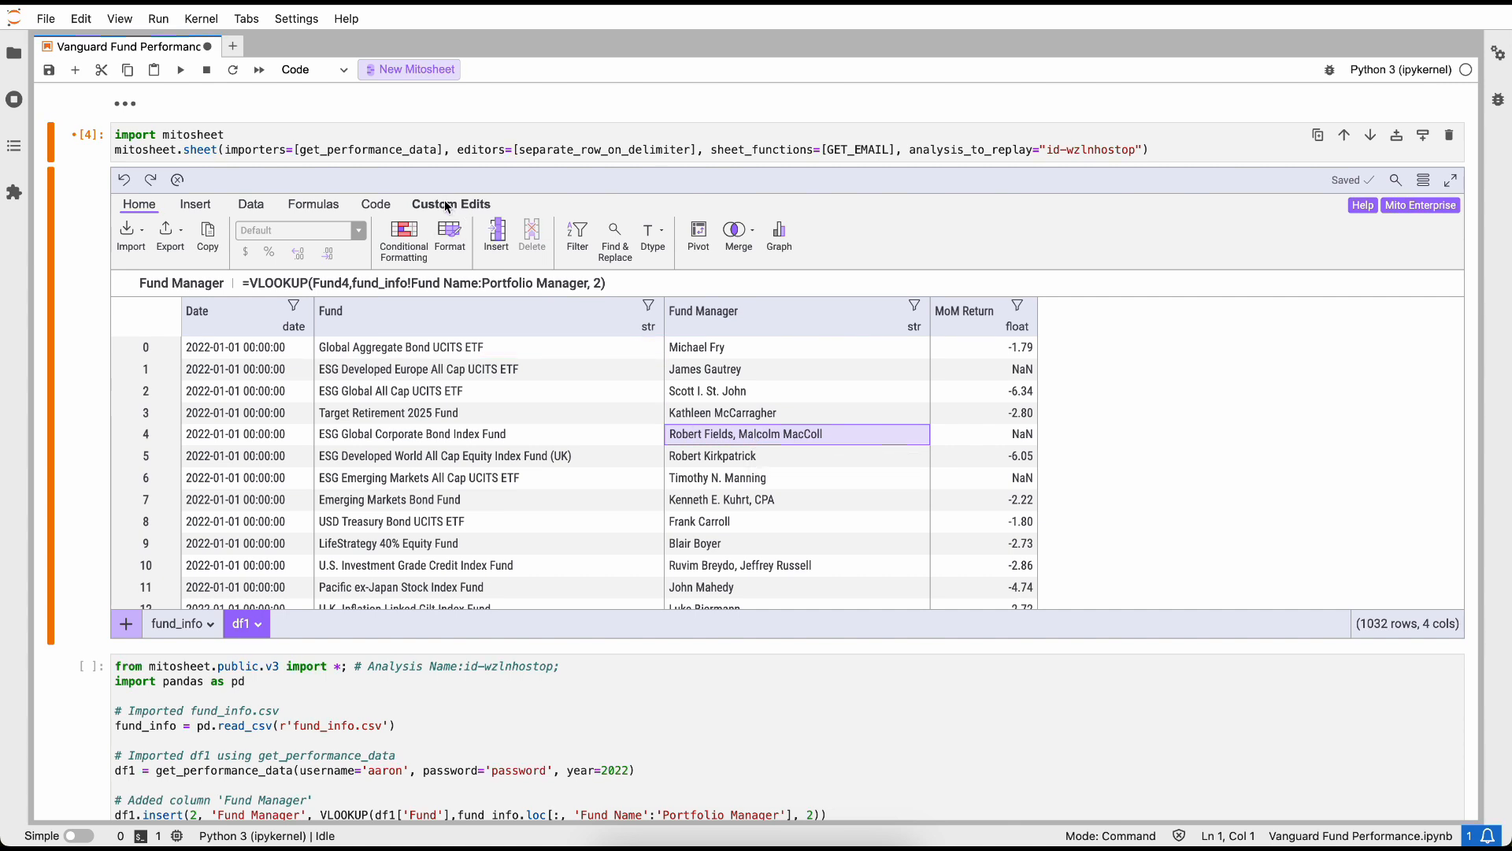
Step: Separate df1 rows on ',' in Fund Manager, giving 1176 rows, and check a split row
click(451, 203)
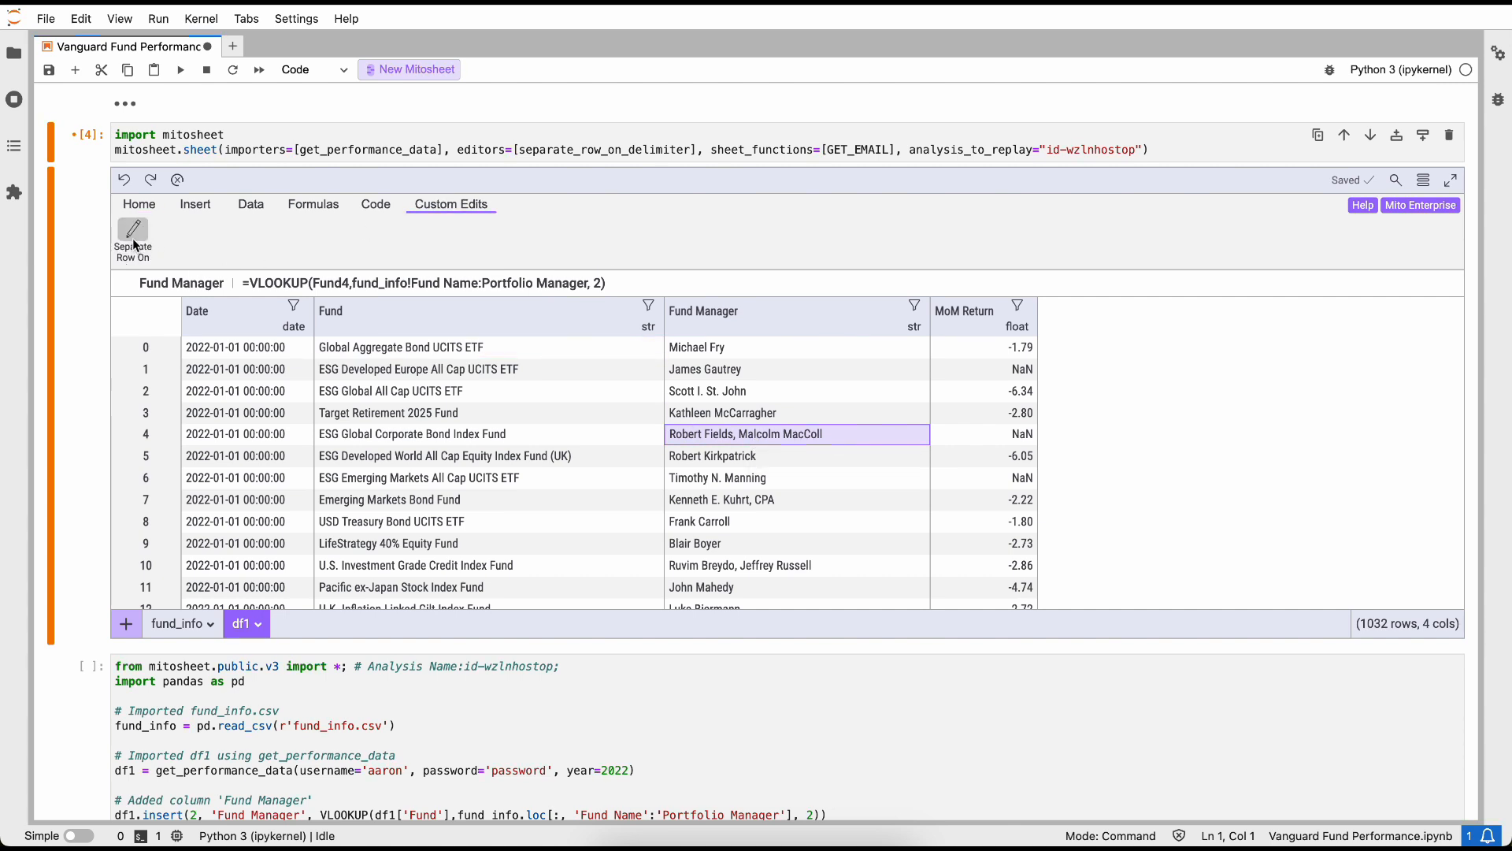
click(133, 237)
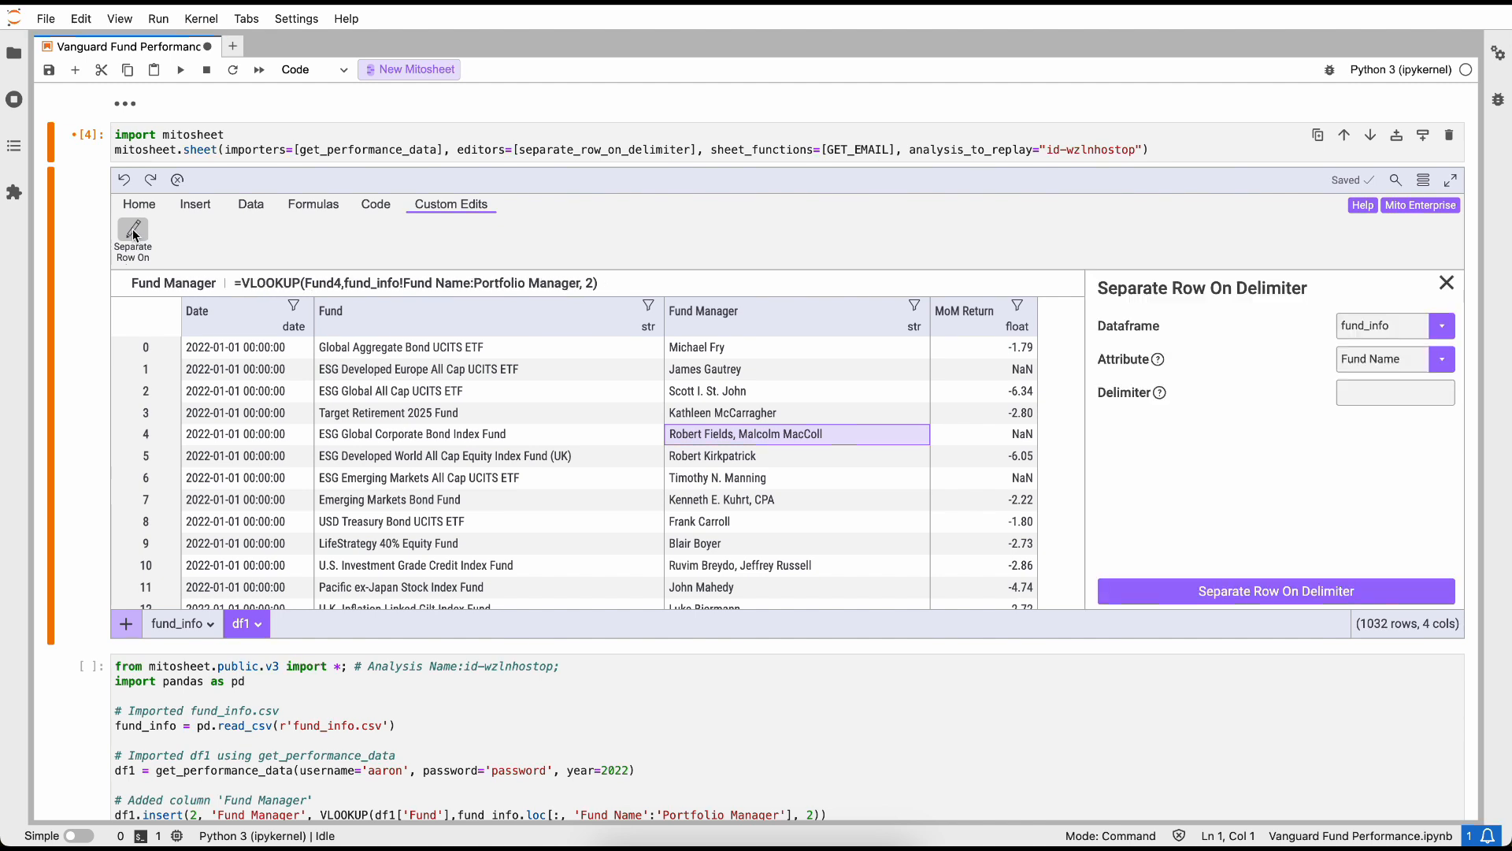
click(1442, 325)
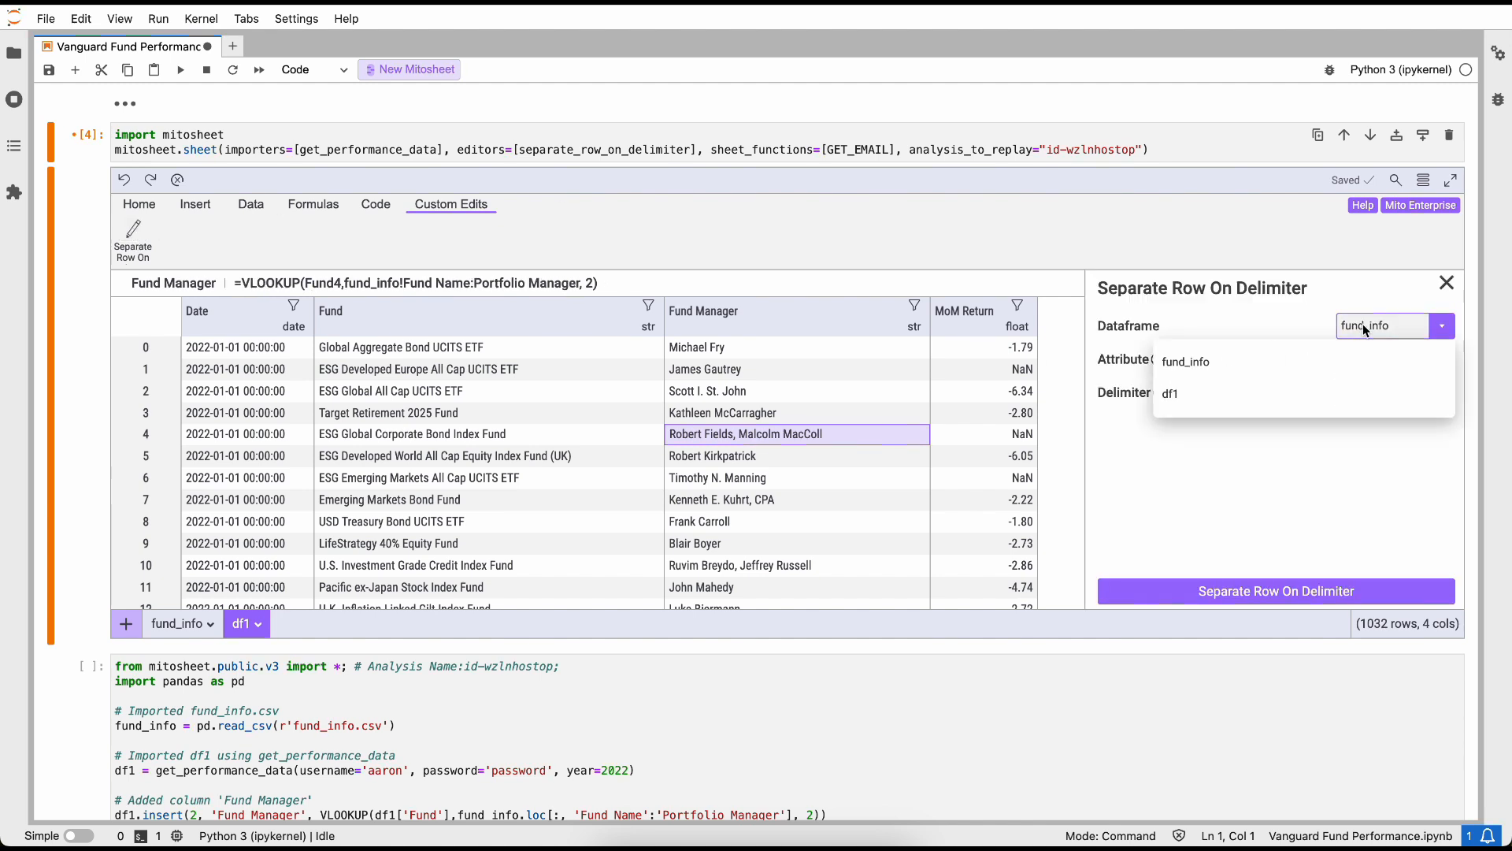
click(1186, 392)
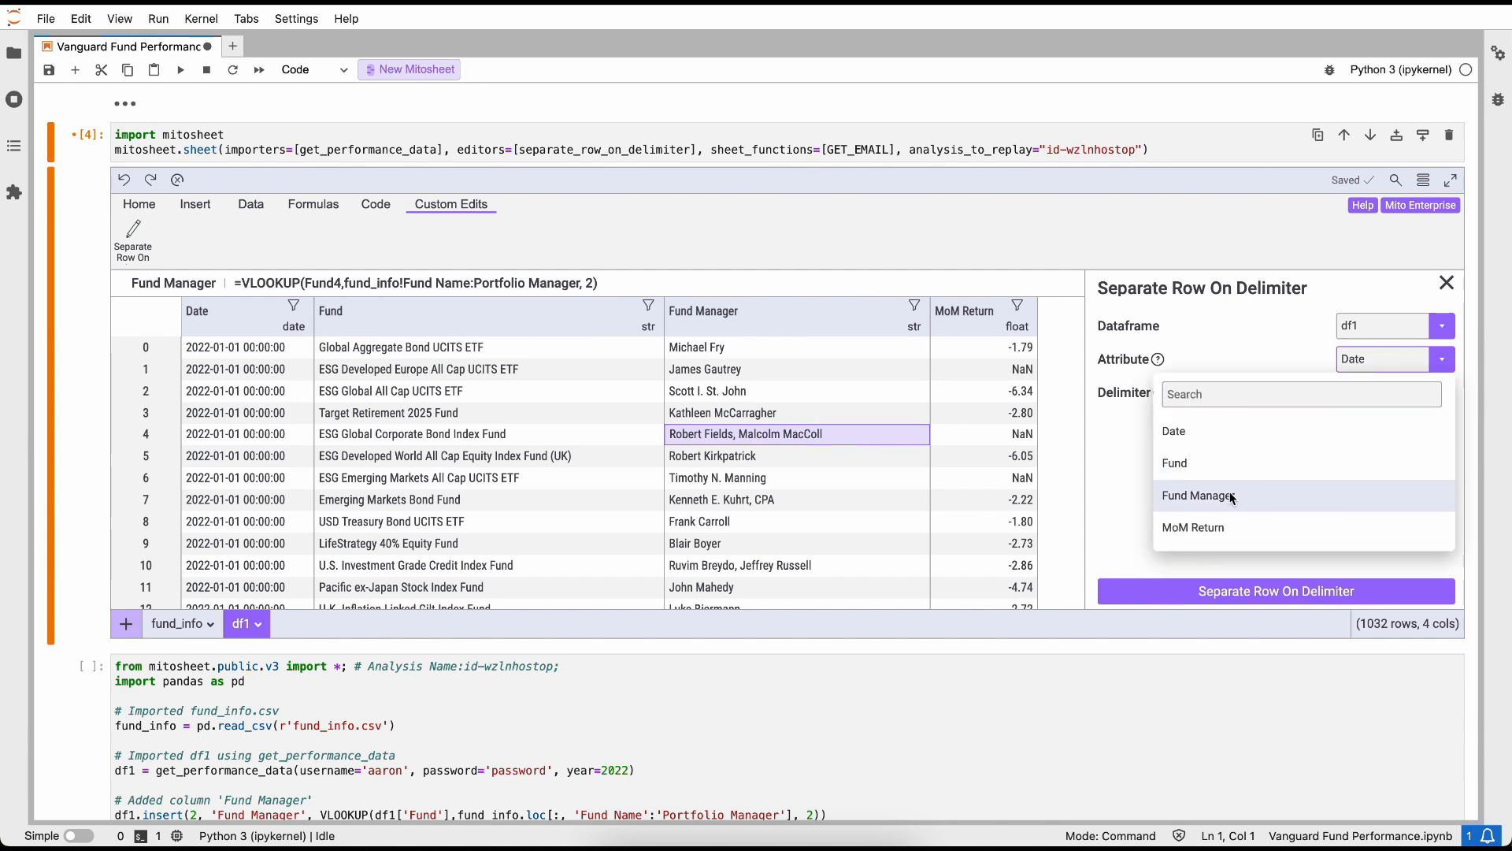
click(1198, 495)
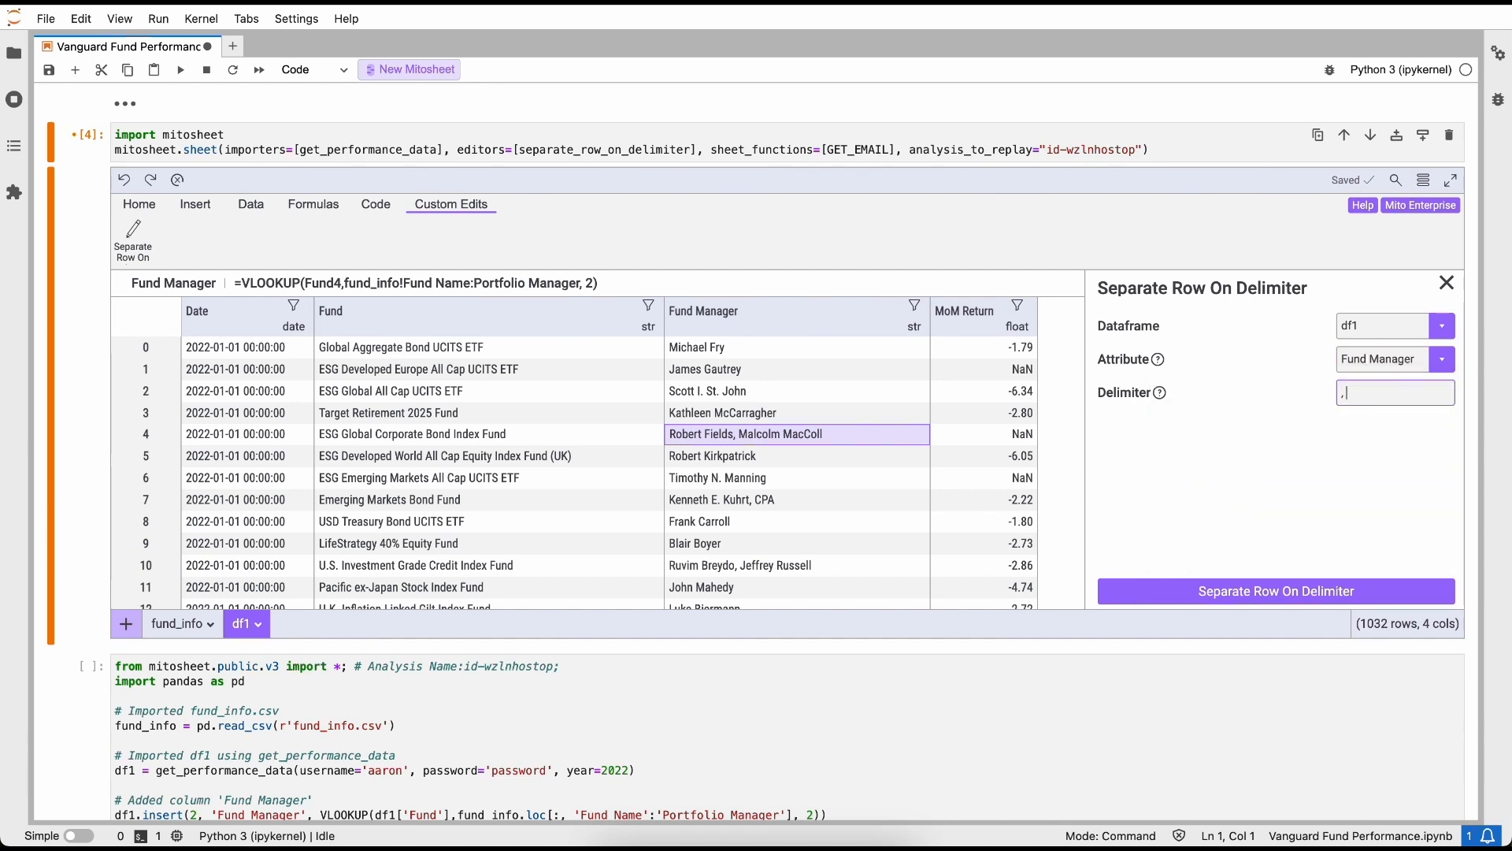
mouse_move(1275, 601)
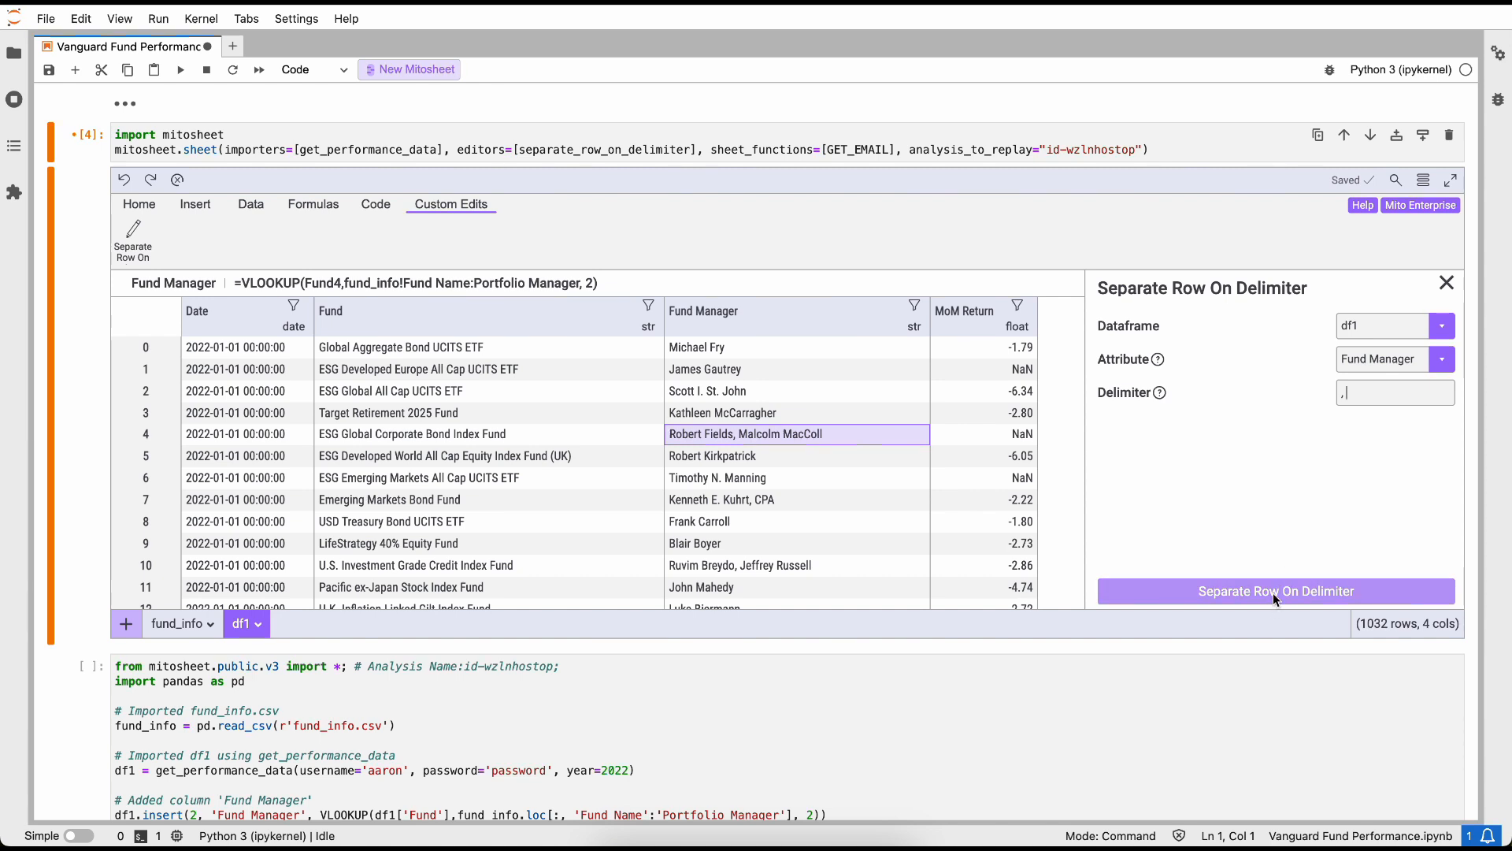
click(1275, 590)
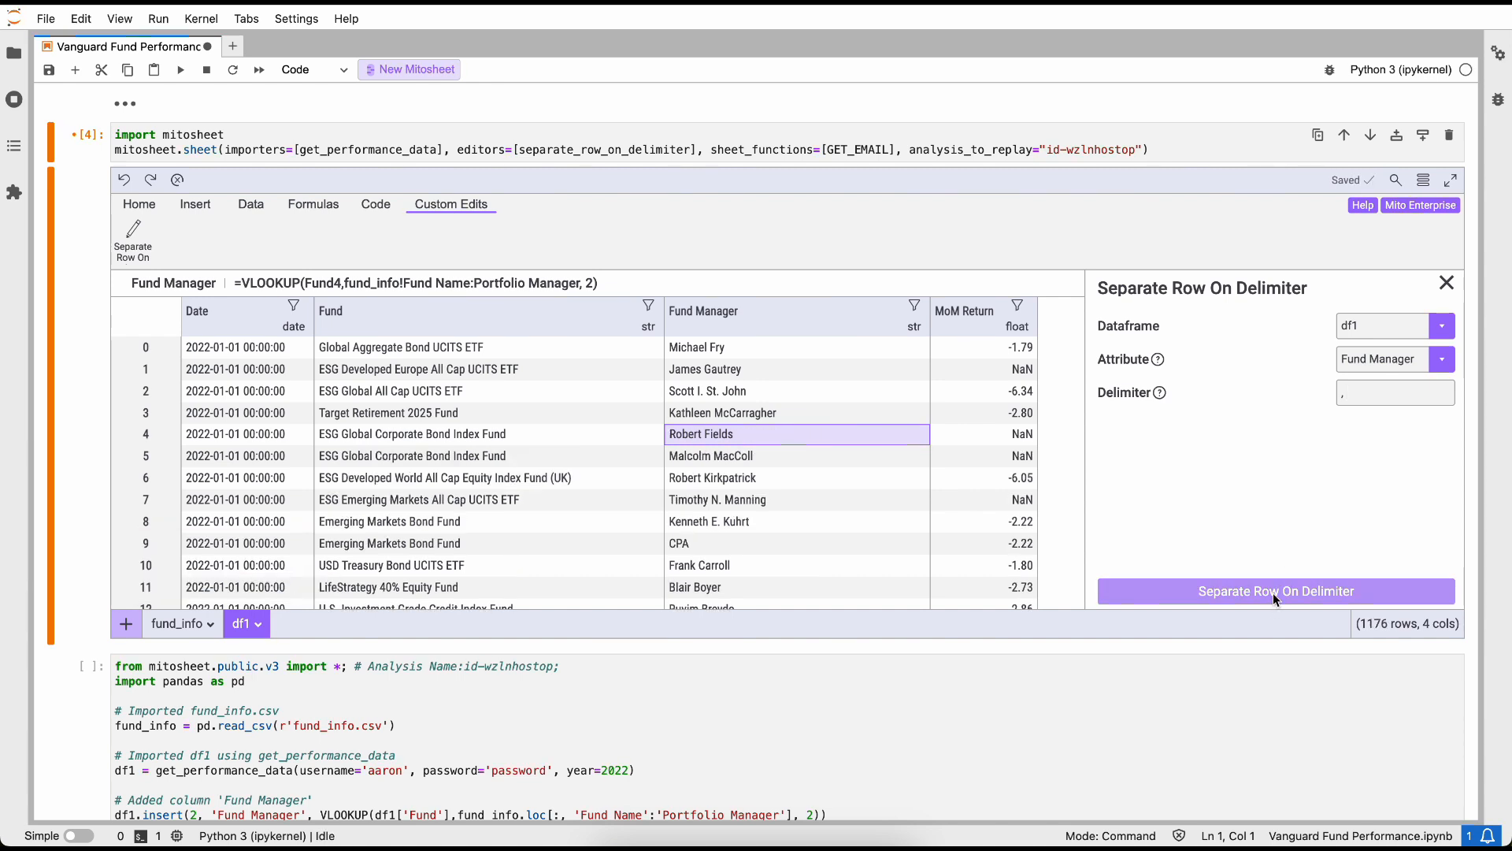
mouse_move(733, 443)
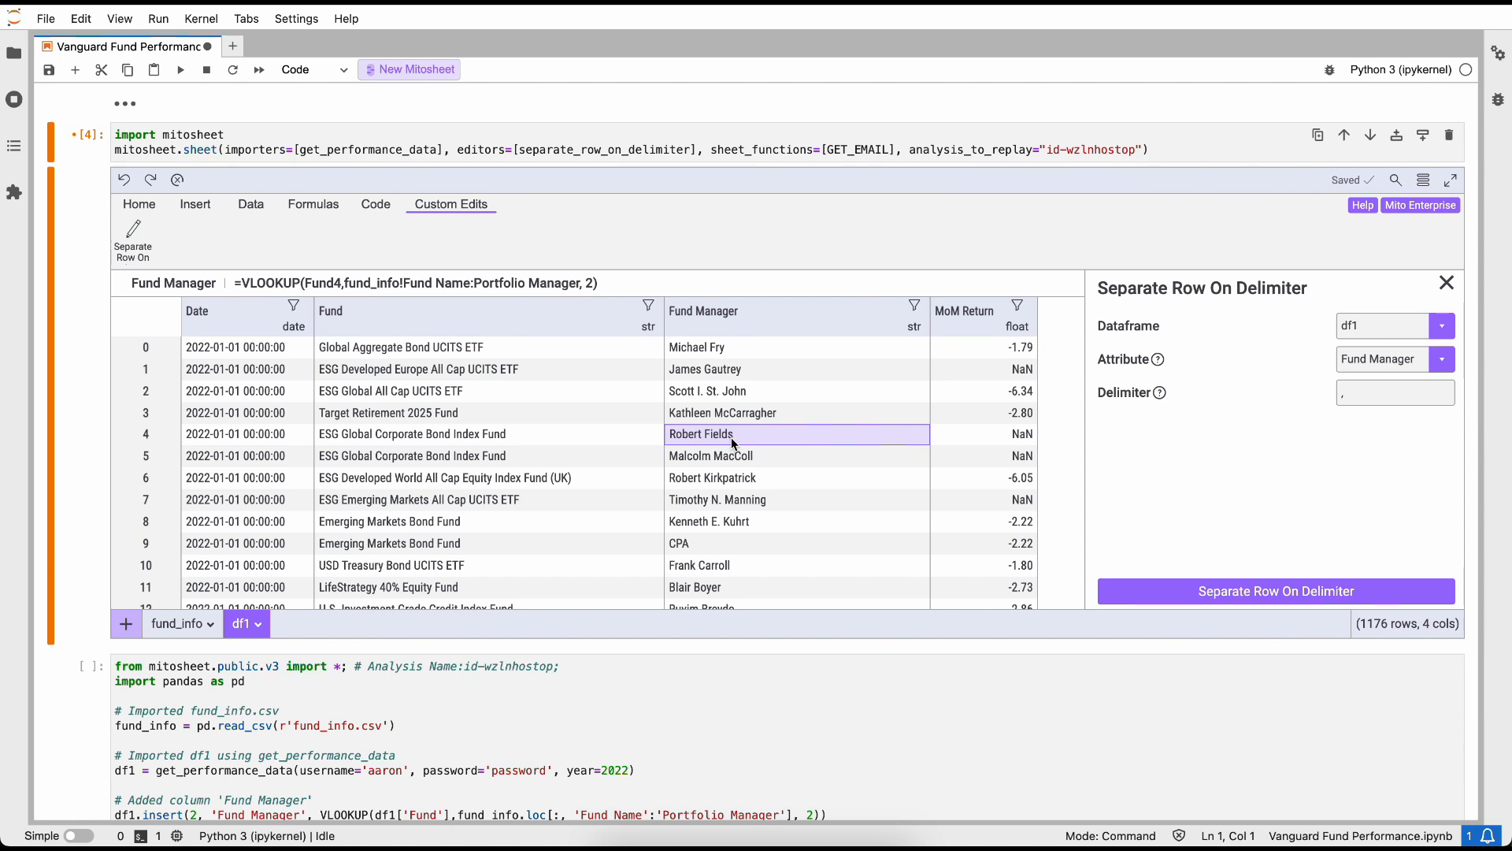
click(710, 456)
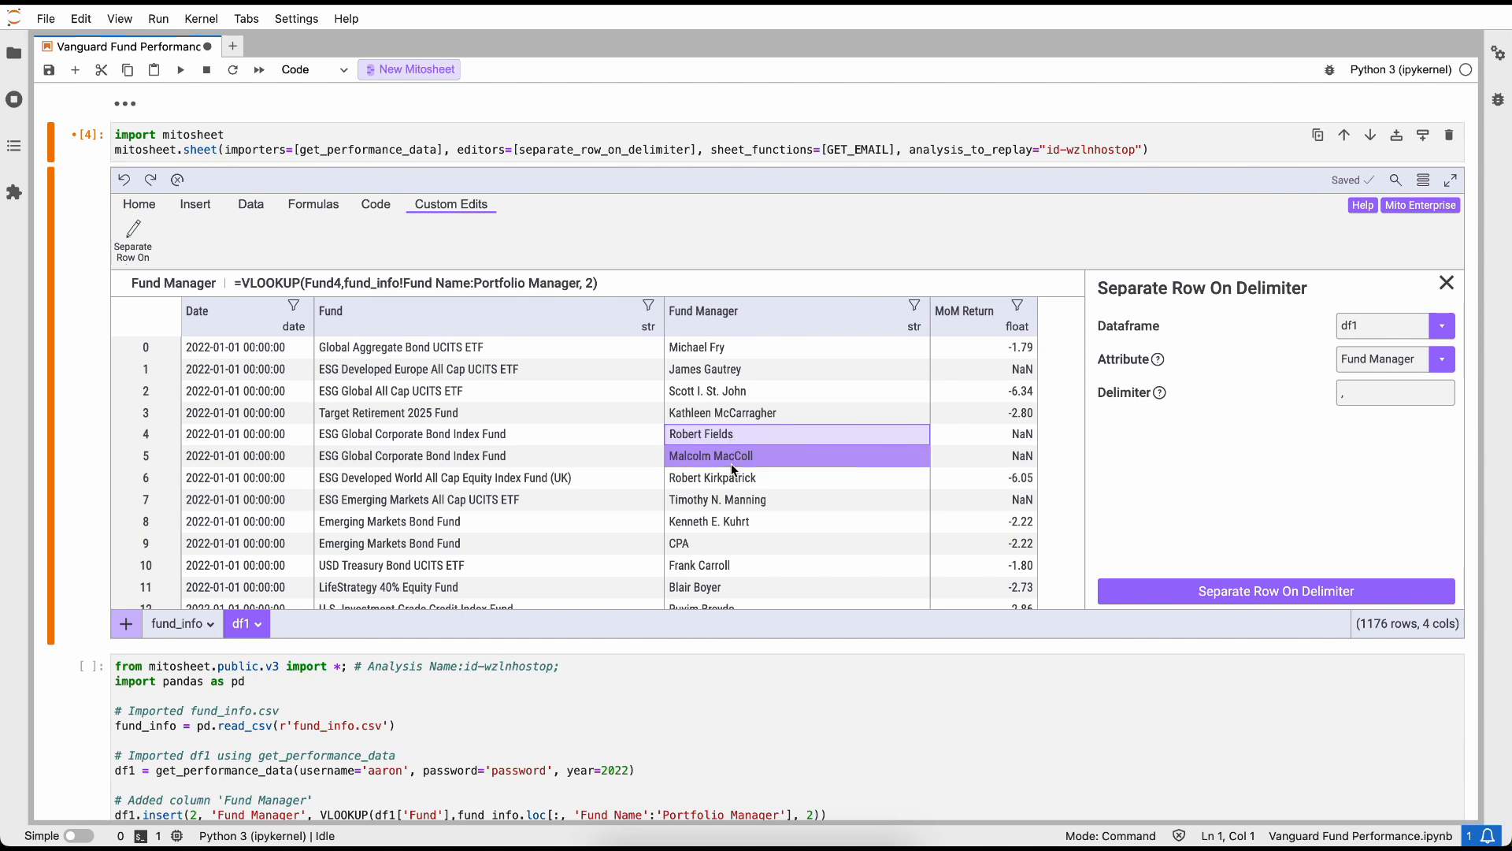
mouse_move(732, 469)
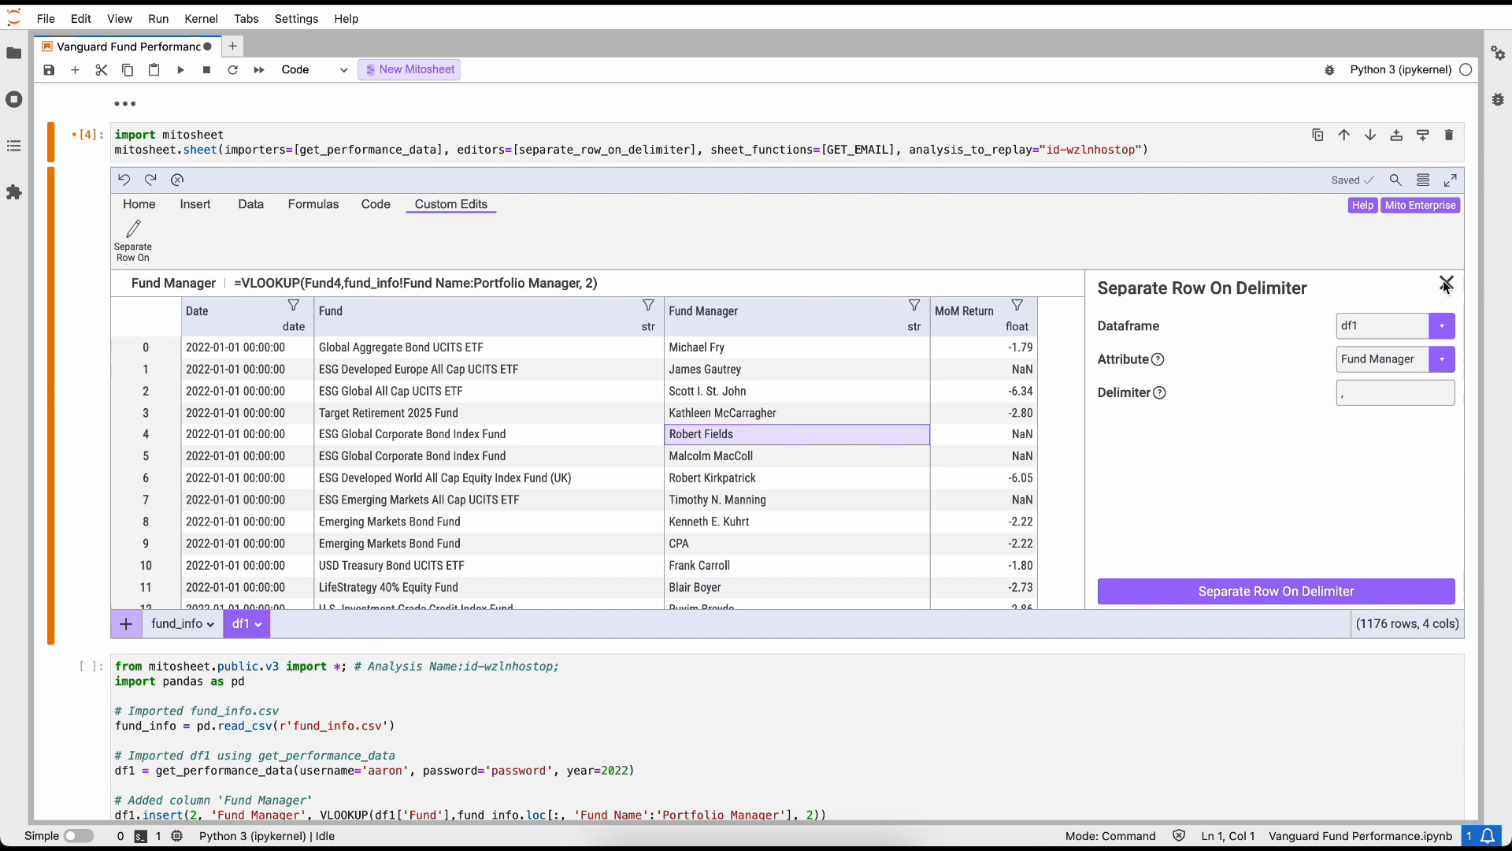
click(1445, 284)
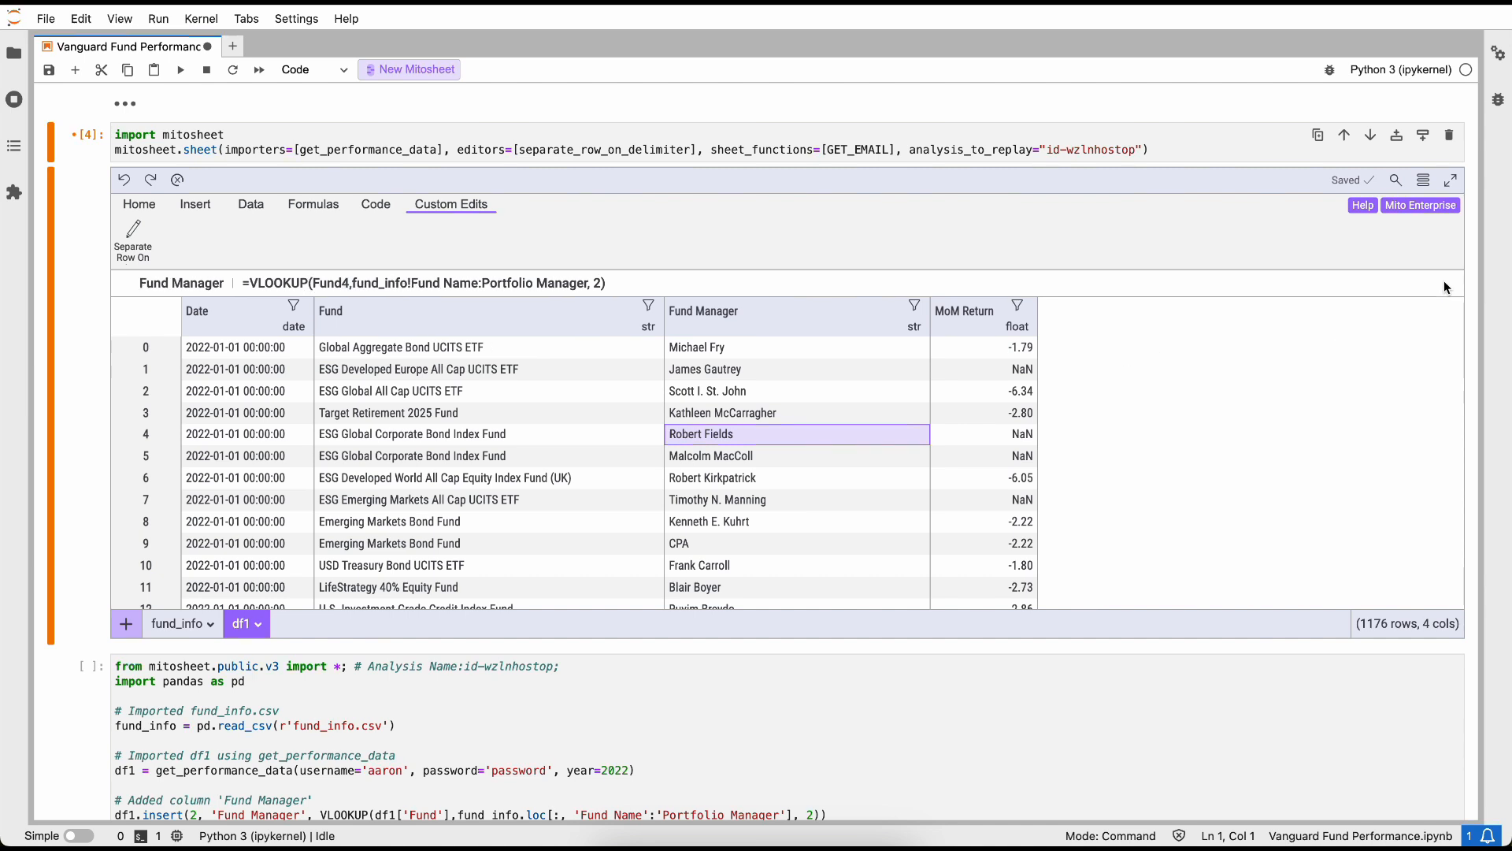
click(711, 455)
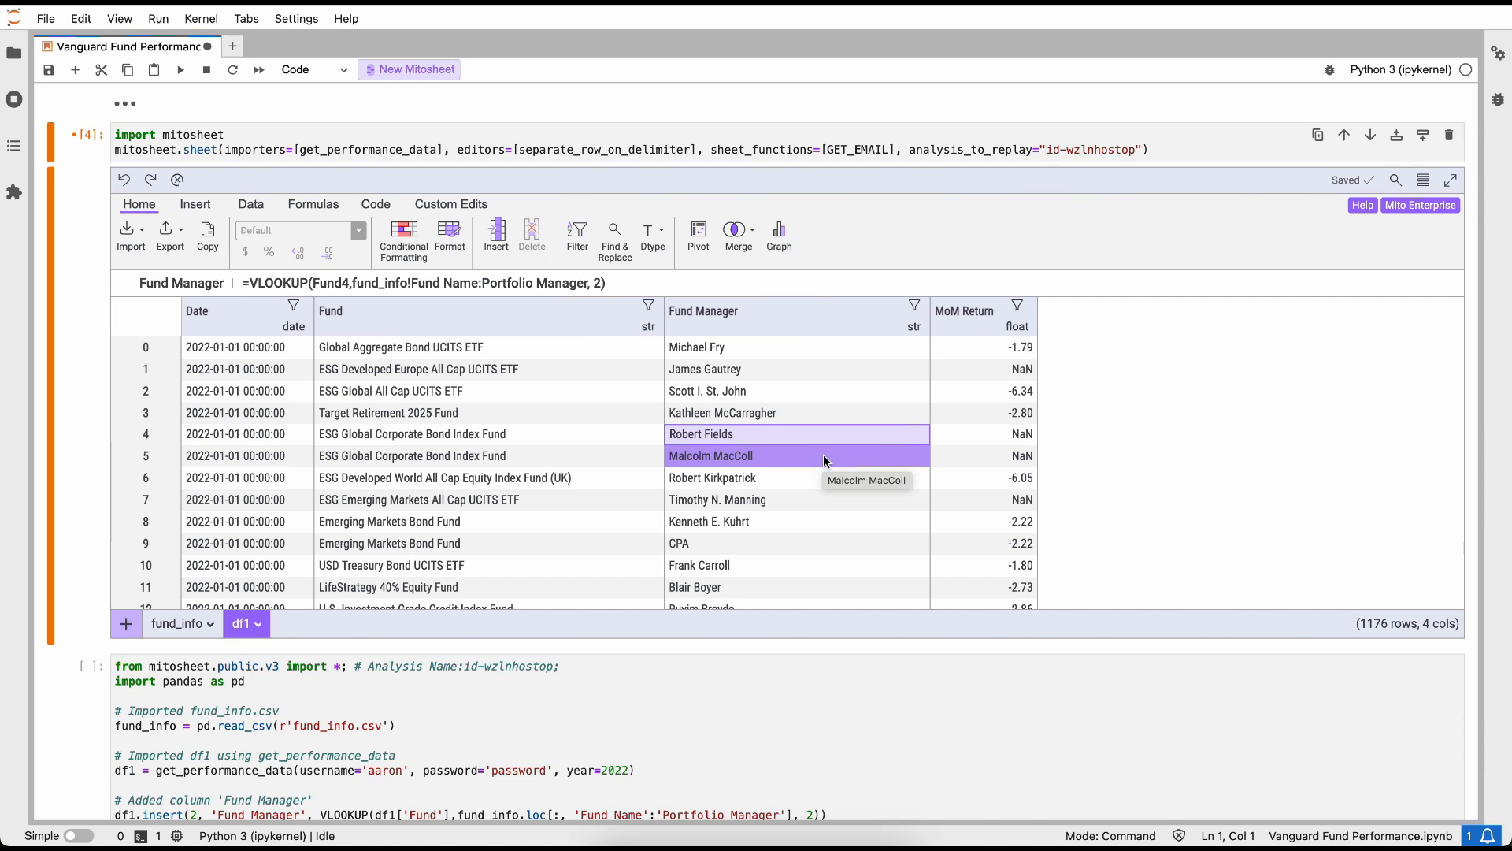
Step: Start a df1 pivot with rows Fund and Fund Manager, summing MoM Return
click(697, 234)
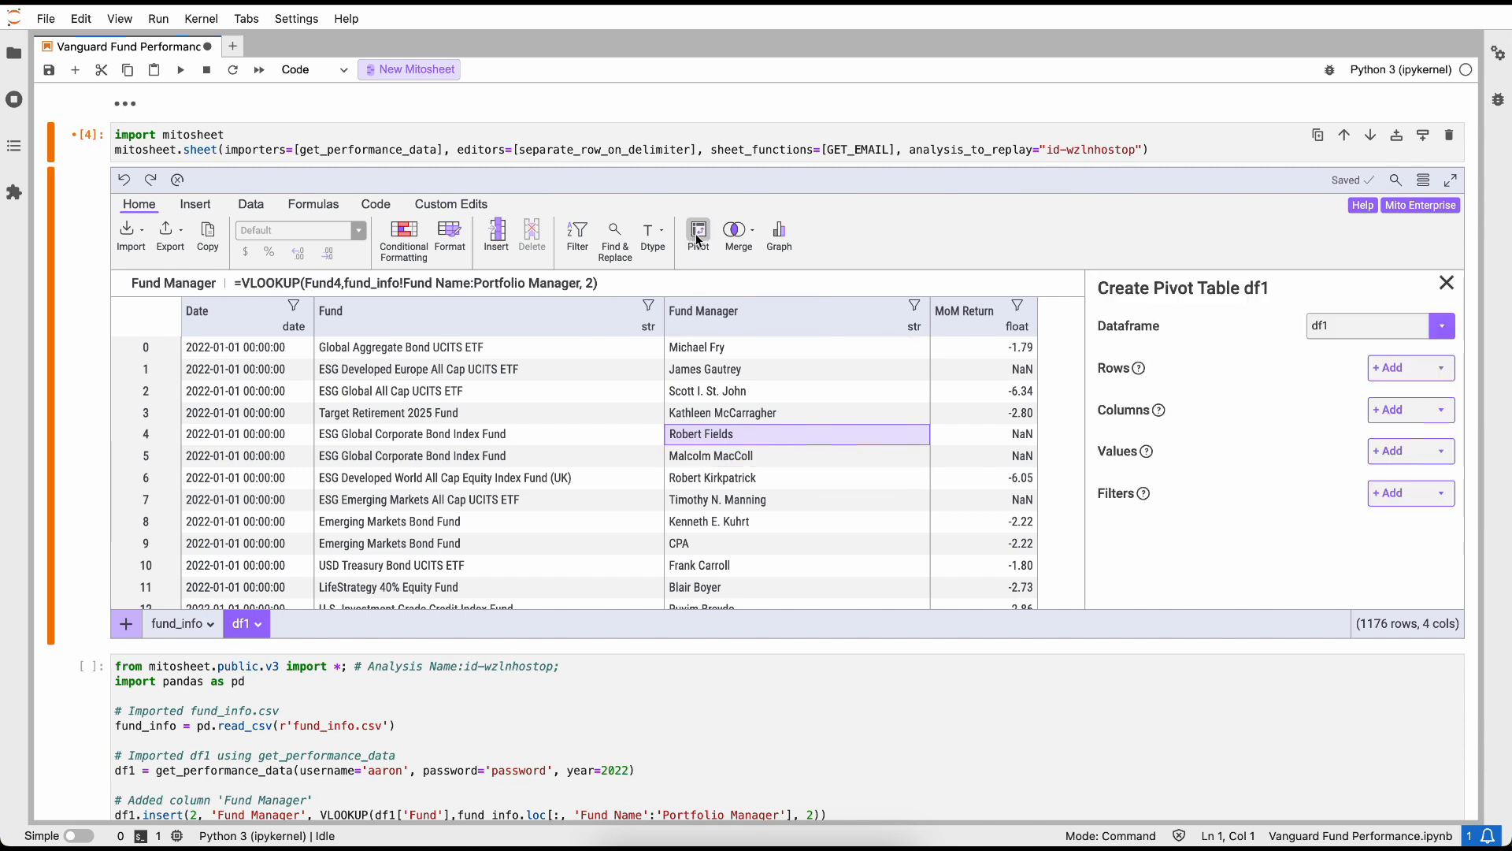
click(1404, 368)
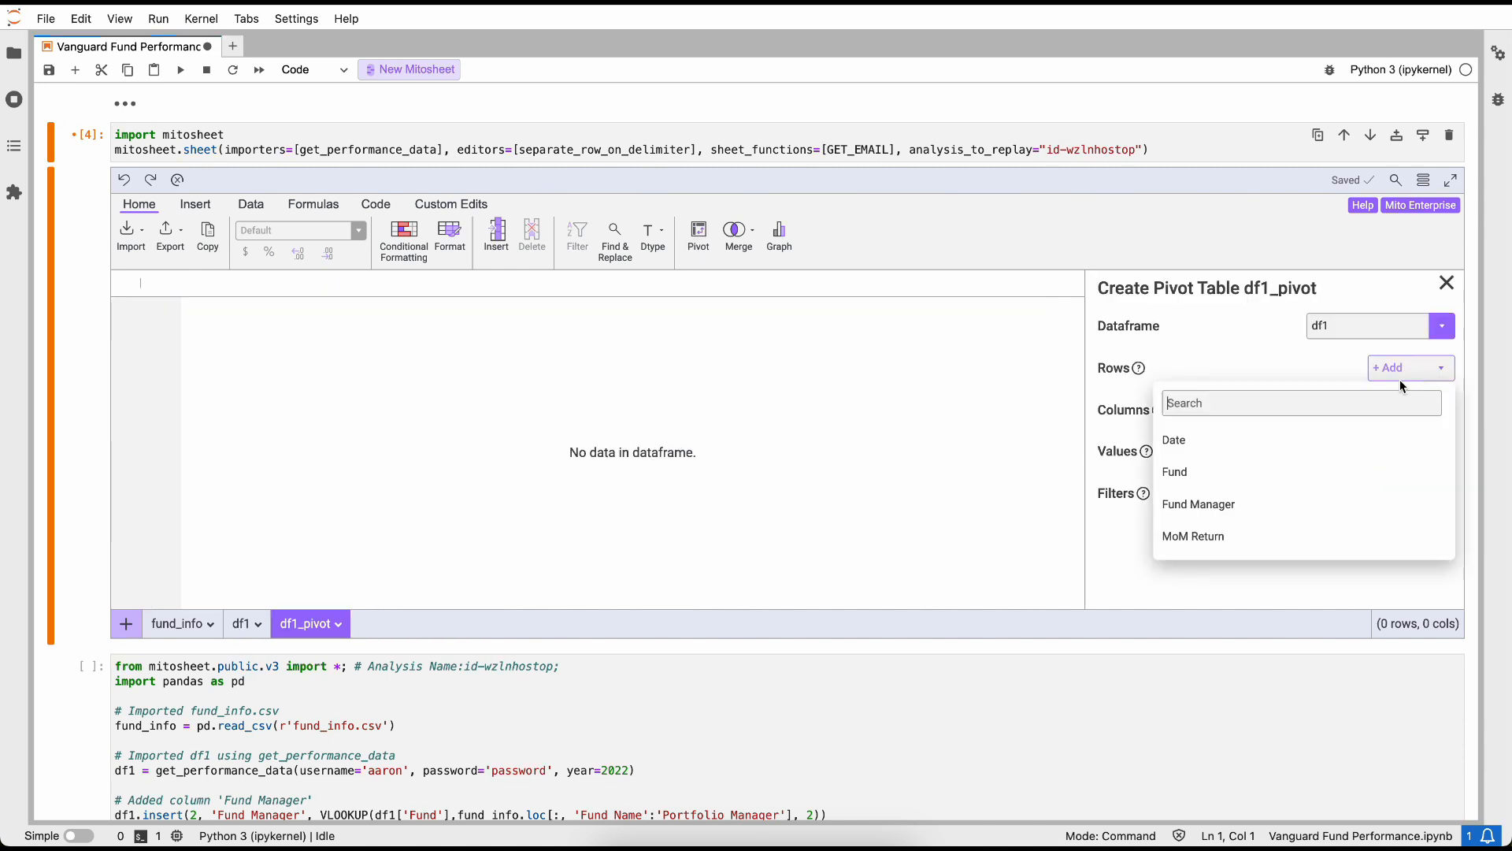
click(1175, 471)
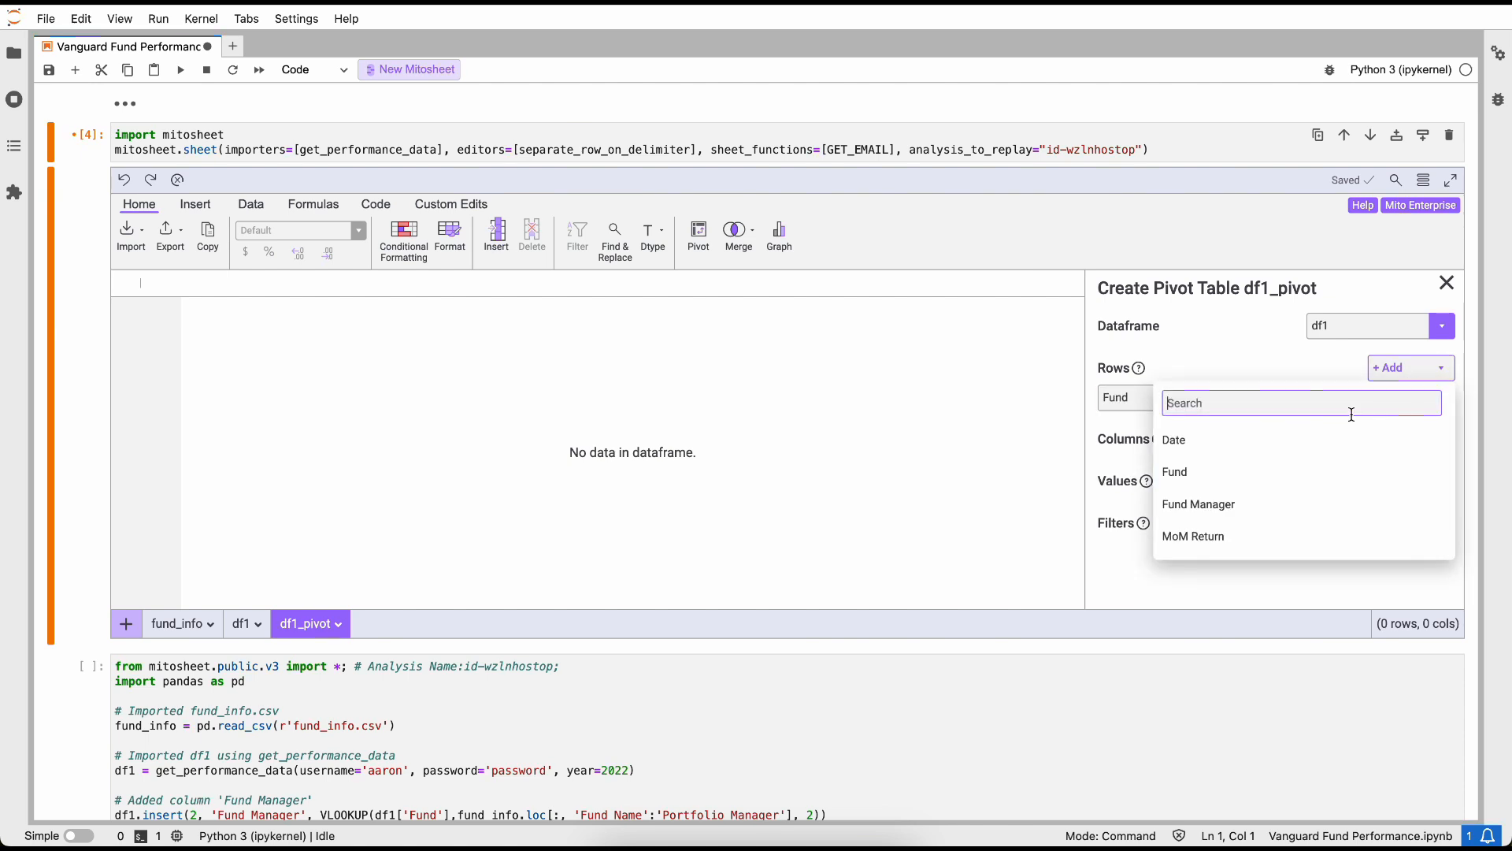
click(1198, 503)
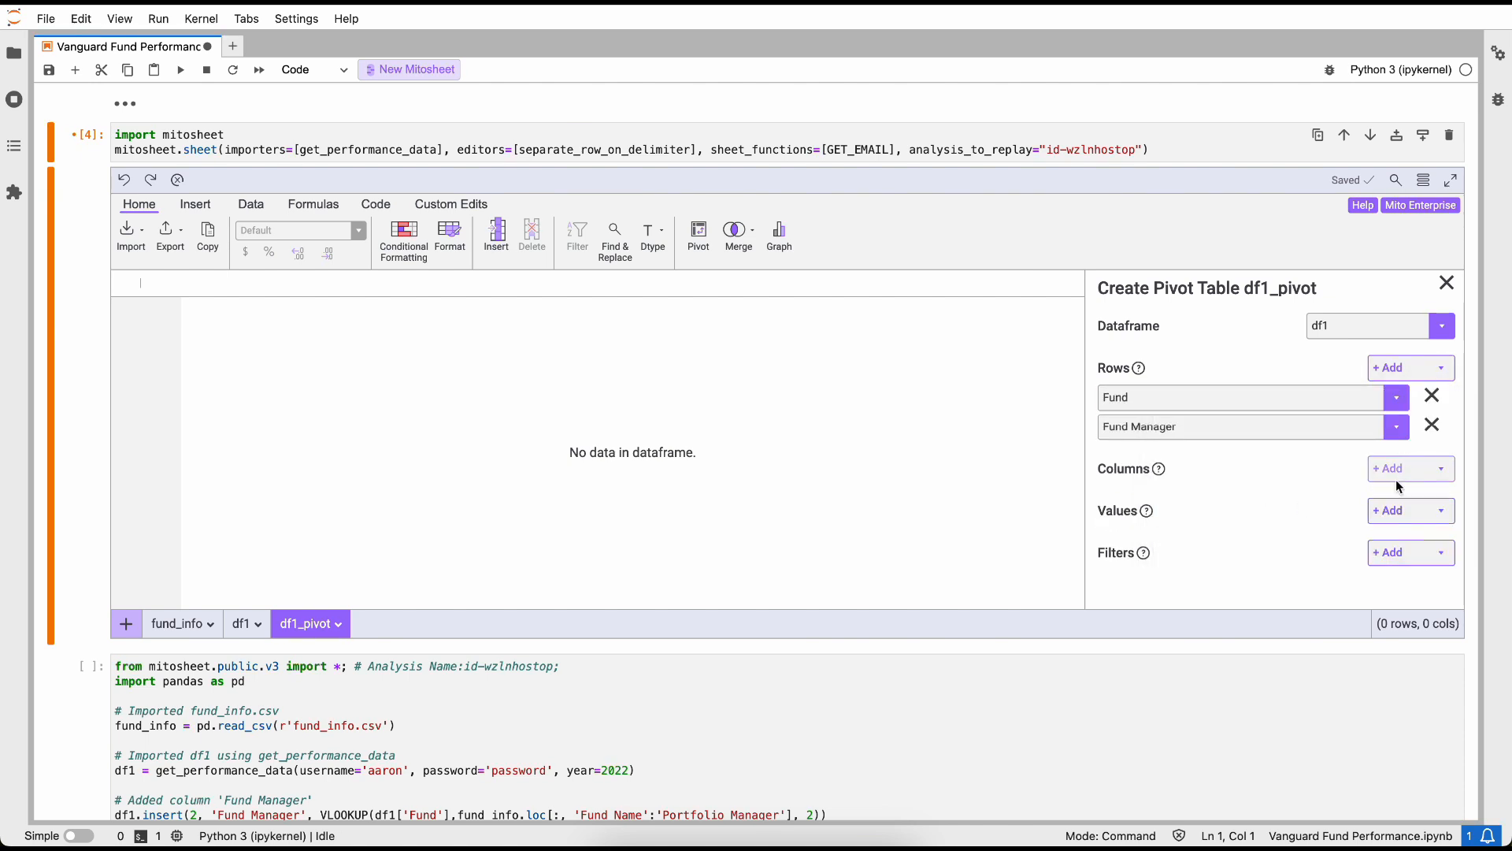
click(1389, 511)
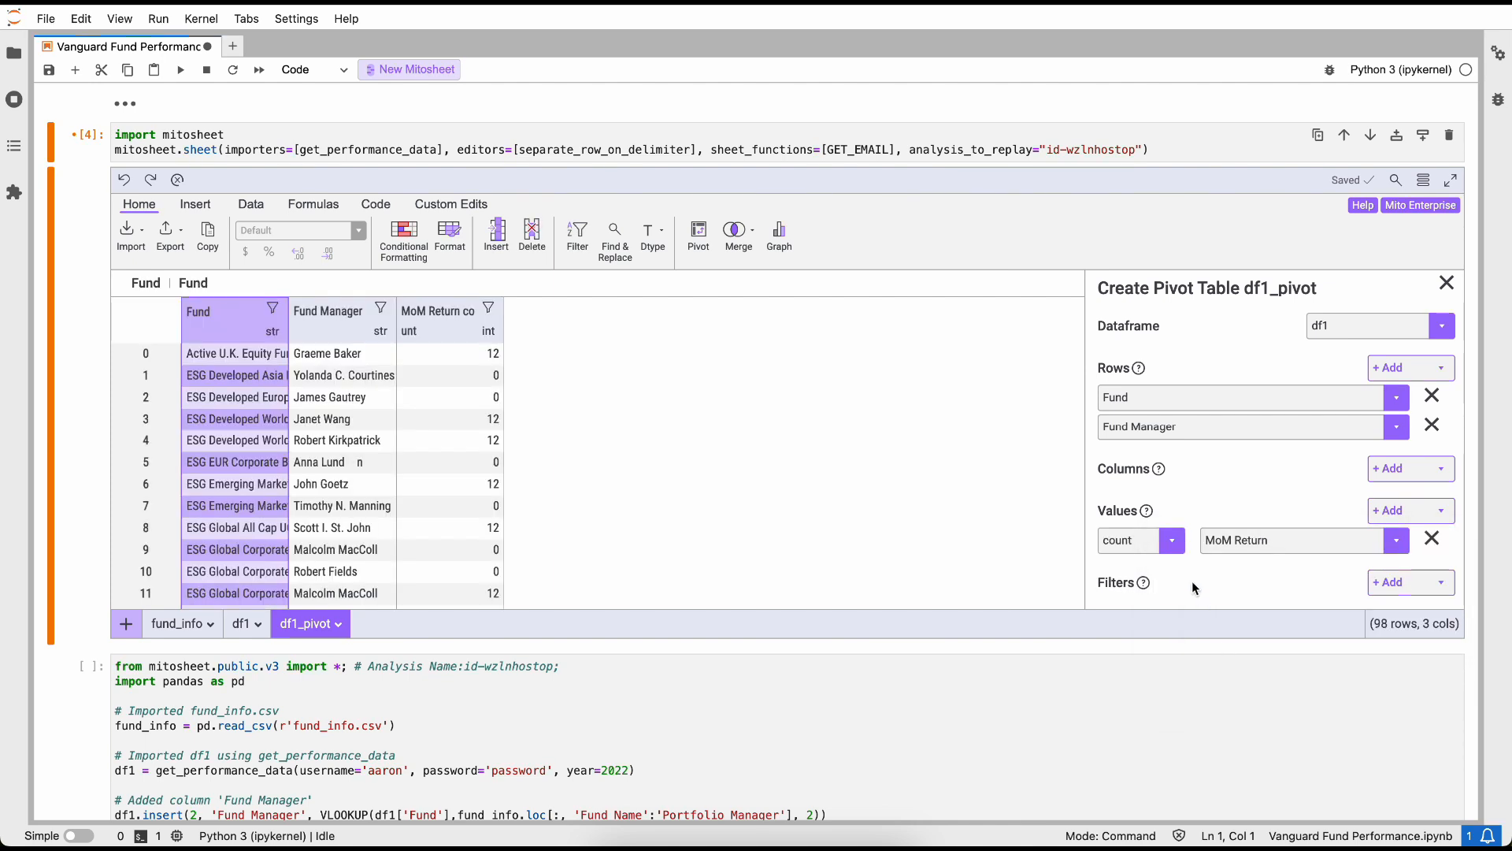
click(1169, 541)
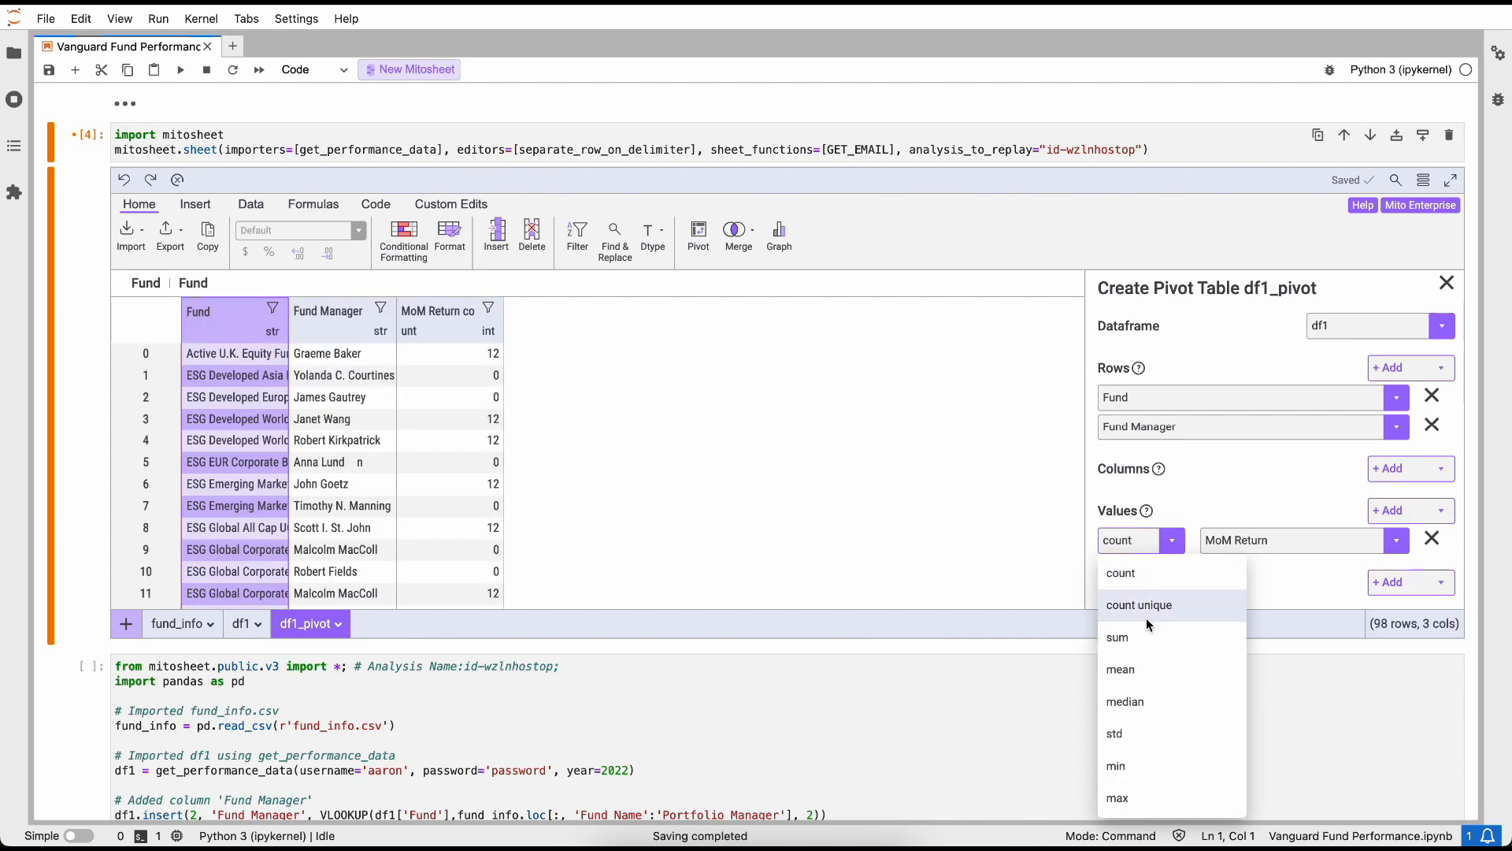
click(1116, 636)
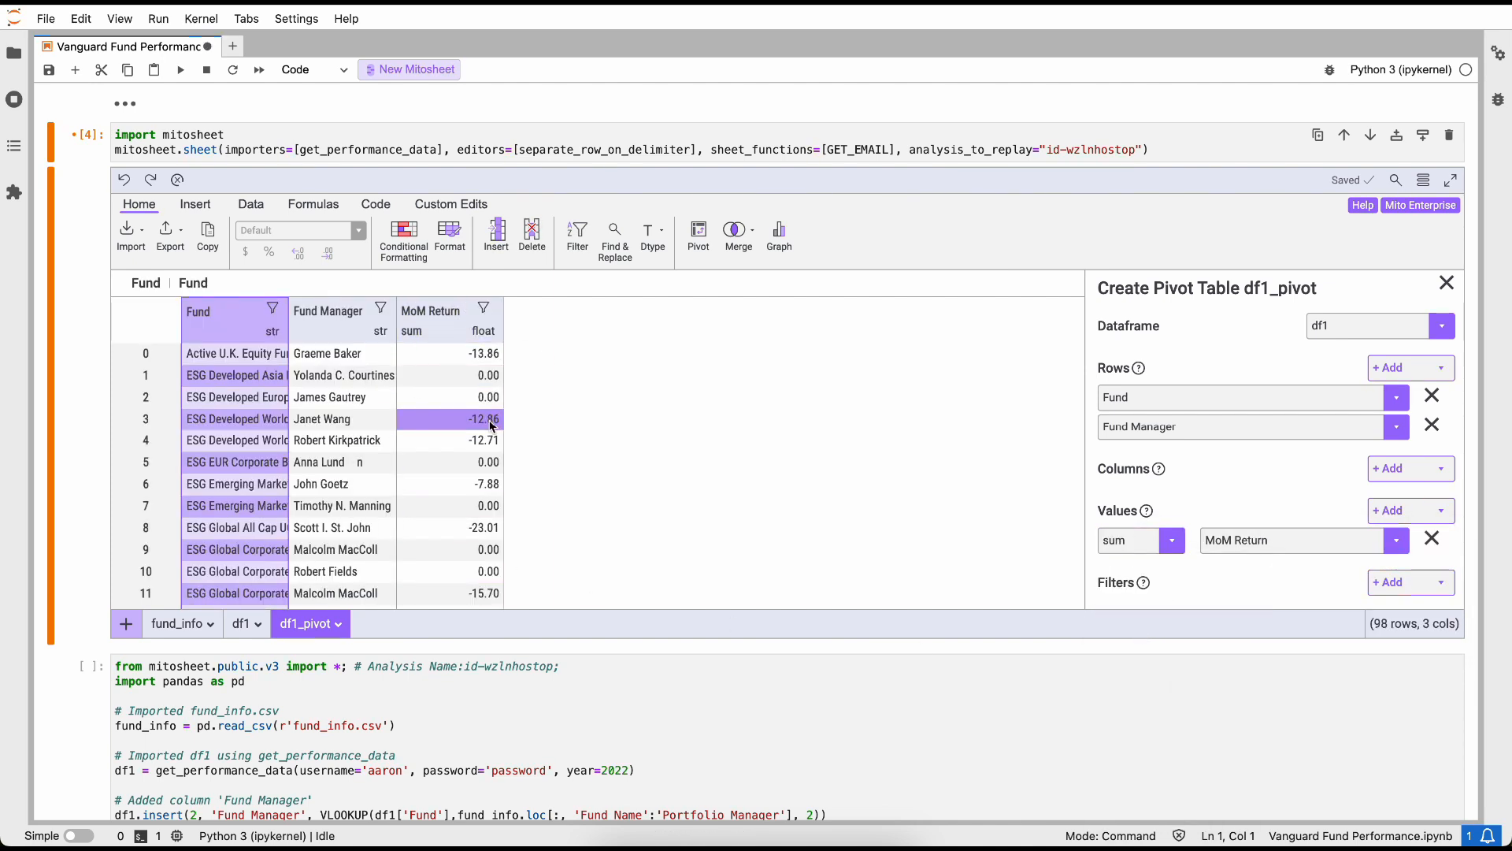
mouse_move(1409, 468)
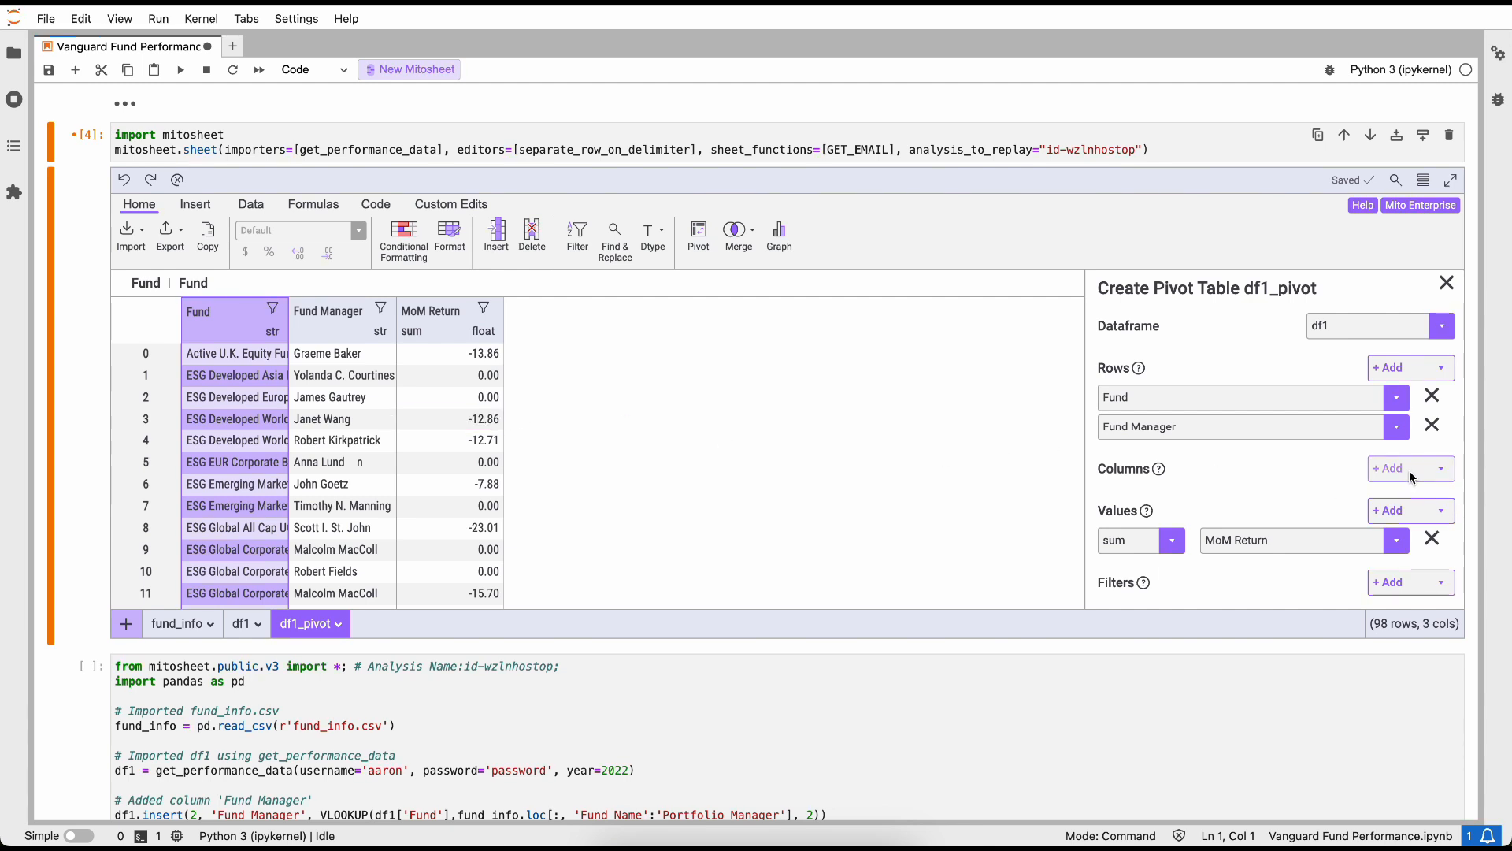
Step: Add Date columns grouped by year-month and inspect the 2022-02 sum column
click(1409, 468)
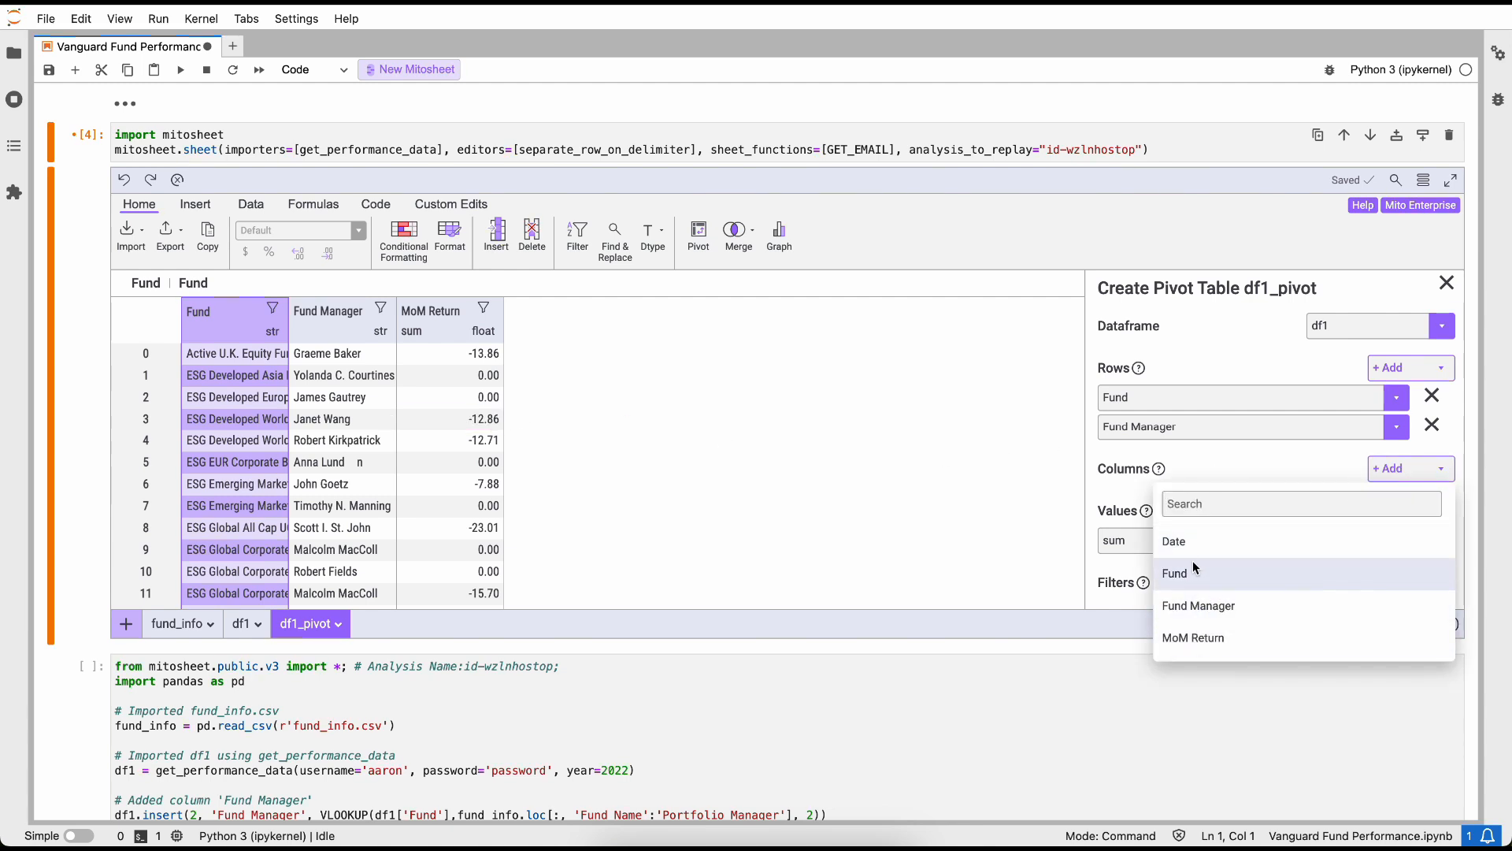
click(1174, 540)
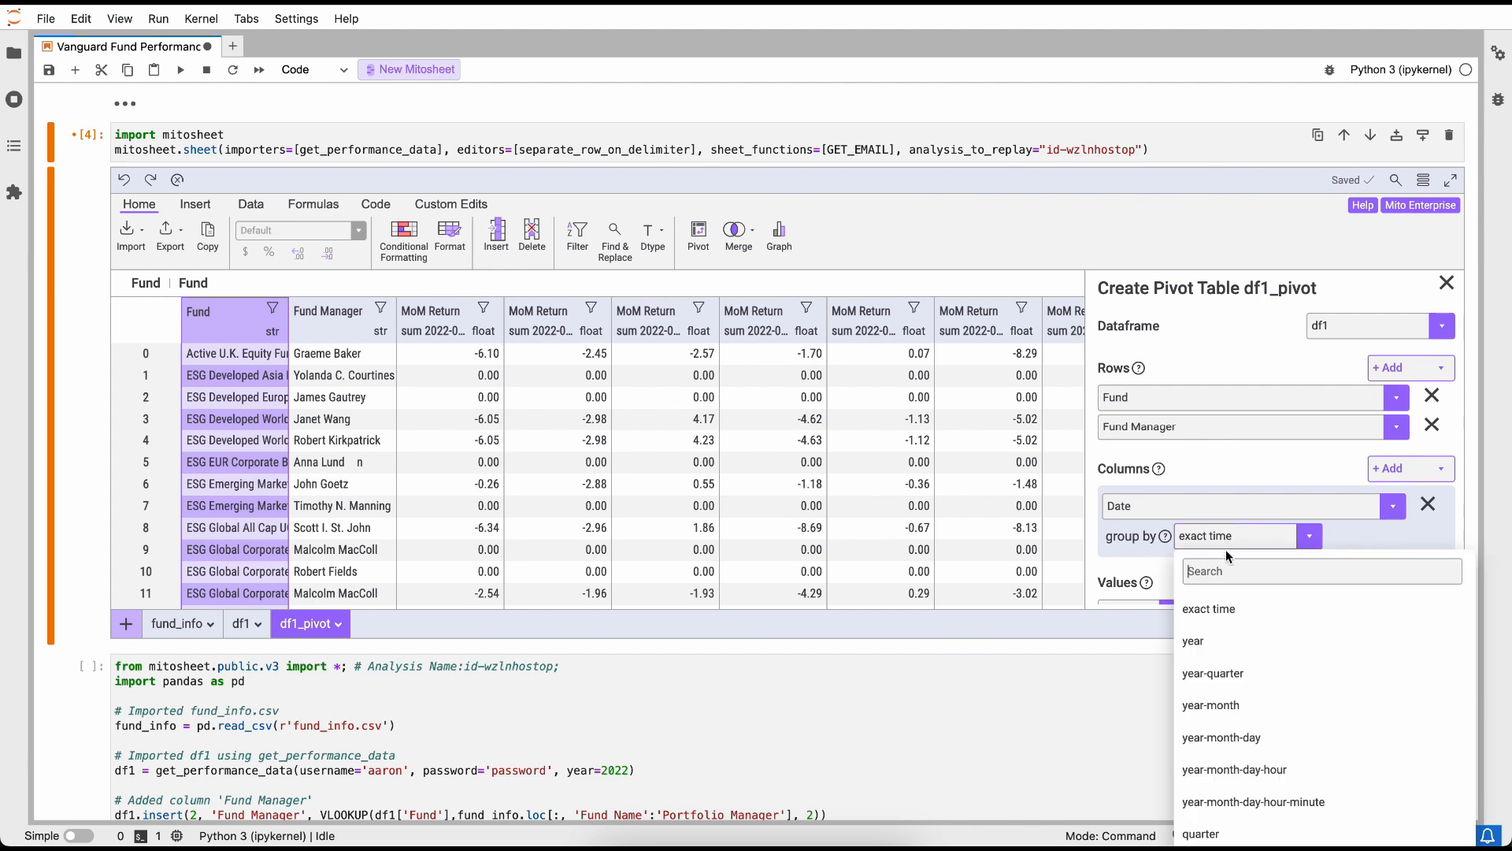
mouse_move(1210, 705)
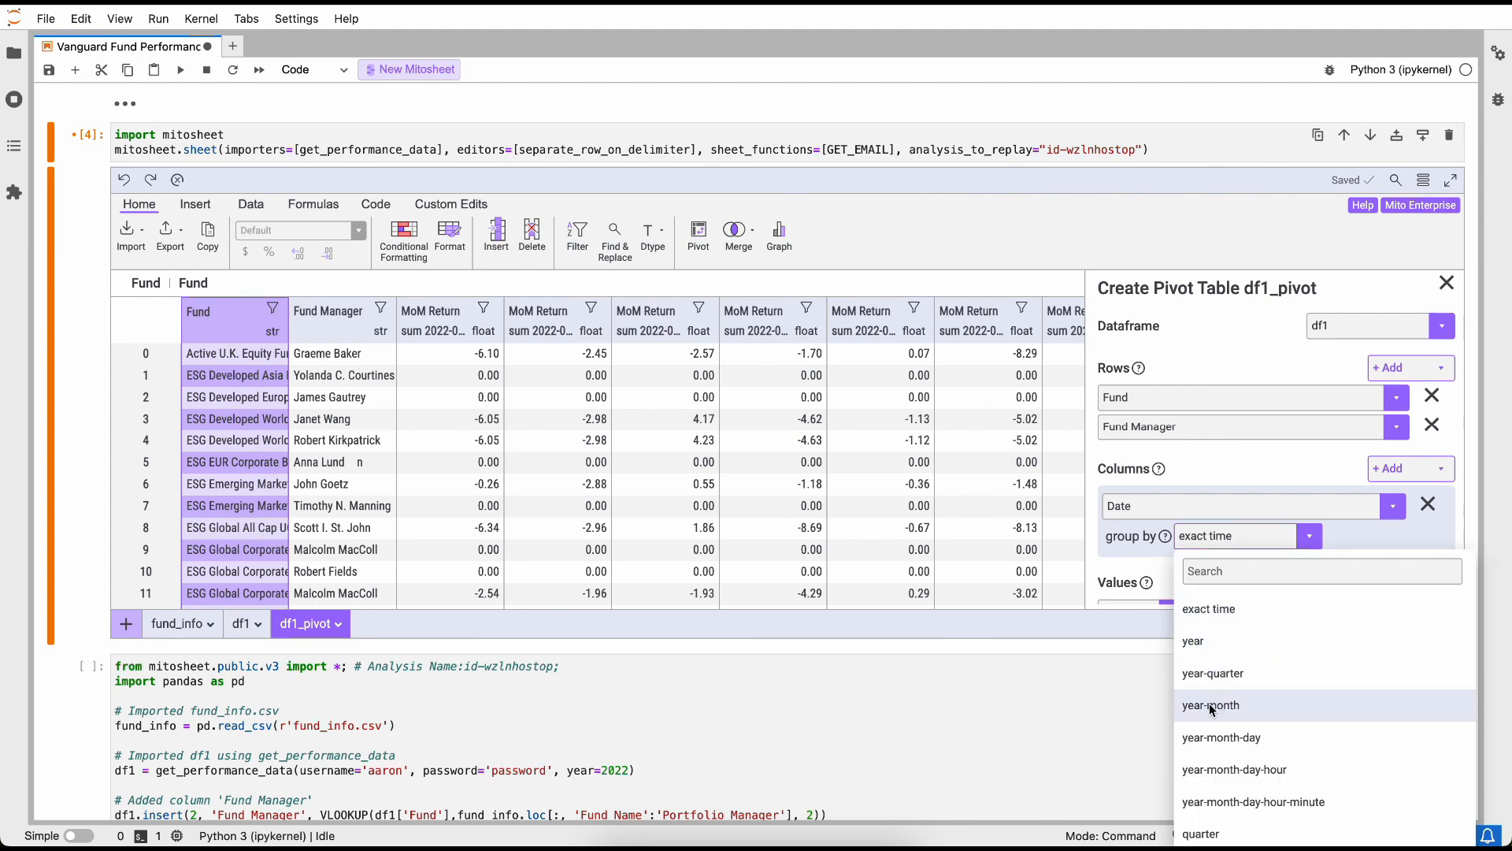
click(1210, 705)
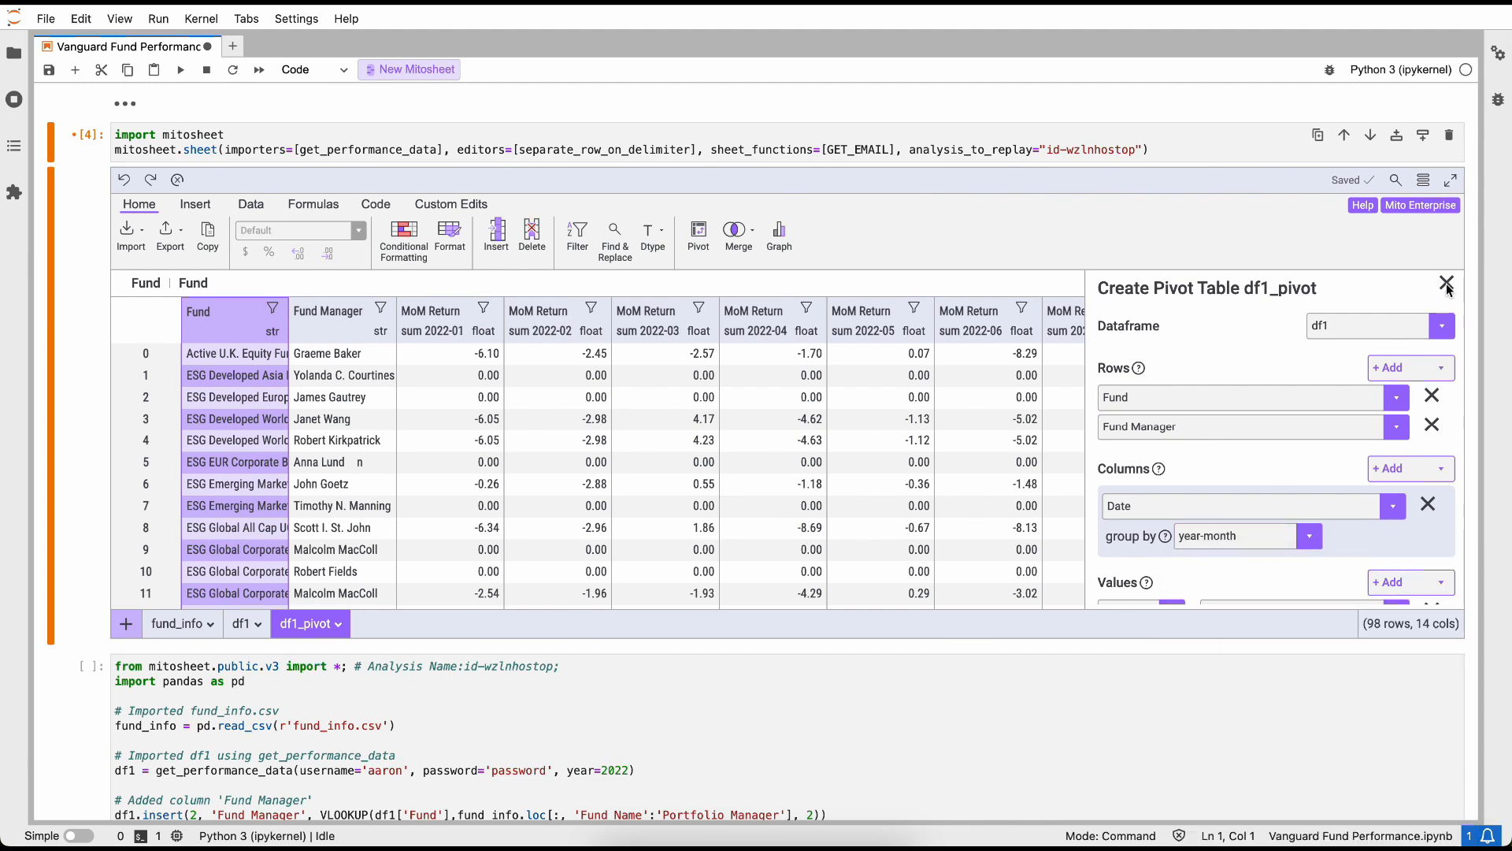
click(1447, 287)
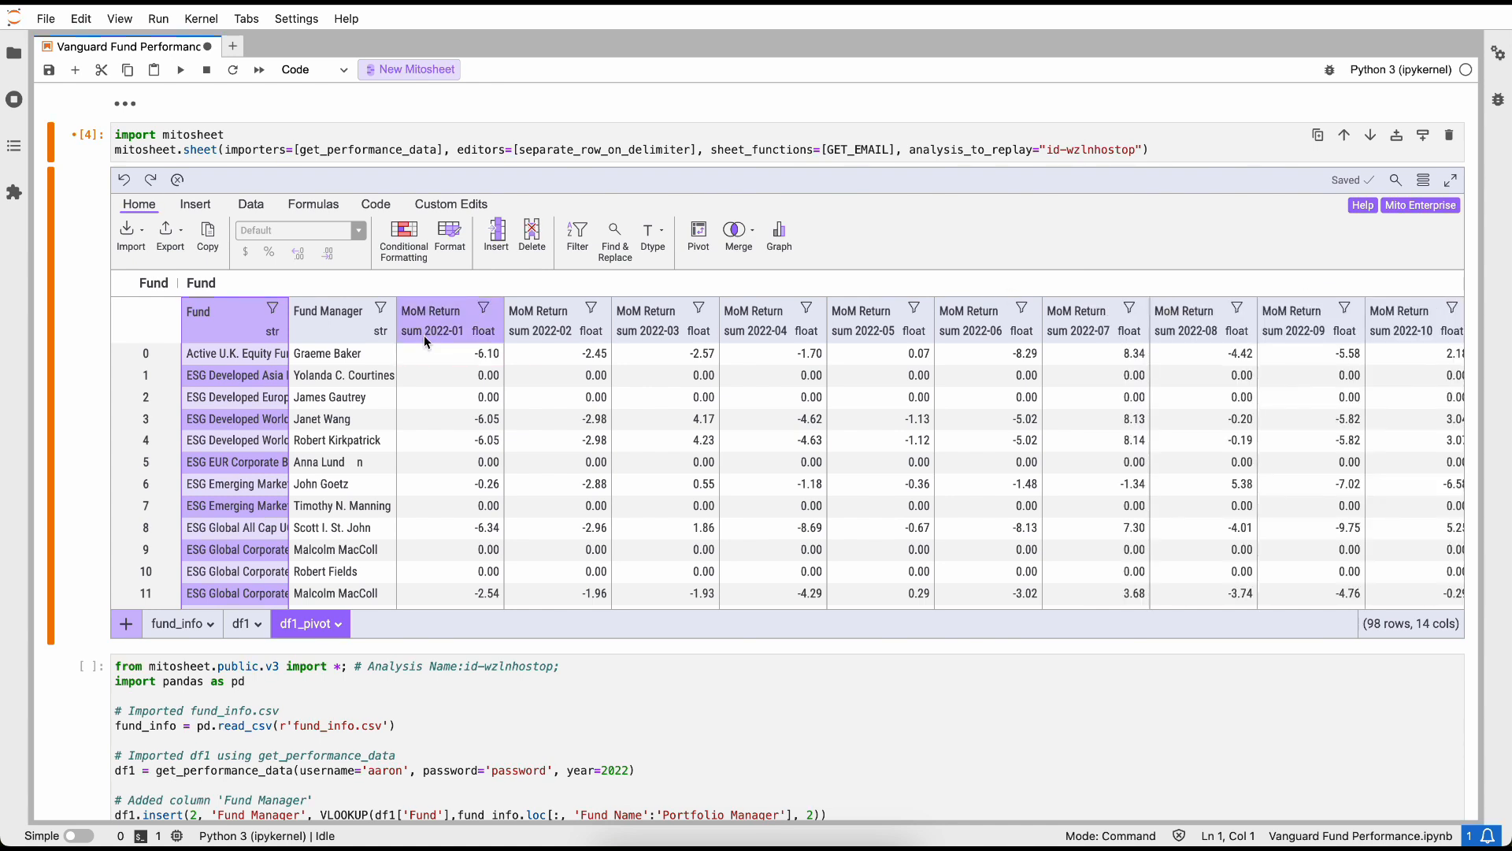
mouse_move(443, 344)
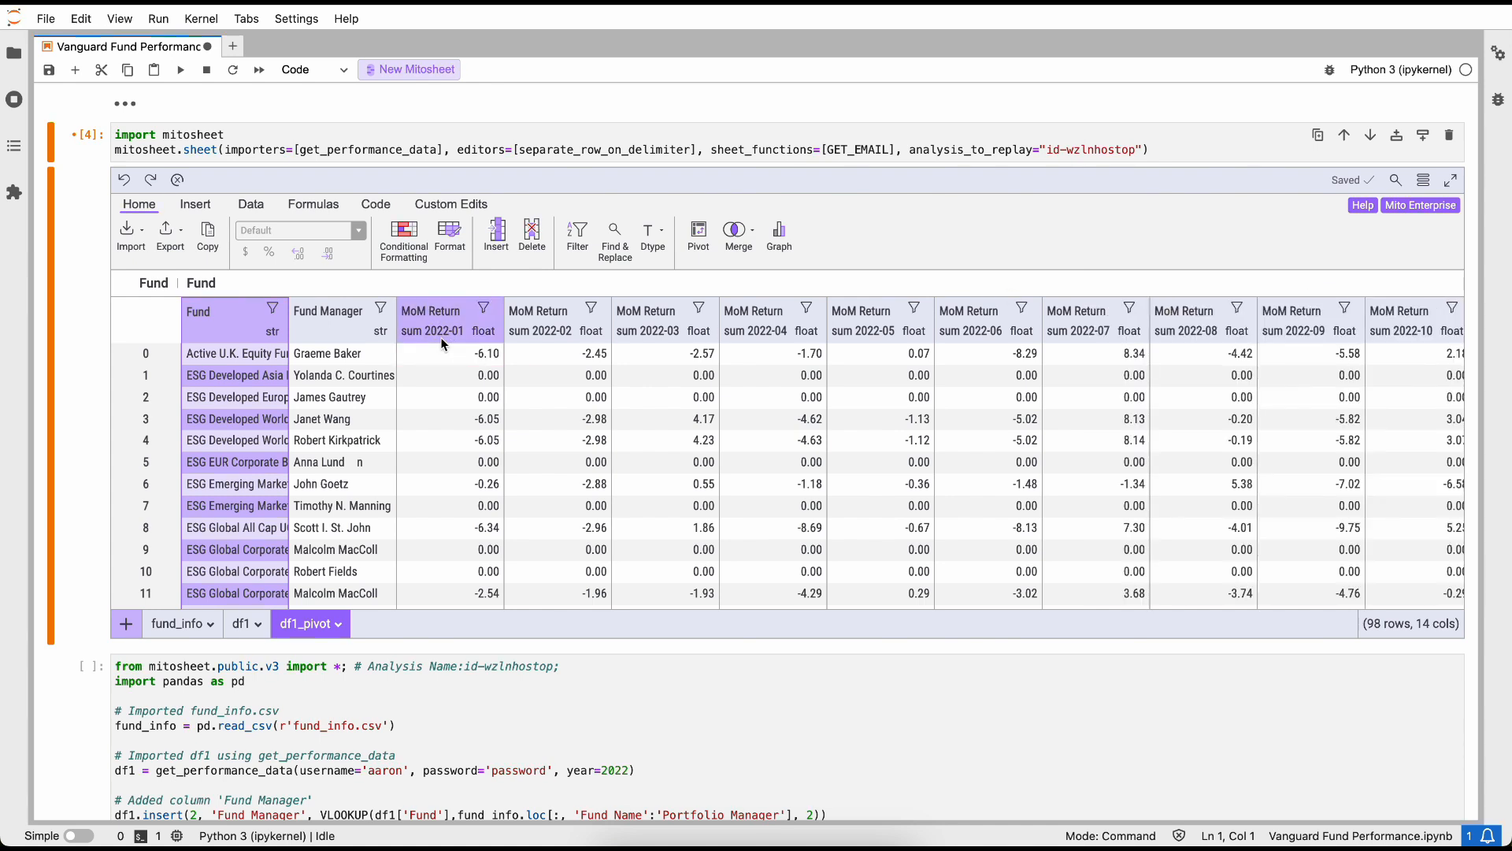
click(538, 318)
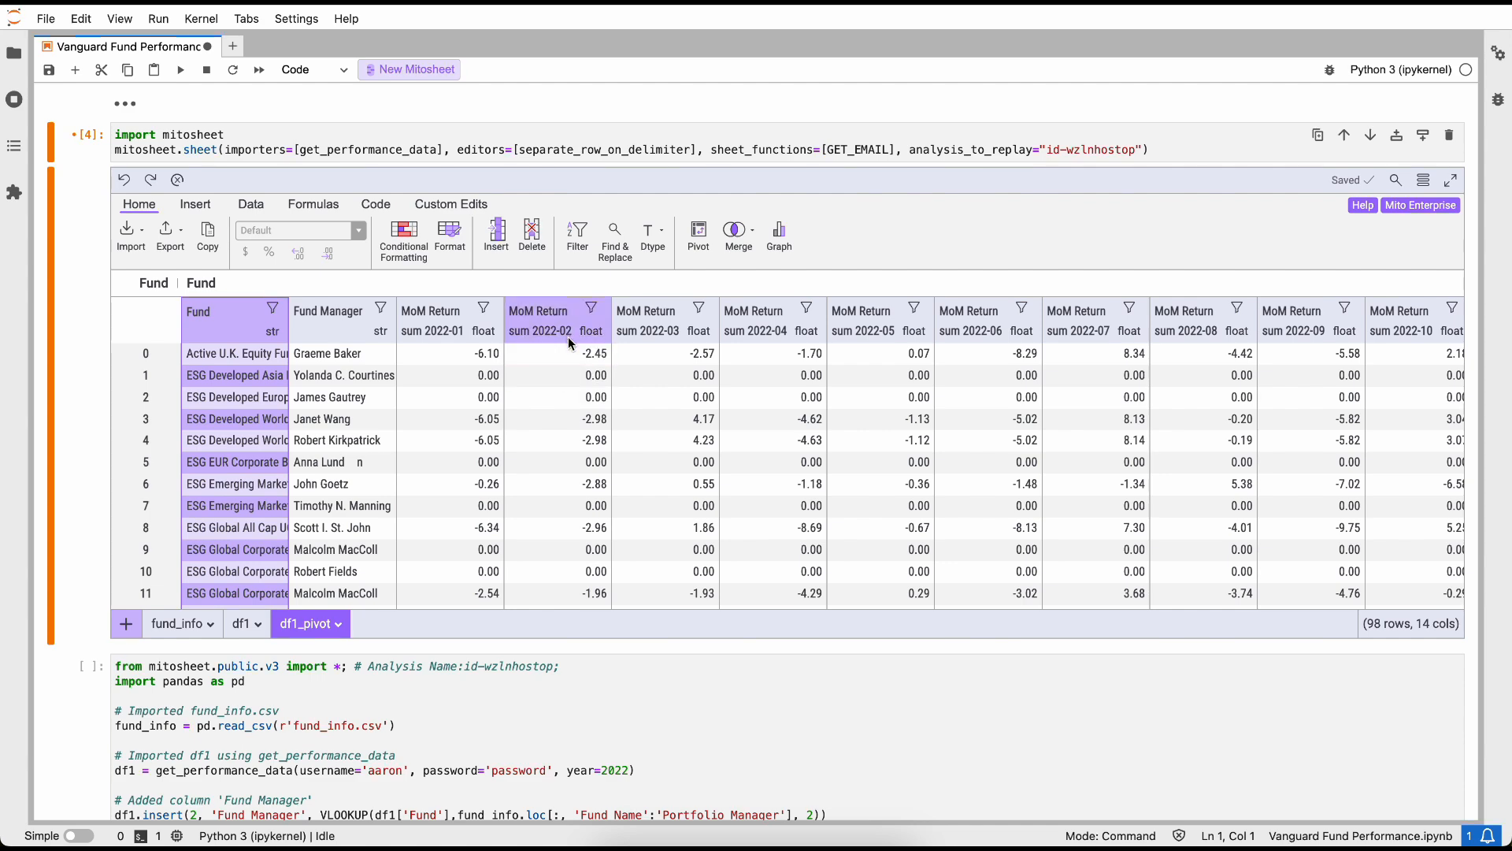
click(557, 439)
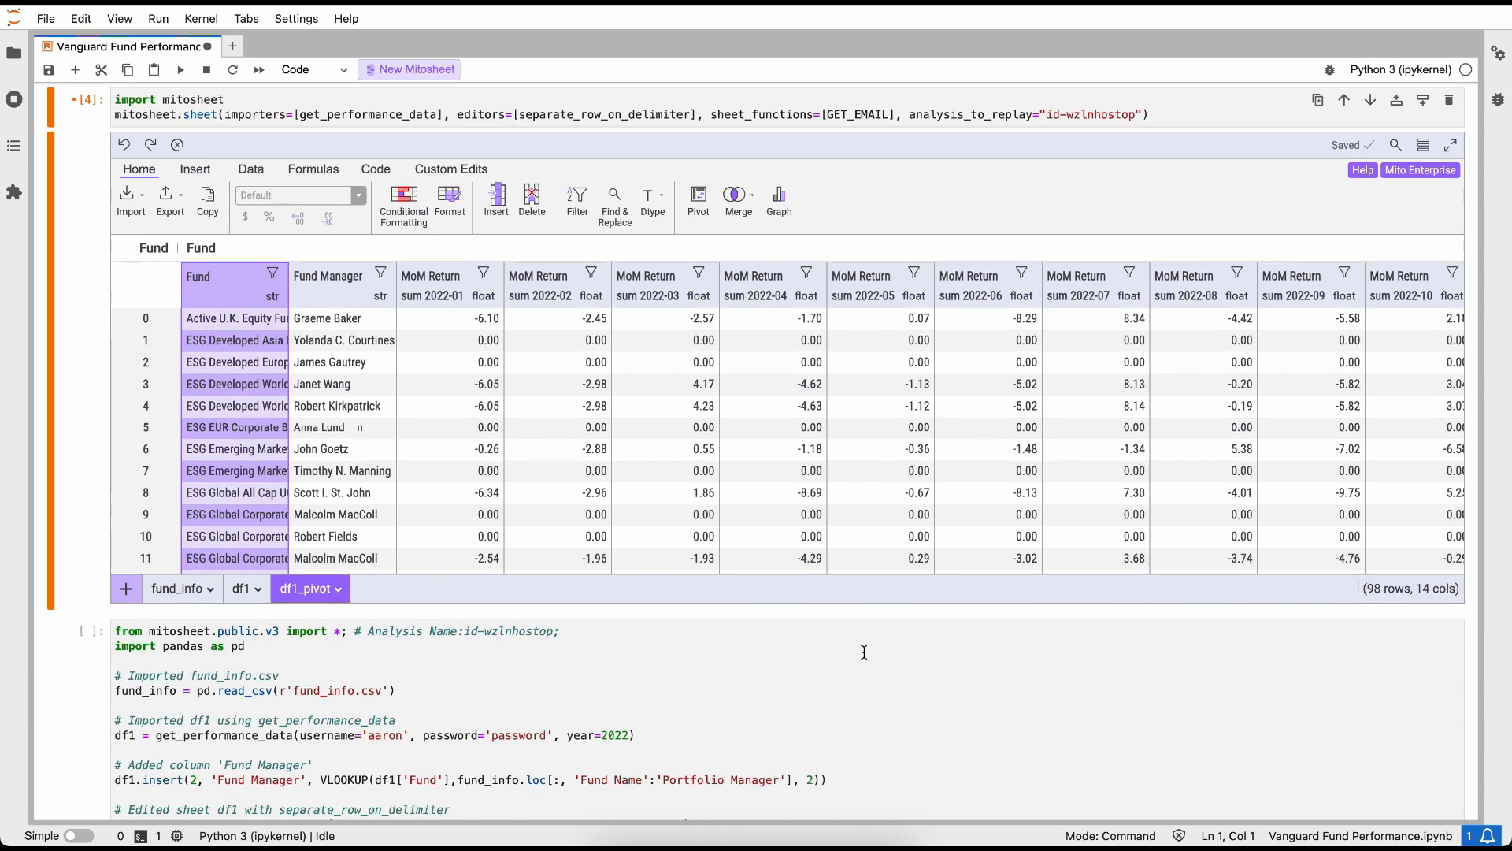
mouse_move(731, 637)
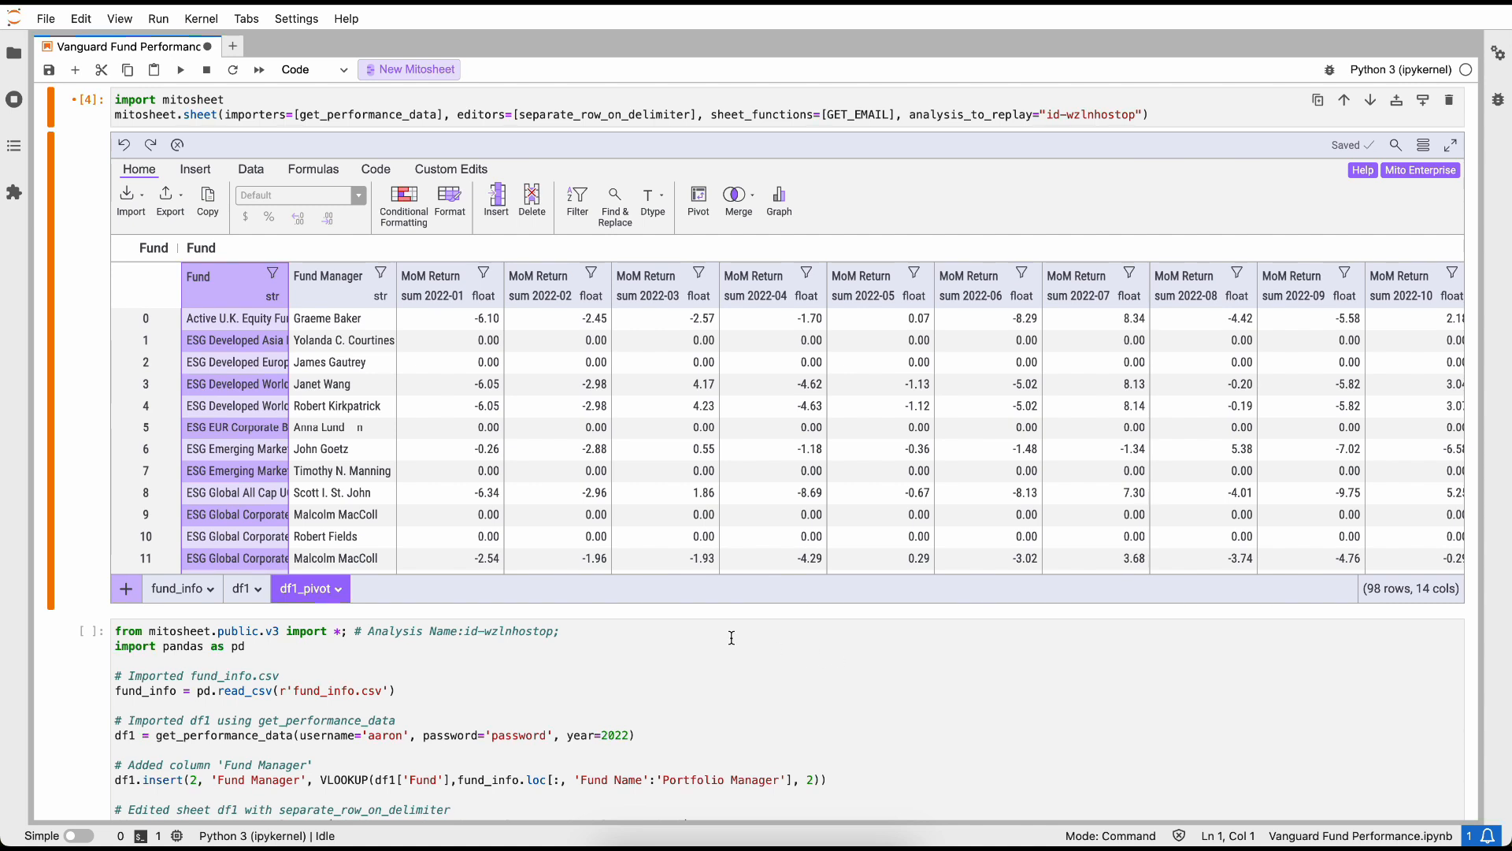
click(431, 296)
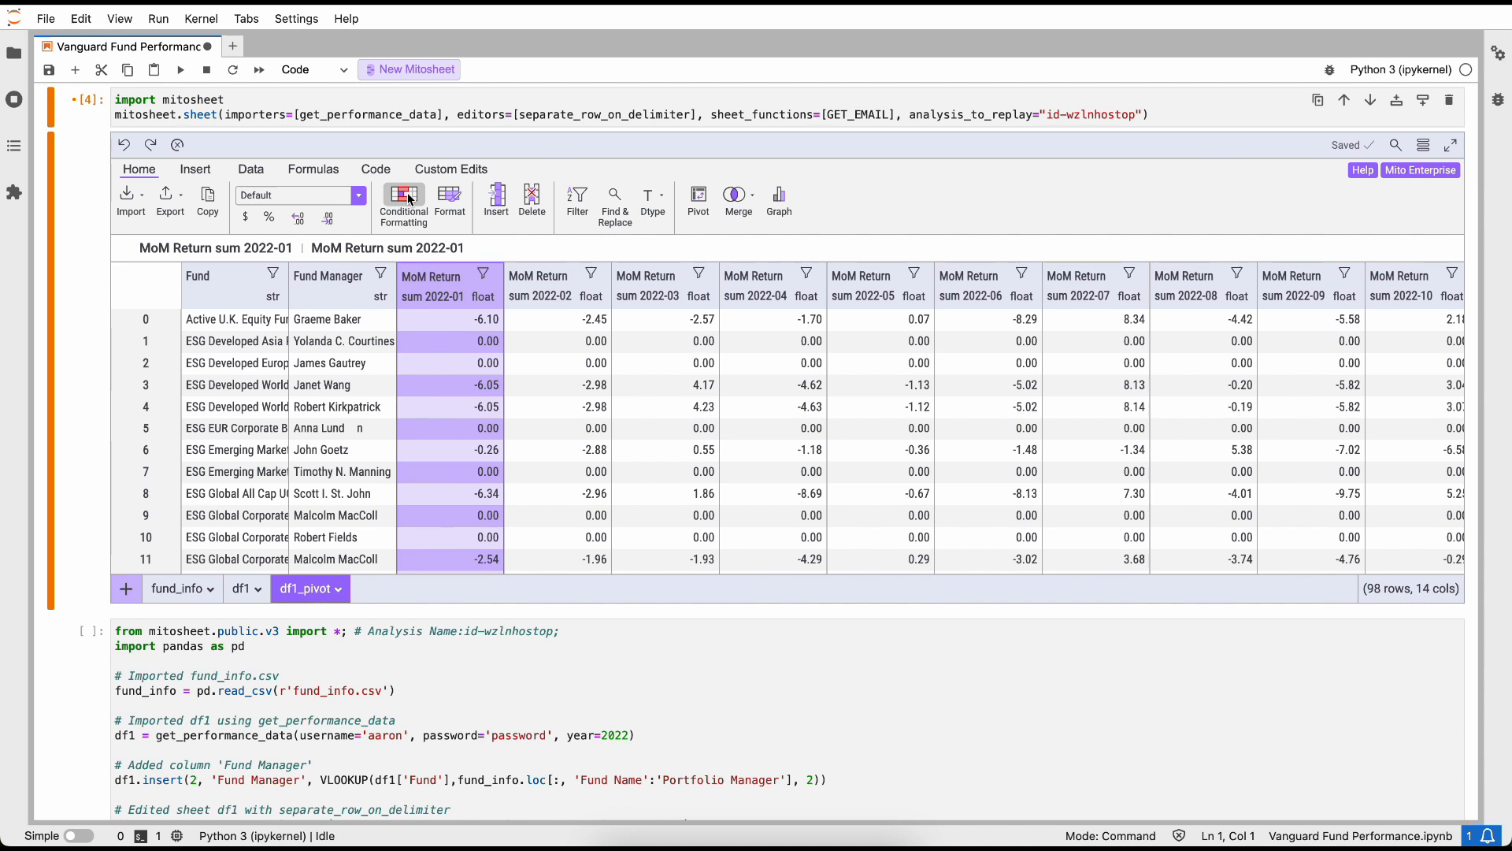
Step: Add a conditional formatting rule showing values greater than 0 in green text
click(403, 194)
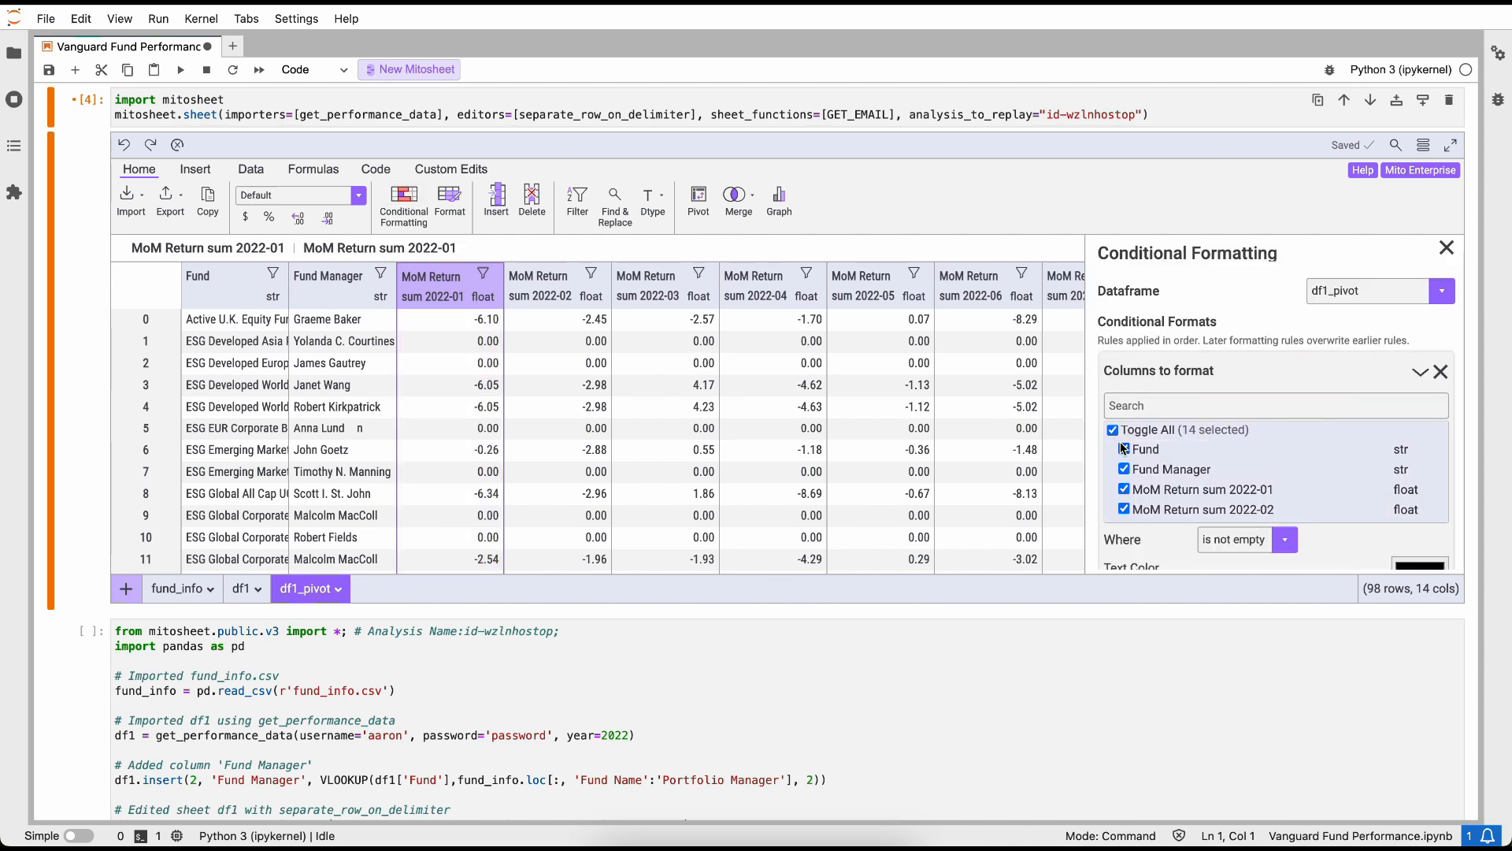
scroll(down, 3)
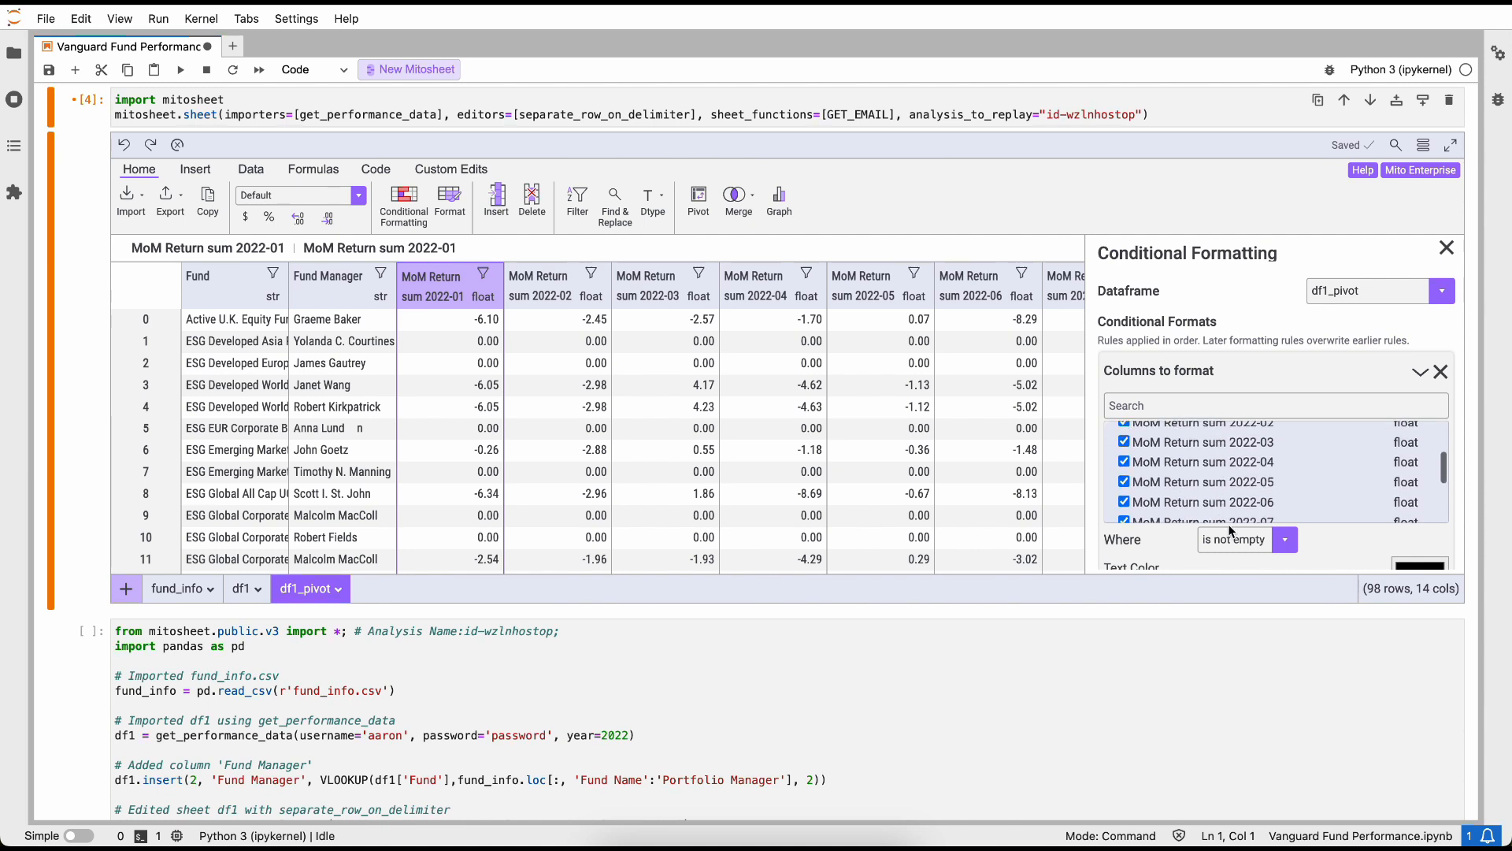
click(1245, 539)
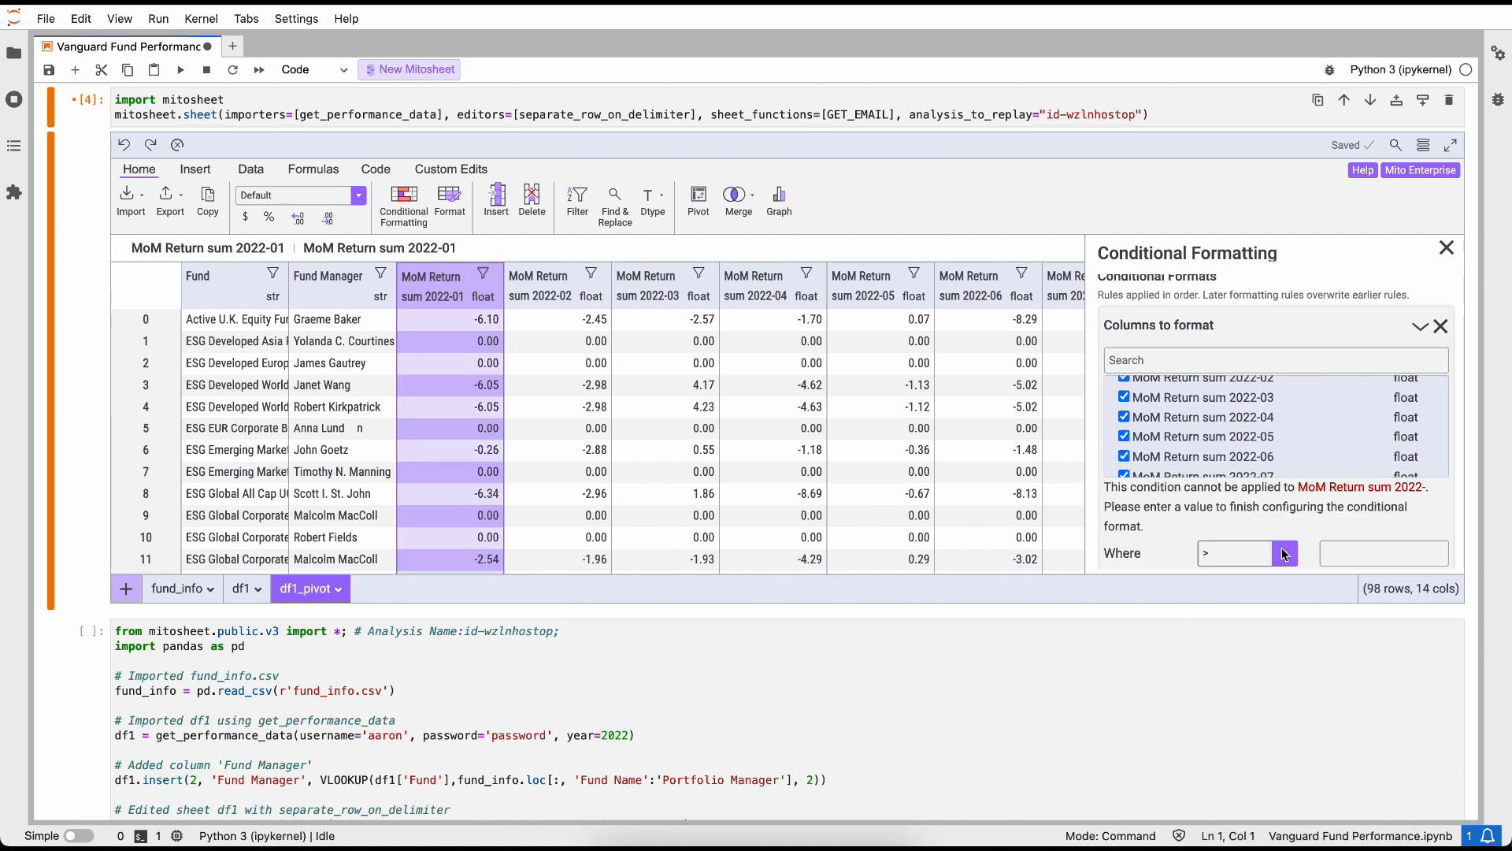
text(0)
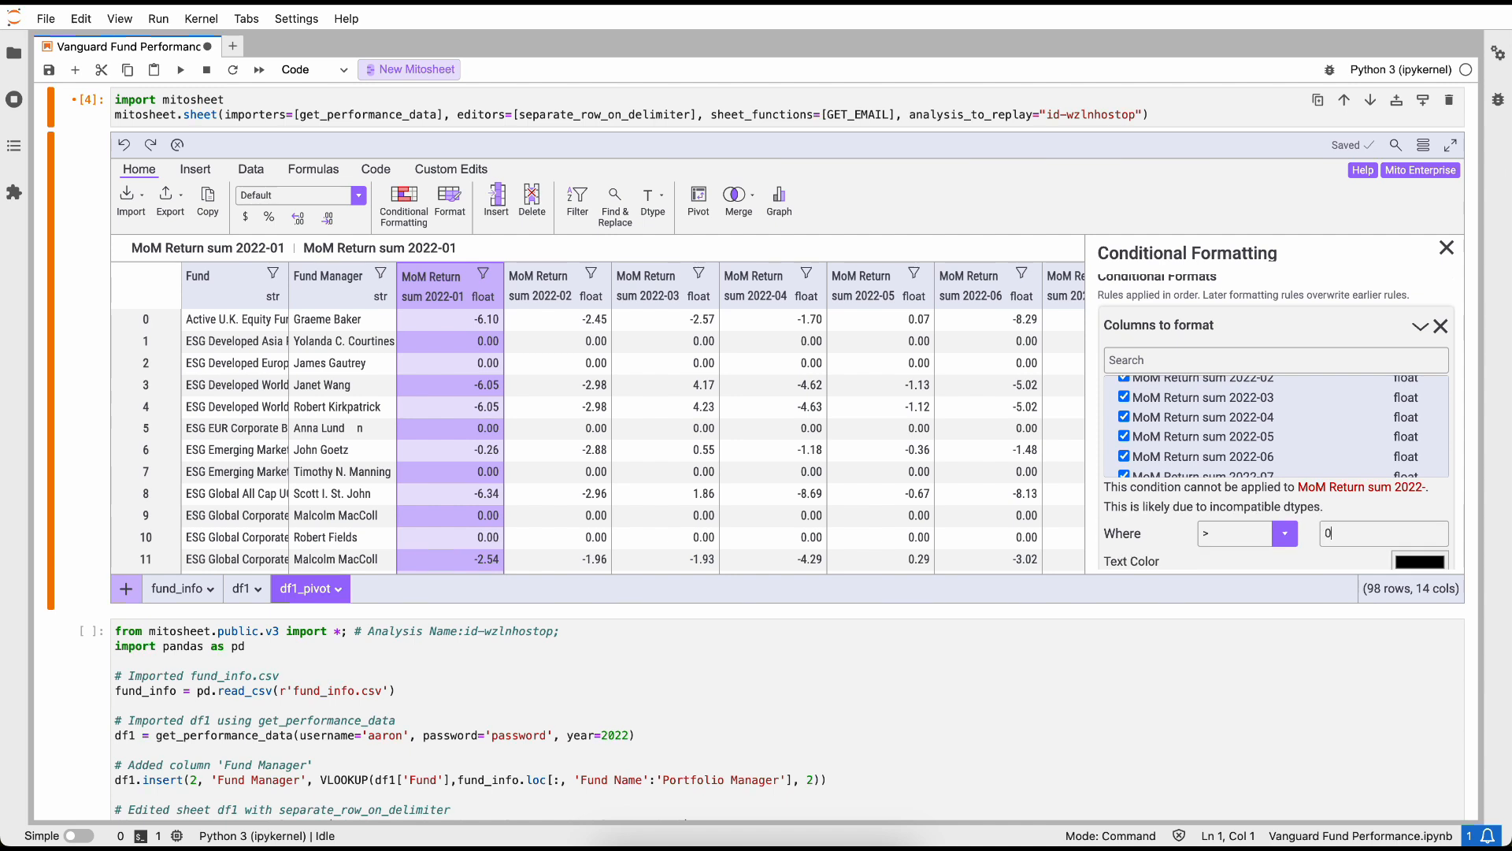
click(1418, 485)
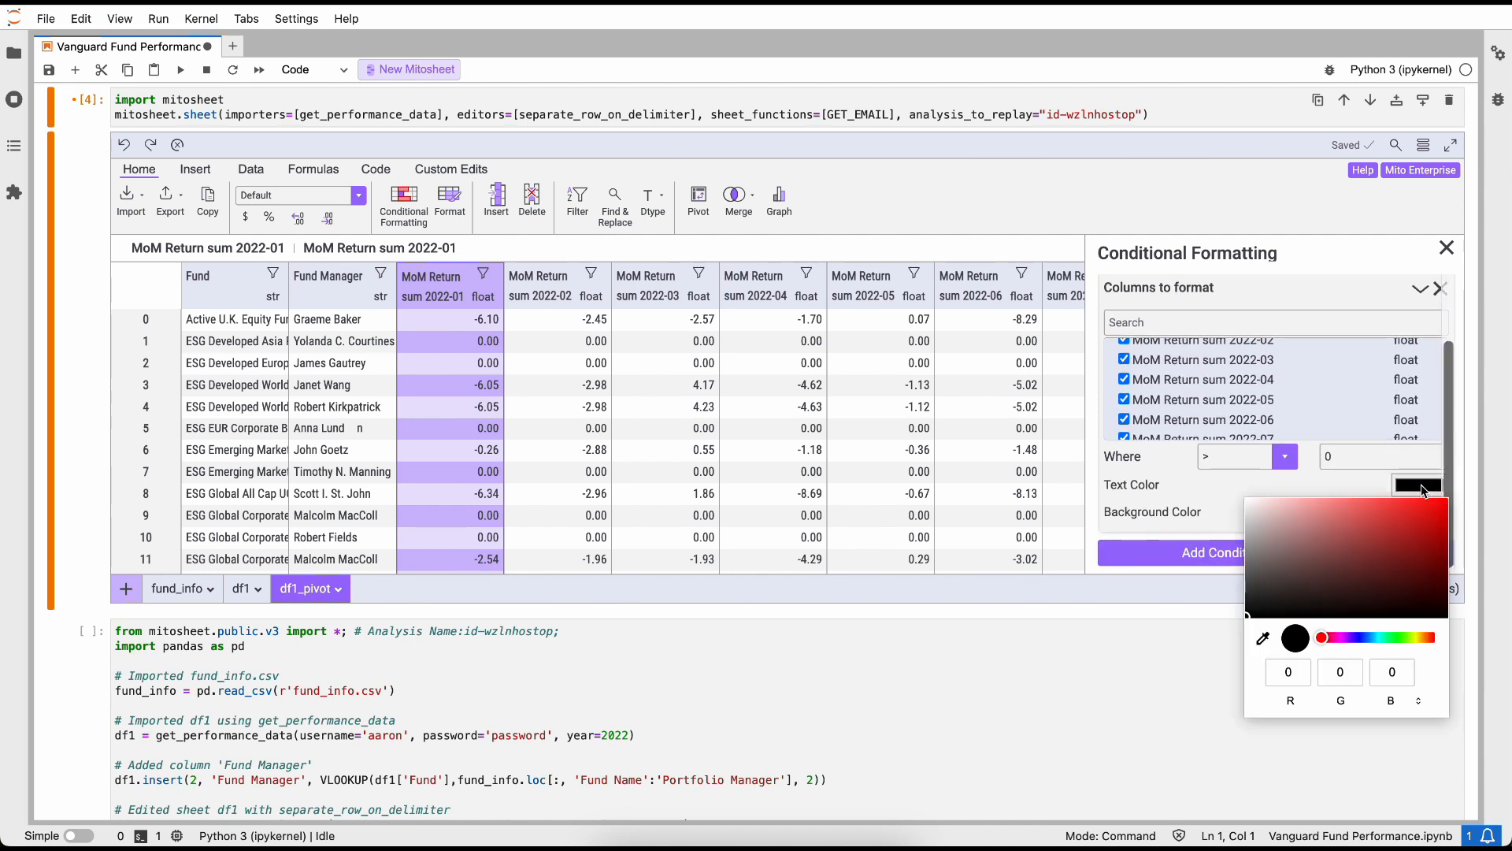
click(1399, 637)
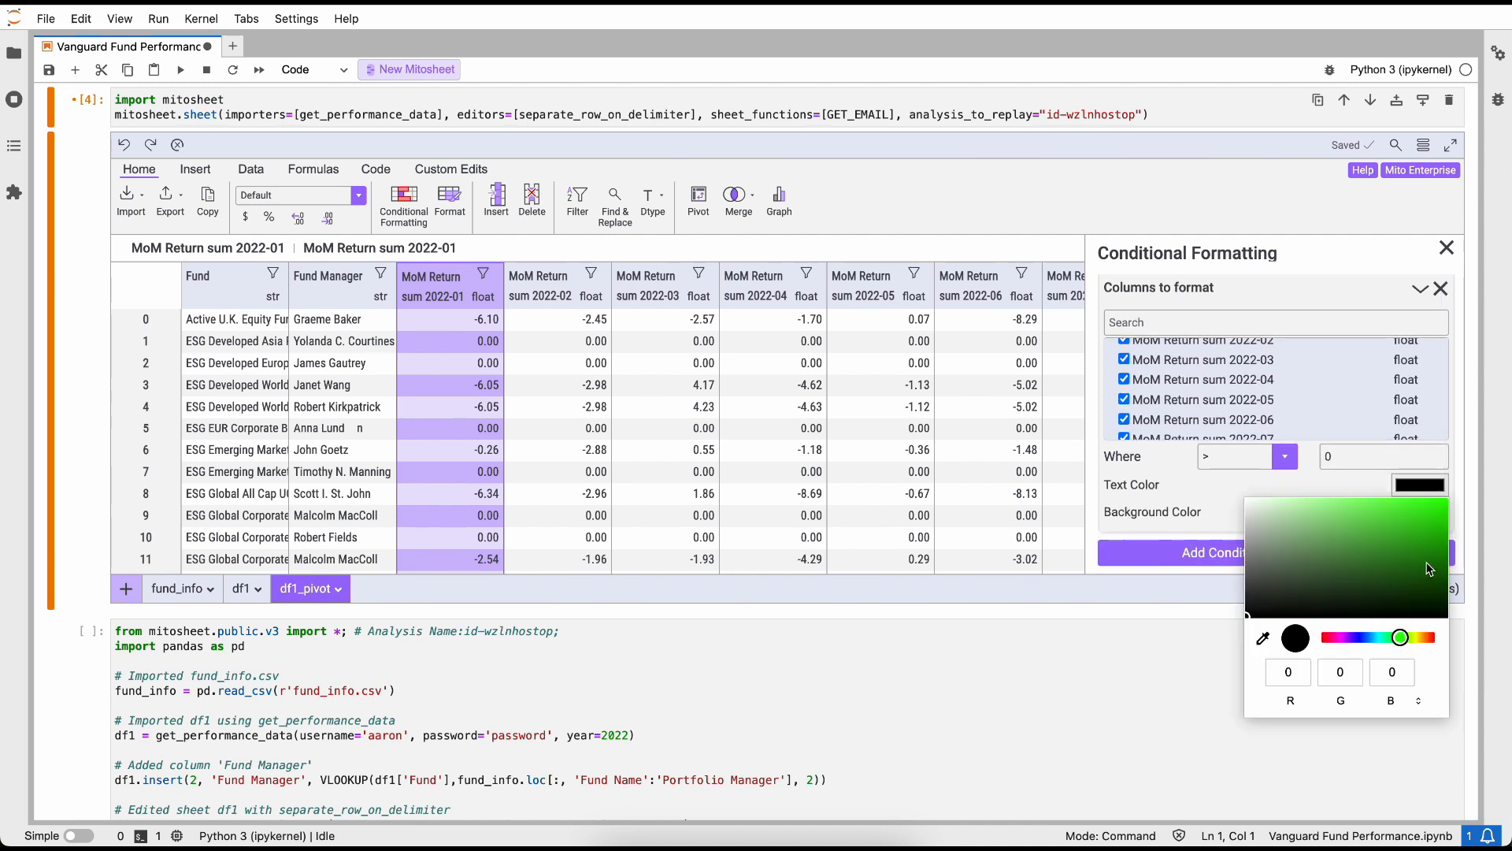
click(1398, 511)
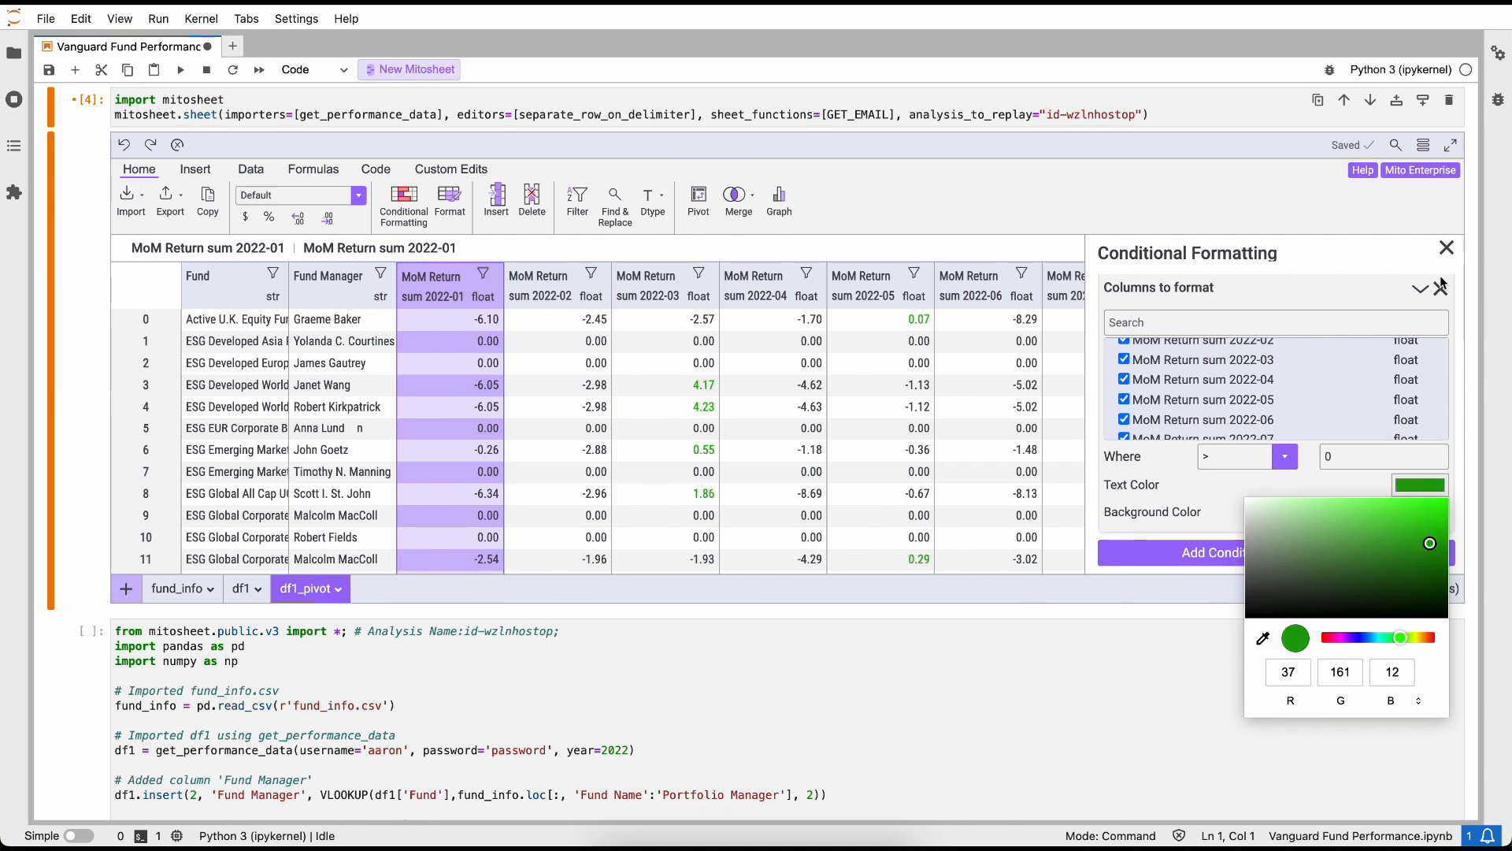
click(1438, 288)
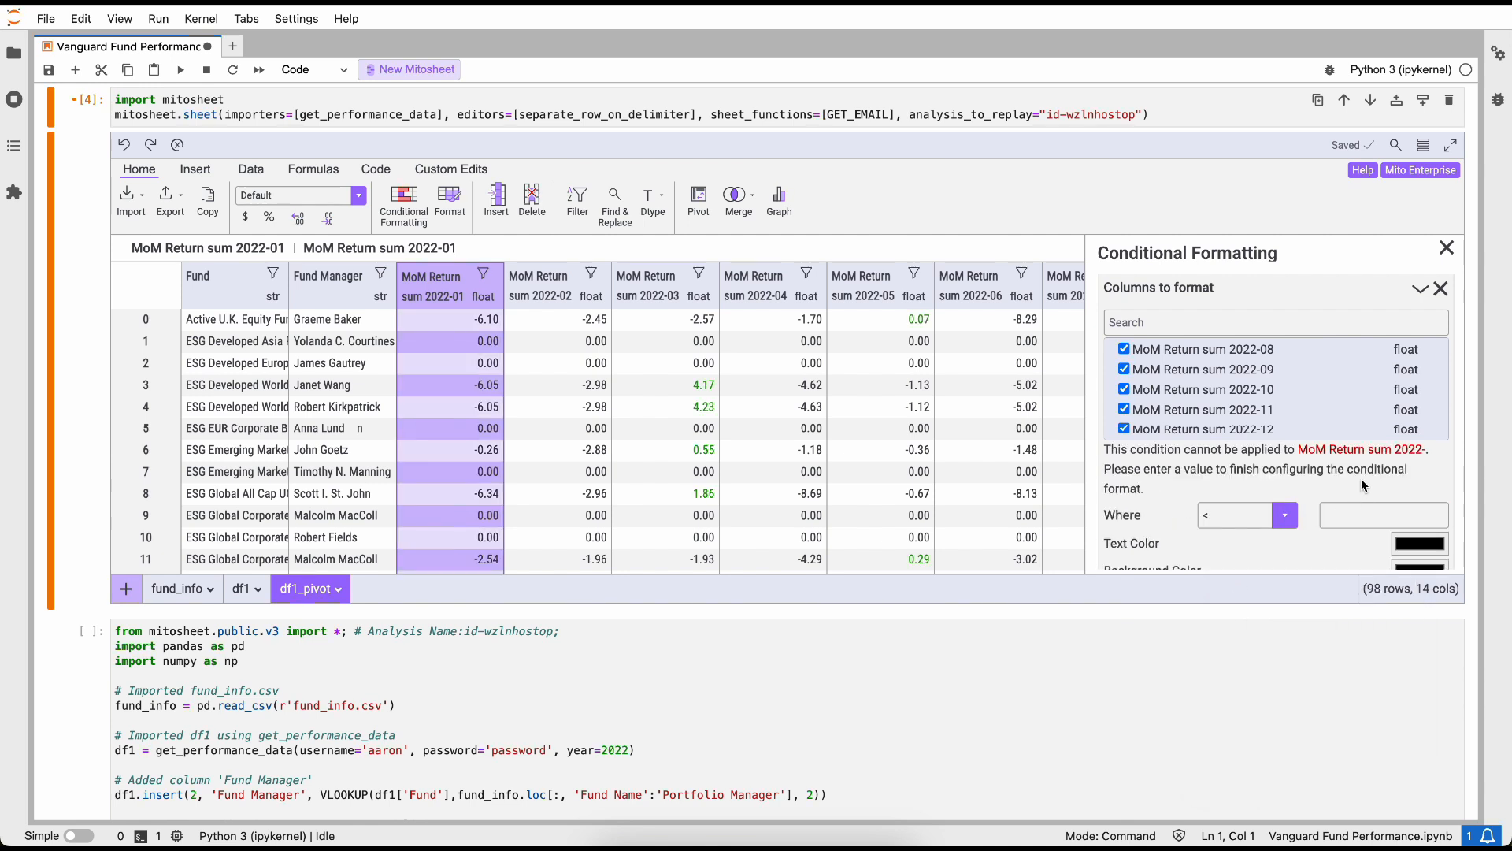
Step: Add a rule showing values less than 0 in red text
text(0)
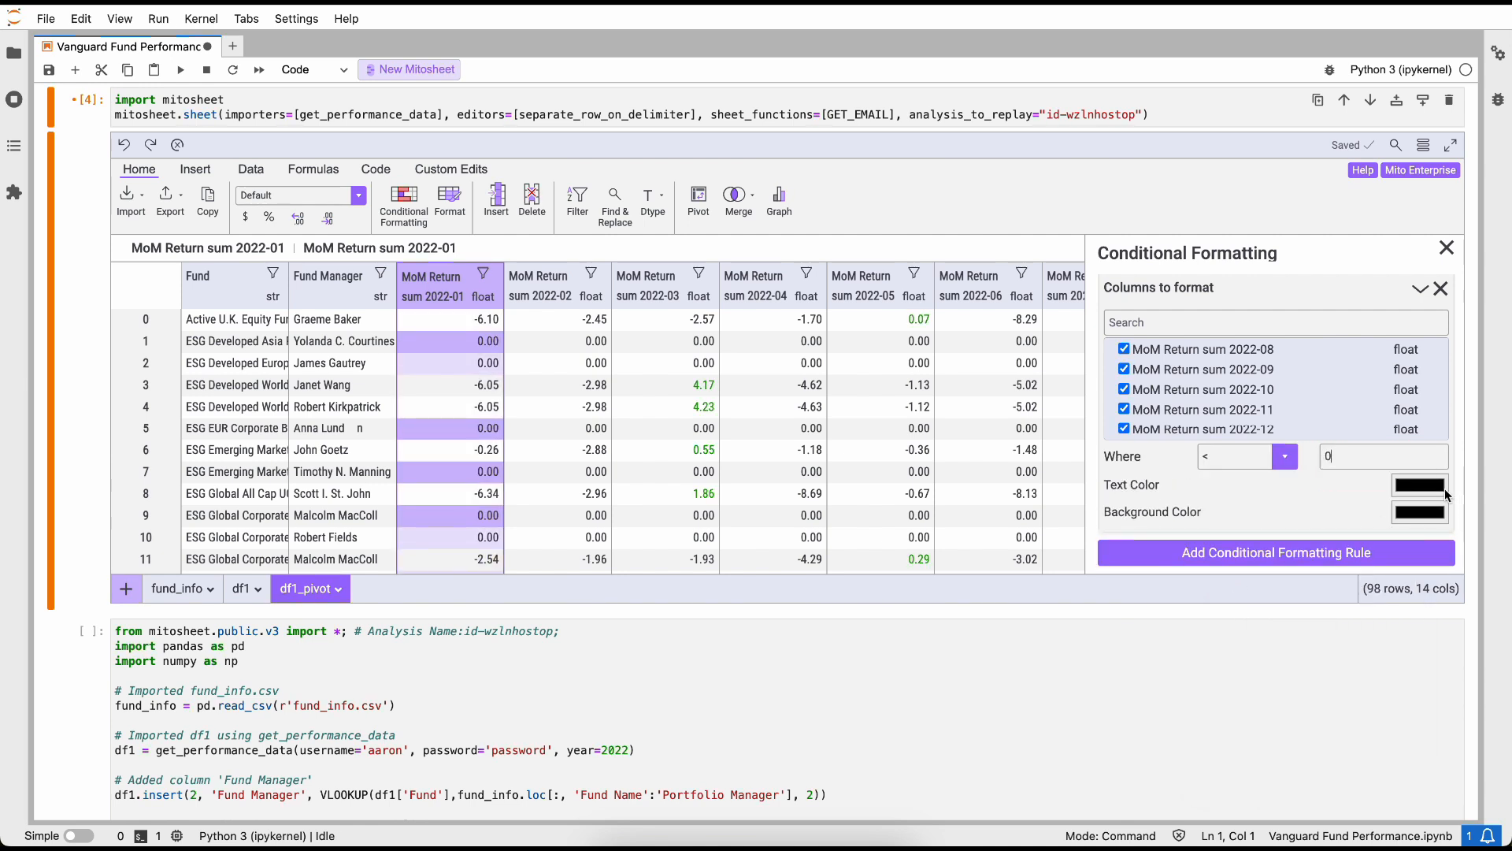
click(1419, 485)
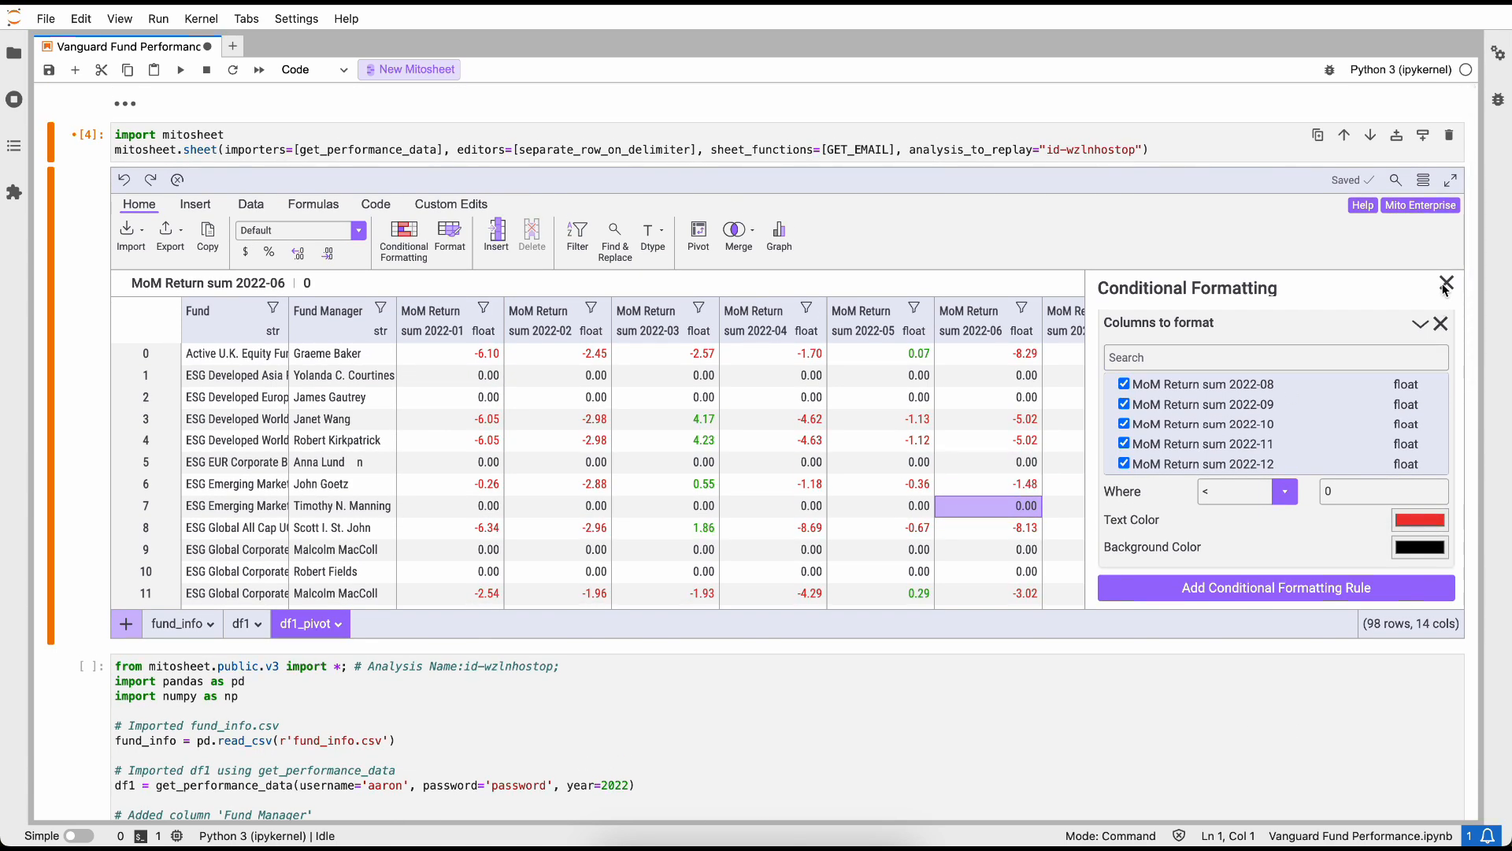
click(1446, 285)
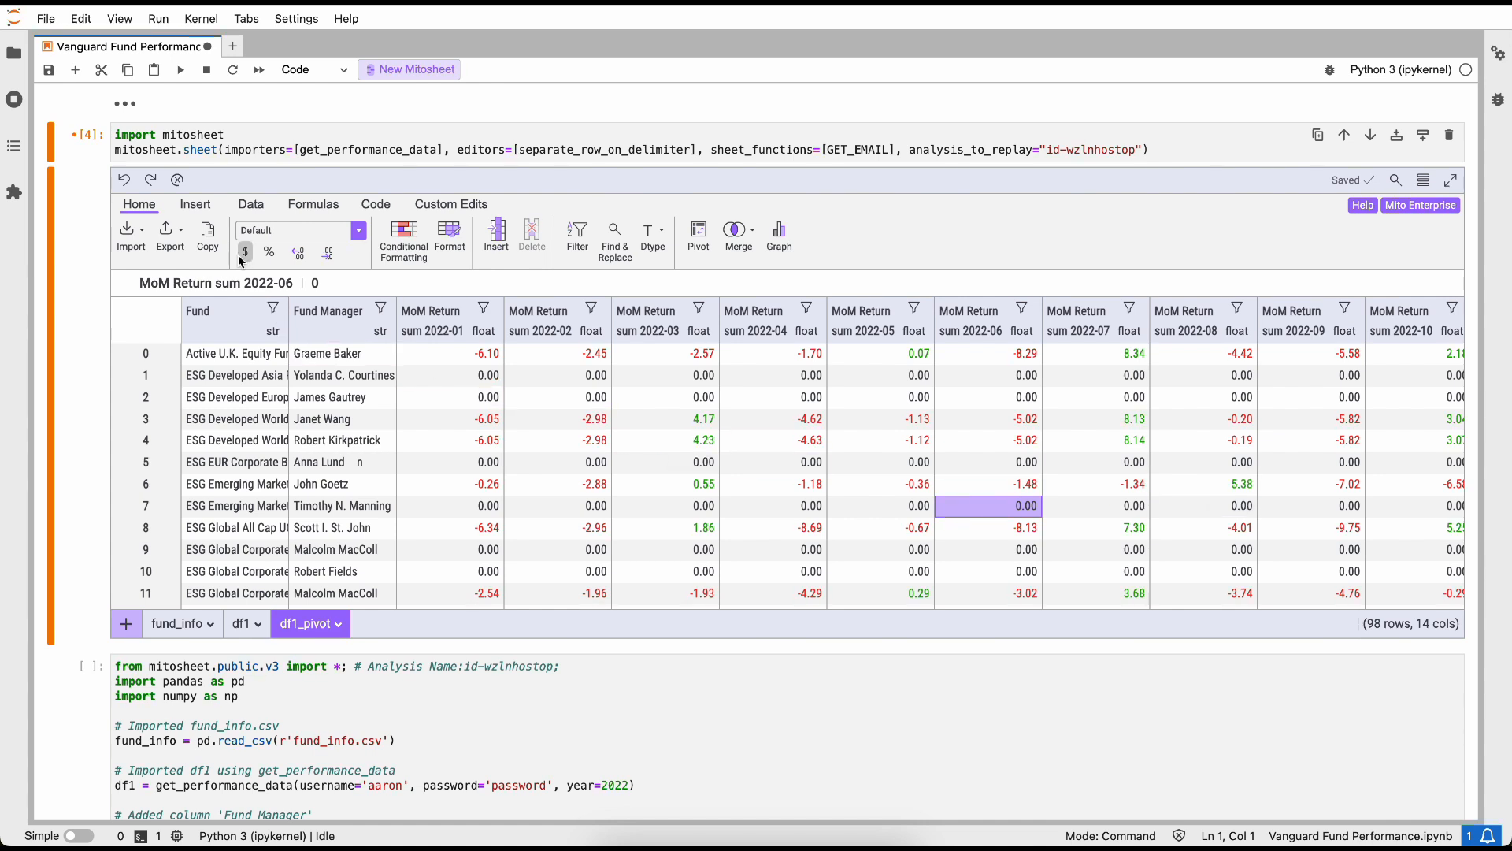
Step: Generate code exporting df1_pivot to a formatted Excel file 'Vanguard Performance' on execution
click(169, 232)
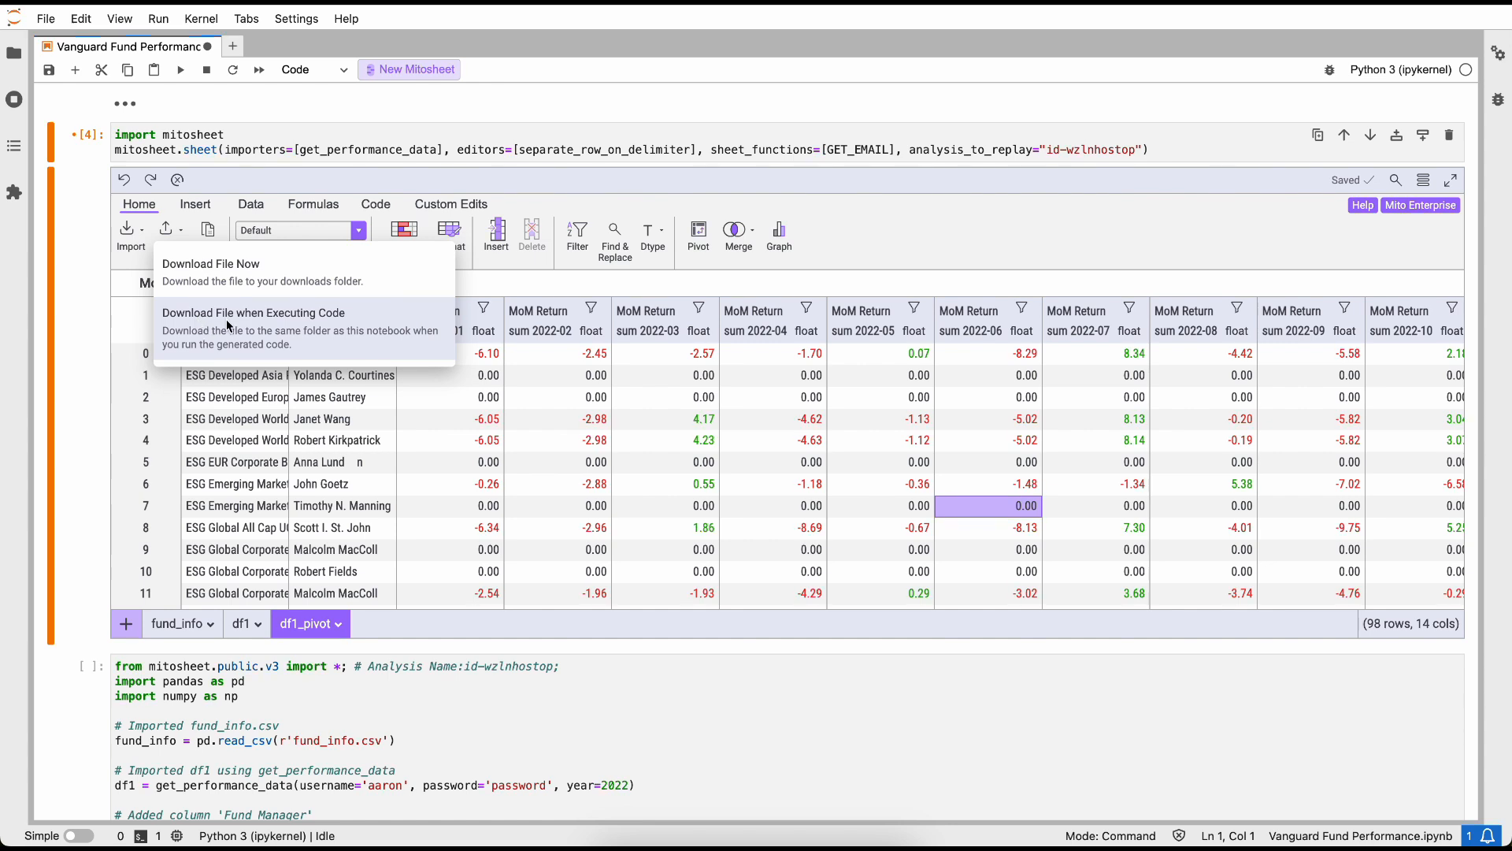
click(253, 312)
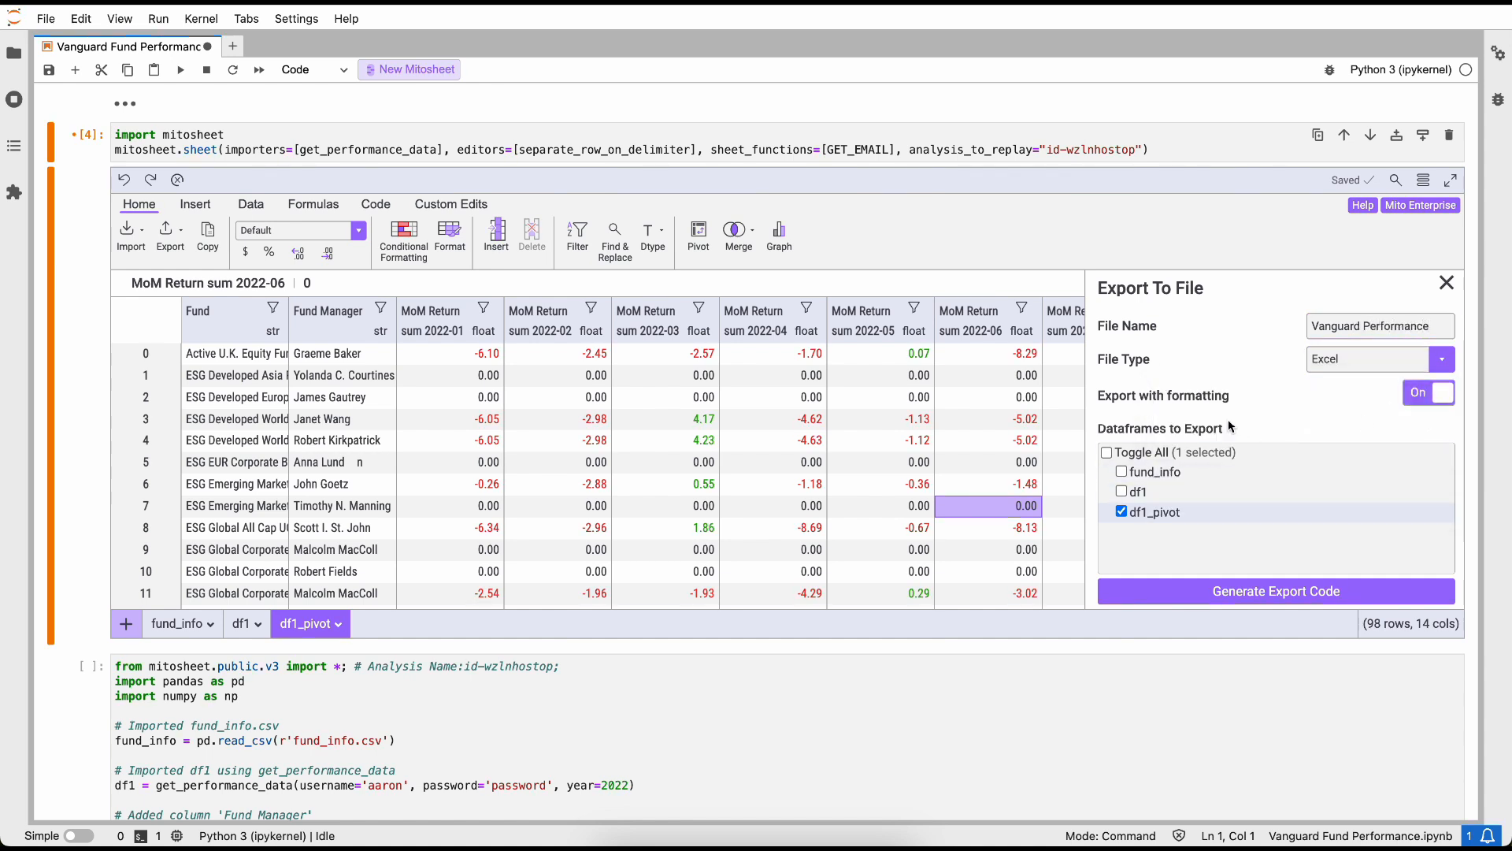
mouse_move(1182, 574)
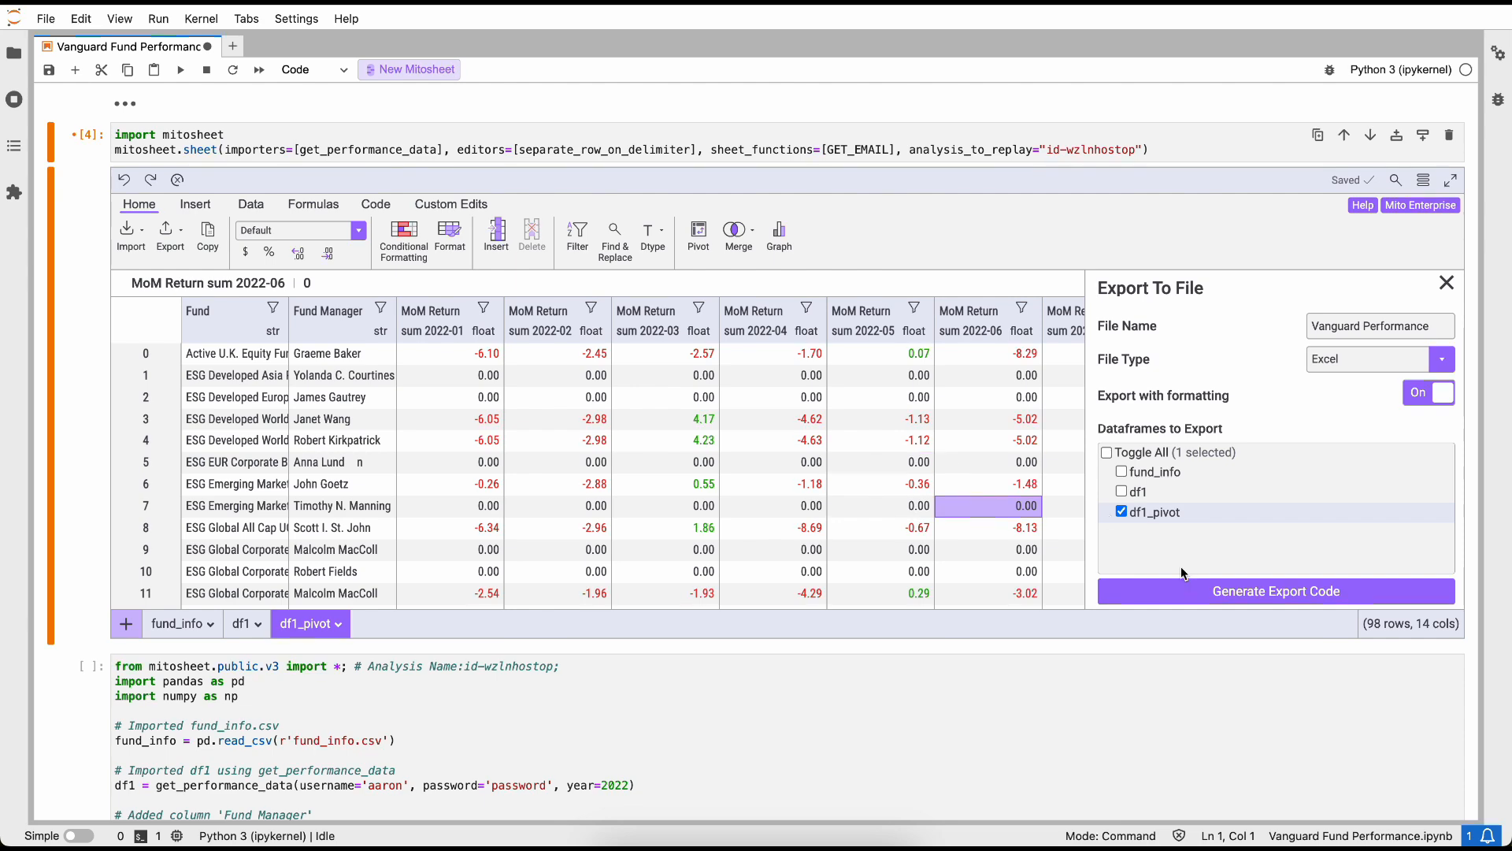
click(1275, 592)
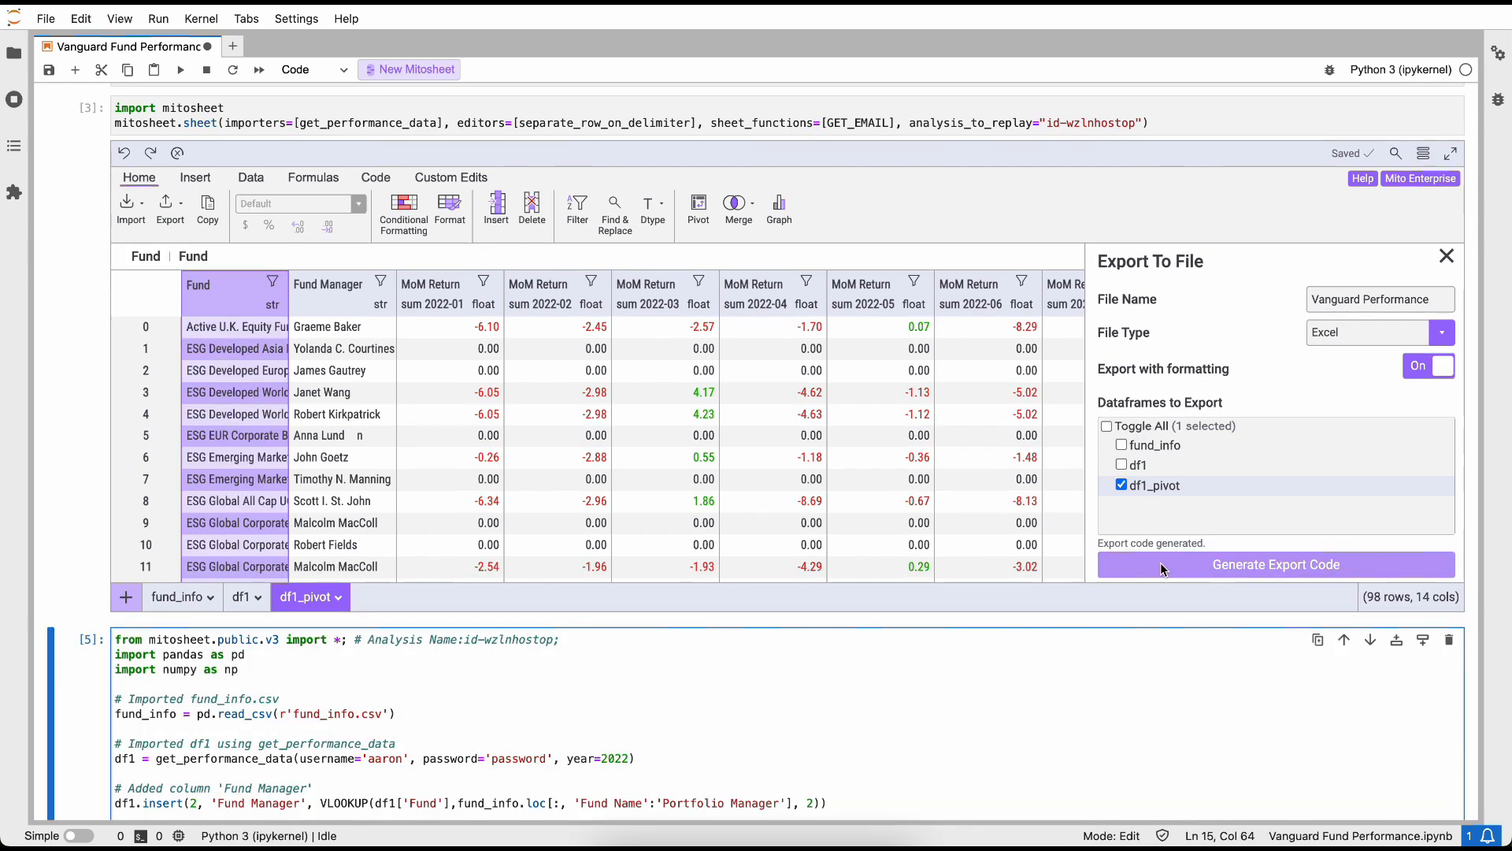
mouse_move(1039, 693)
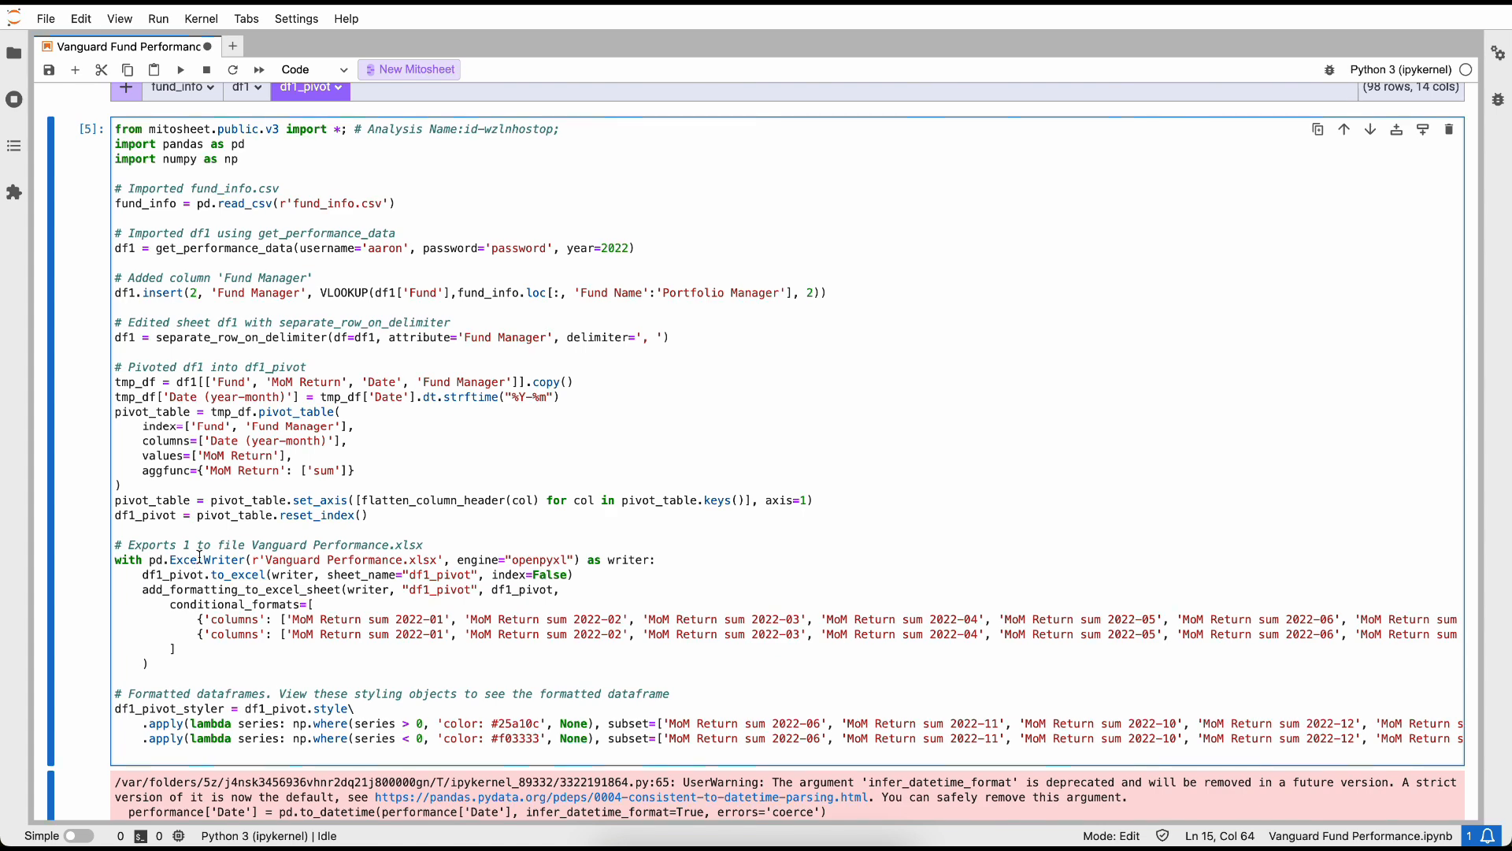
Step: Run the export code, download Vanguard Performance.xlsx from the file browser, and open it
click(201, 559)
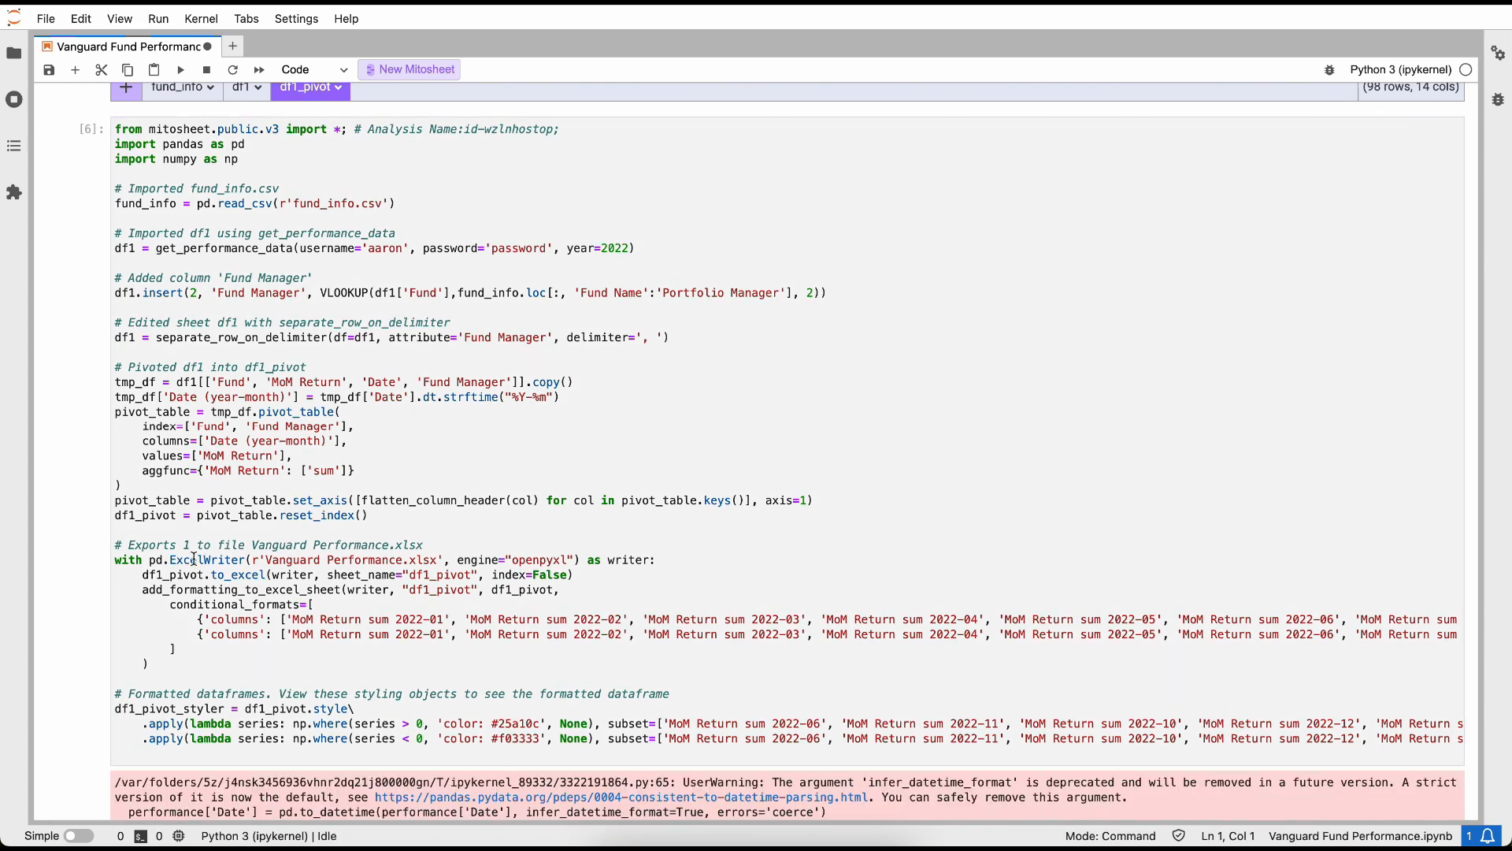
click(15, 53)
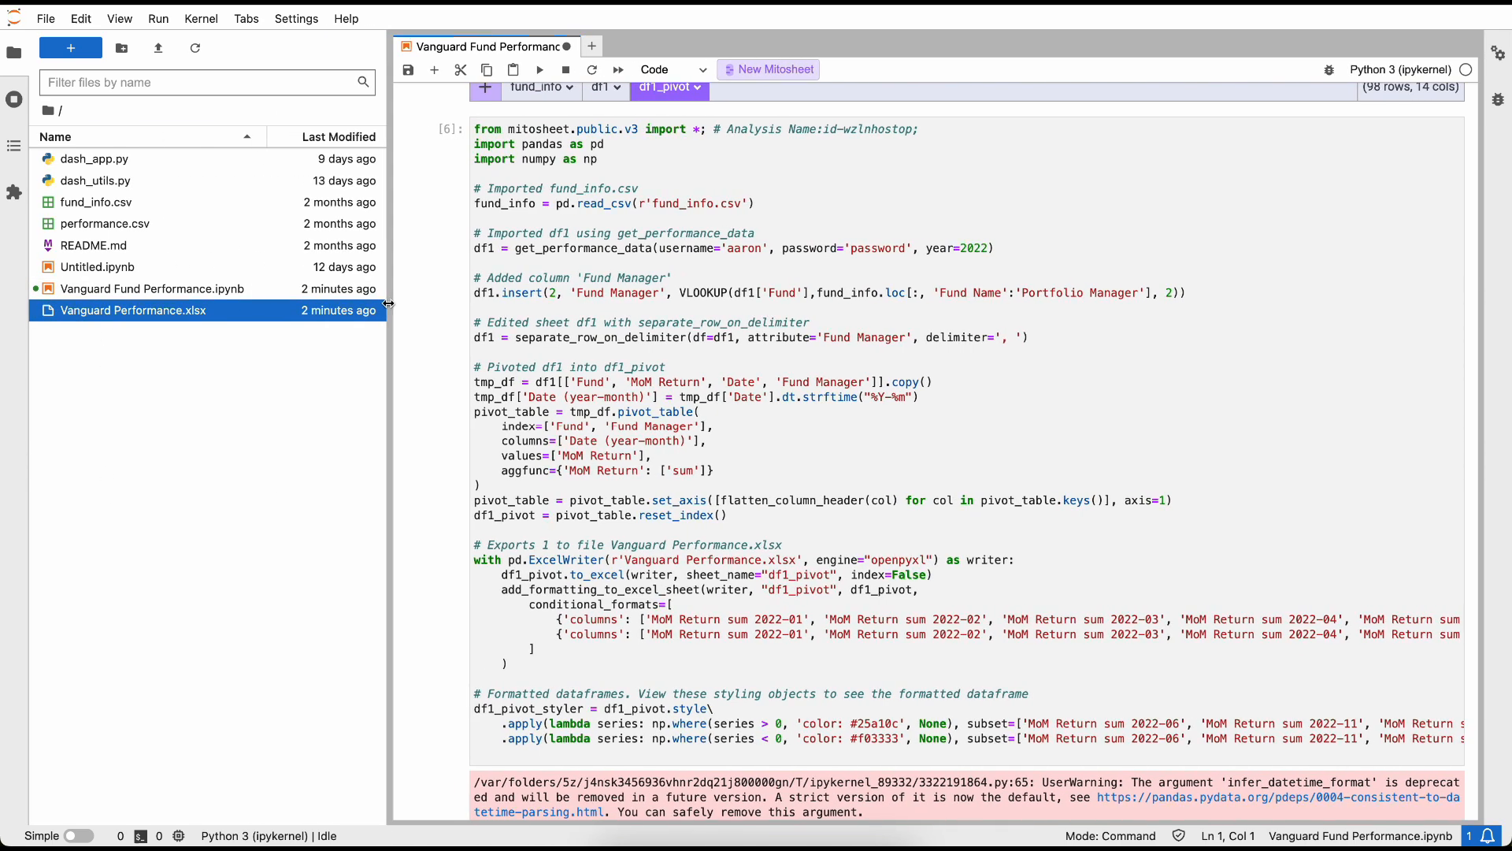
mouse_move(177, 327)
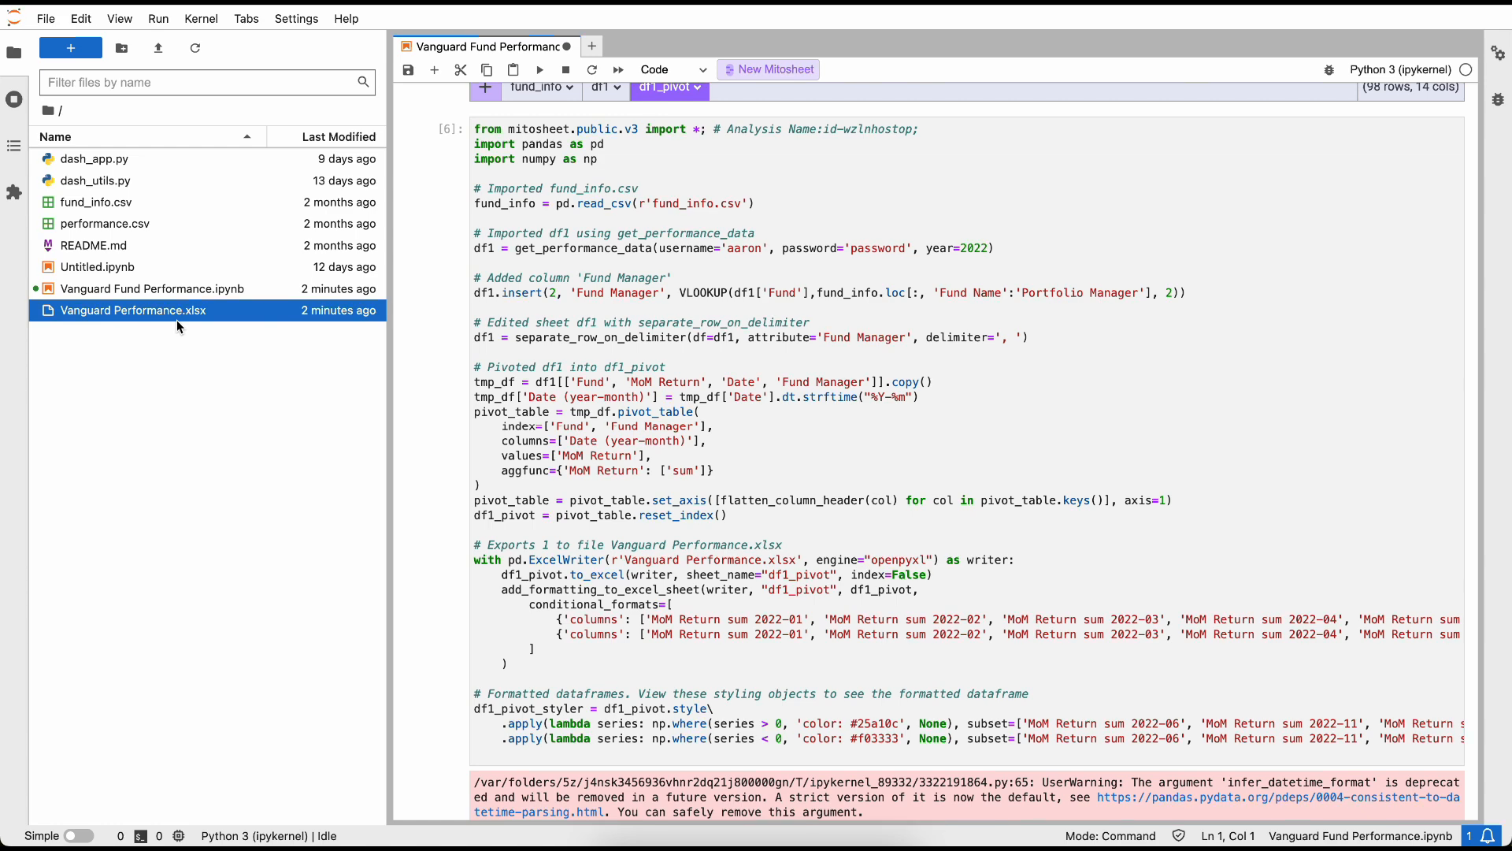
right_click(133, 310)
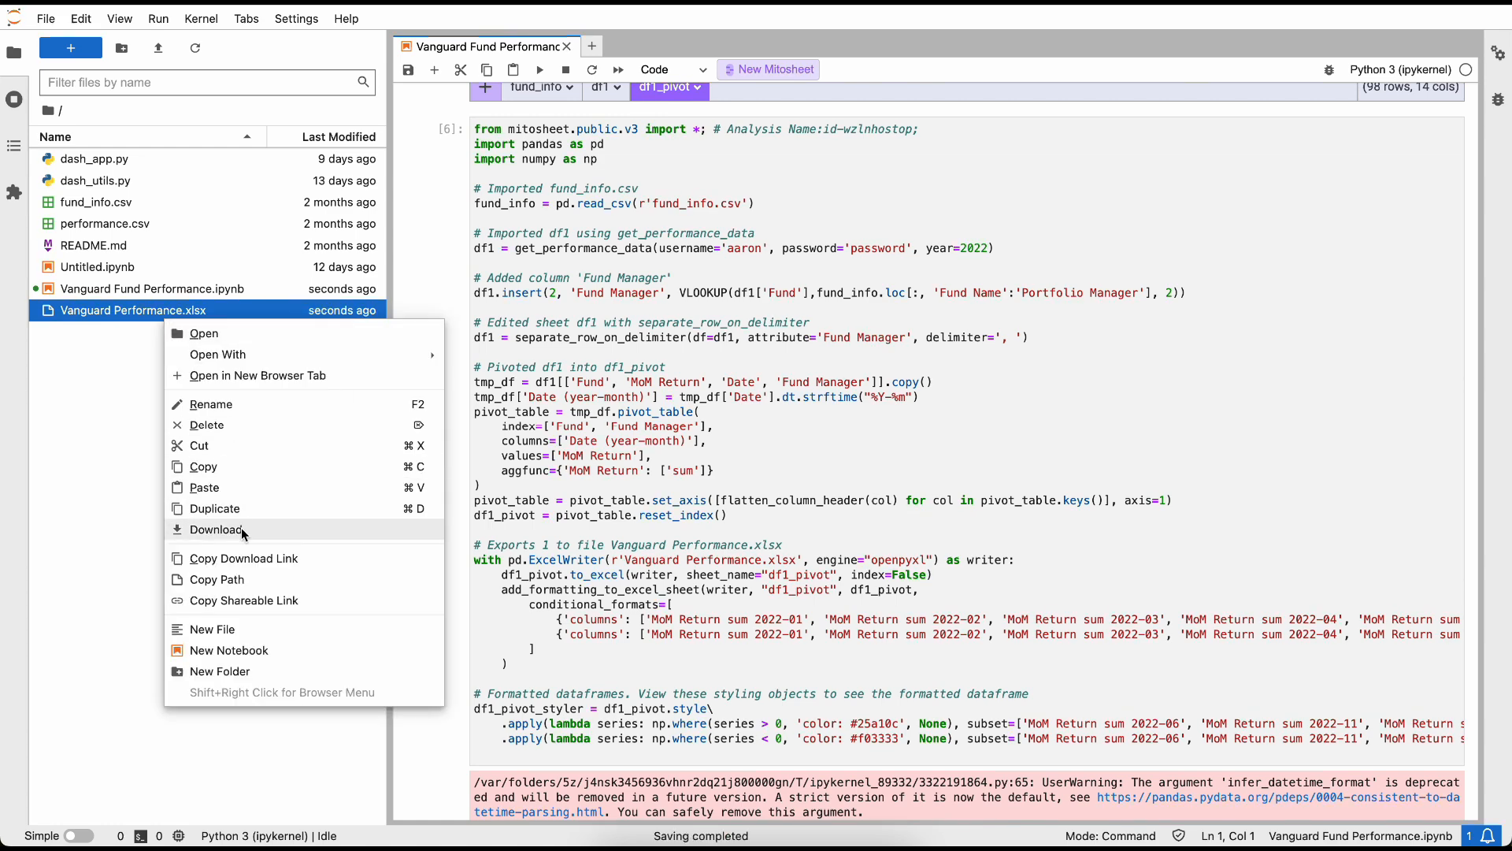
click(218, 529)
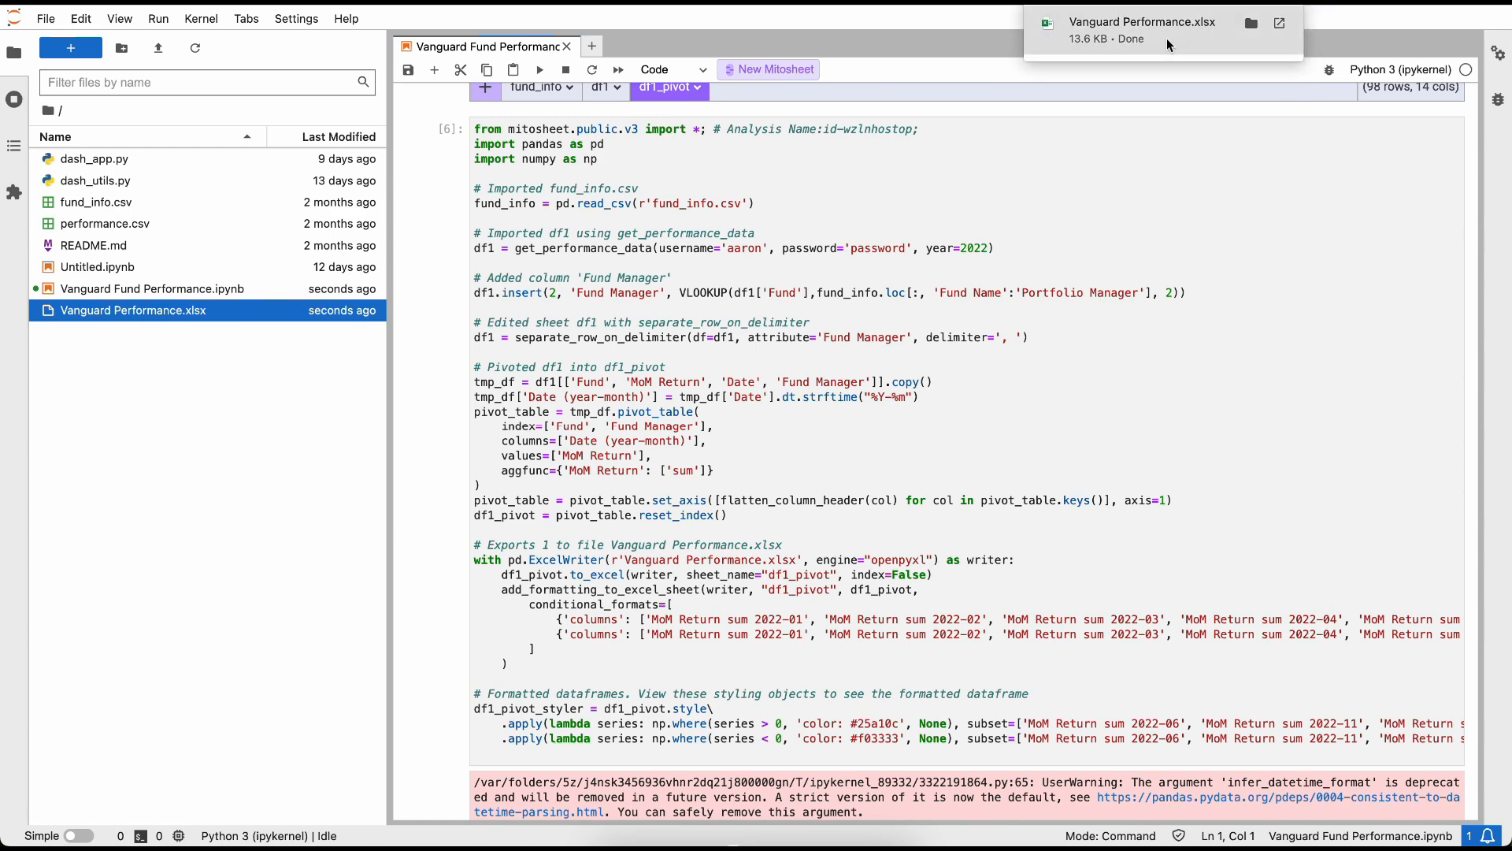
click(1279, 22)
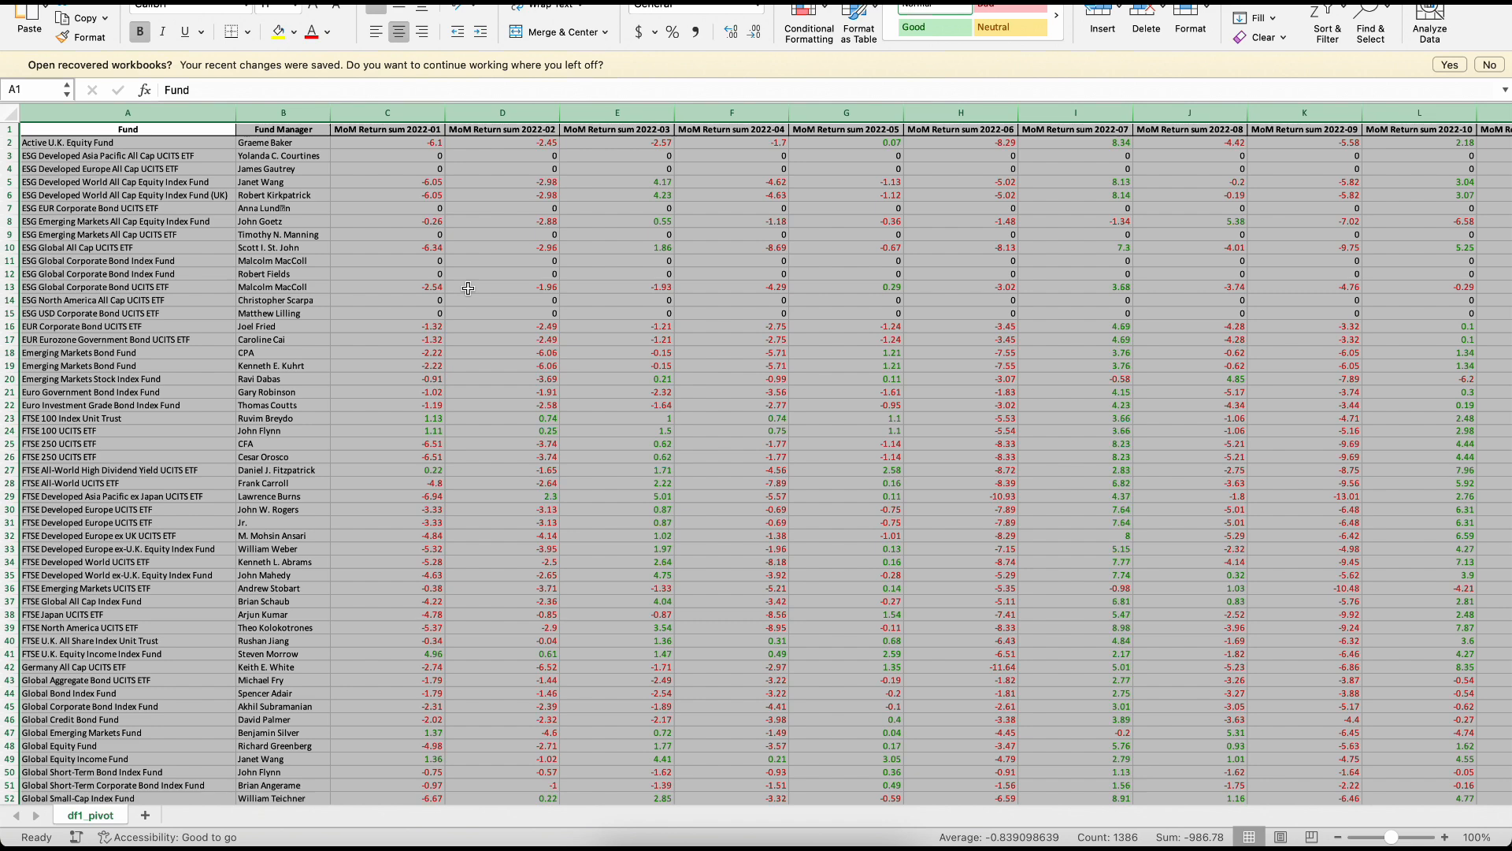
Step: Inspect df1_pivot's green and red returns in Excel, then return to JupyterLab
click(501, 286)
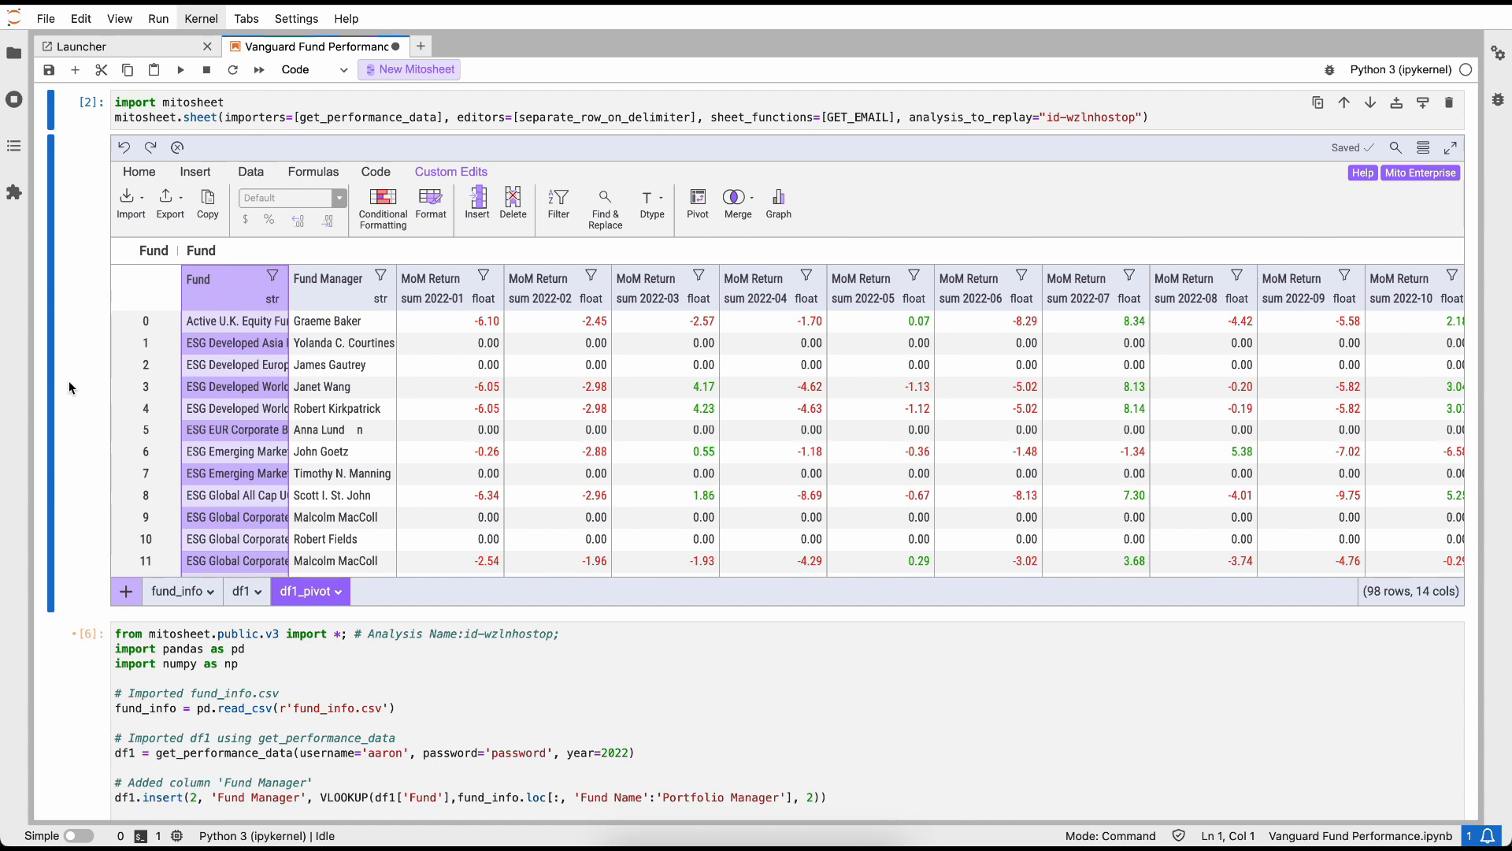
Step: Insert an 'Average MoM' column after 2022-12, computed with =AVG over the twelve monthly returns
click(879, 516)
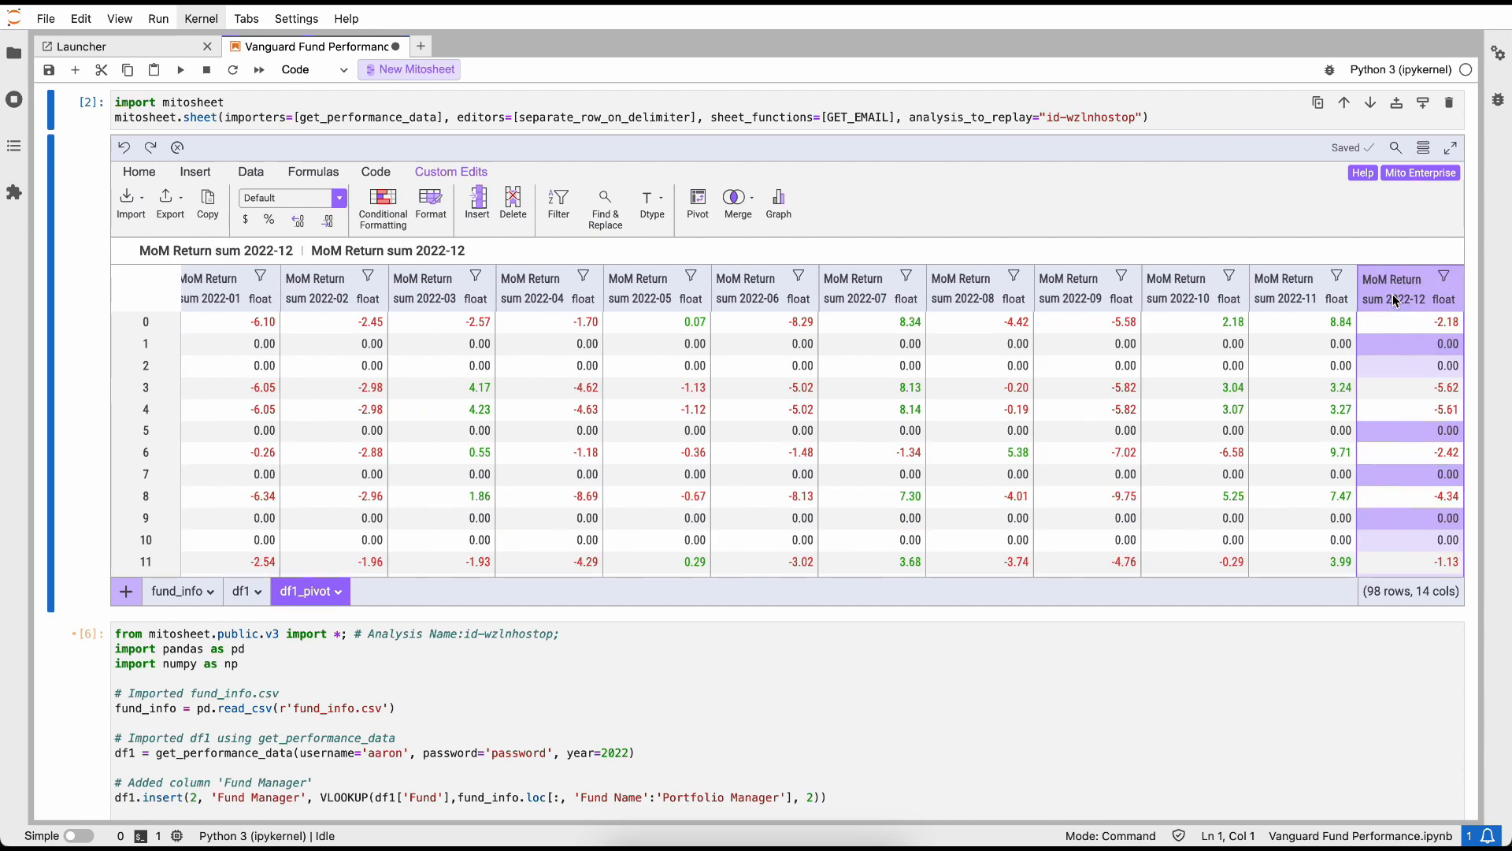
click(476, 202)
text(Aver)
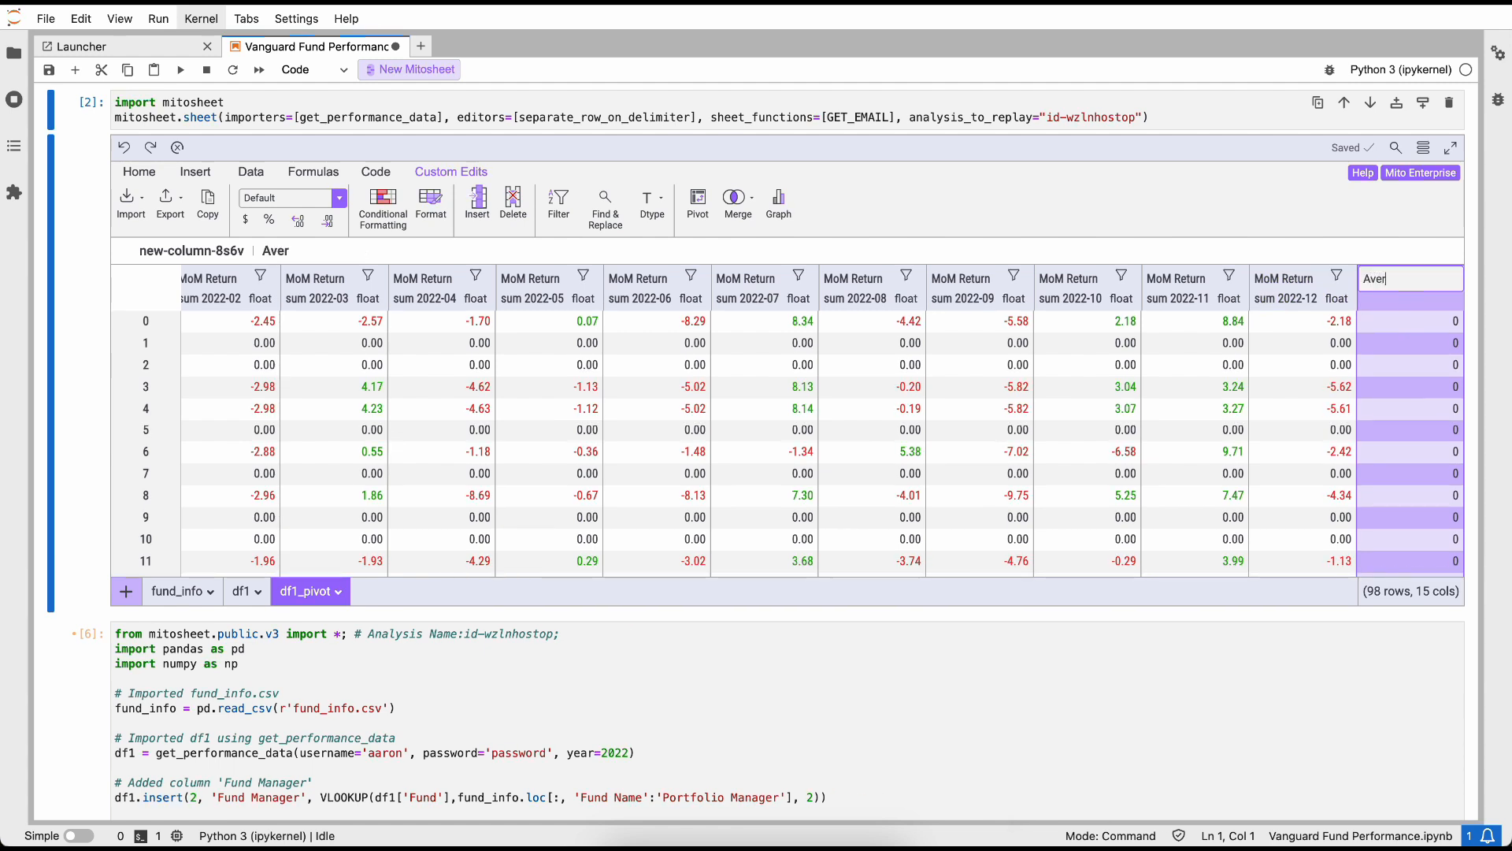
text(age MoM)
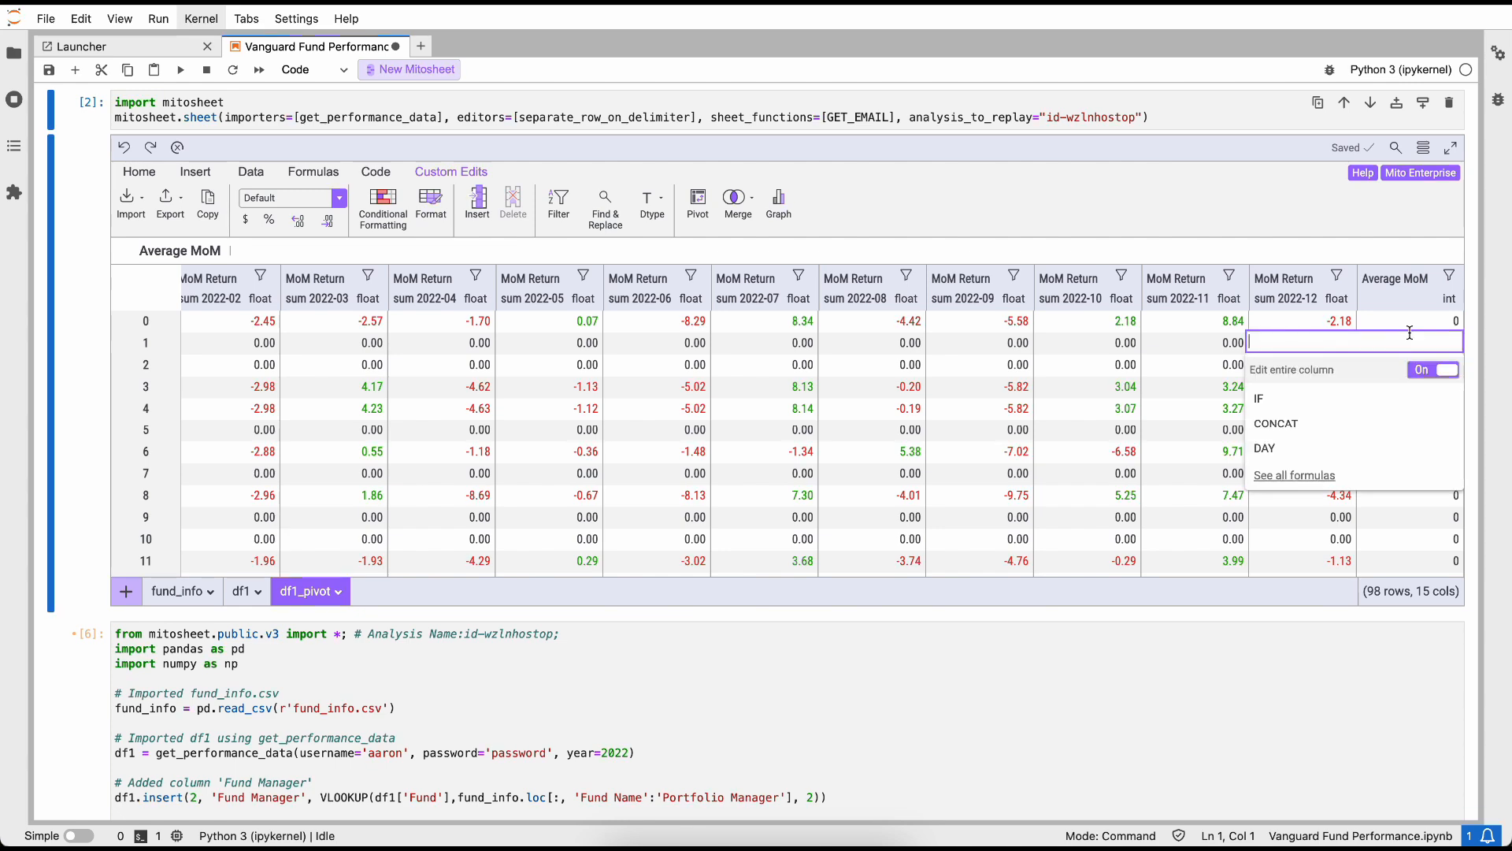
text(=AV)
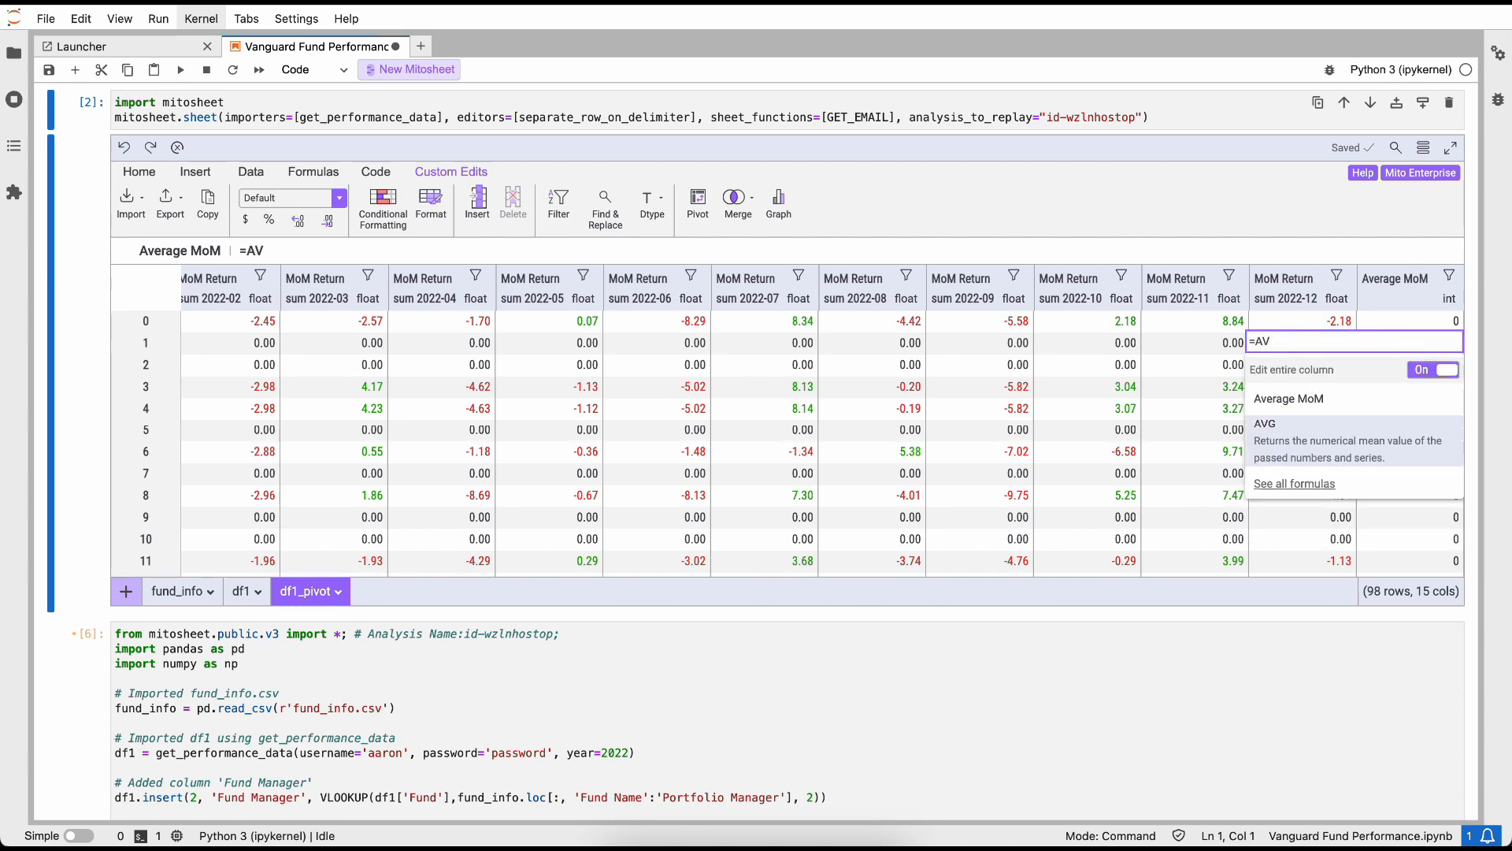
text(G(Fund Manager1)
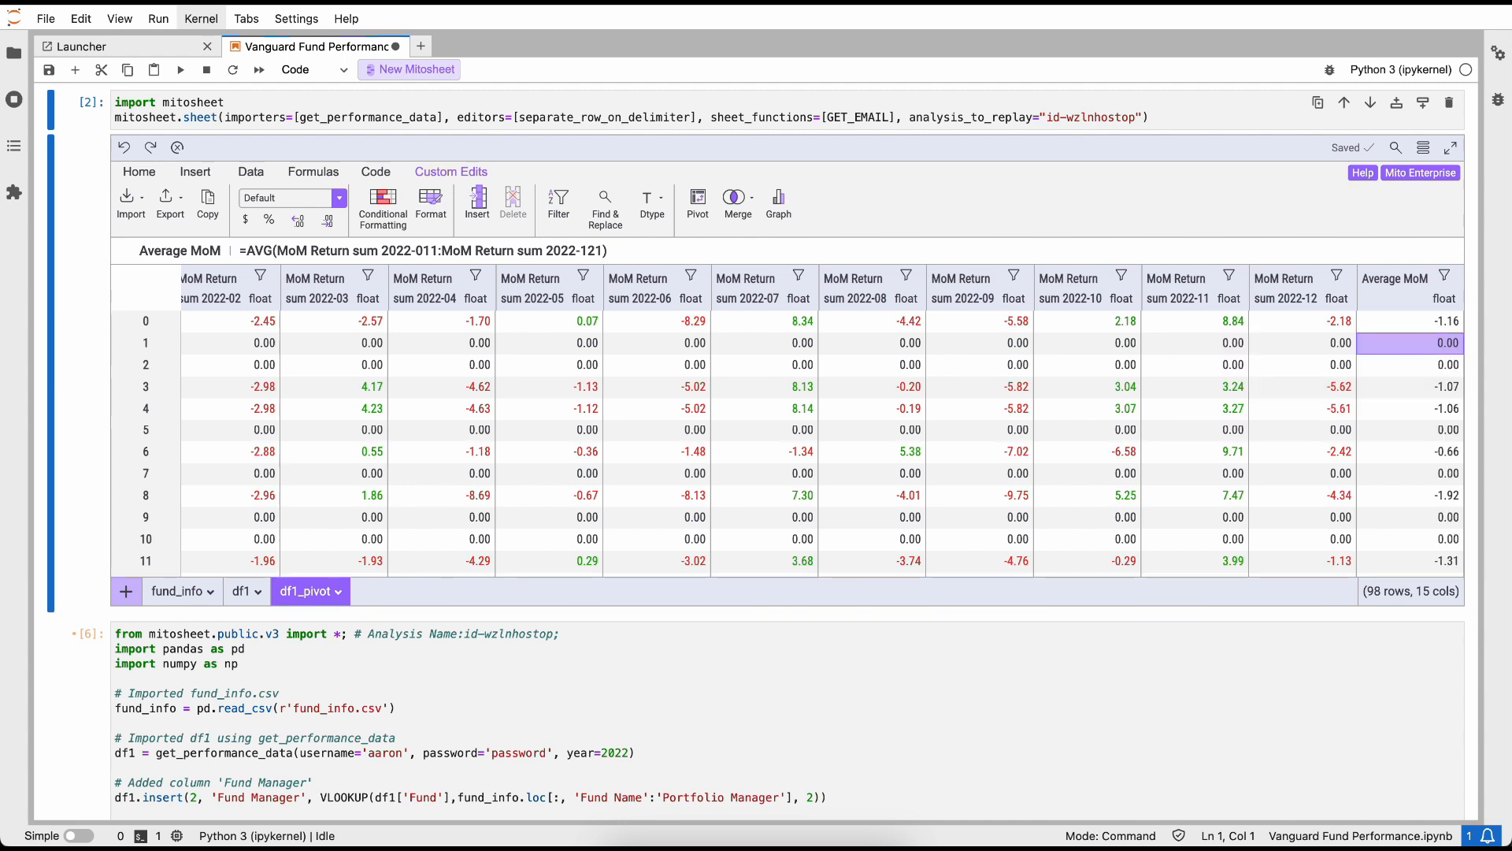
mouse_move(1439, 343)
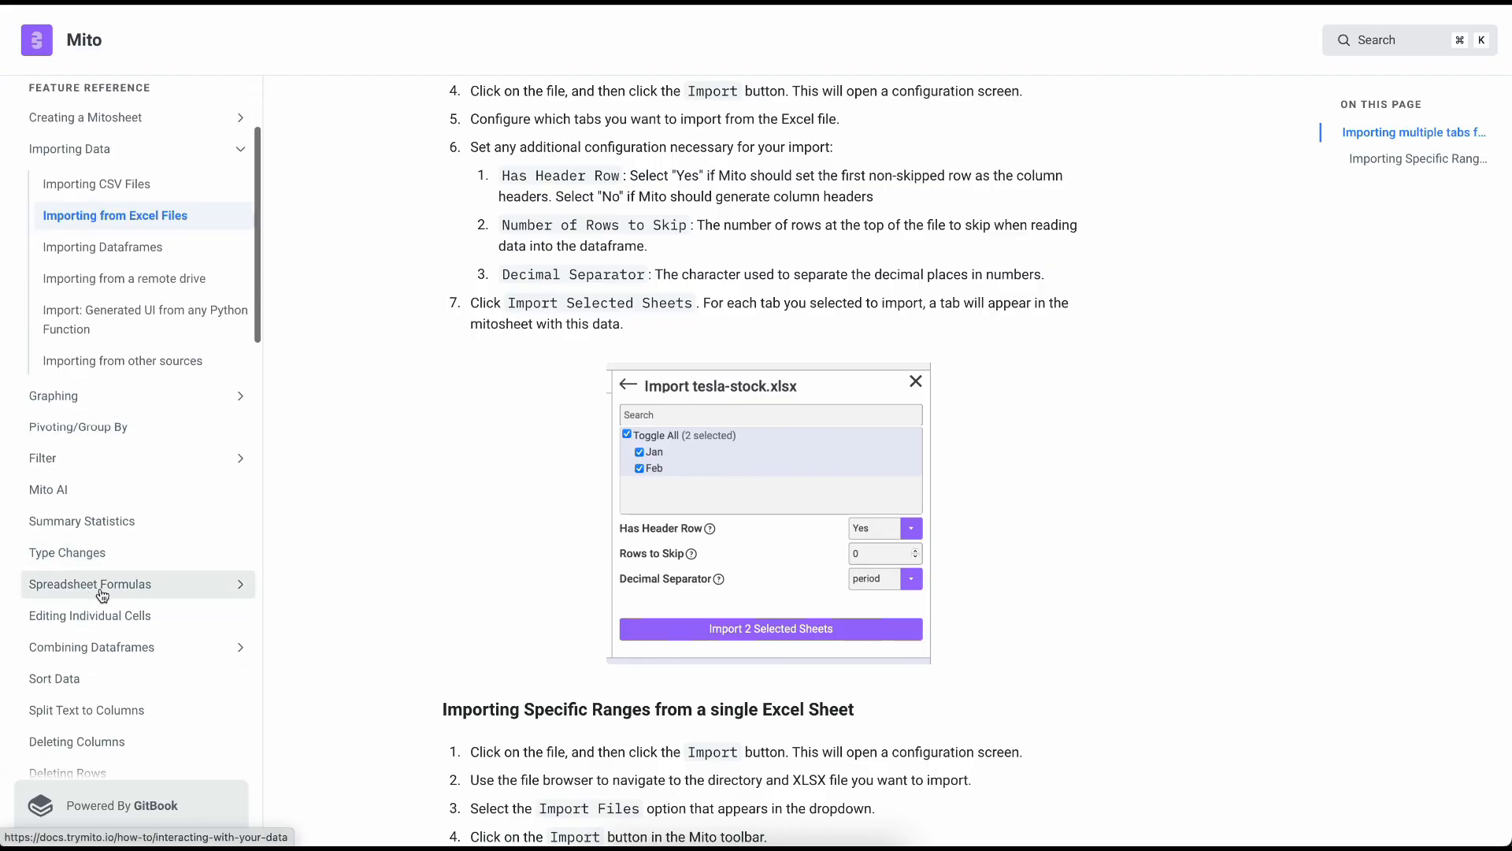
Step: Open the supported formulas reference and scroll past AND and AVG to CLEAN and CONCAT
click(90, 584)
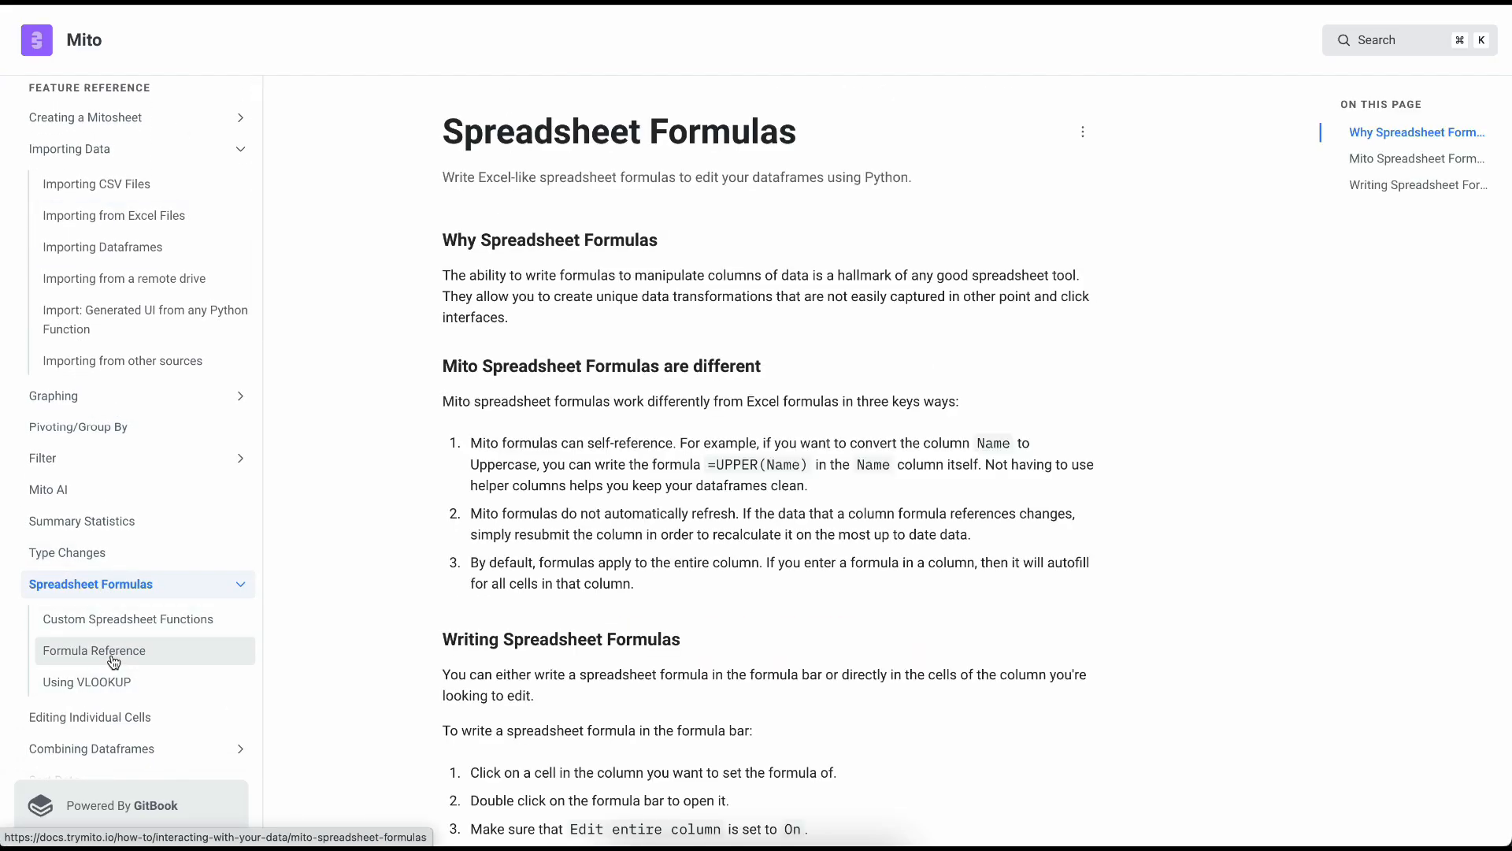
click(94, 650)
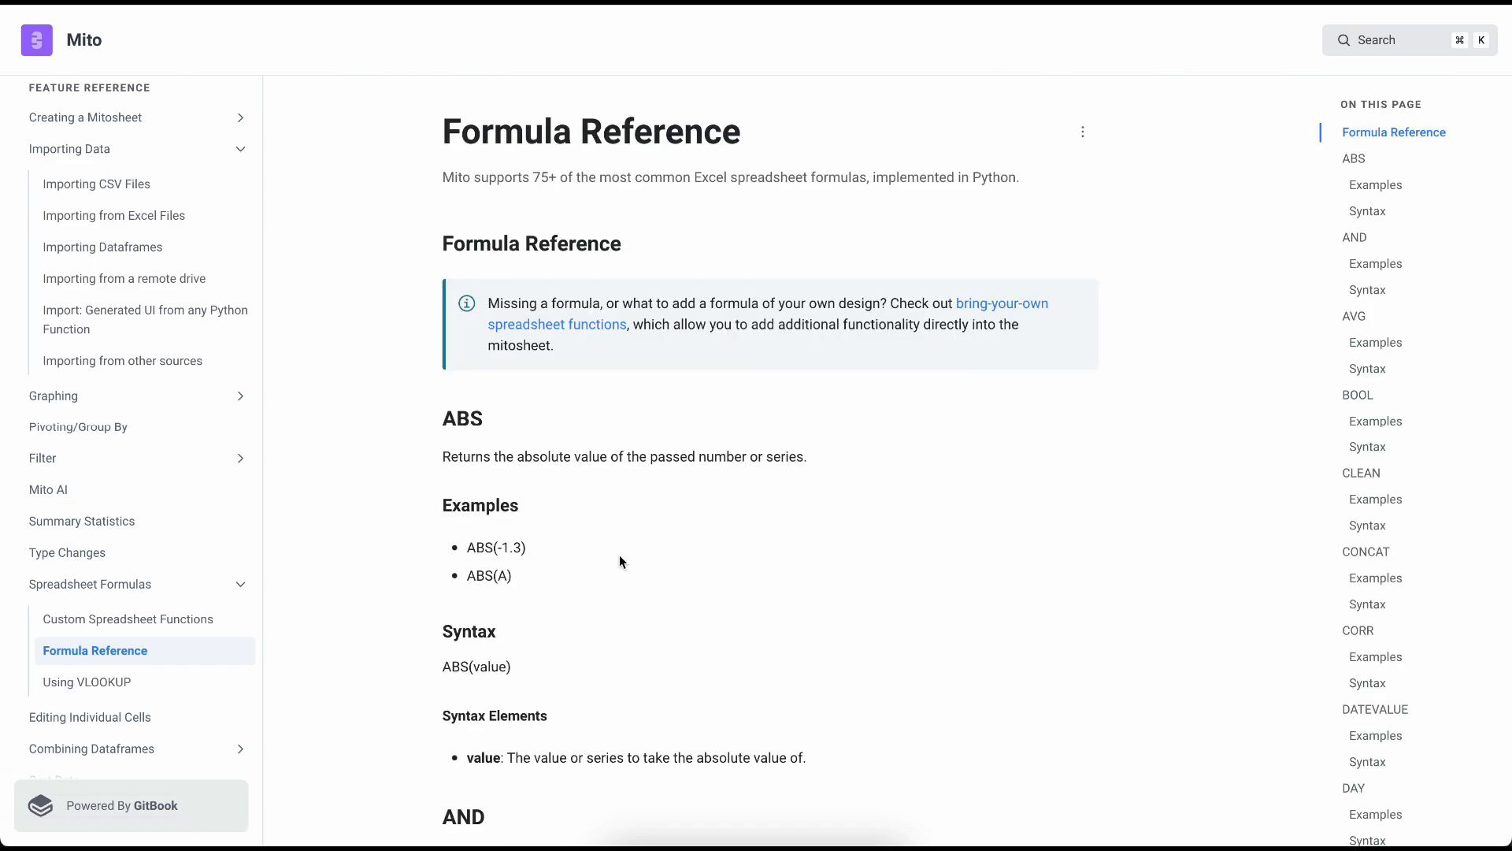
scroll(down, 3)
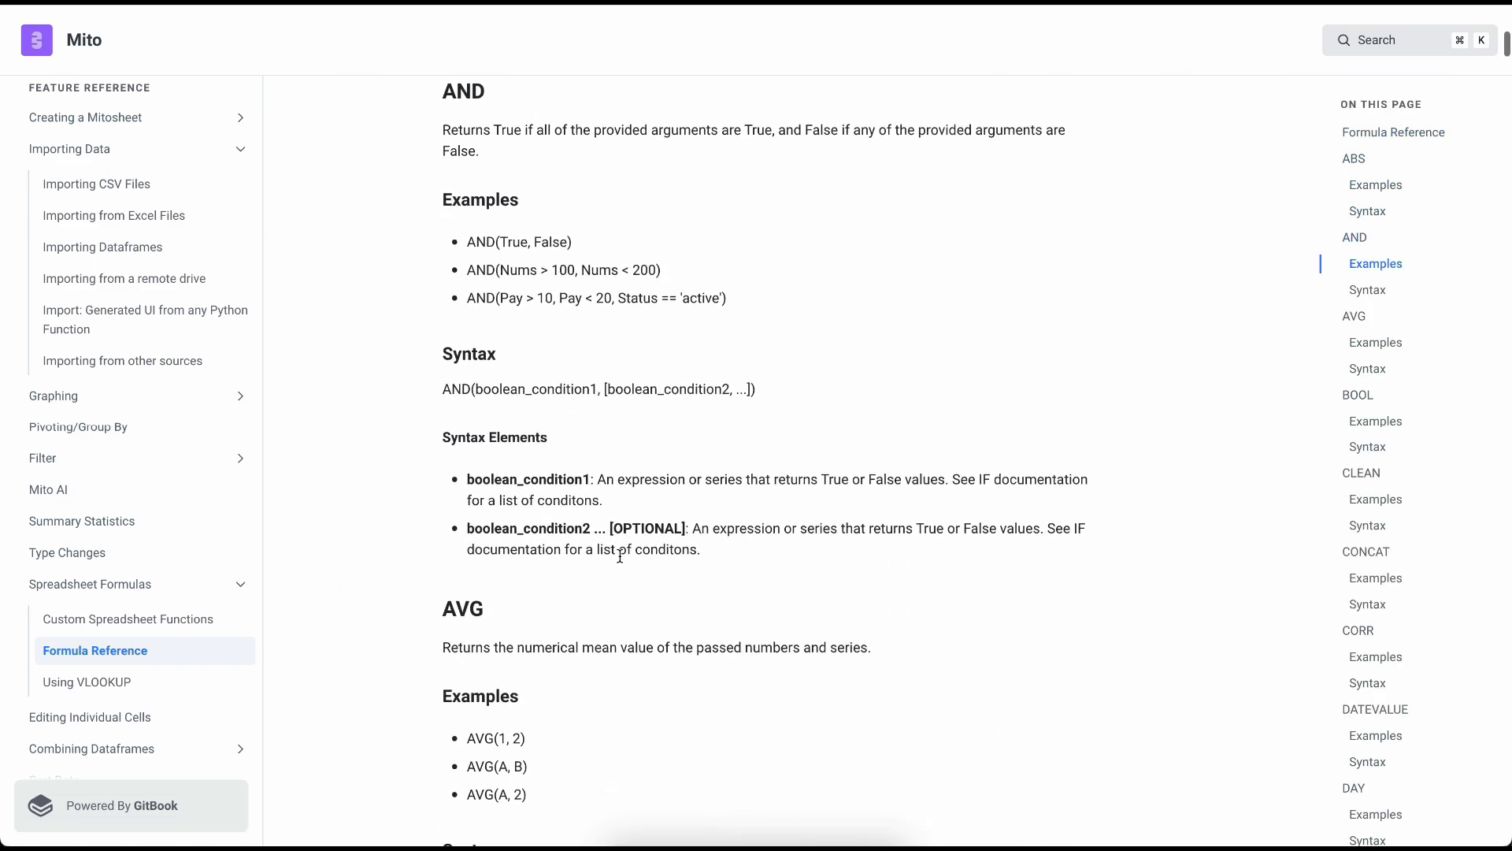
scroll(down, 3)
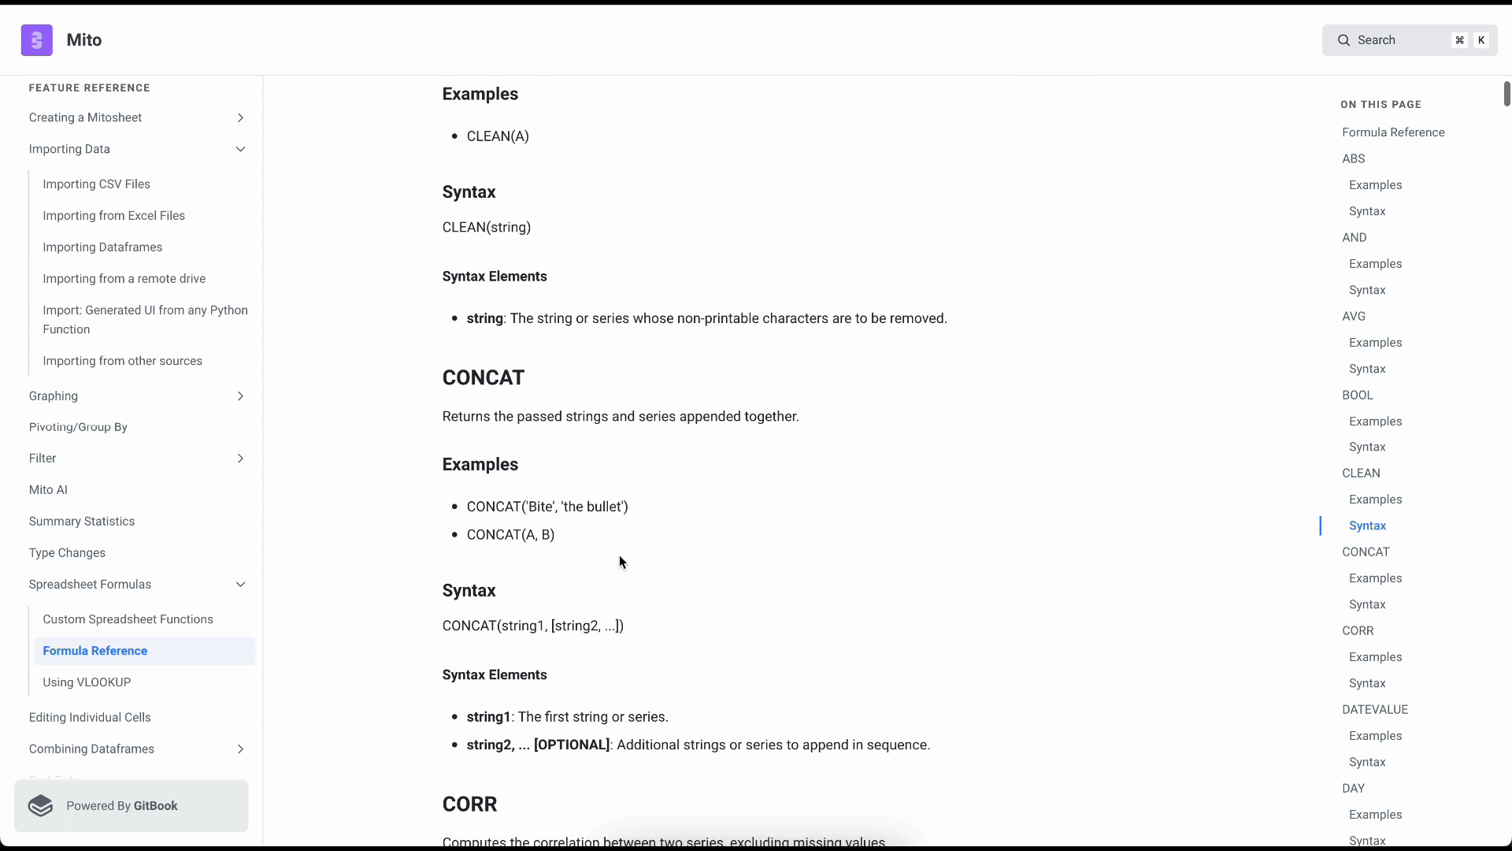
scroll(down, 3)
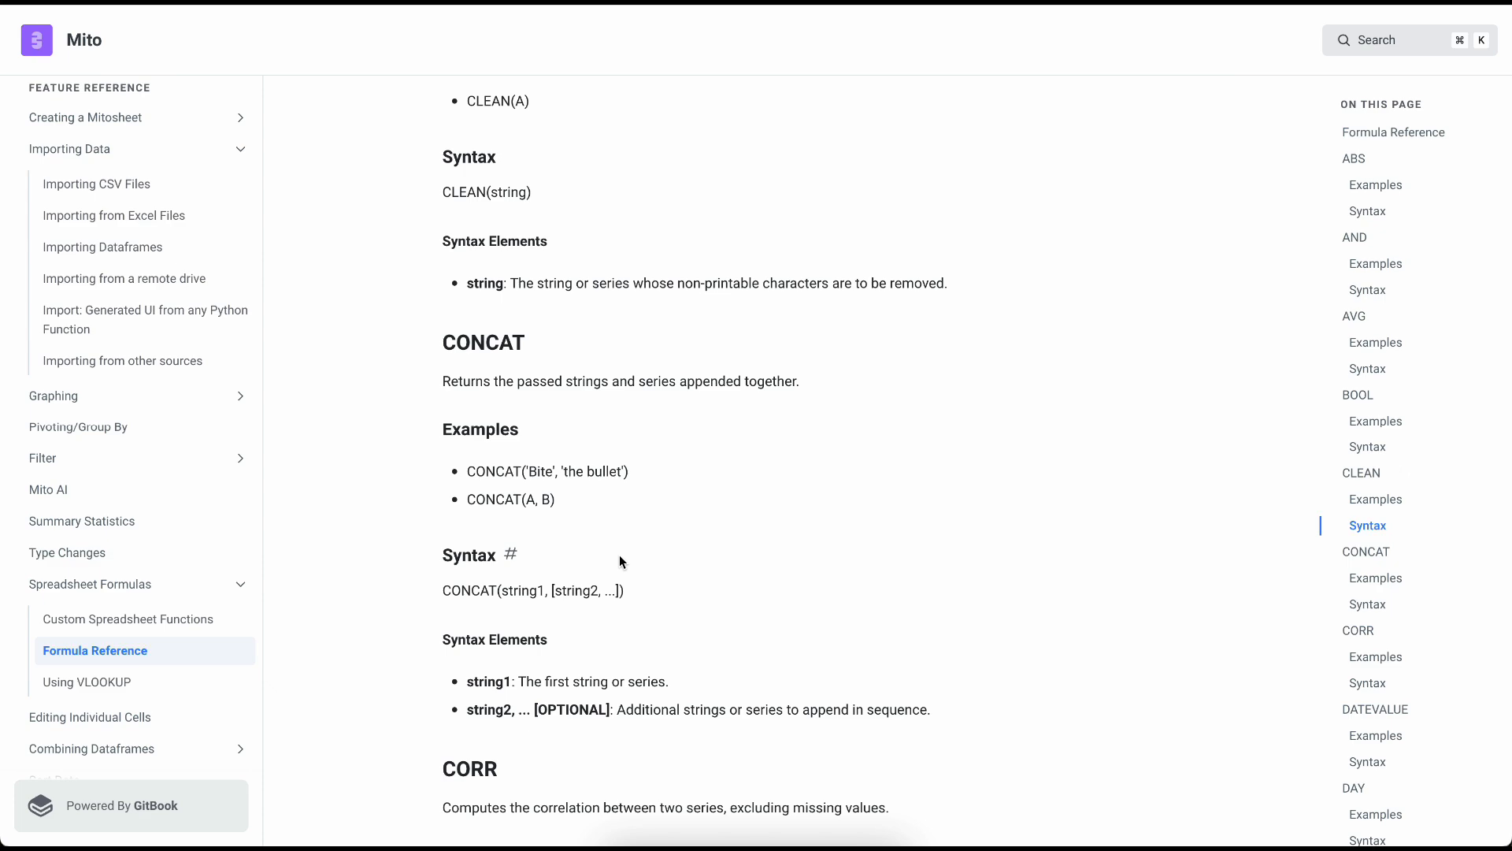
mouse_move(621, 563)
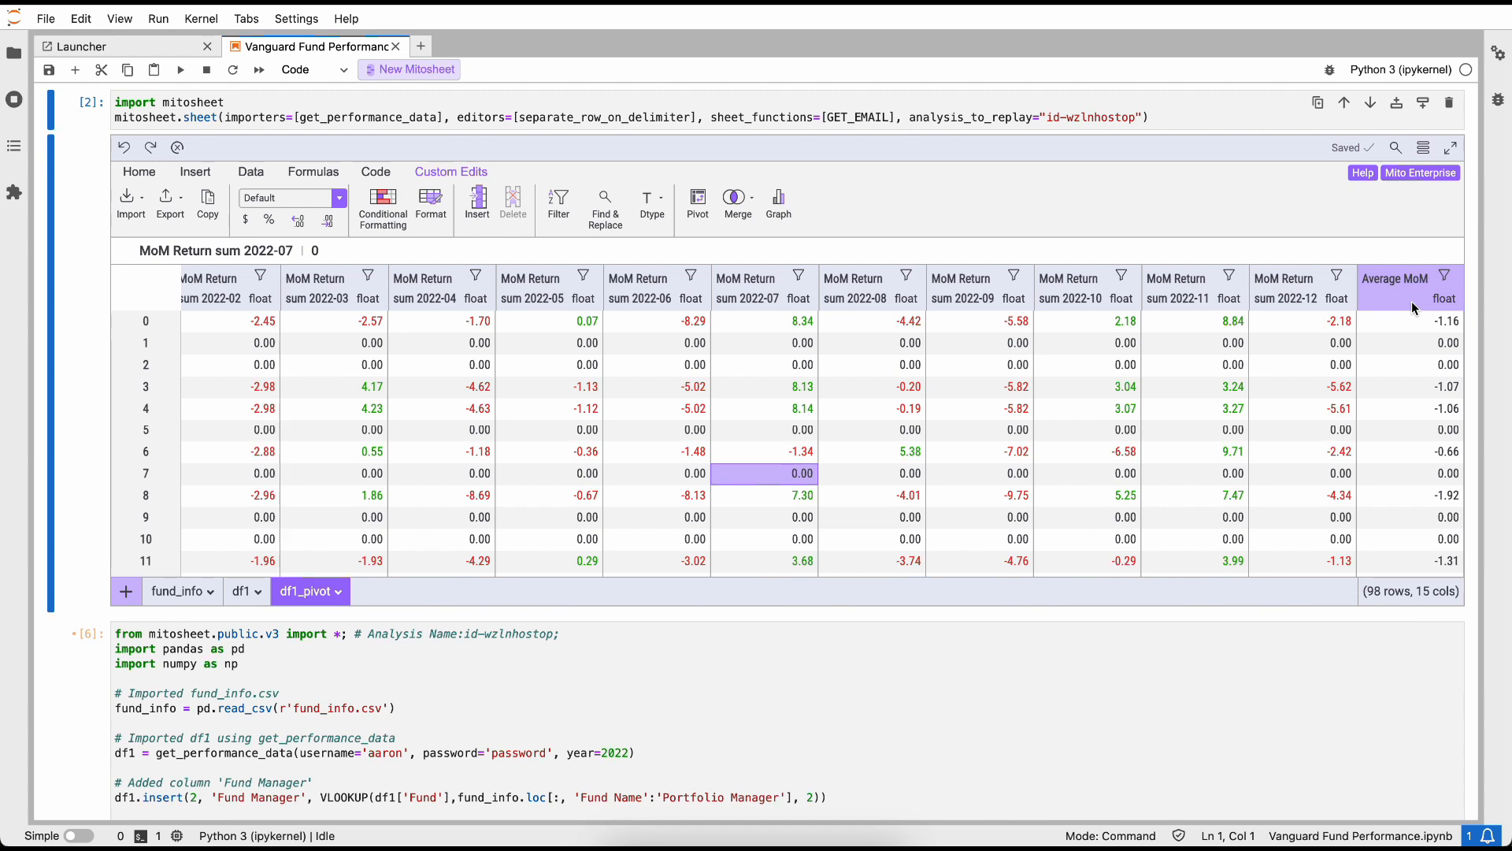
Step: Autosize the Fund and Fund Manager columns, revealing full fund names and repeated fund rows
click(1398, 408)
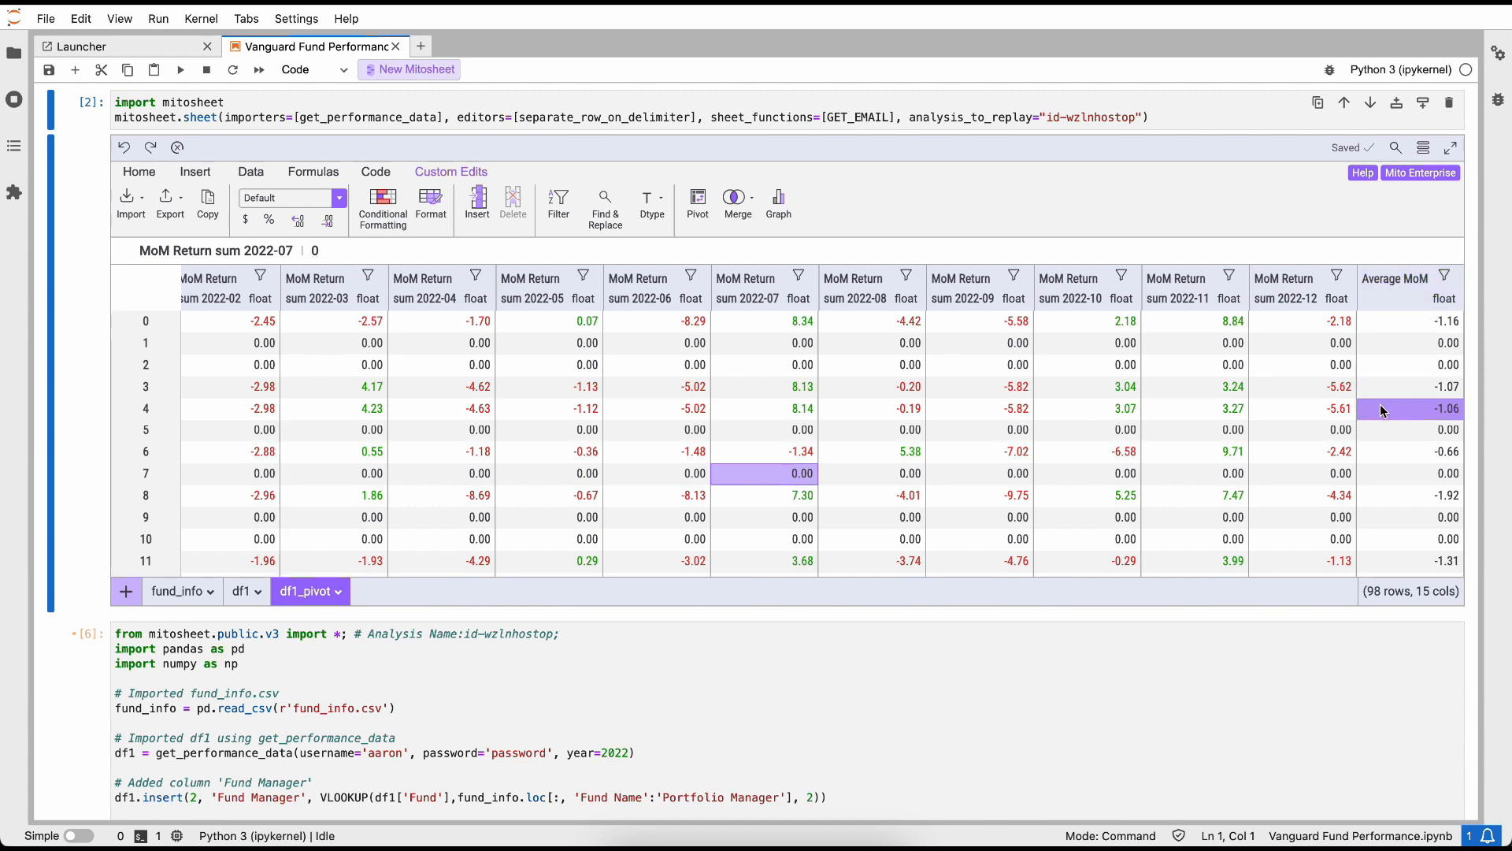
mouse_move(1399, 409)
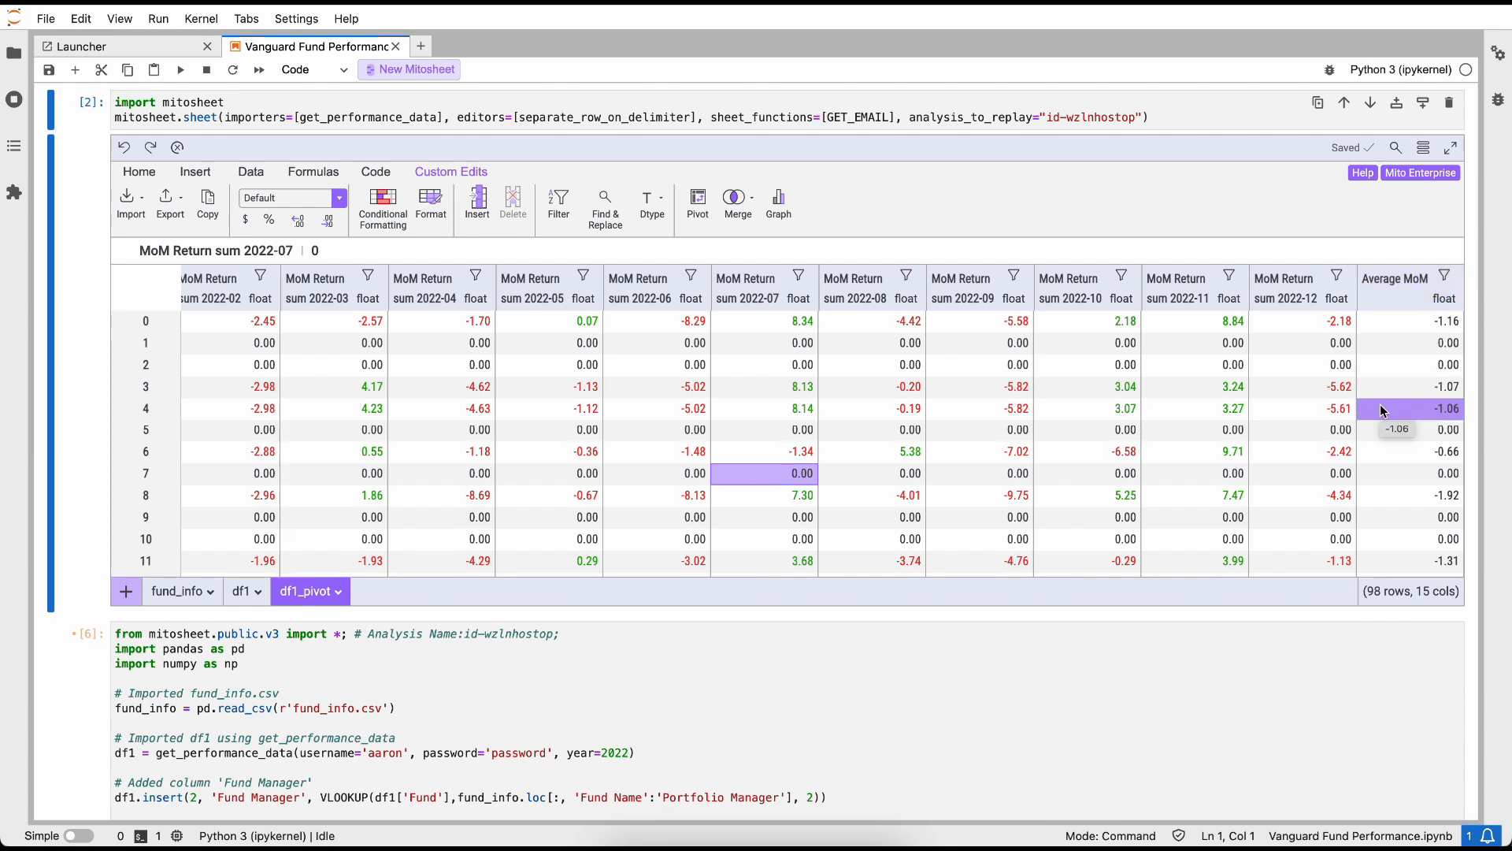
scroll(left, 3)
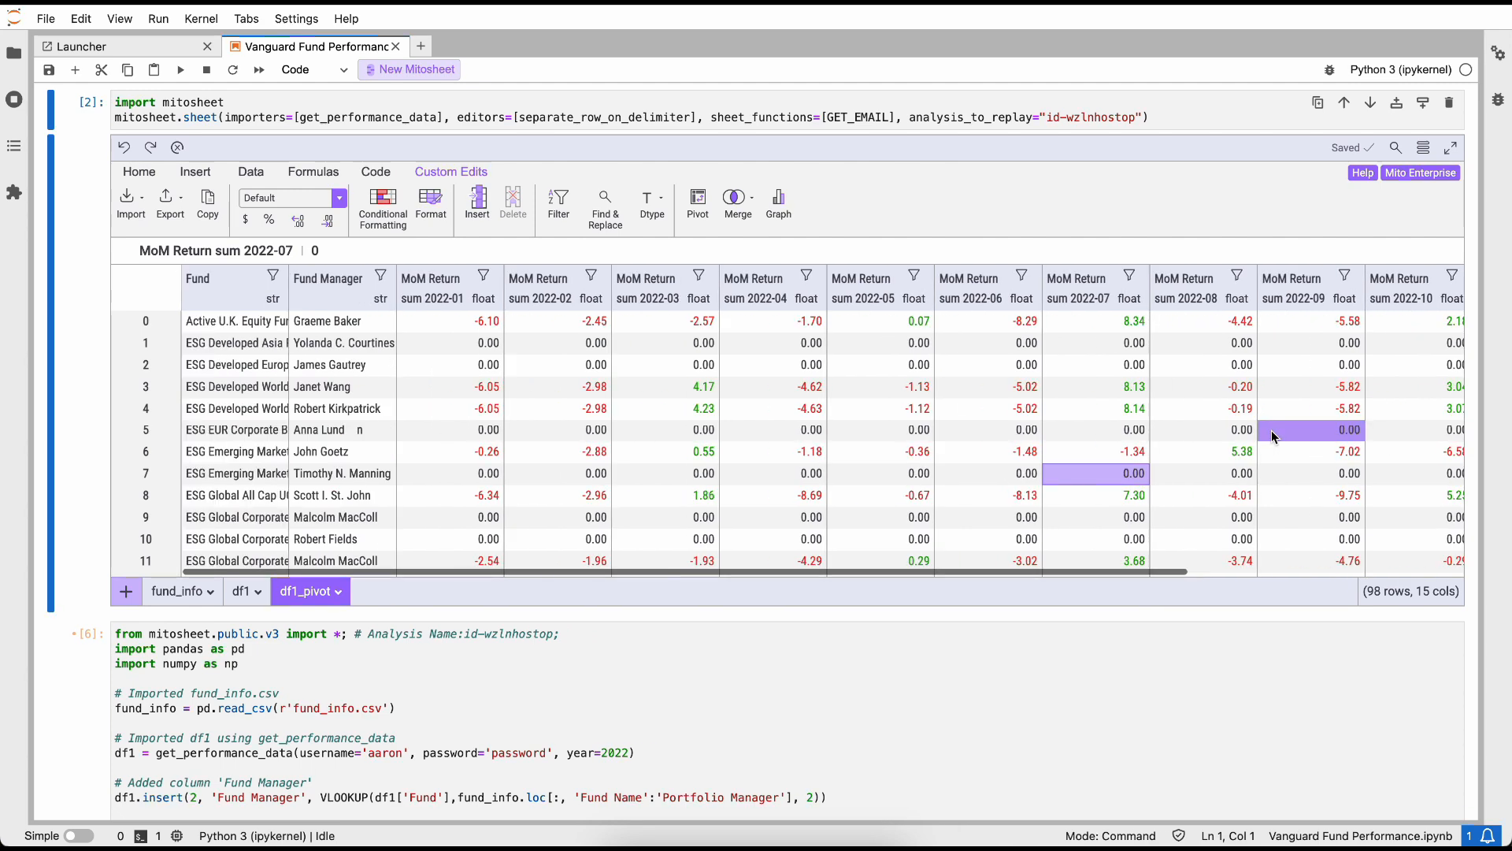
click(342, 363)
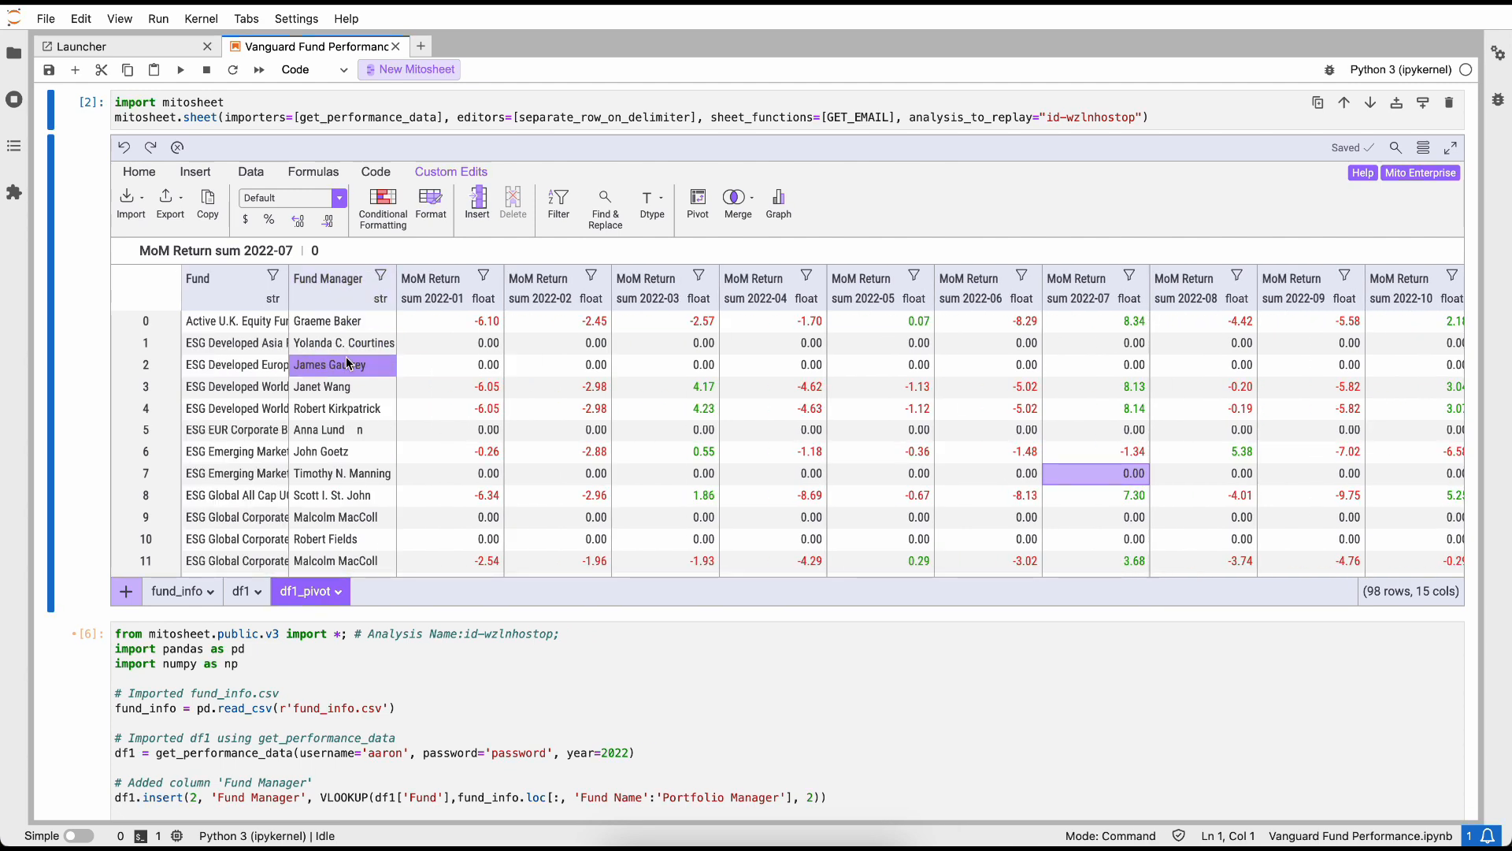
click(327, 284)
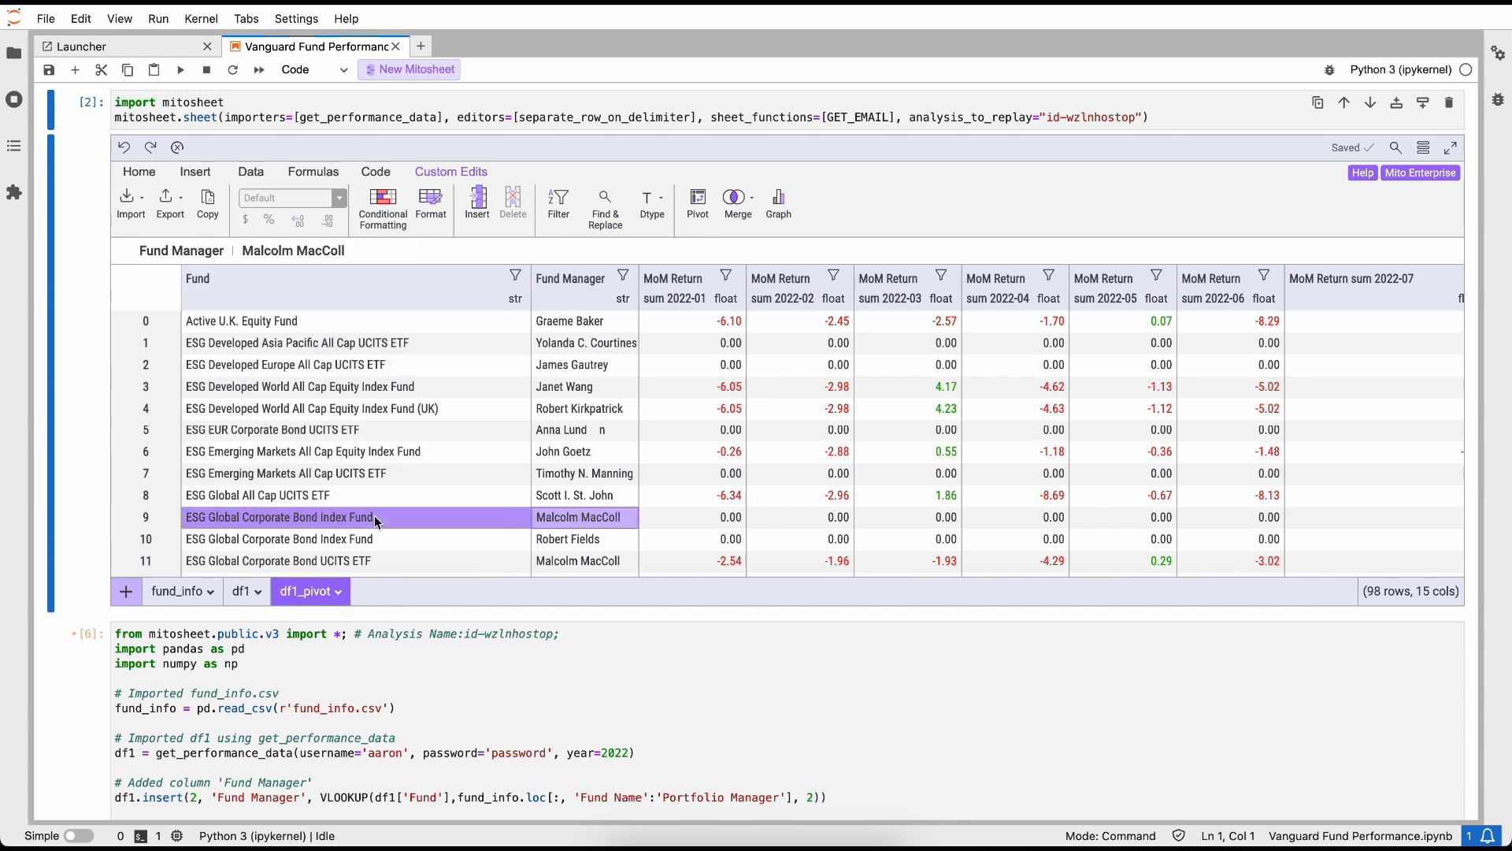
click(280, 538)
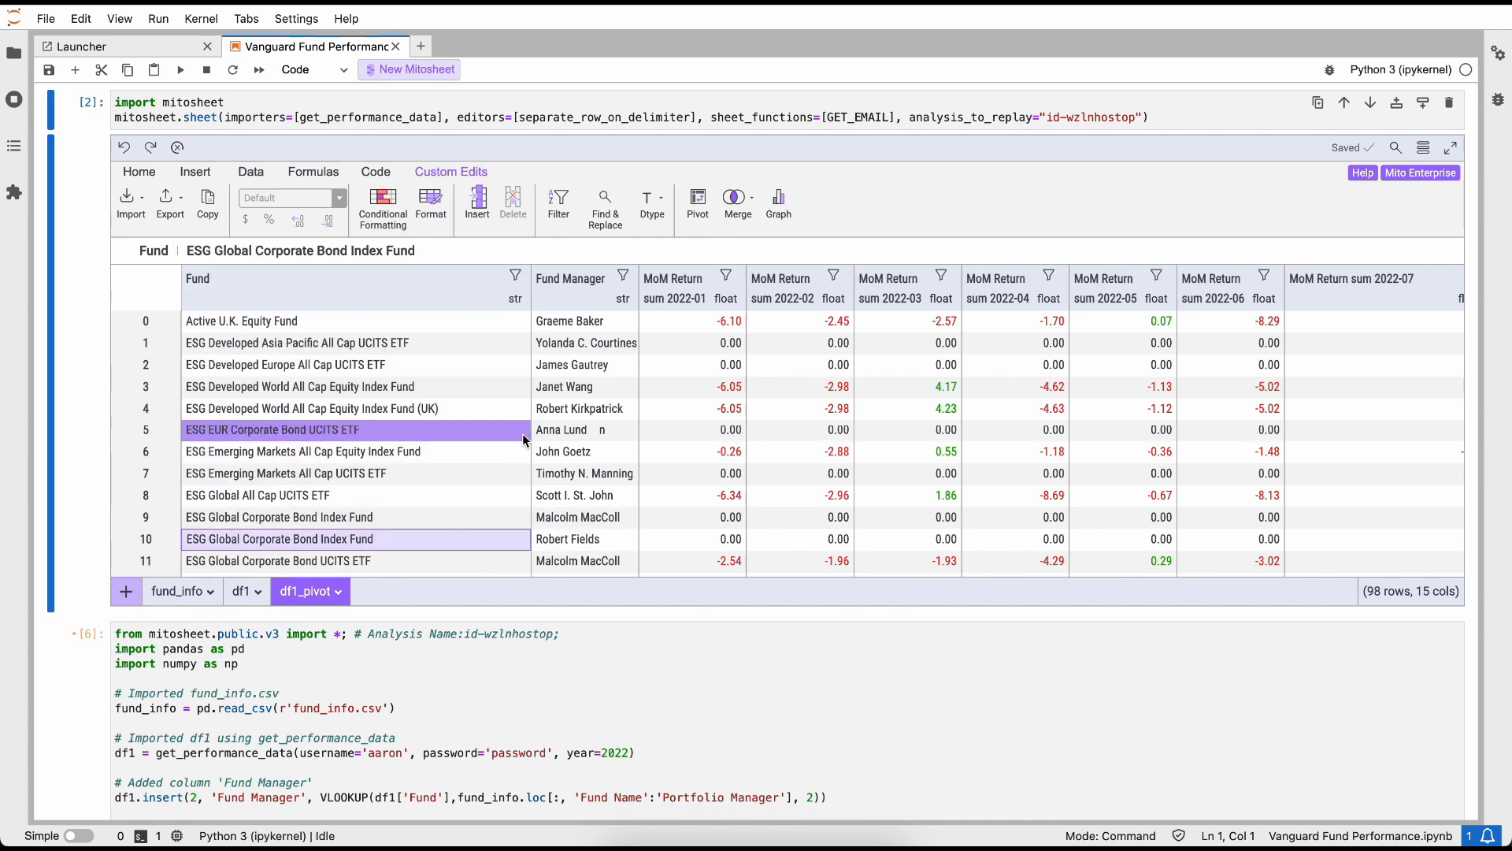
click(251, 172)
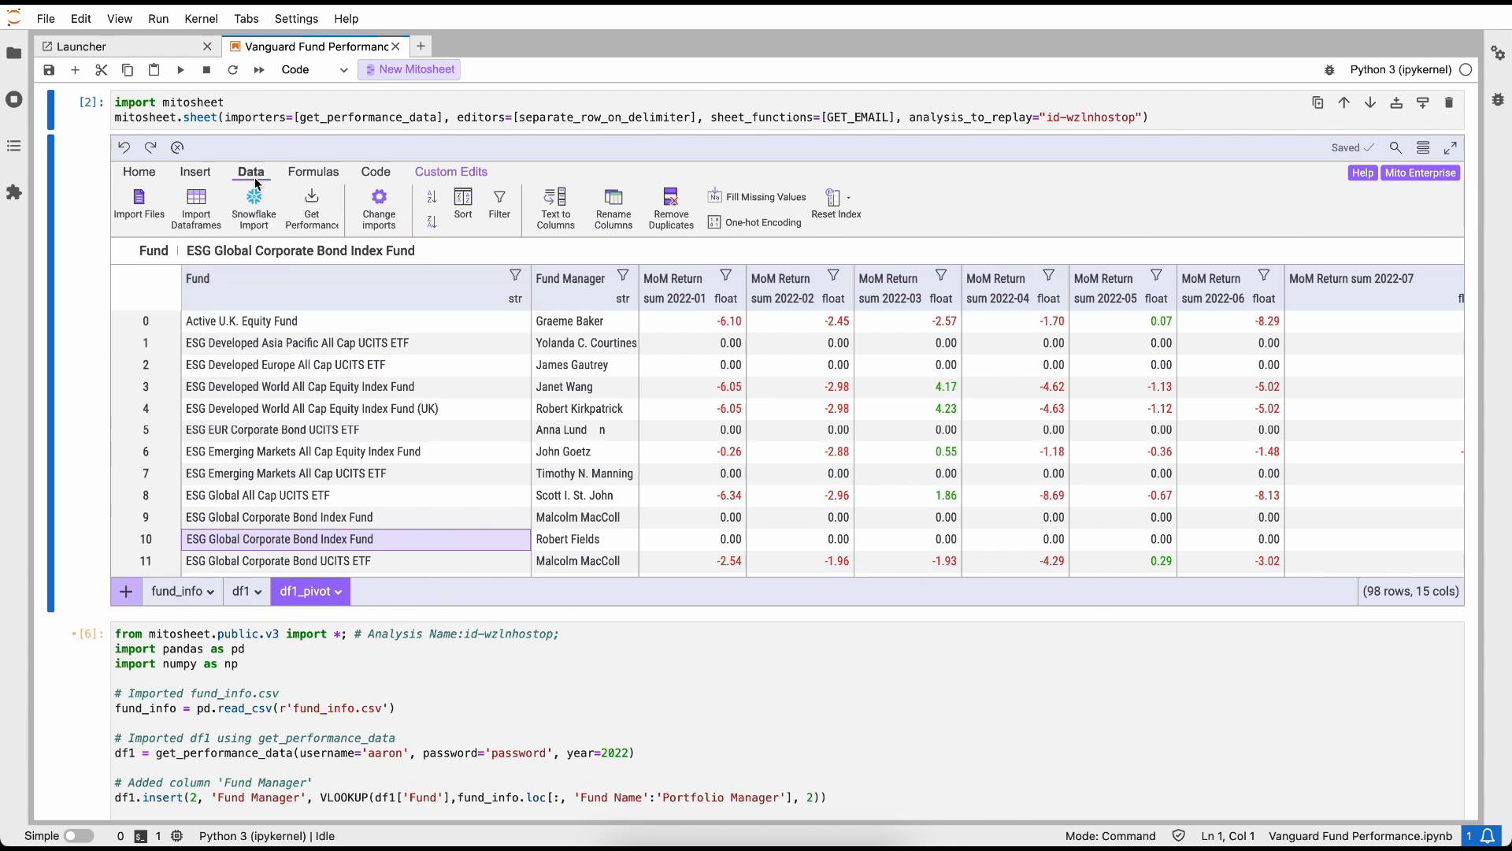
Step: Drop duplicate rows based on the Fund column only, leaving 86 of 98 rows
click(670, 203)
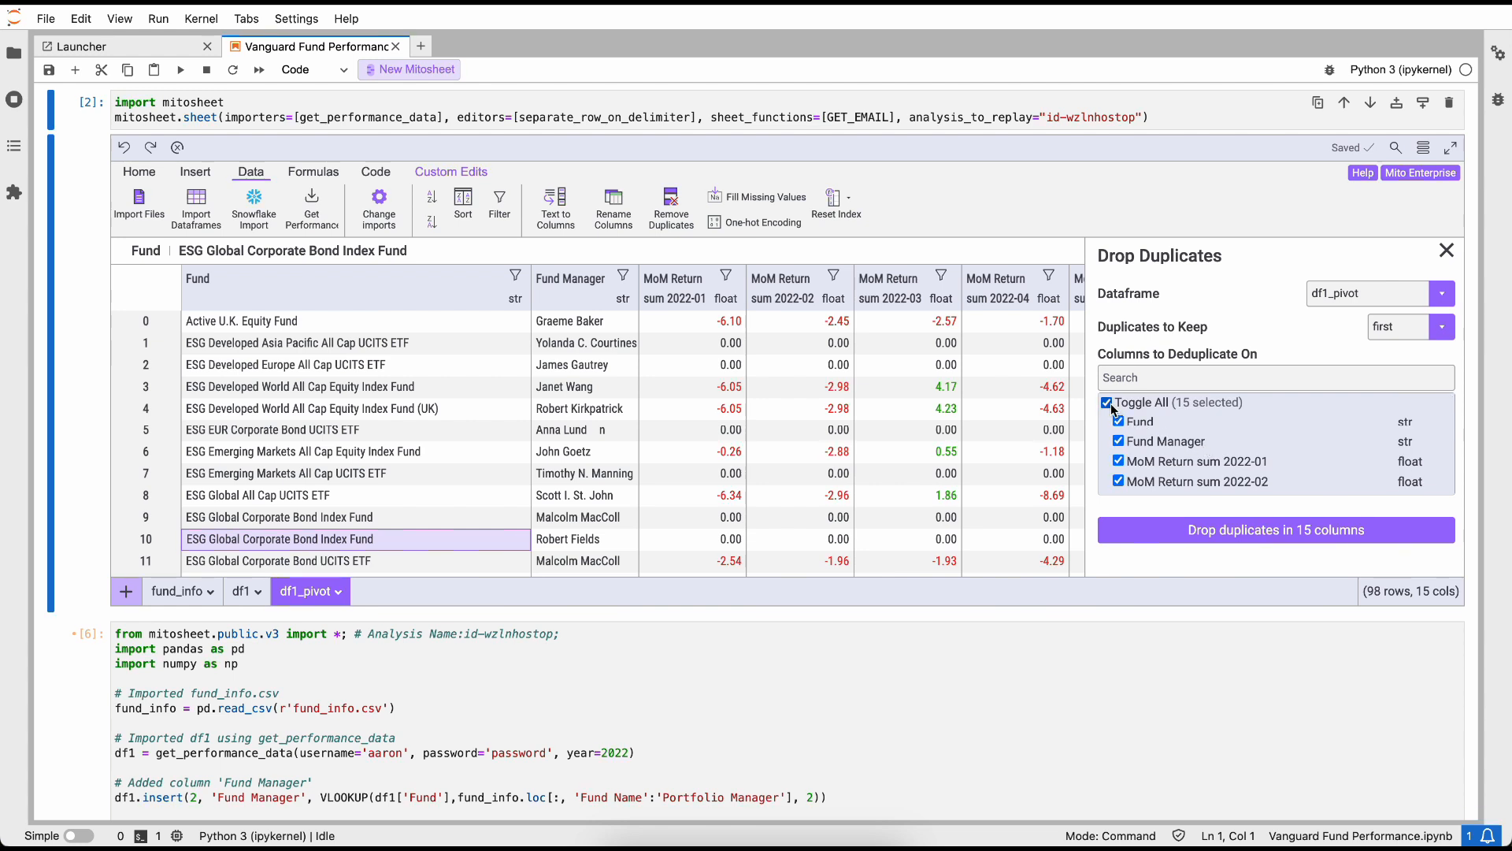
click(1107, 403)
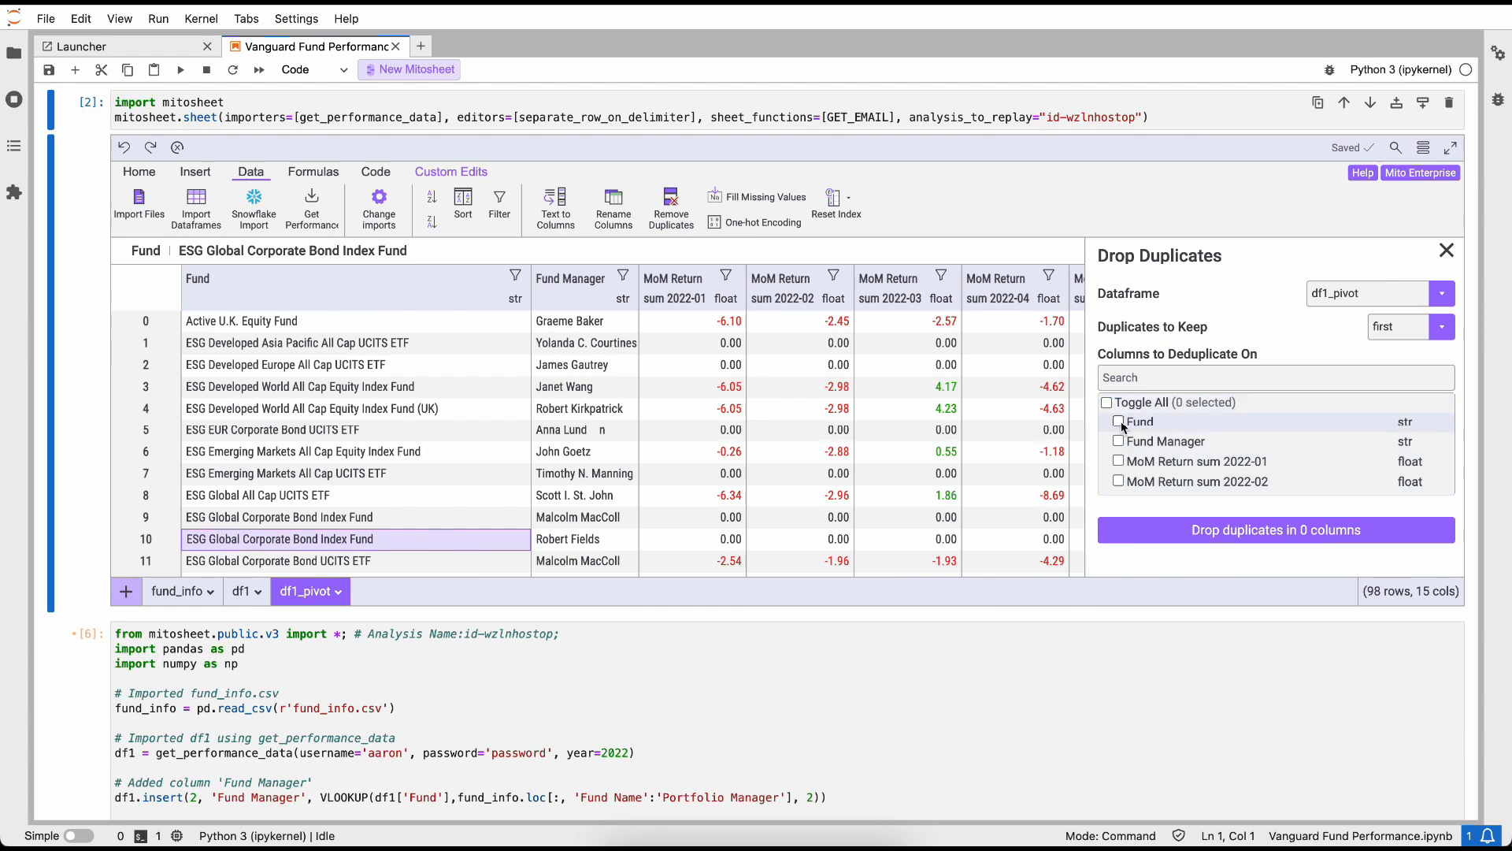
click(1117, 421)
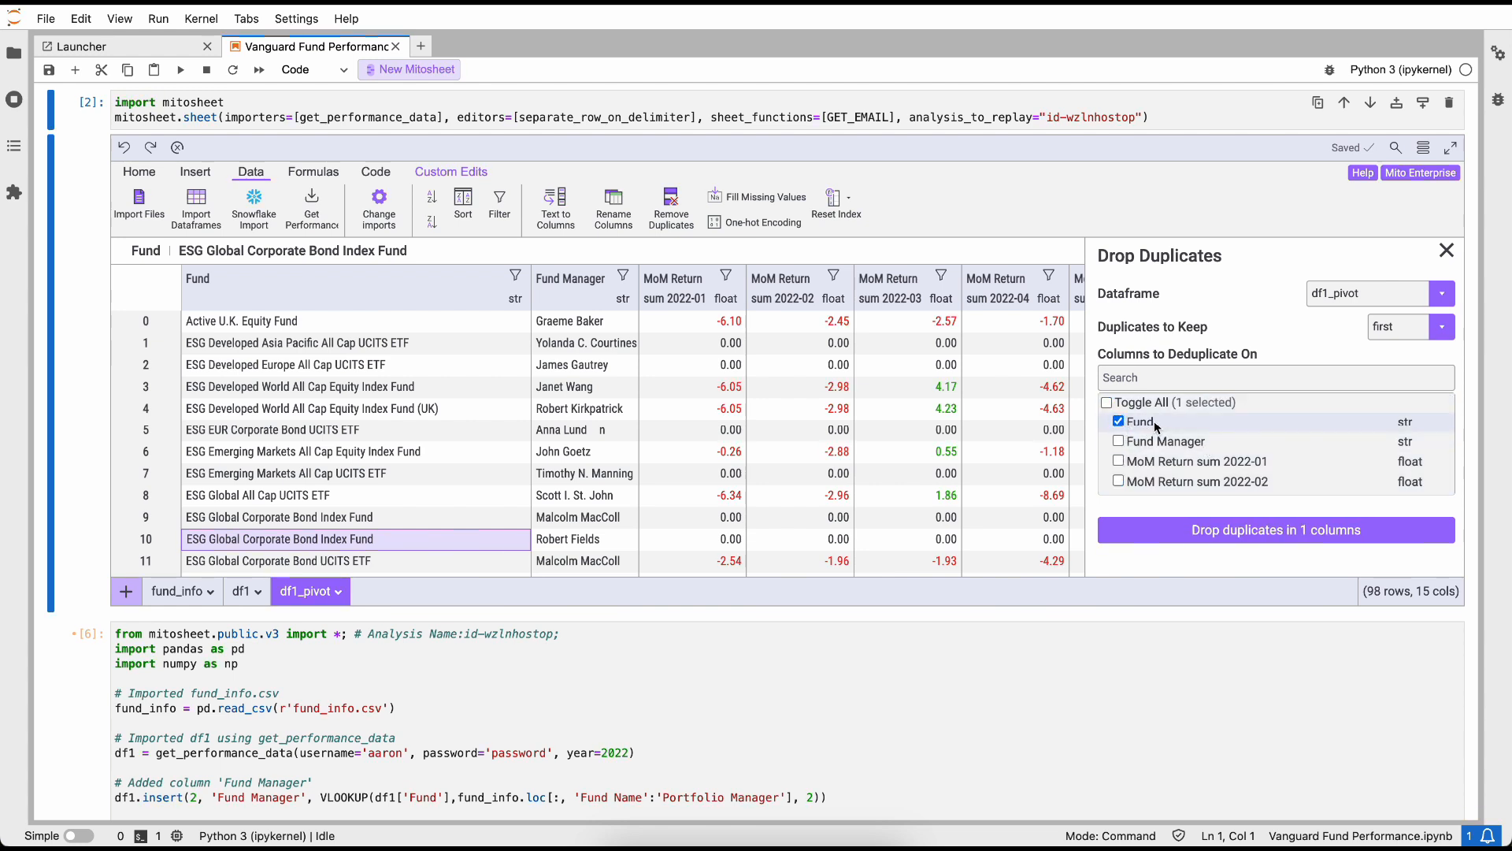
mouse_move(1228, 547)
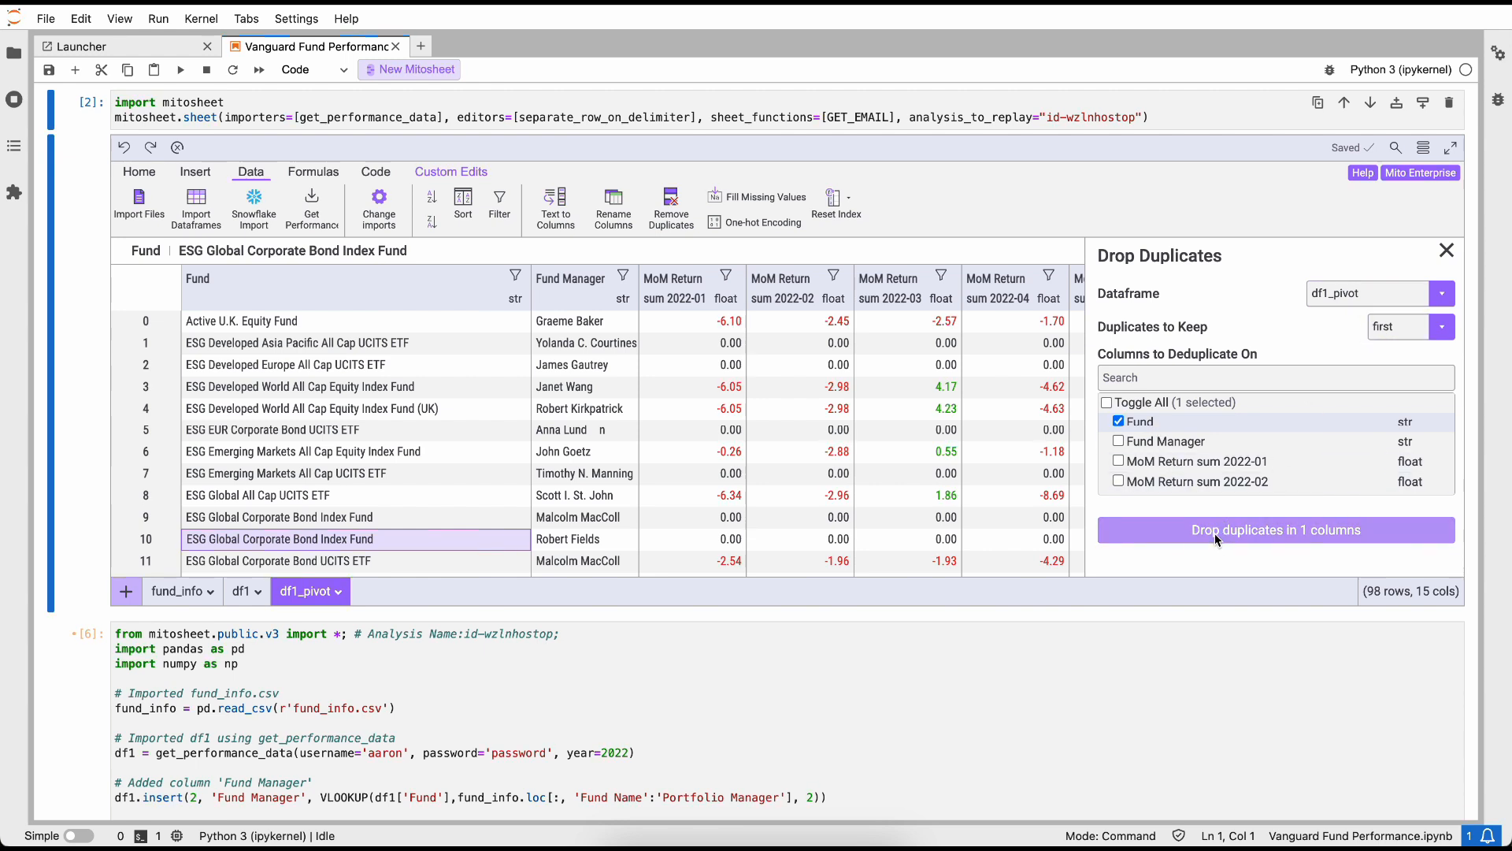
click(1274, 530)
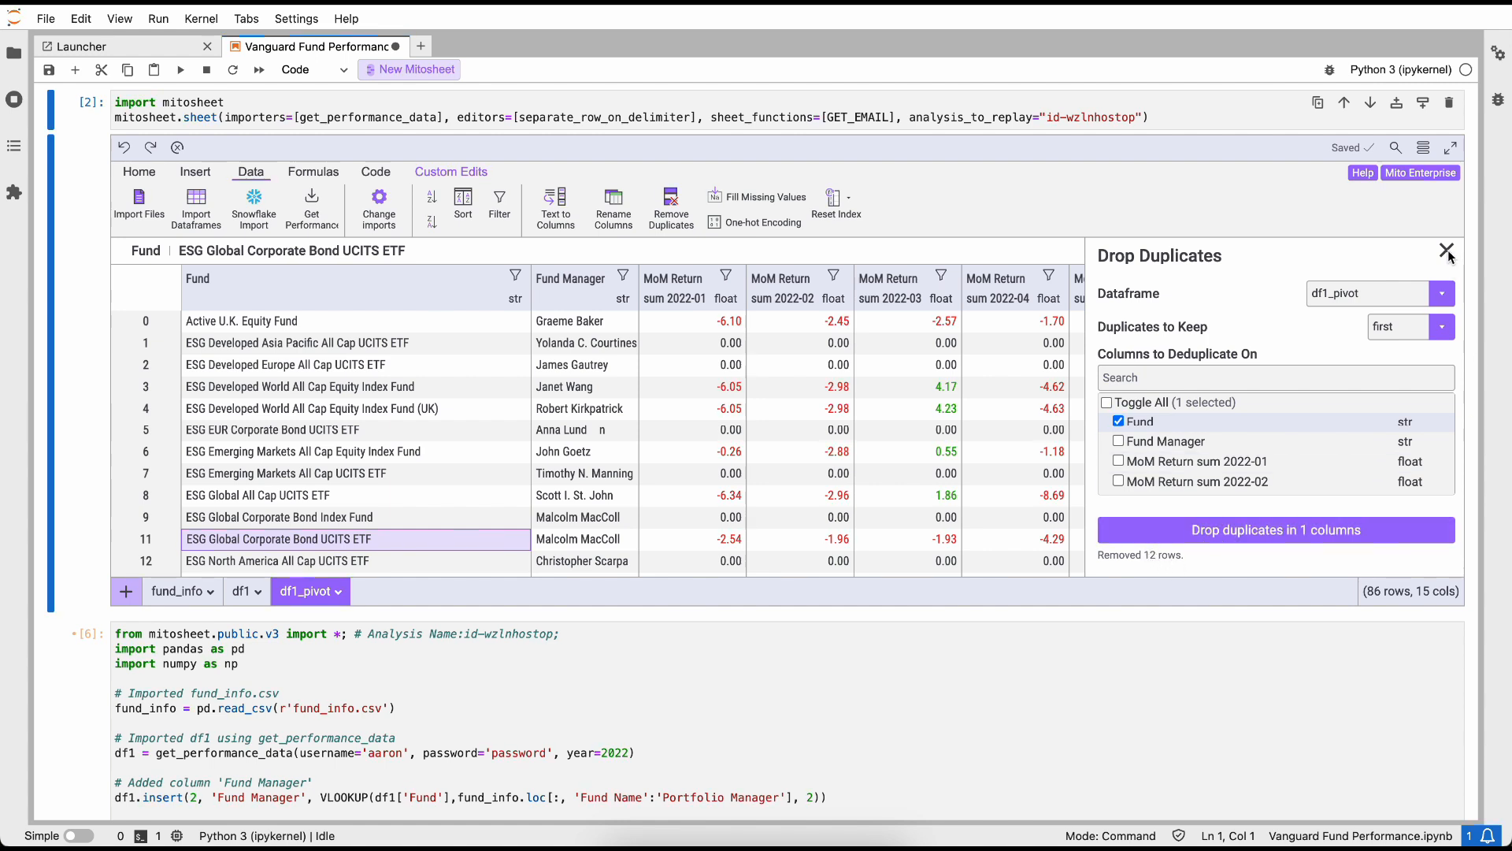
click(1448, 250)
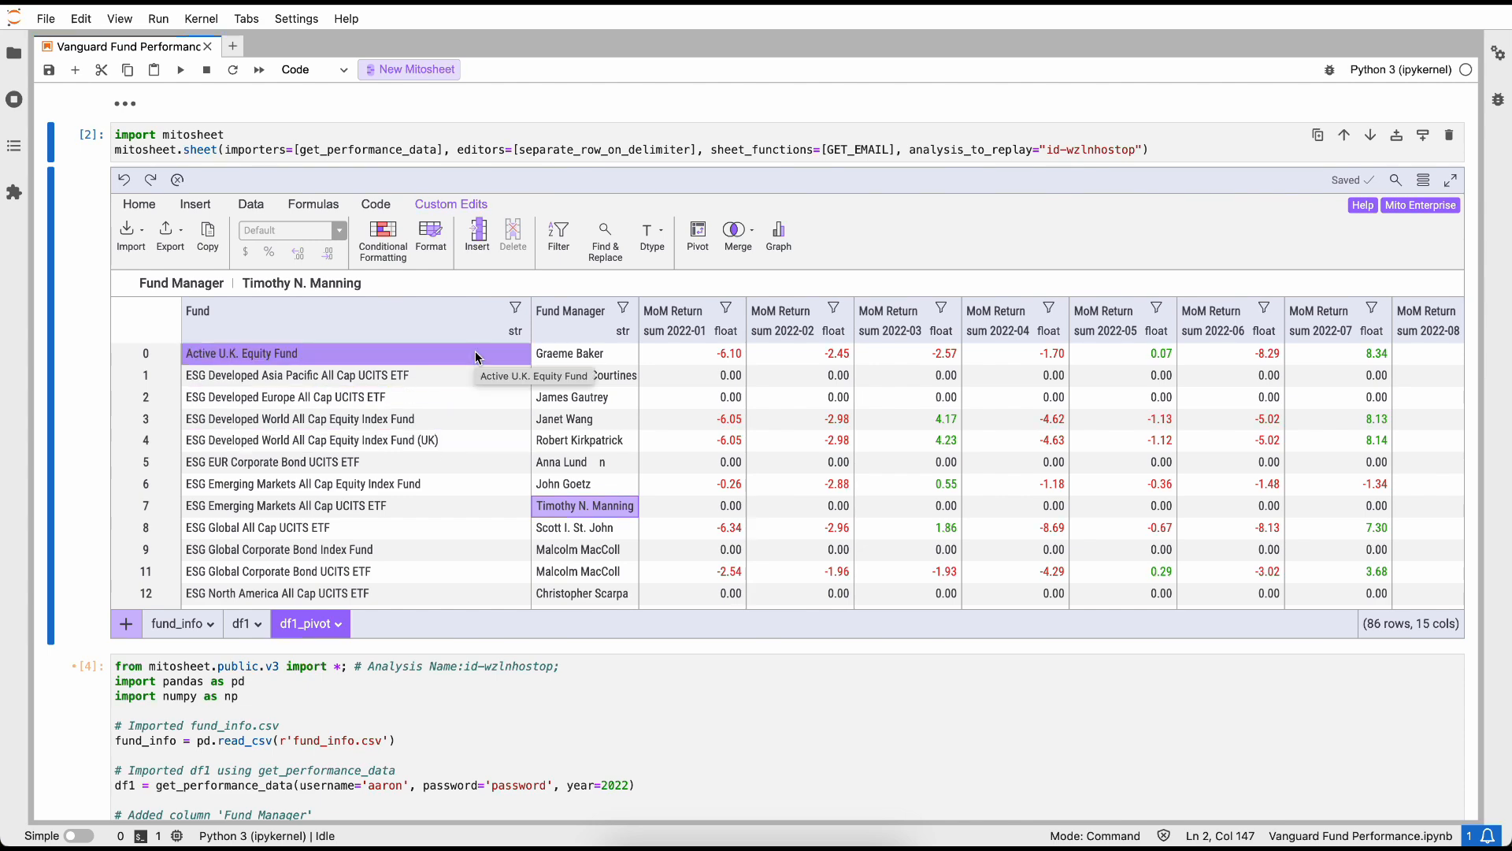
scroll(right, 3)
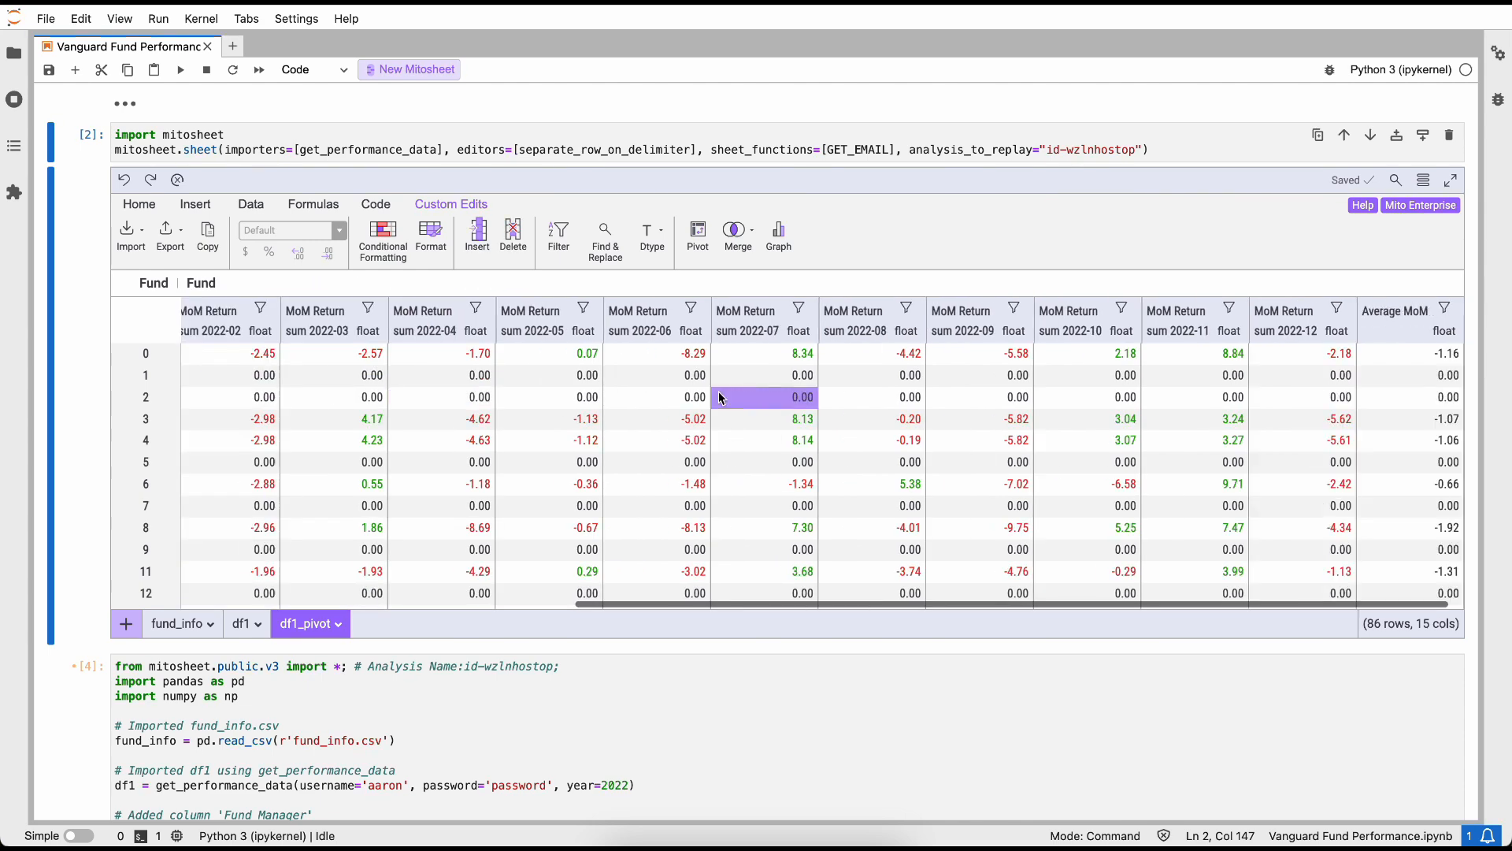
click(1393, 310)
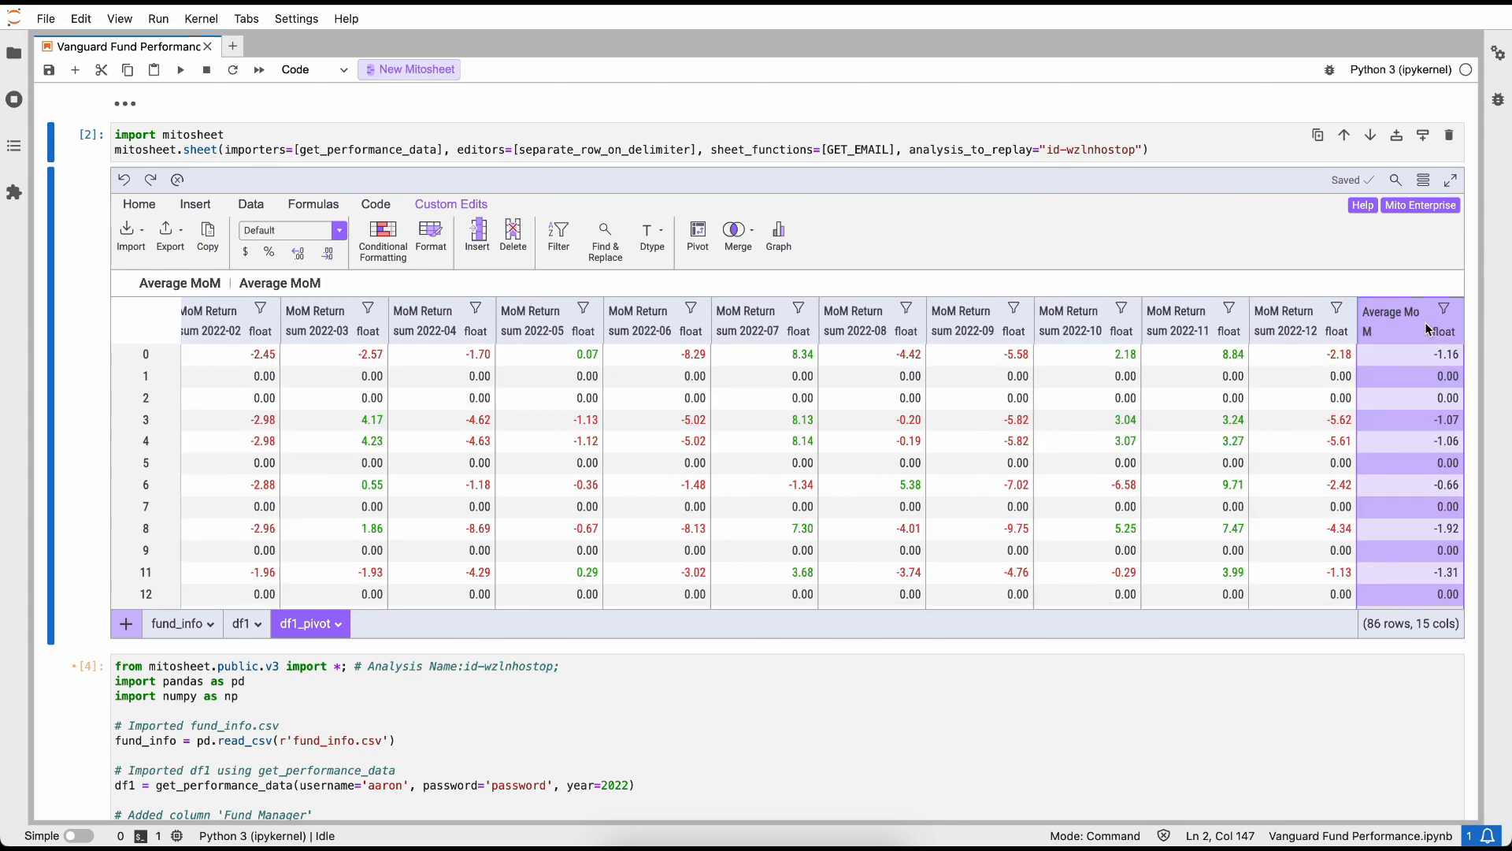
click(778, 235)
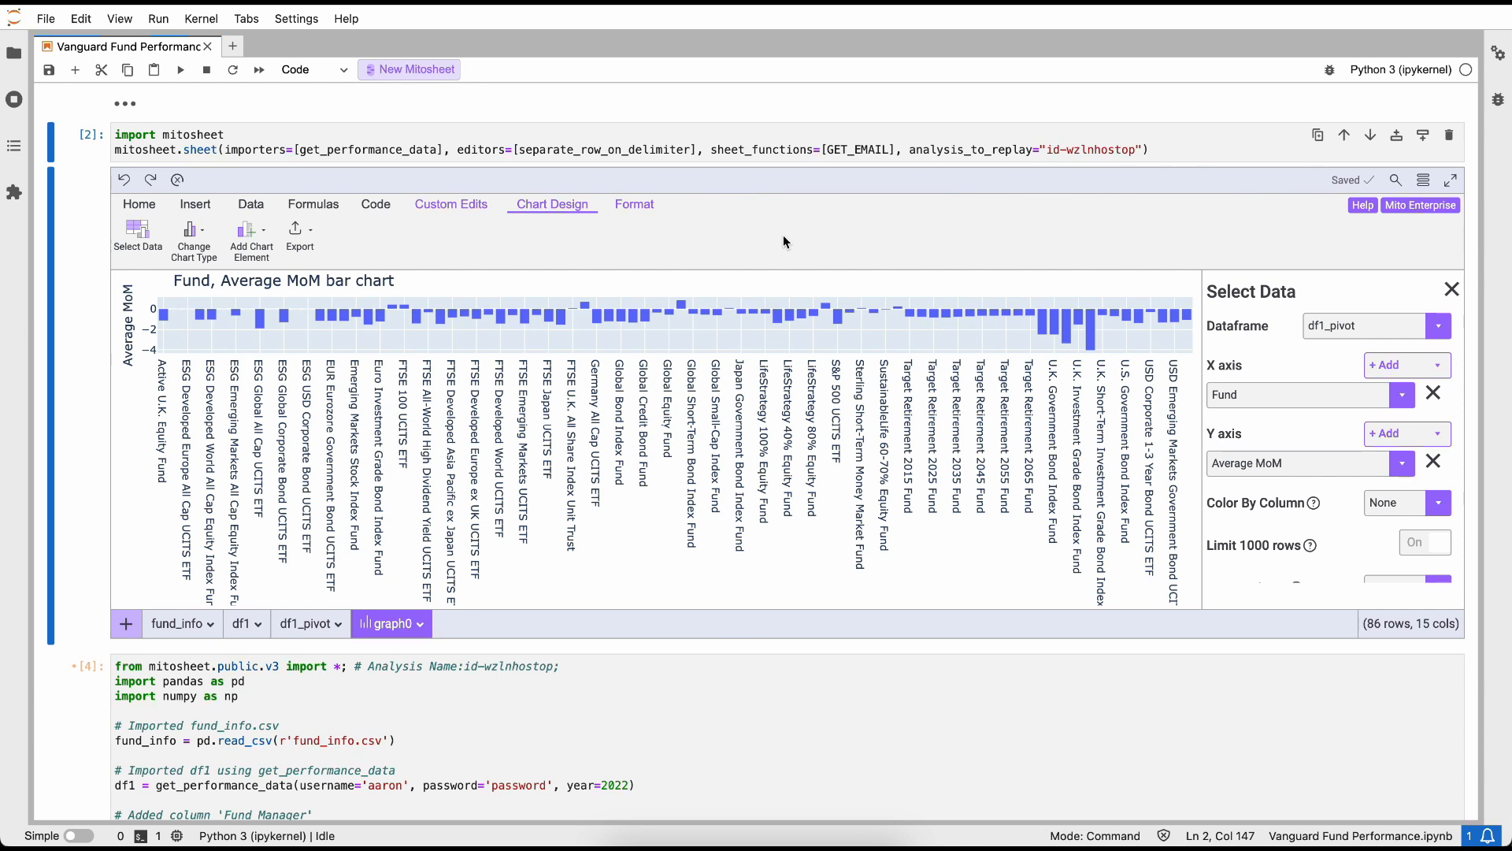
mouse_move(1415, 297)
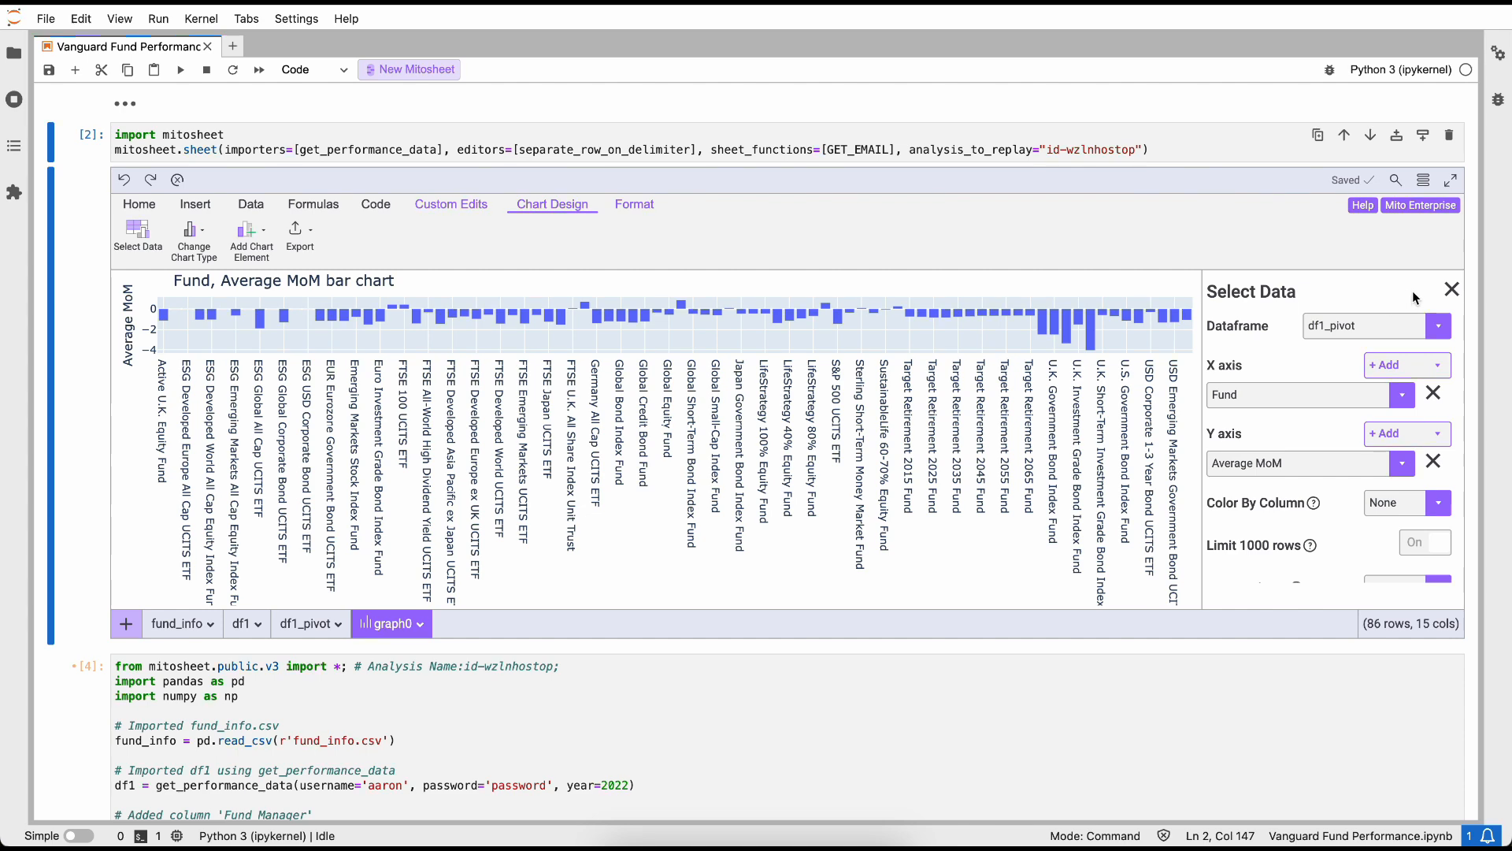
Step: Title the new Average MoM bar chart 'Average MoM Return'
click(1452, 289)
text(Mom)
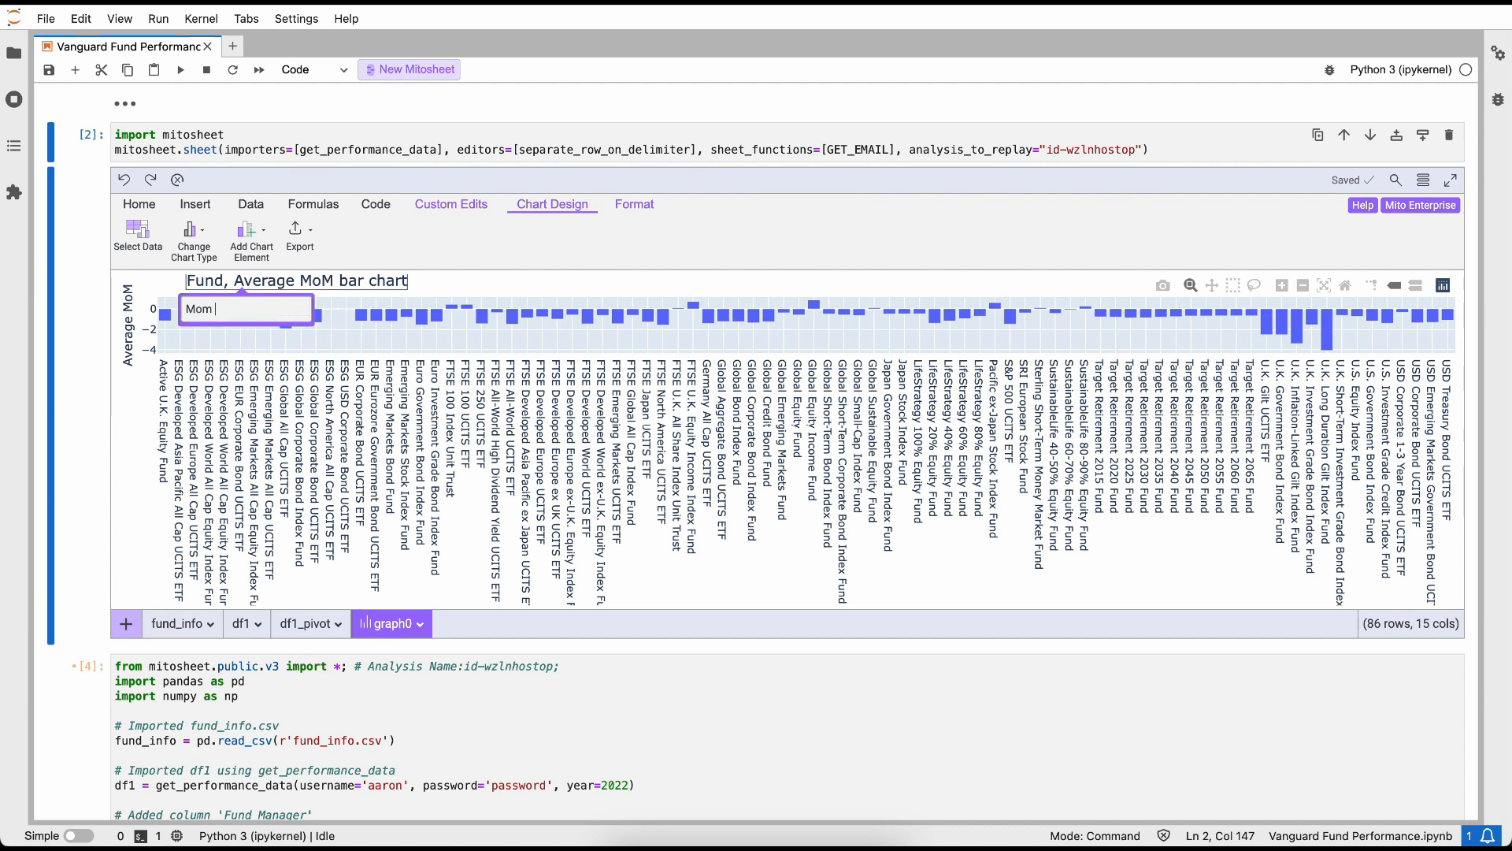
text(Average Mo)
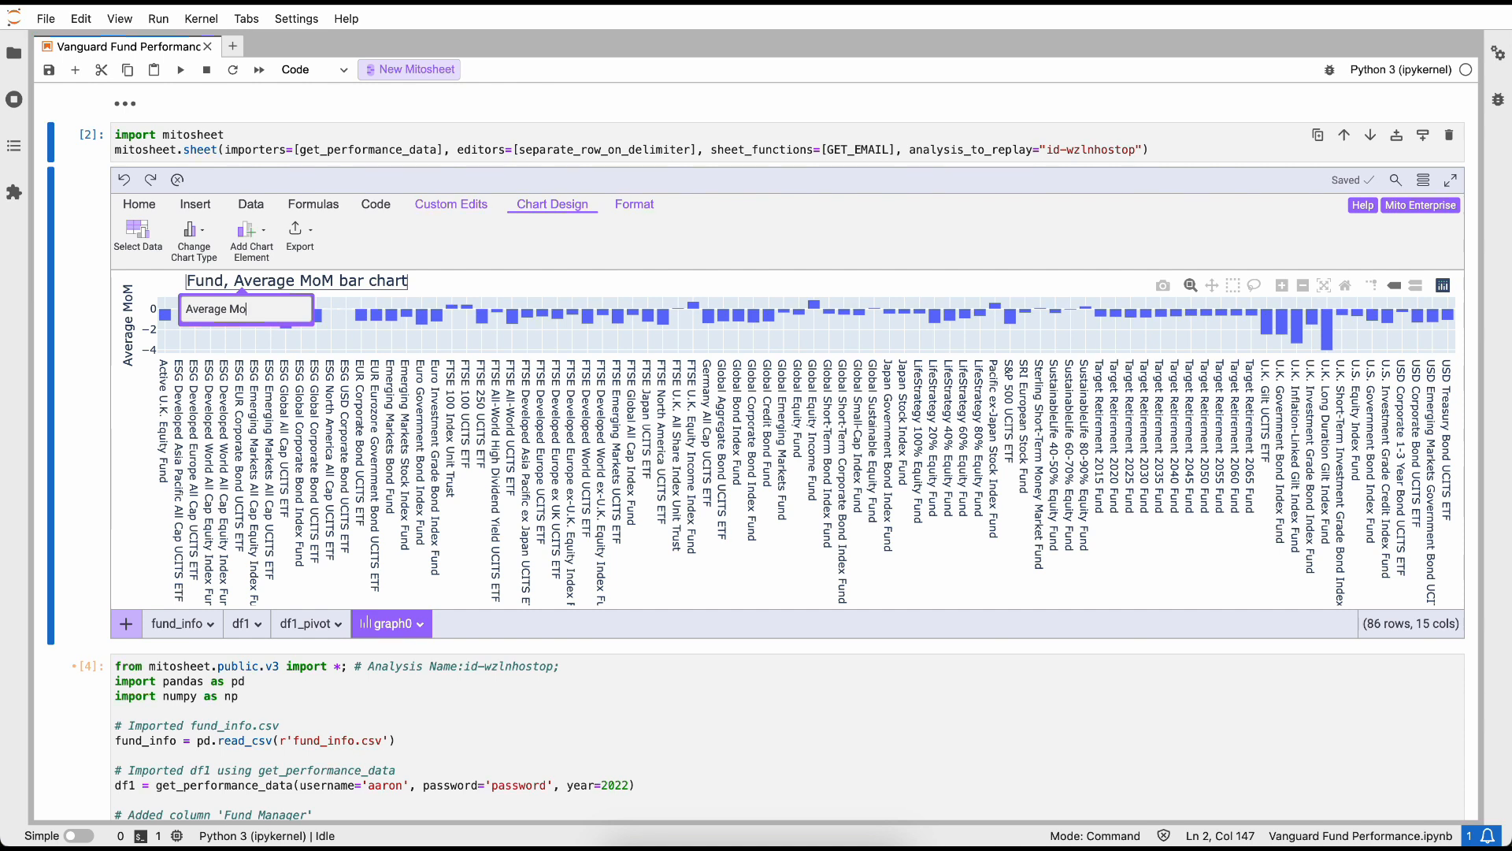
text(Average MoM Return)
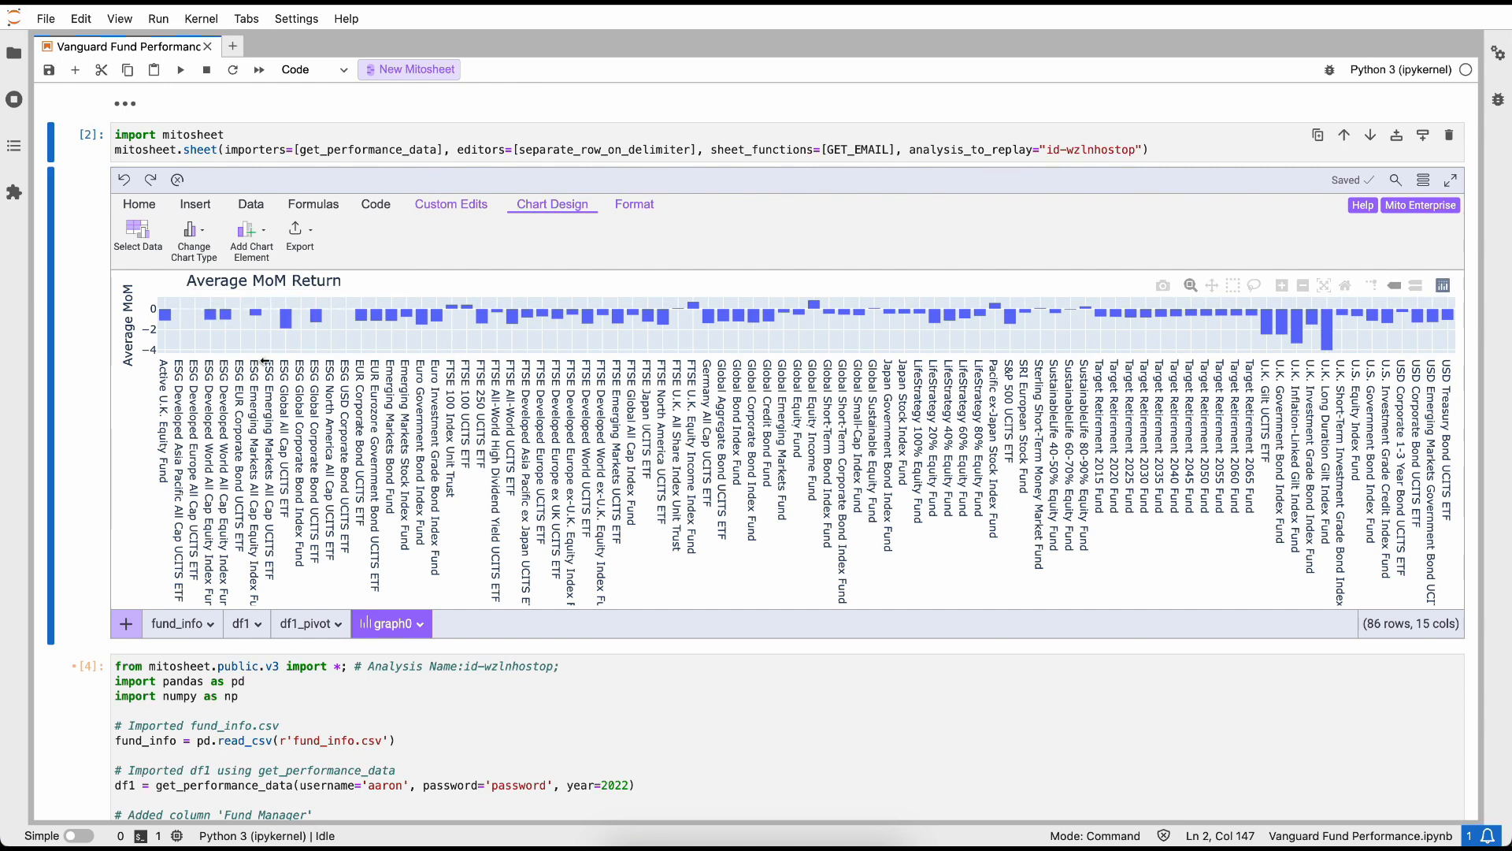
click(251, 233)
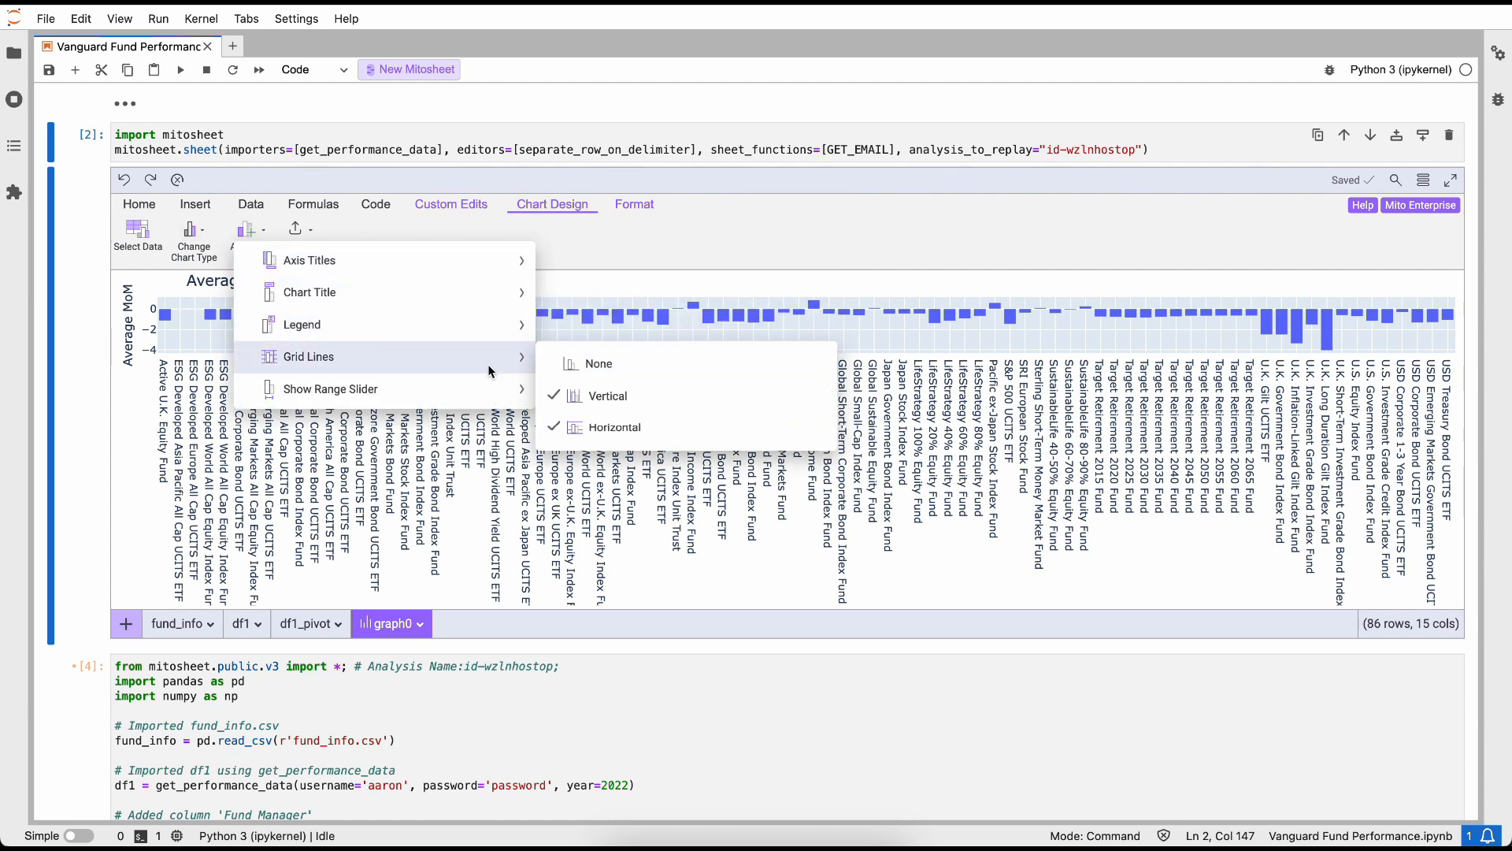
Step: Choose which gridlines the bar chart shows
click(600, 364)
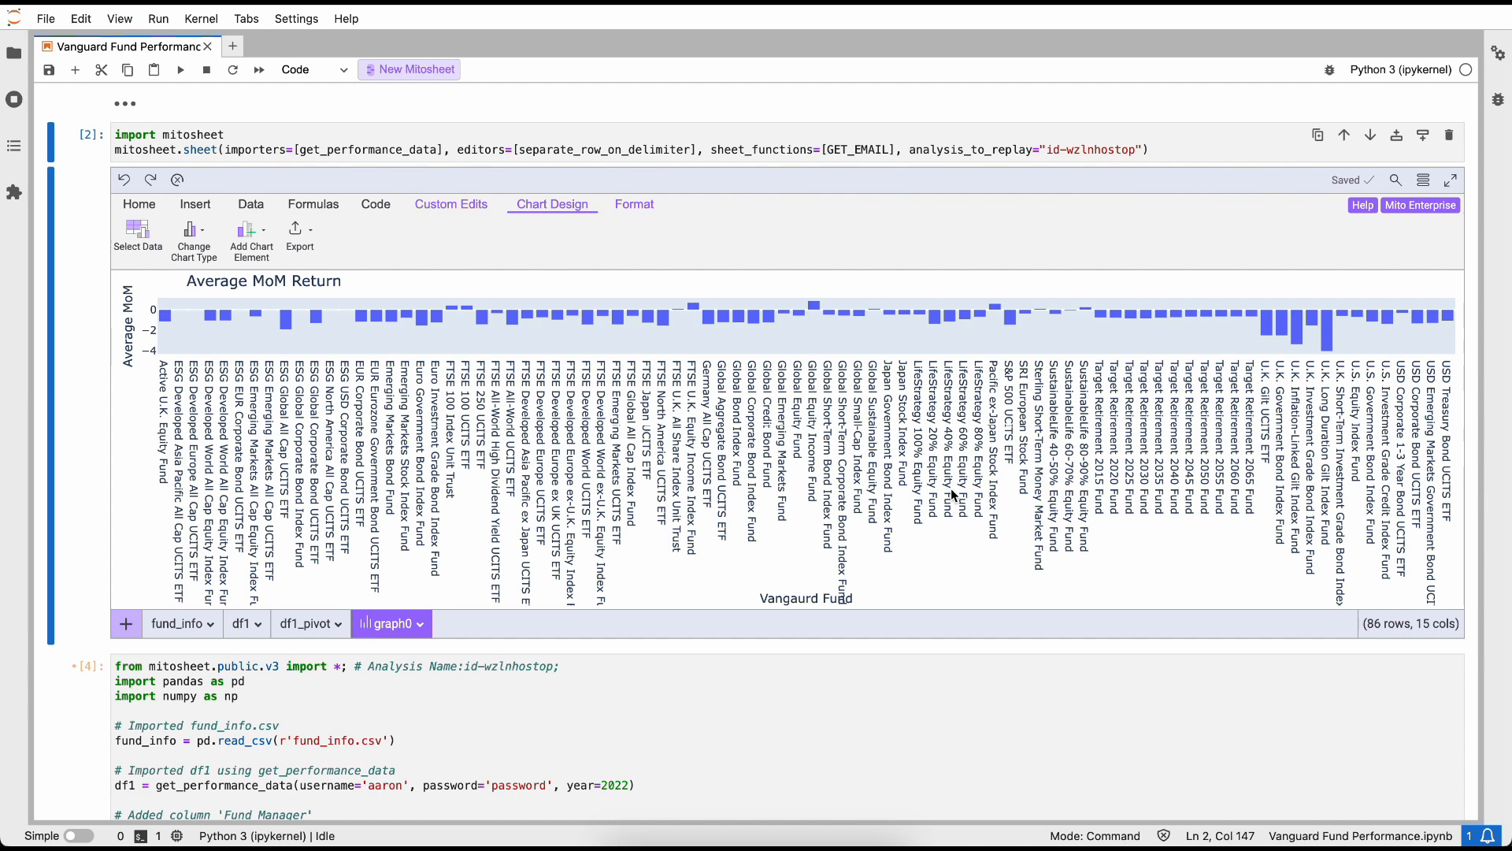
mouse_move(757, 322)
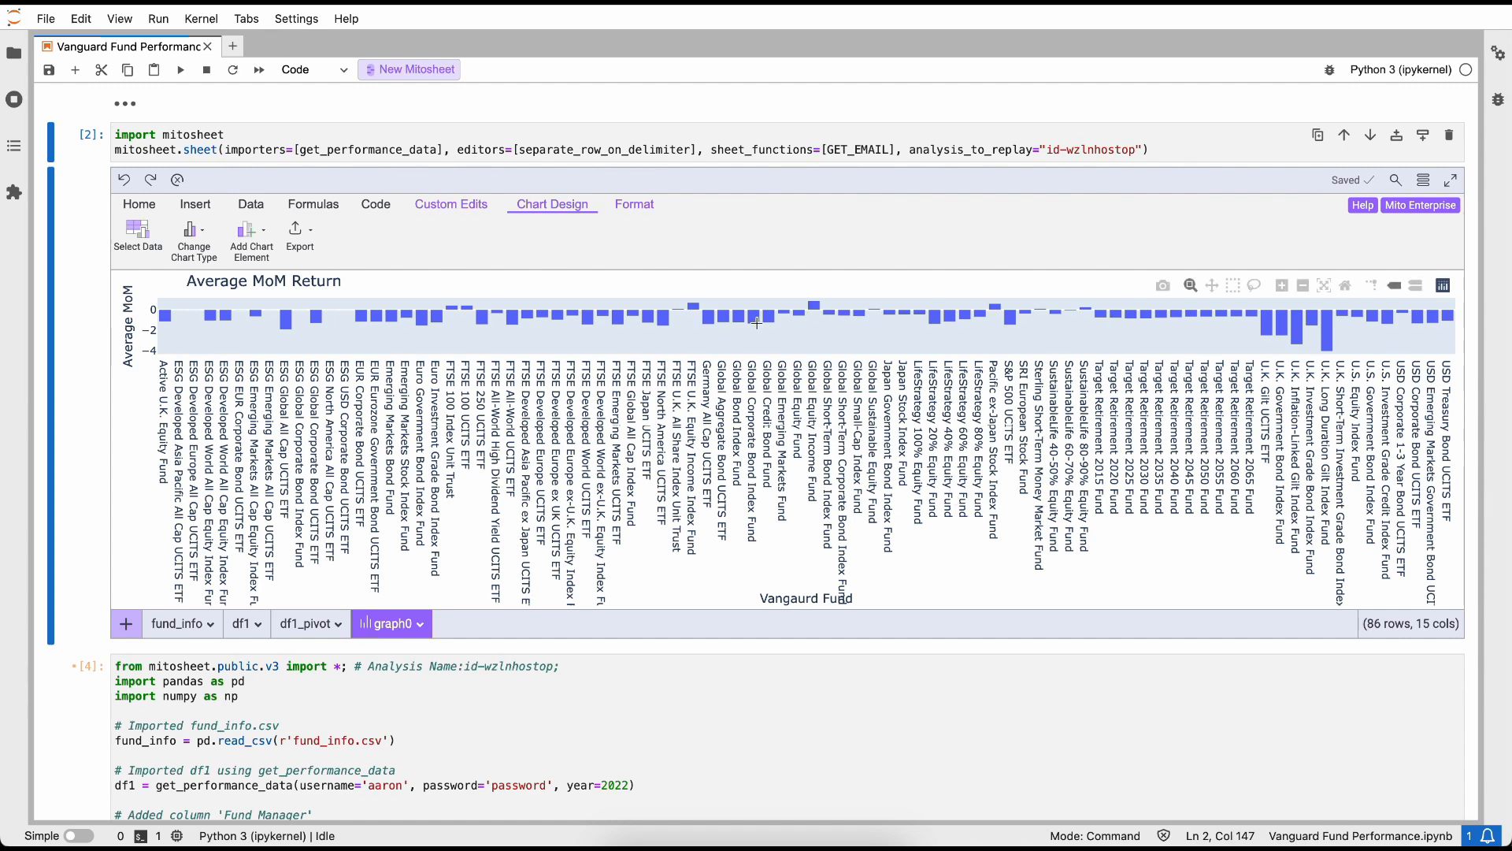
mouse_move(708, 318)
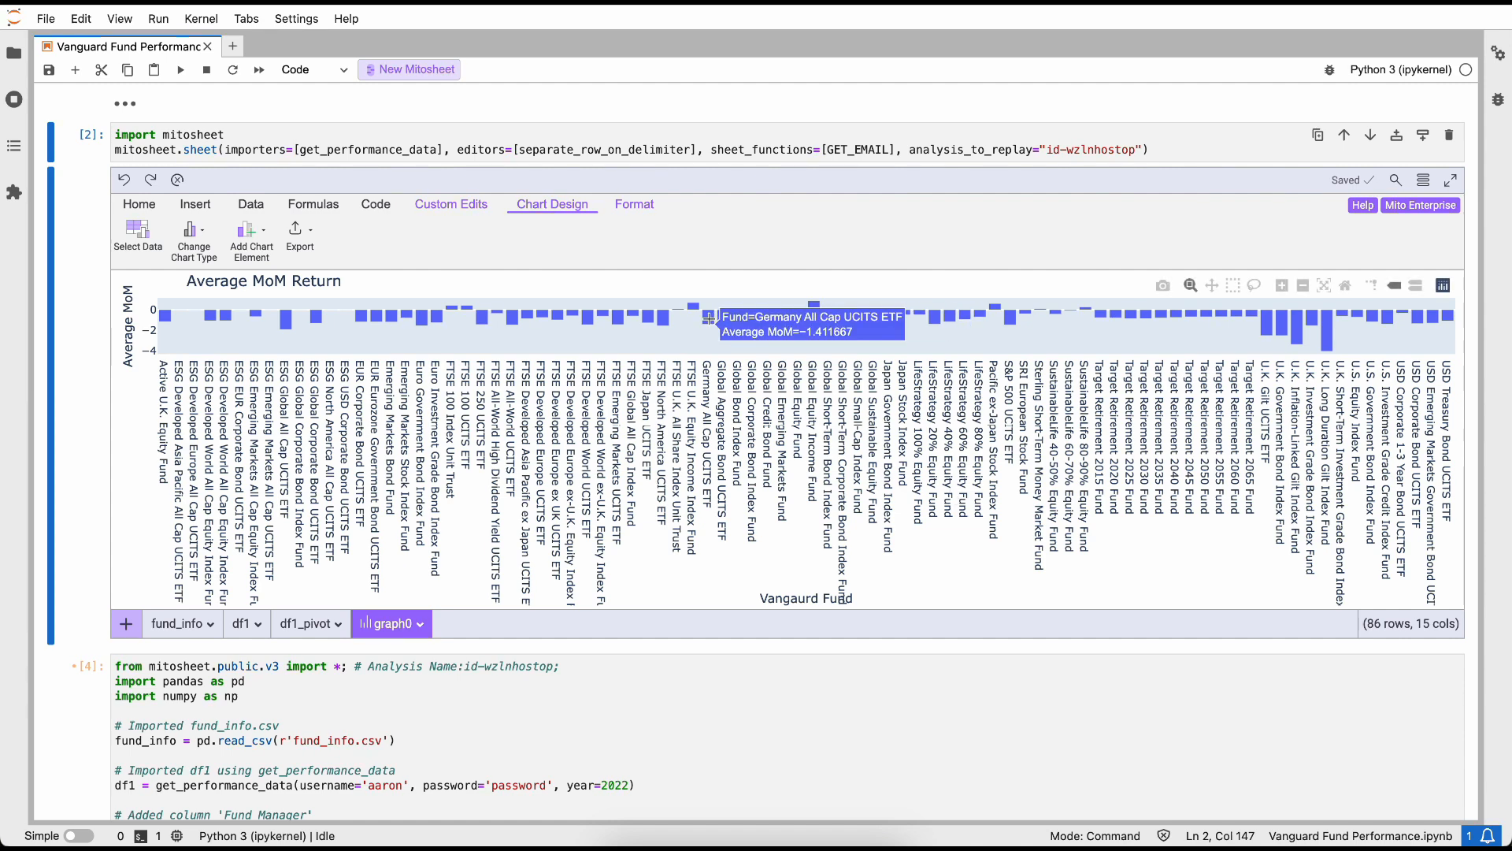
mouse_move(661, 318)
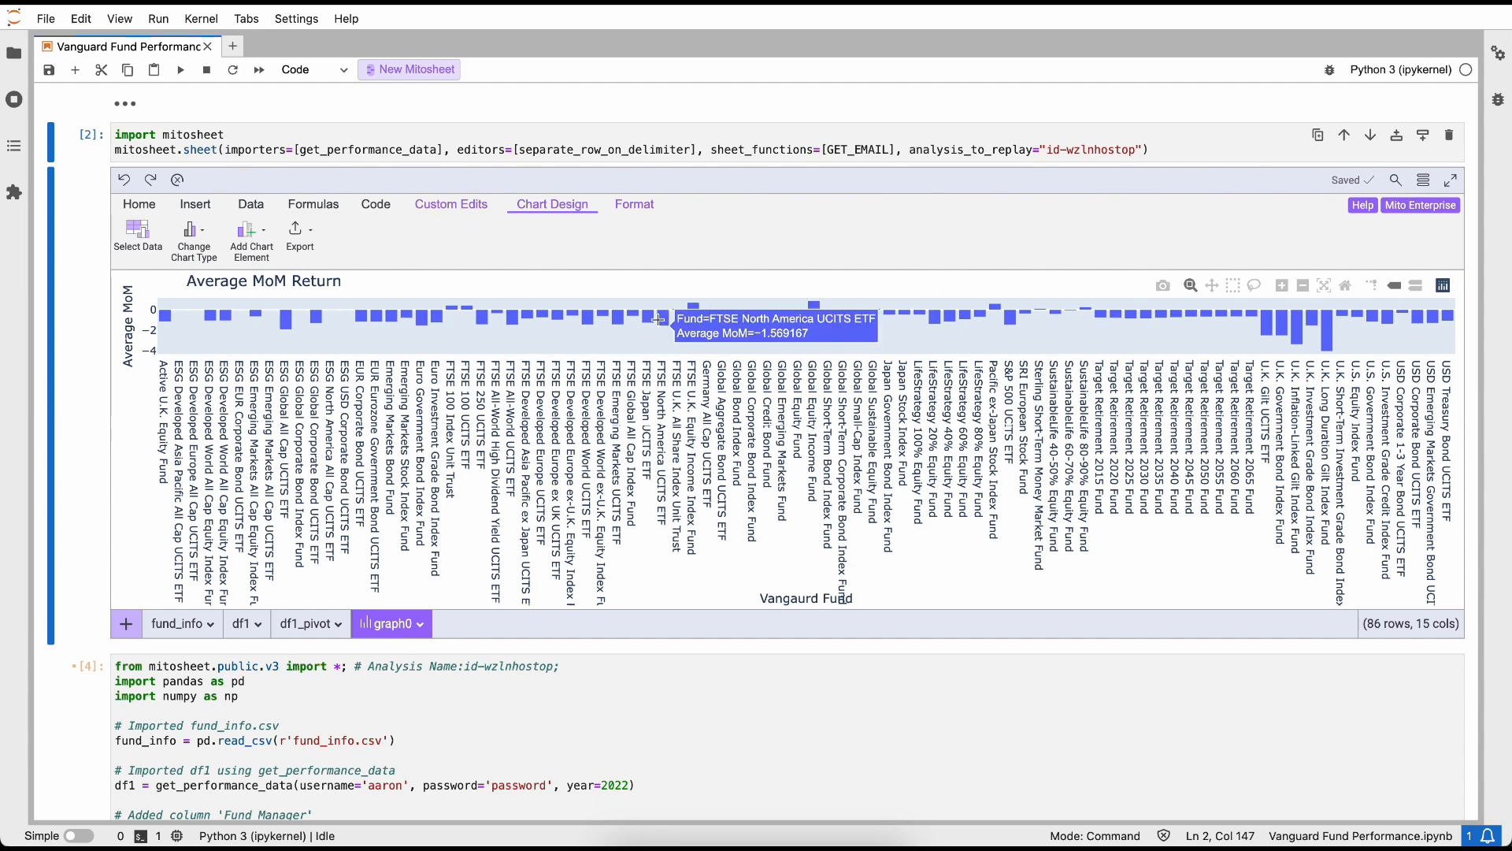
mouse_move(644, 315)
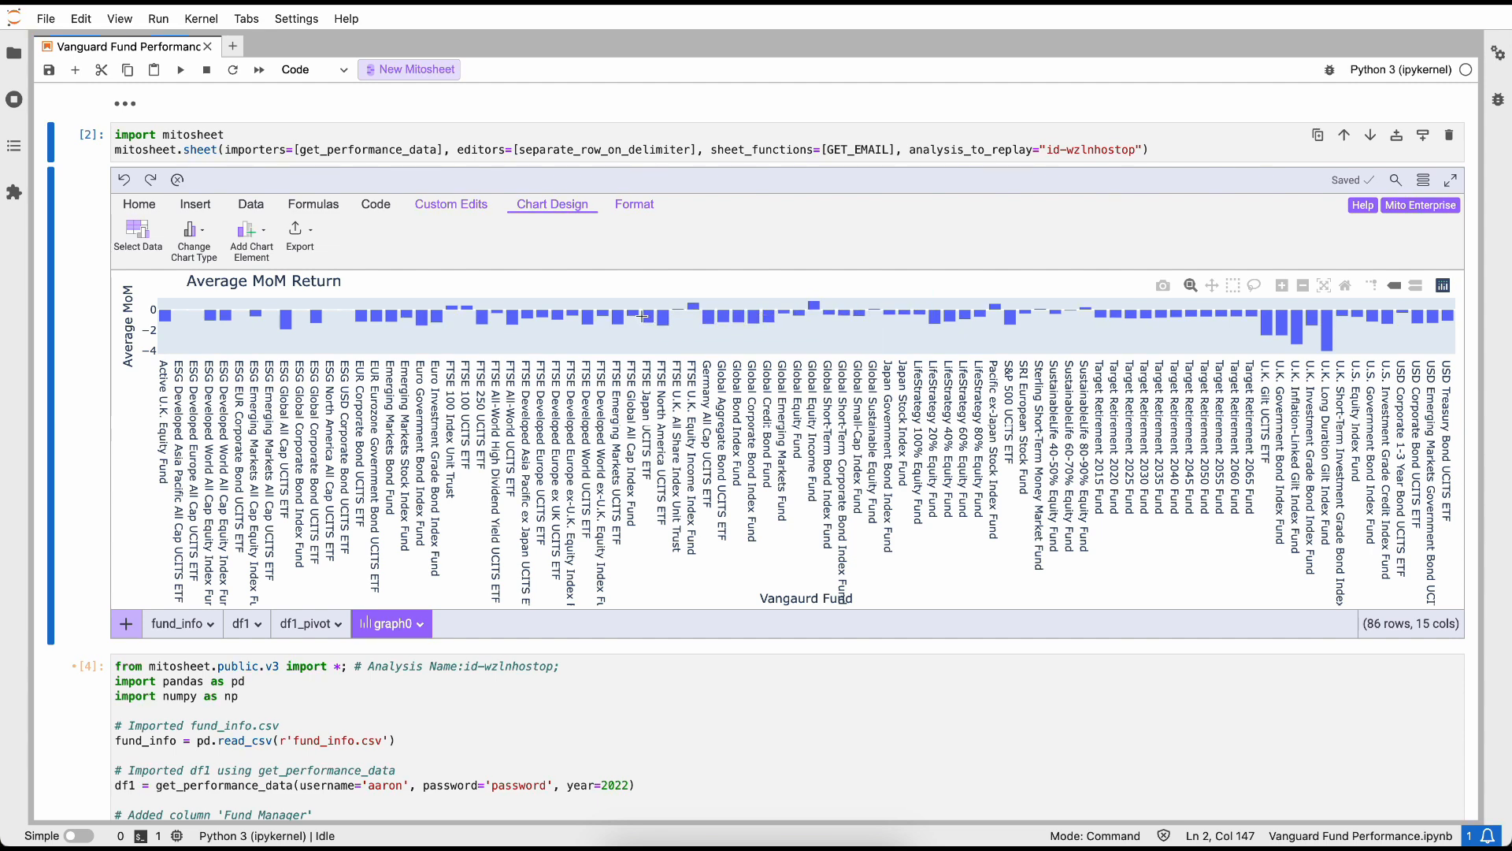
Step: Run the generated Plotly chart cell to save the chart as graph0.html
click(312, 233)
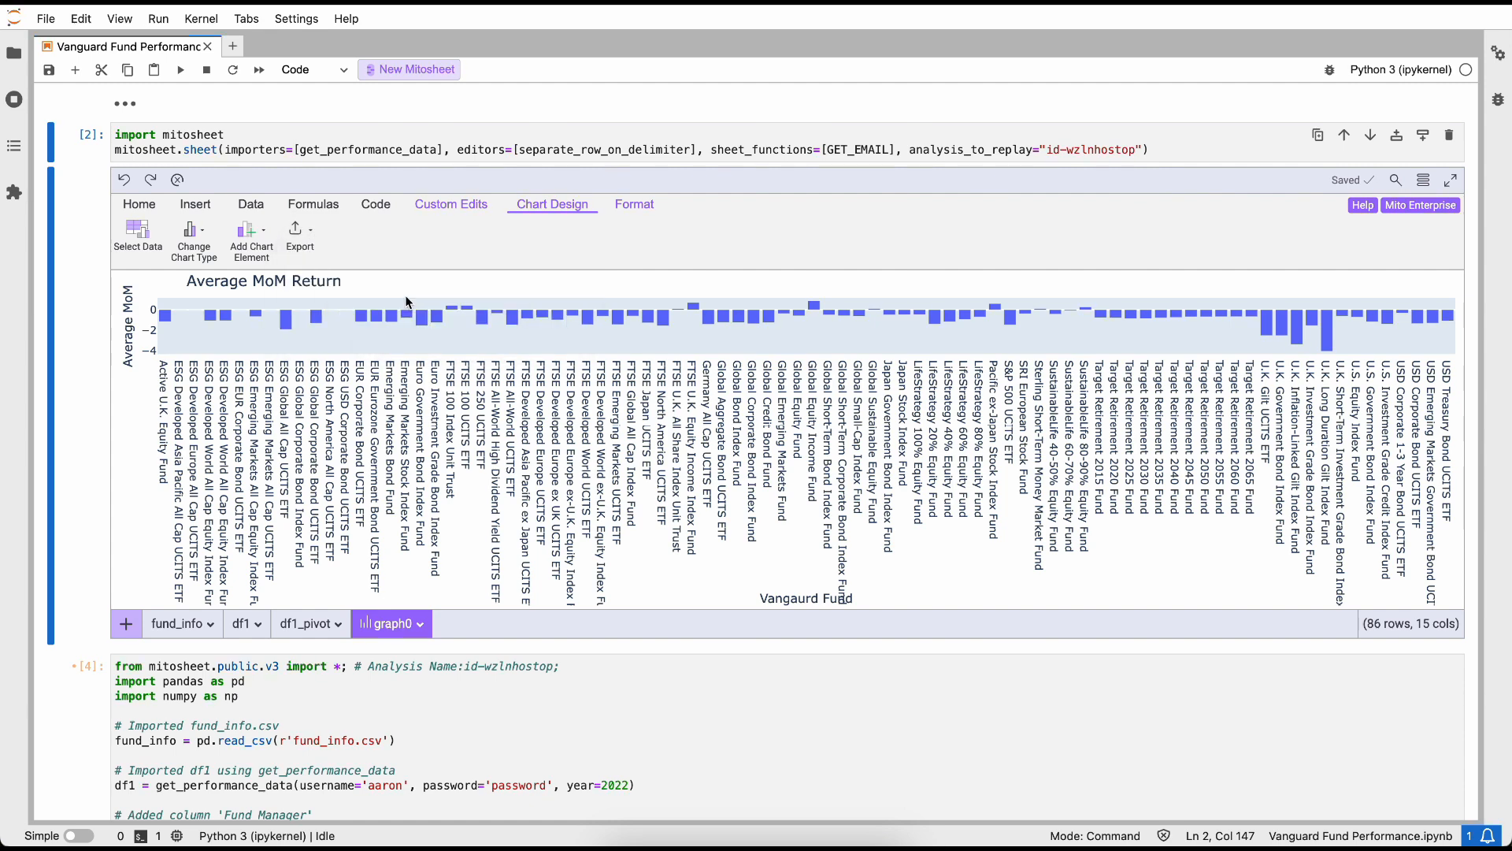
scroll(down, 3)
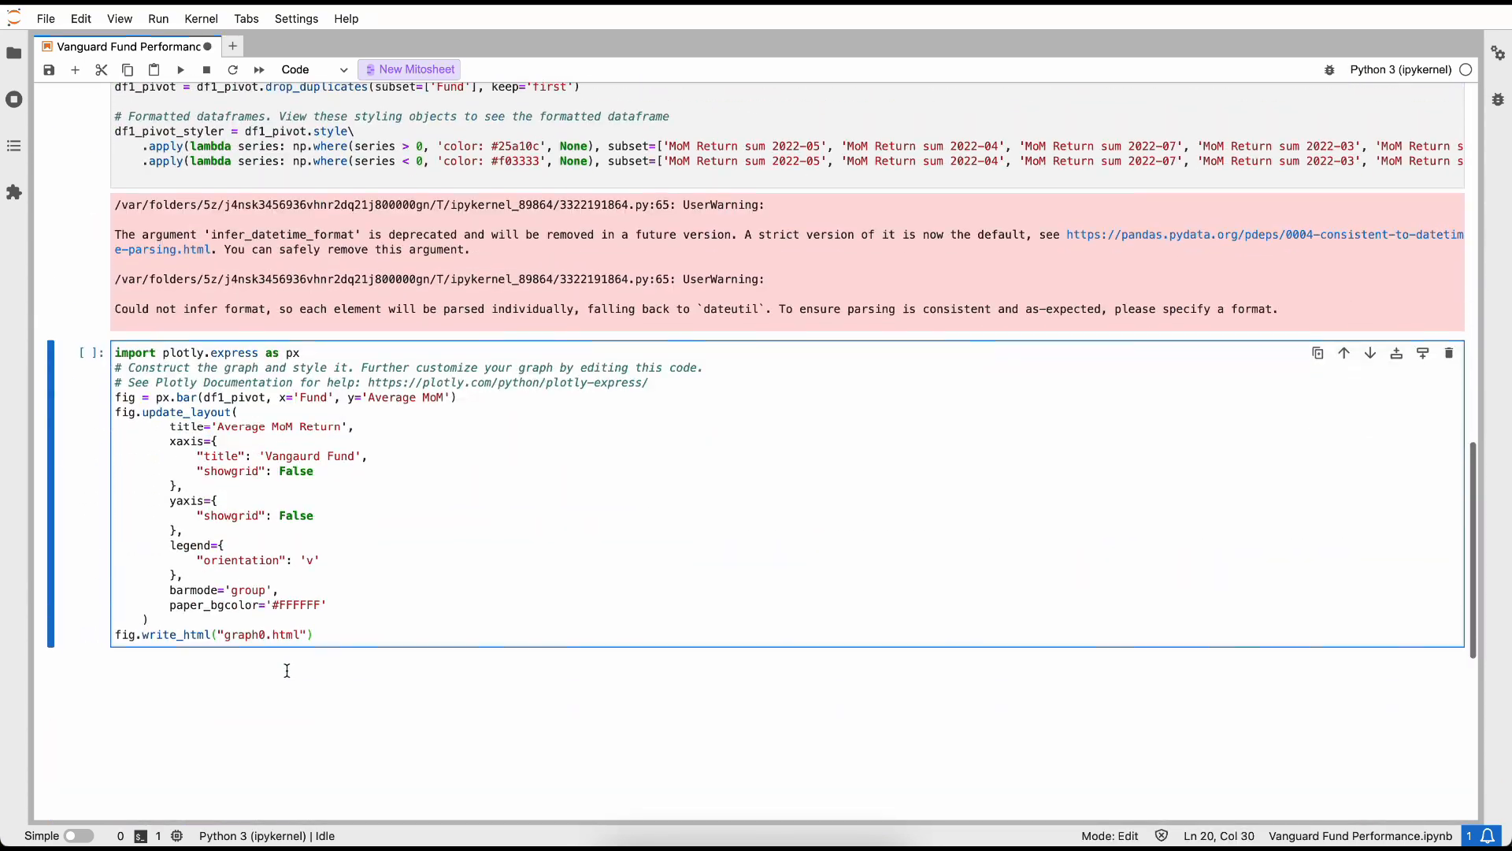
scroll(up, 3)
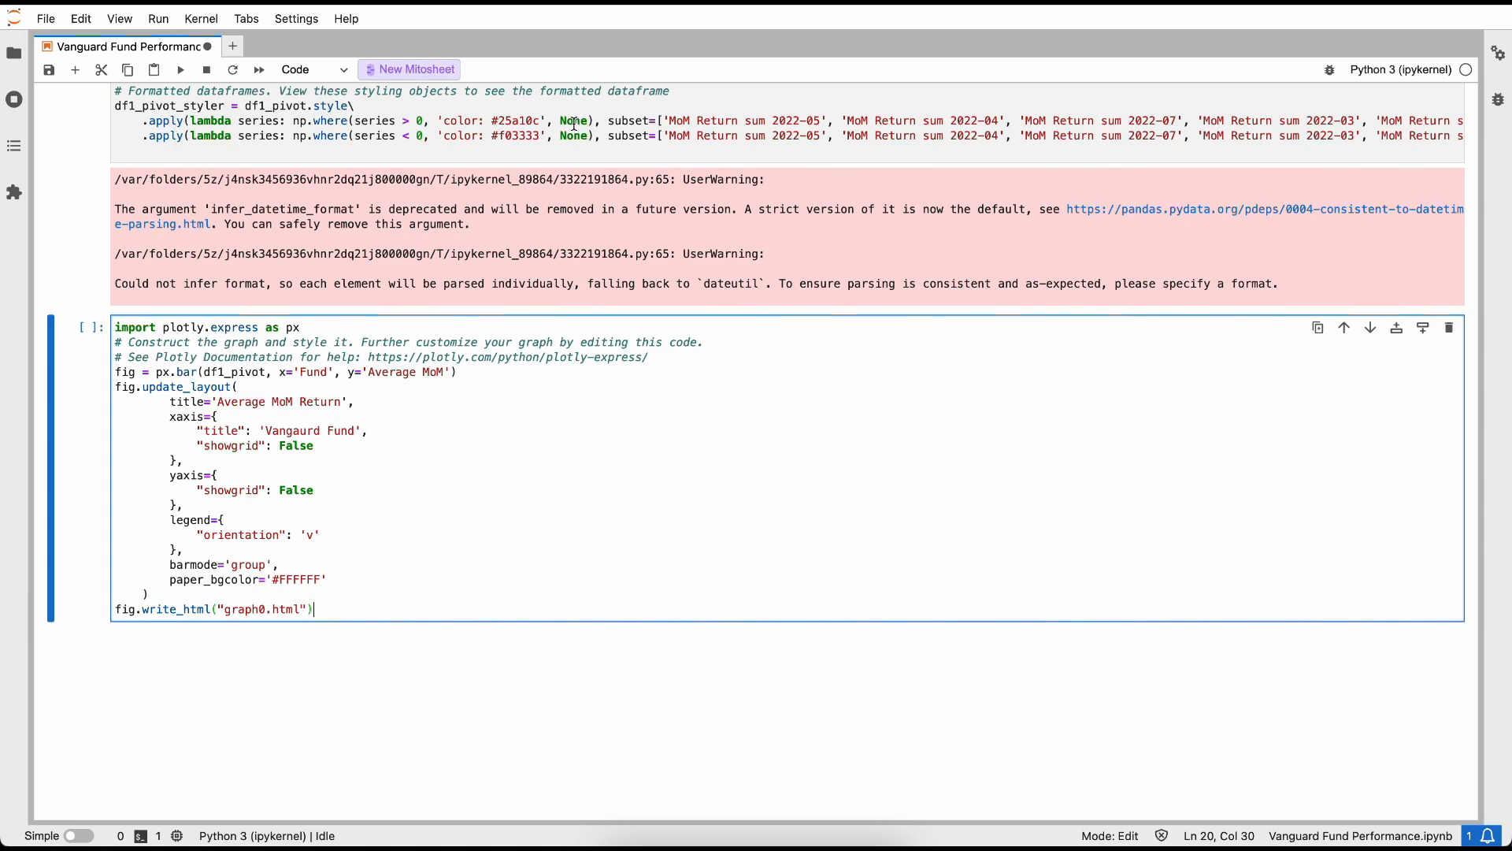
click(179, 69)
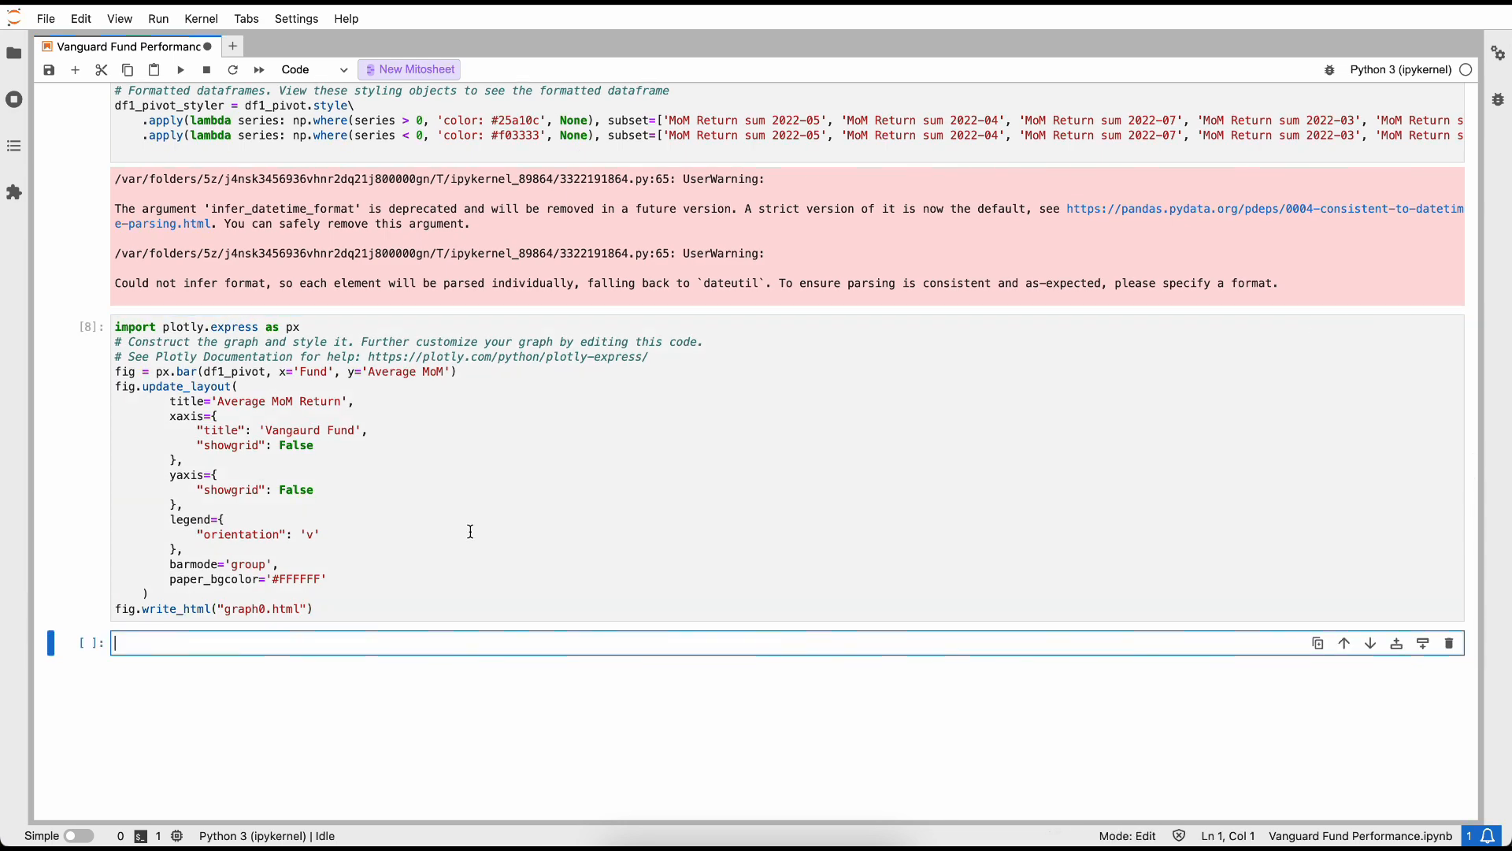
Step: Trust graph0.html so the Average MoM Return chart renders interactively
click(280, 47)
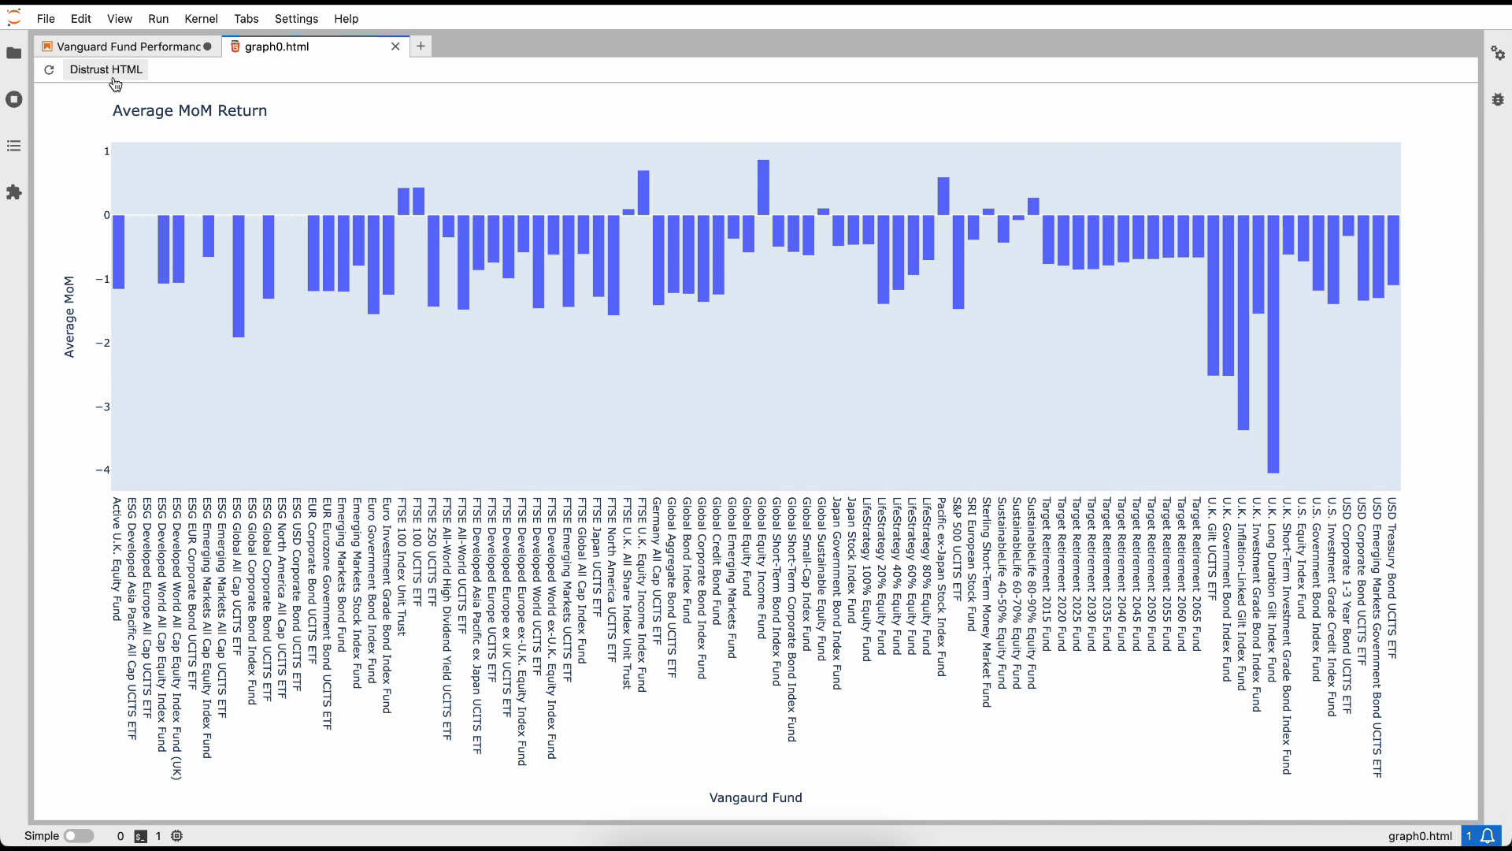
mouse_move(231, 239)
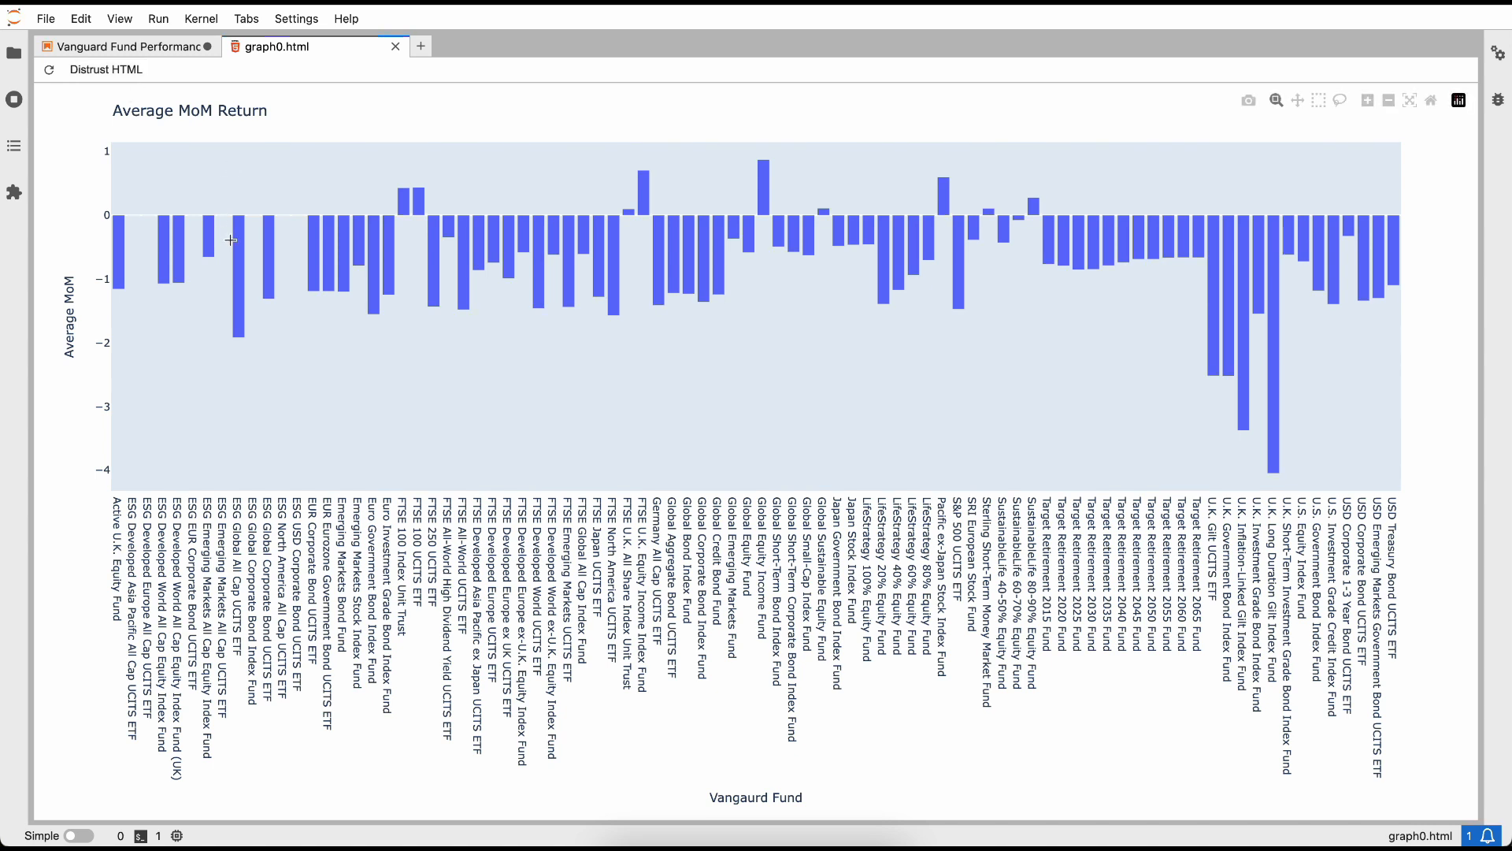
mouse_move(206, 237)
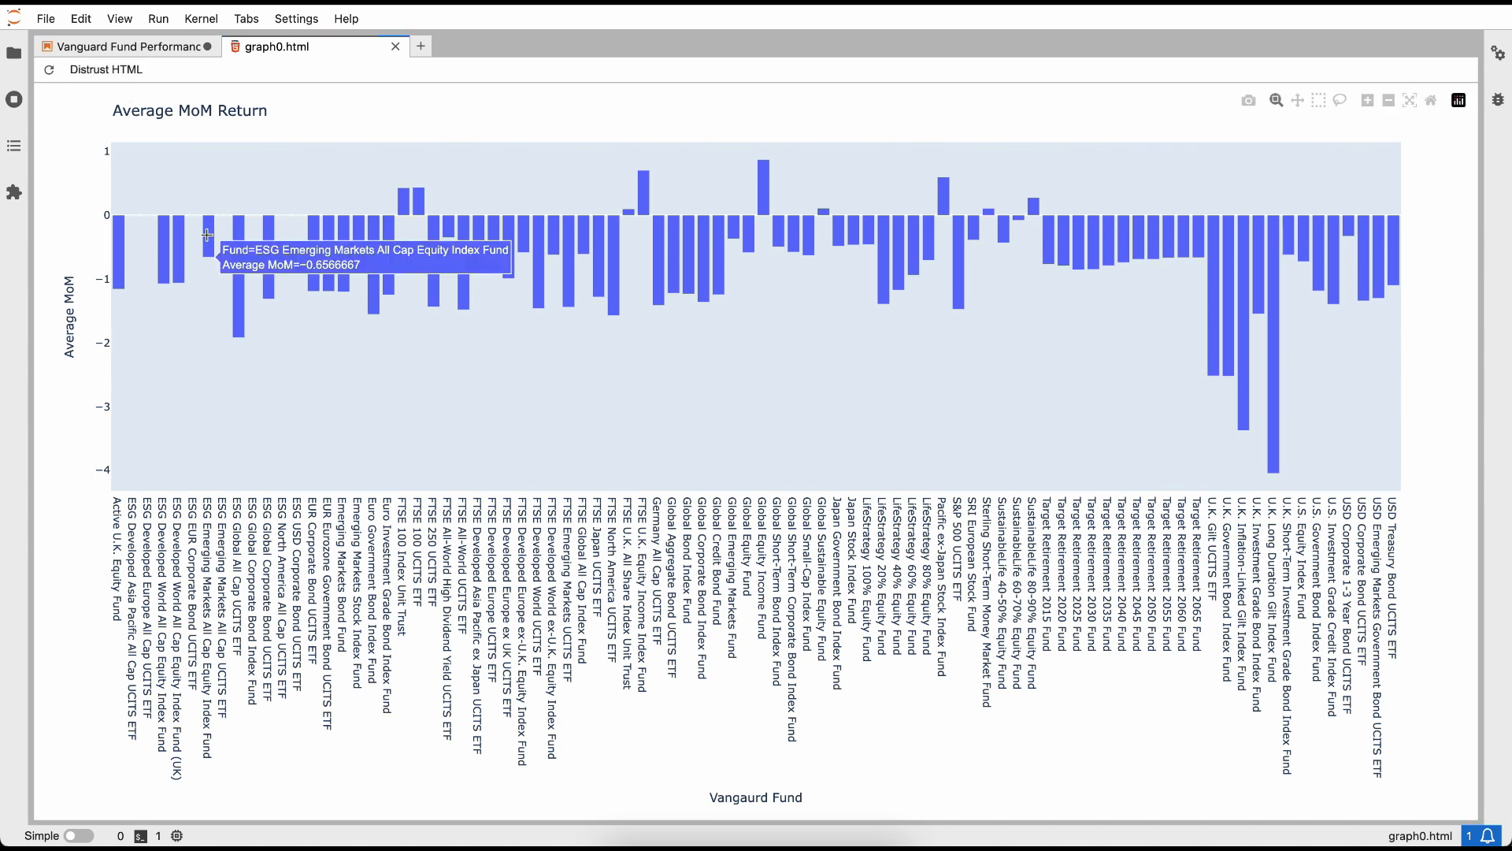
mouse_move(288, 249)
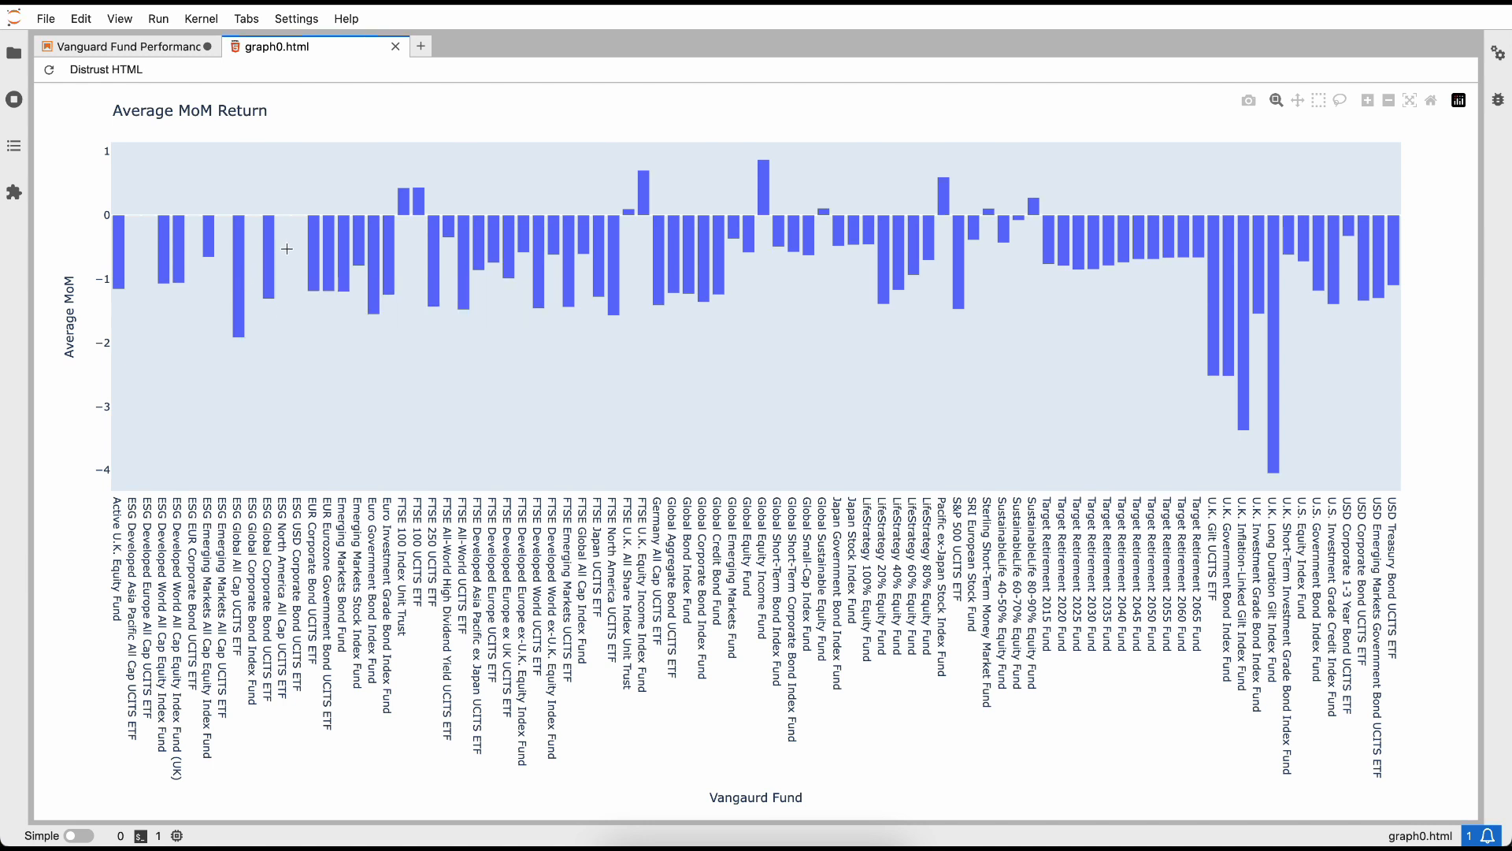
mouse_move(333, 237)
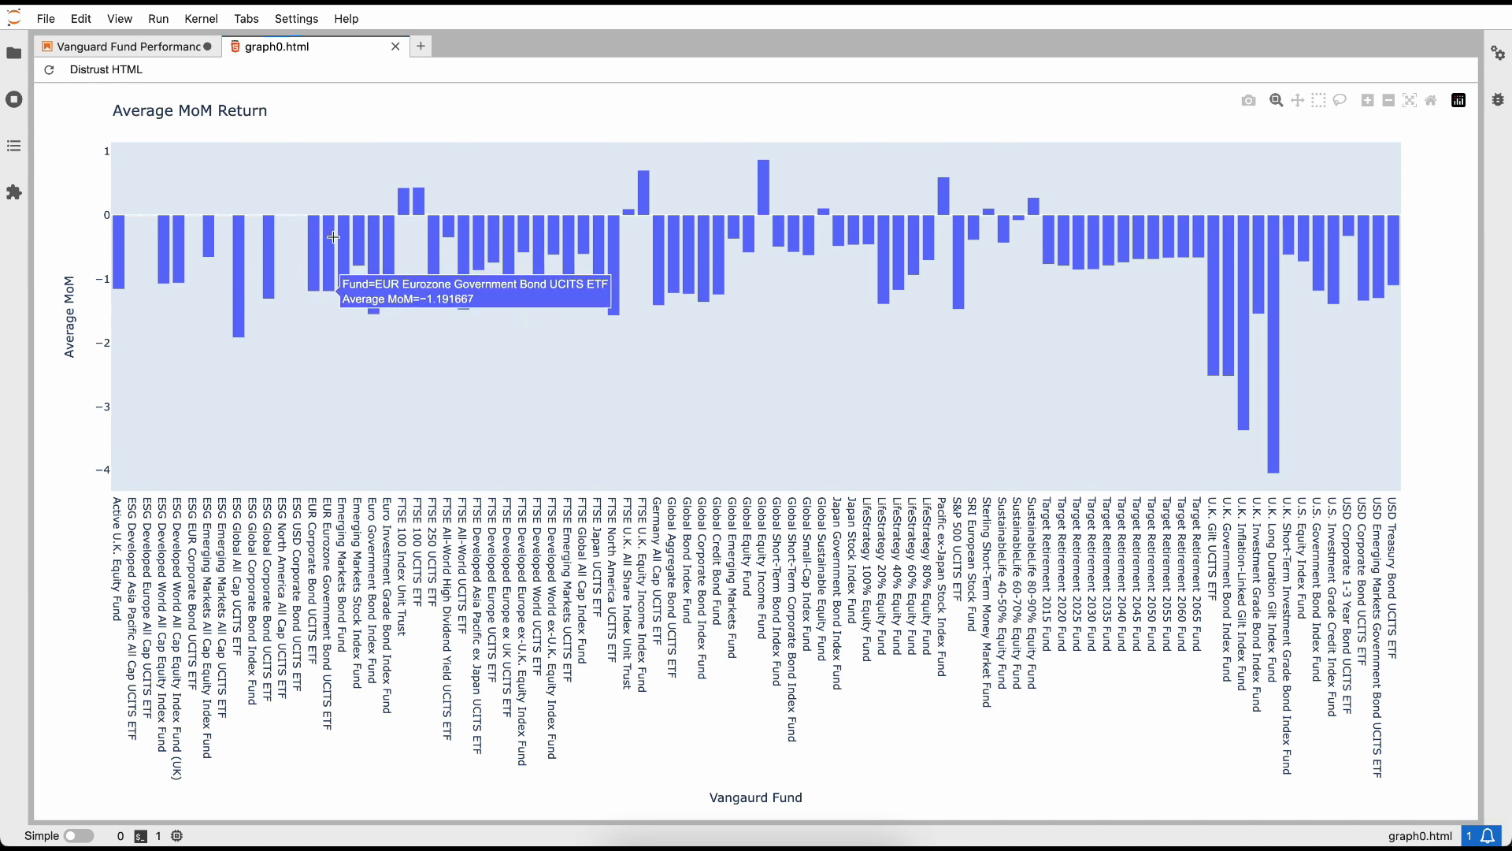
mouse_move(339, 239)
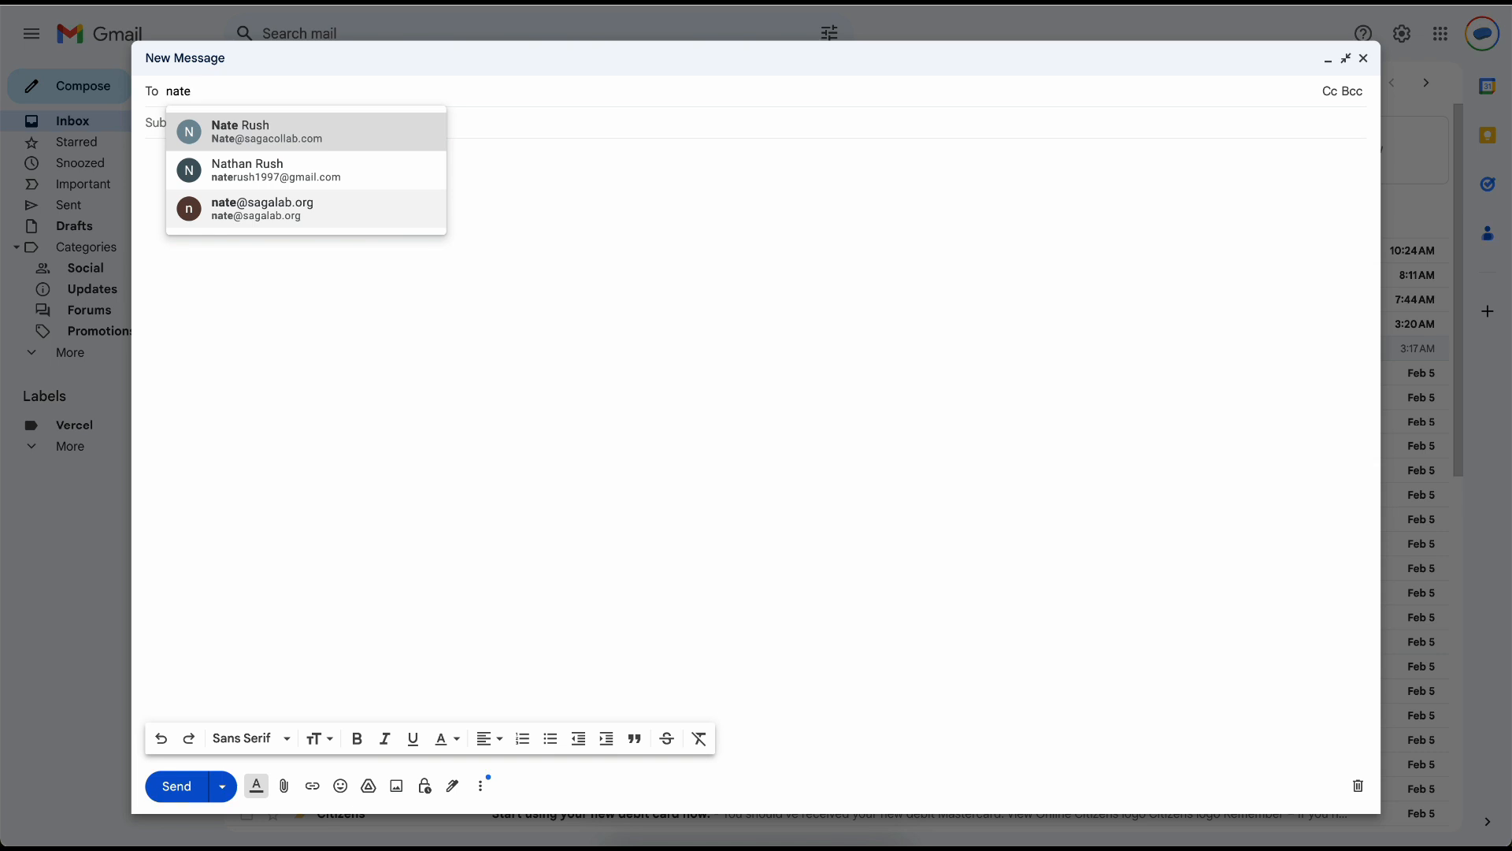
Step: Address the email to Nate with subject 'MoM Report' and a note offering changes
click(305, 132)
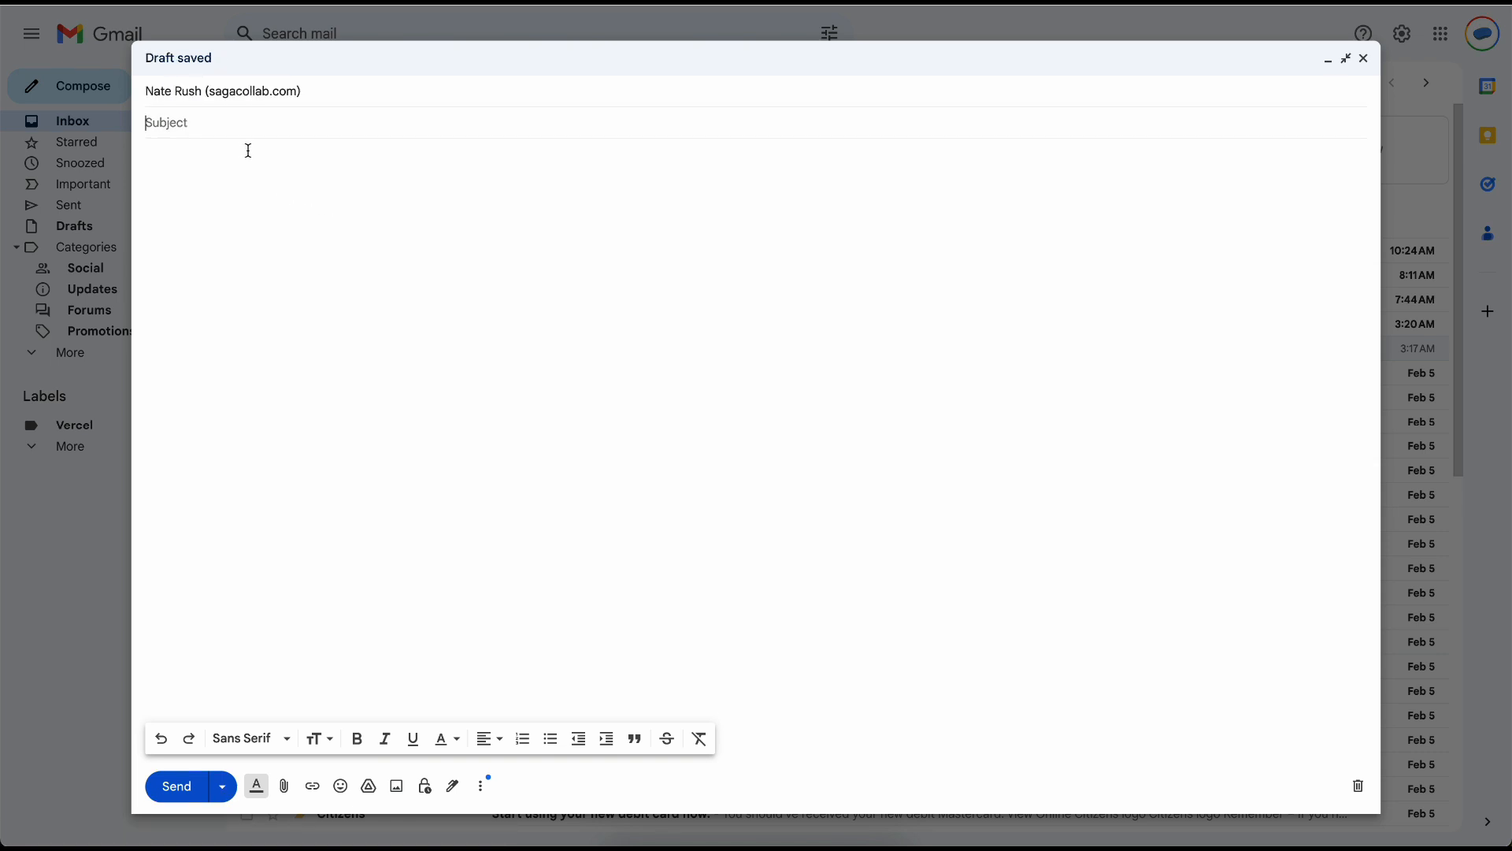
text(MoM Repor)
click(756, 430)
text(Hey Nate, just finished up)
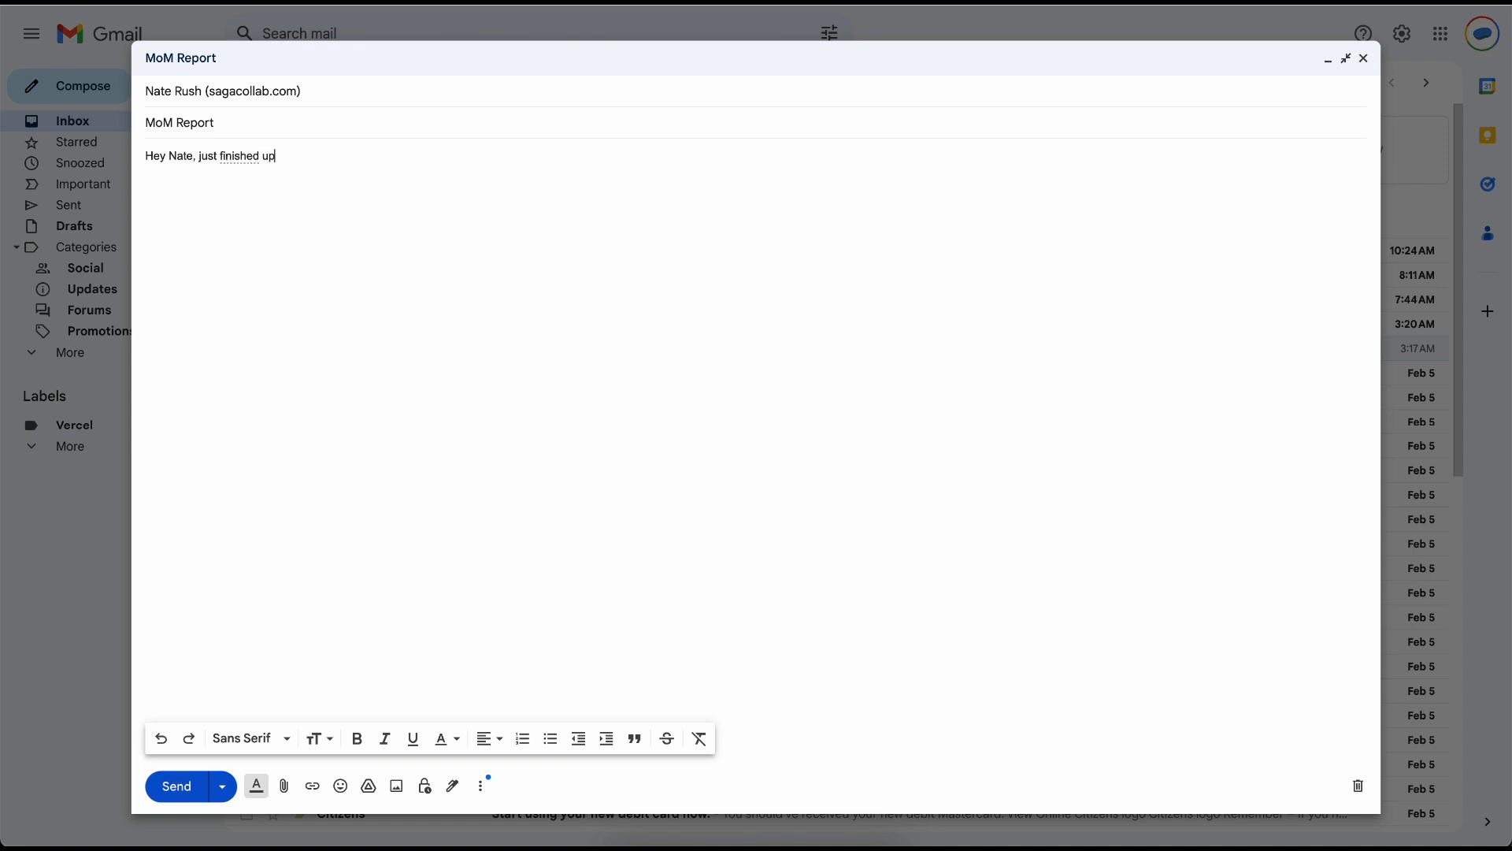
text(the MoM r)
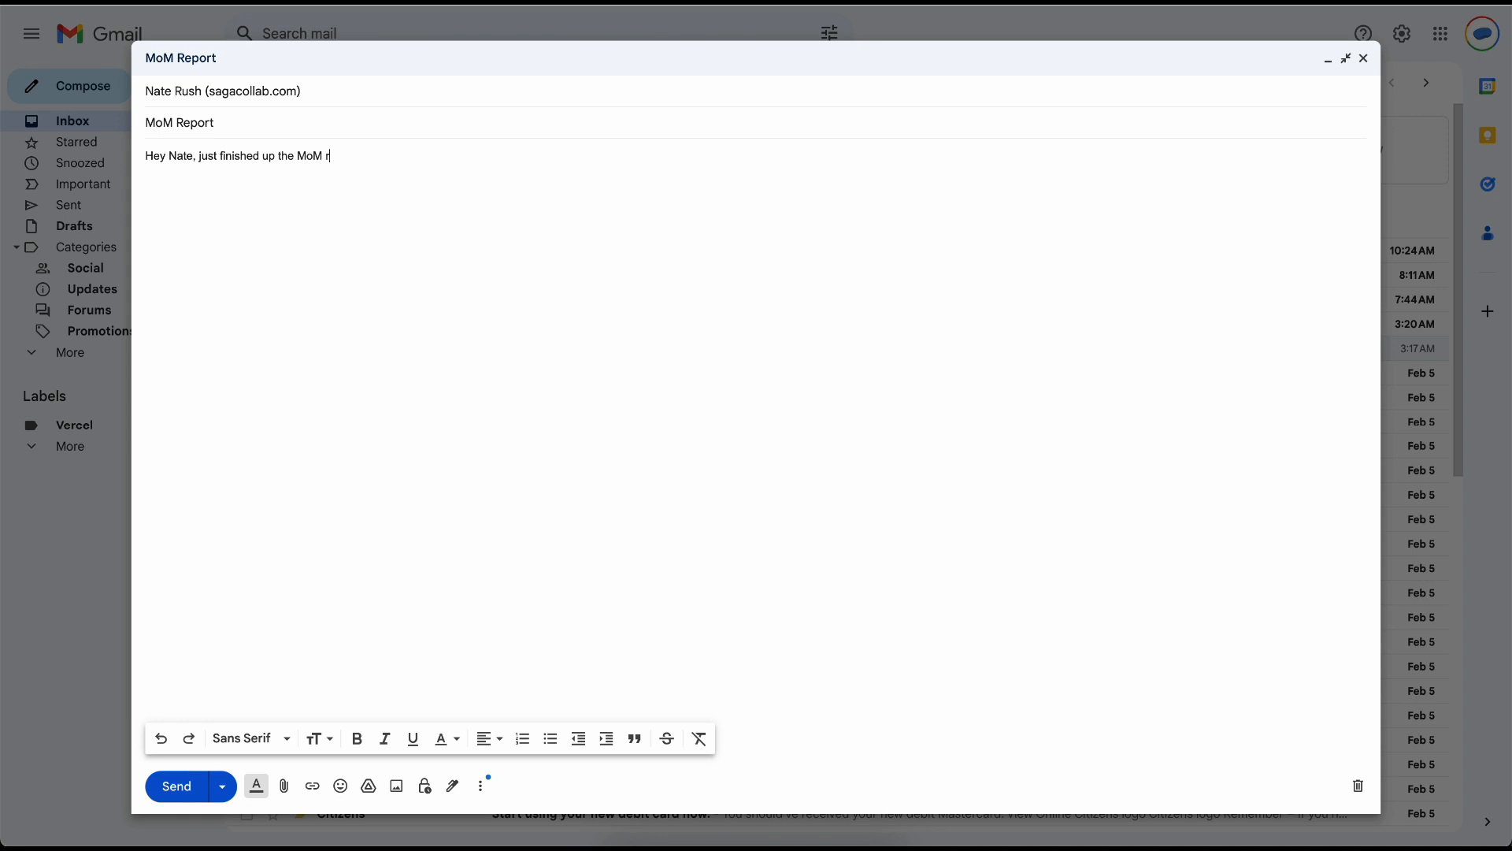
text(eport. Let)
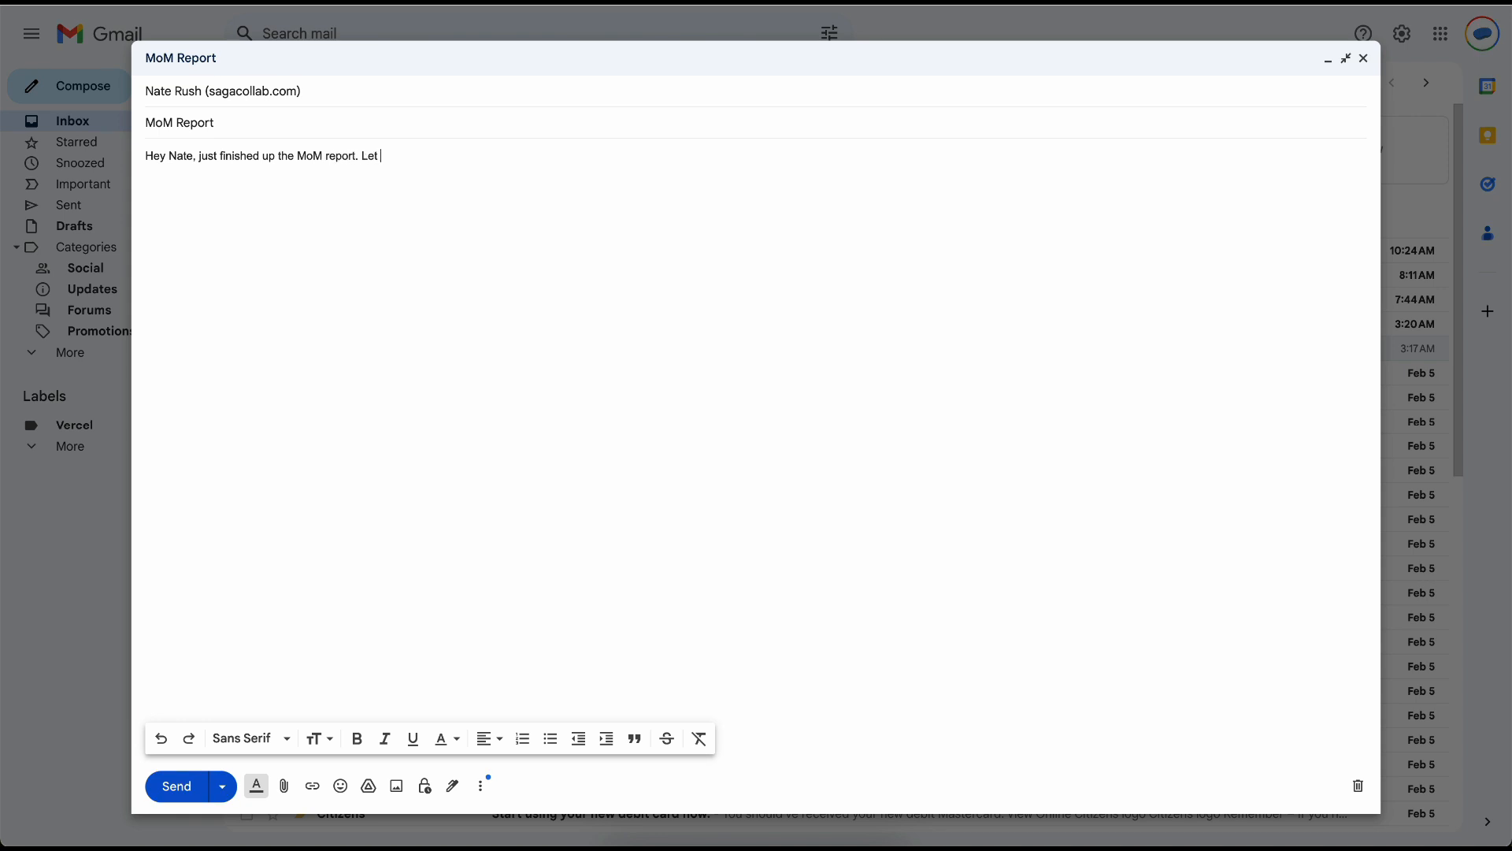
text(me know if you wan)
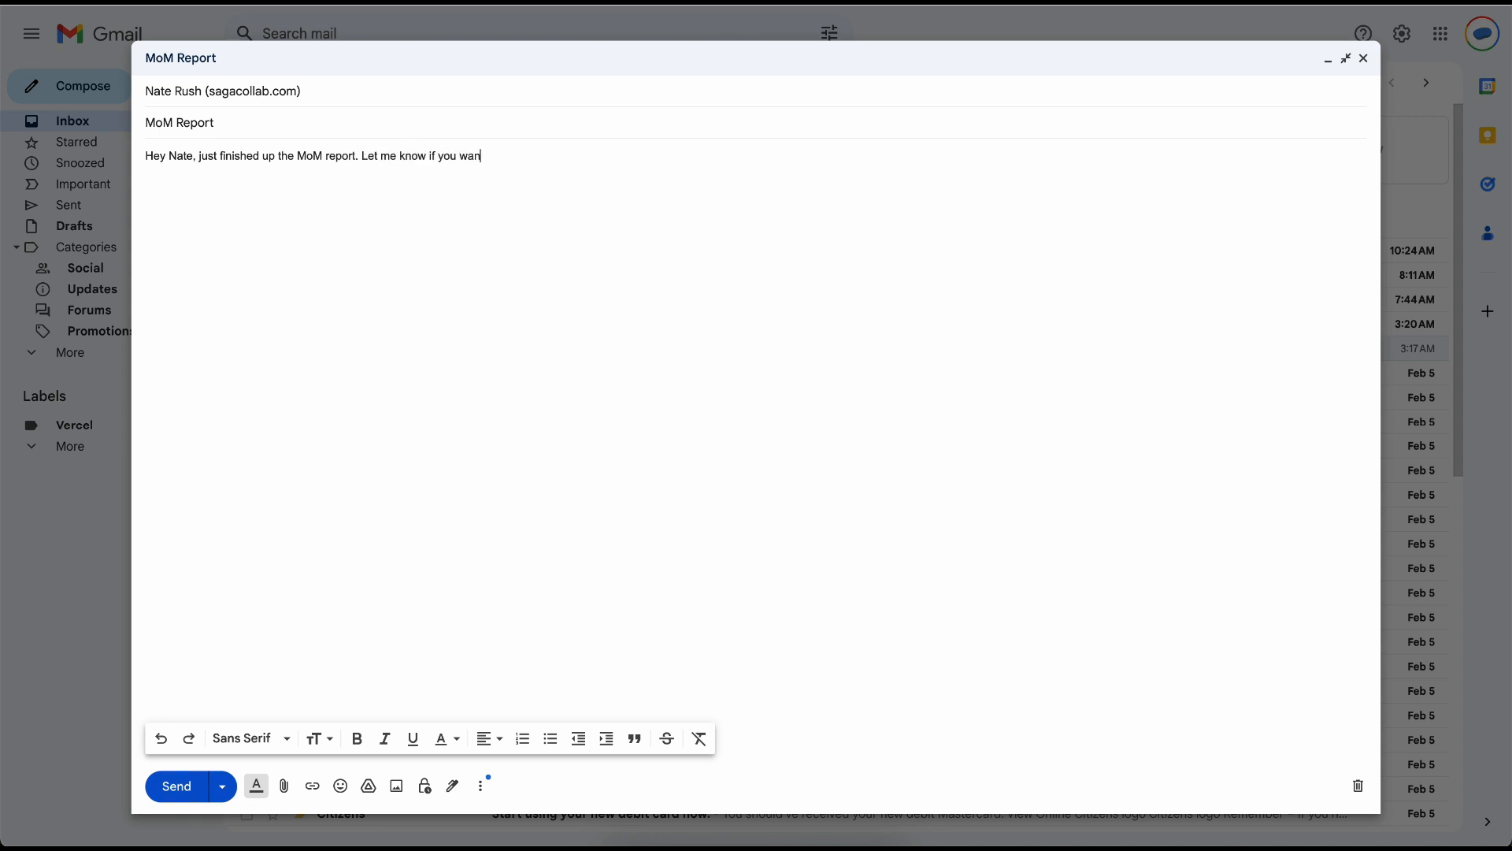
text(t to see any changes)
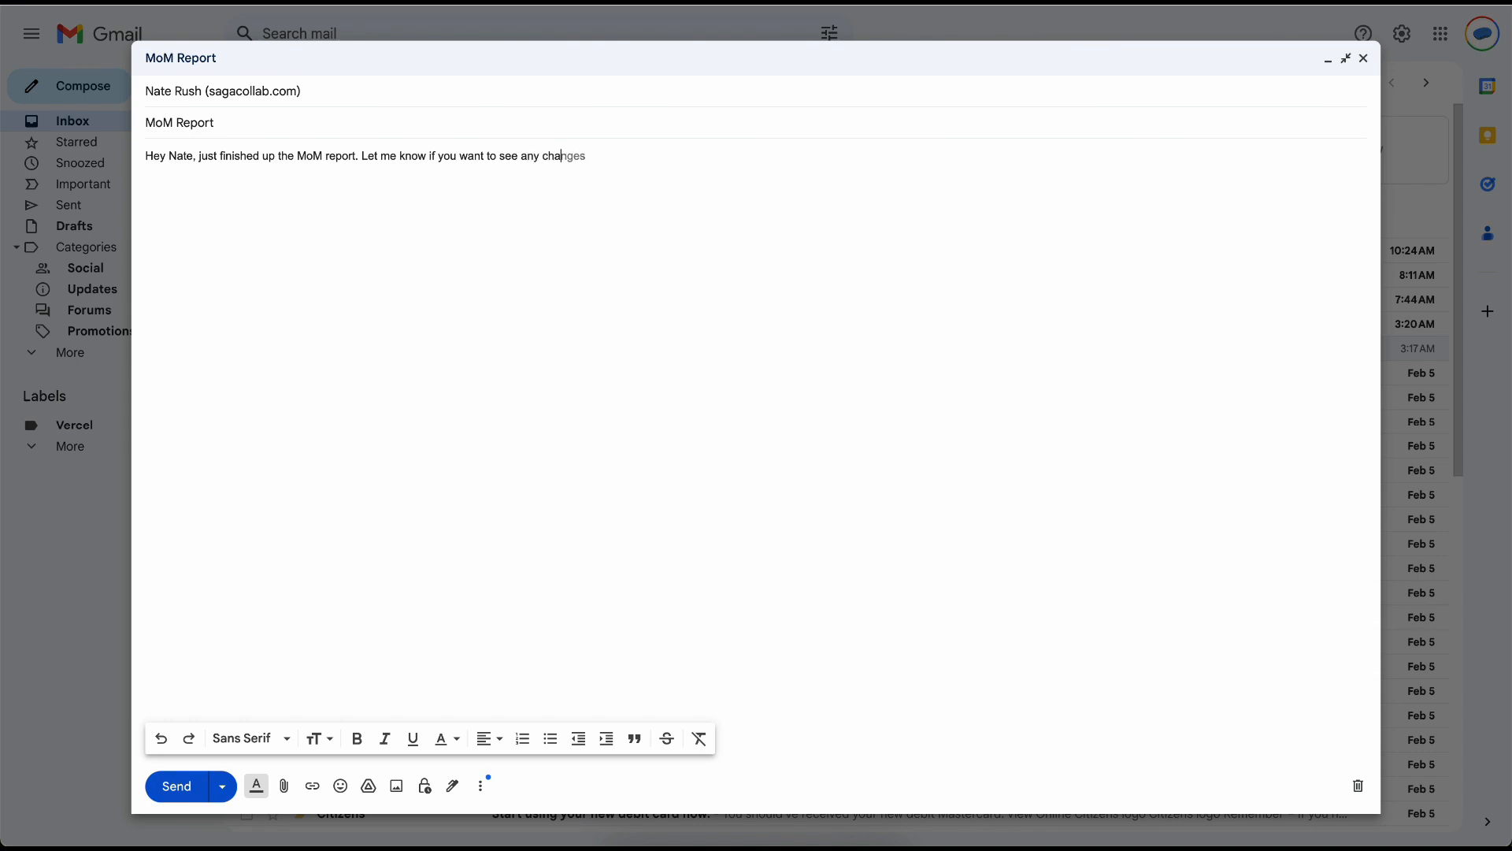
text(.)
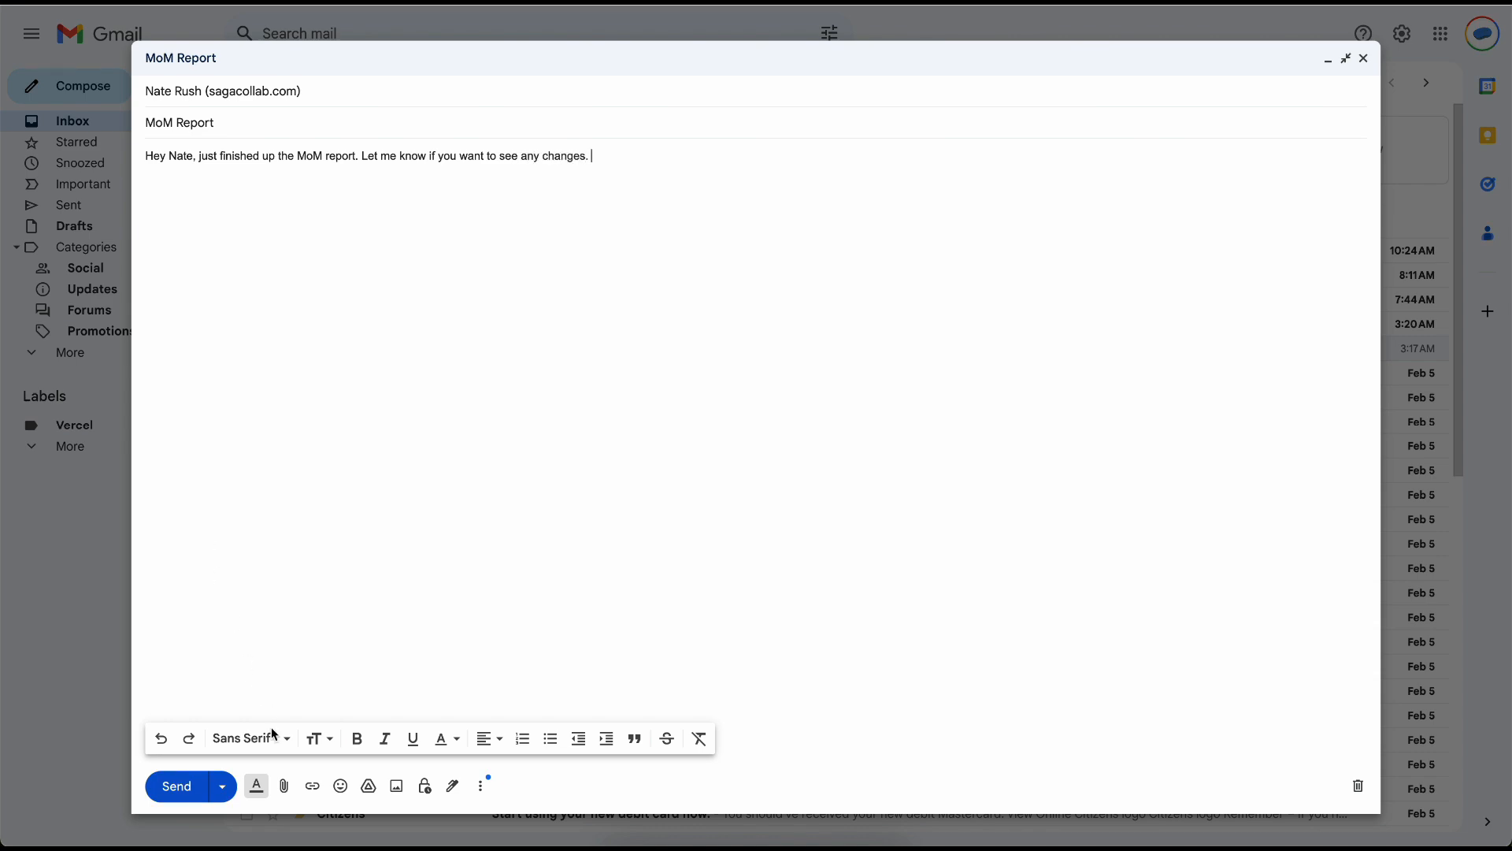
Step: Attach graph0.html and Vanguard Performance.xlsx, add a sign-off, and send the email
click(284, 785)
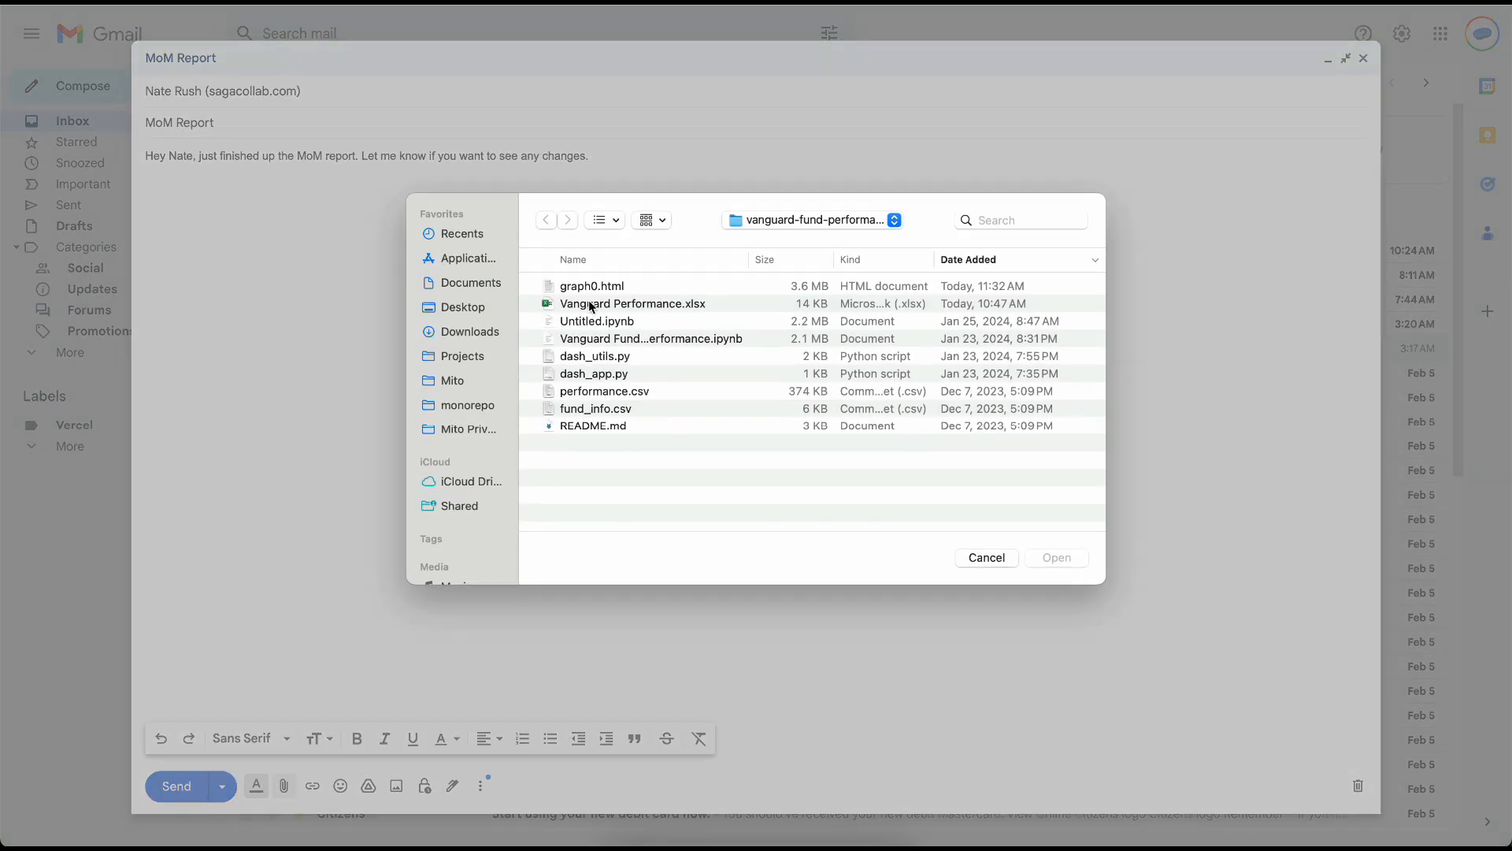
click(986, 557)
text(Be)
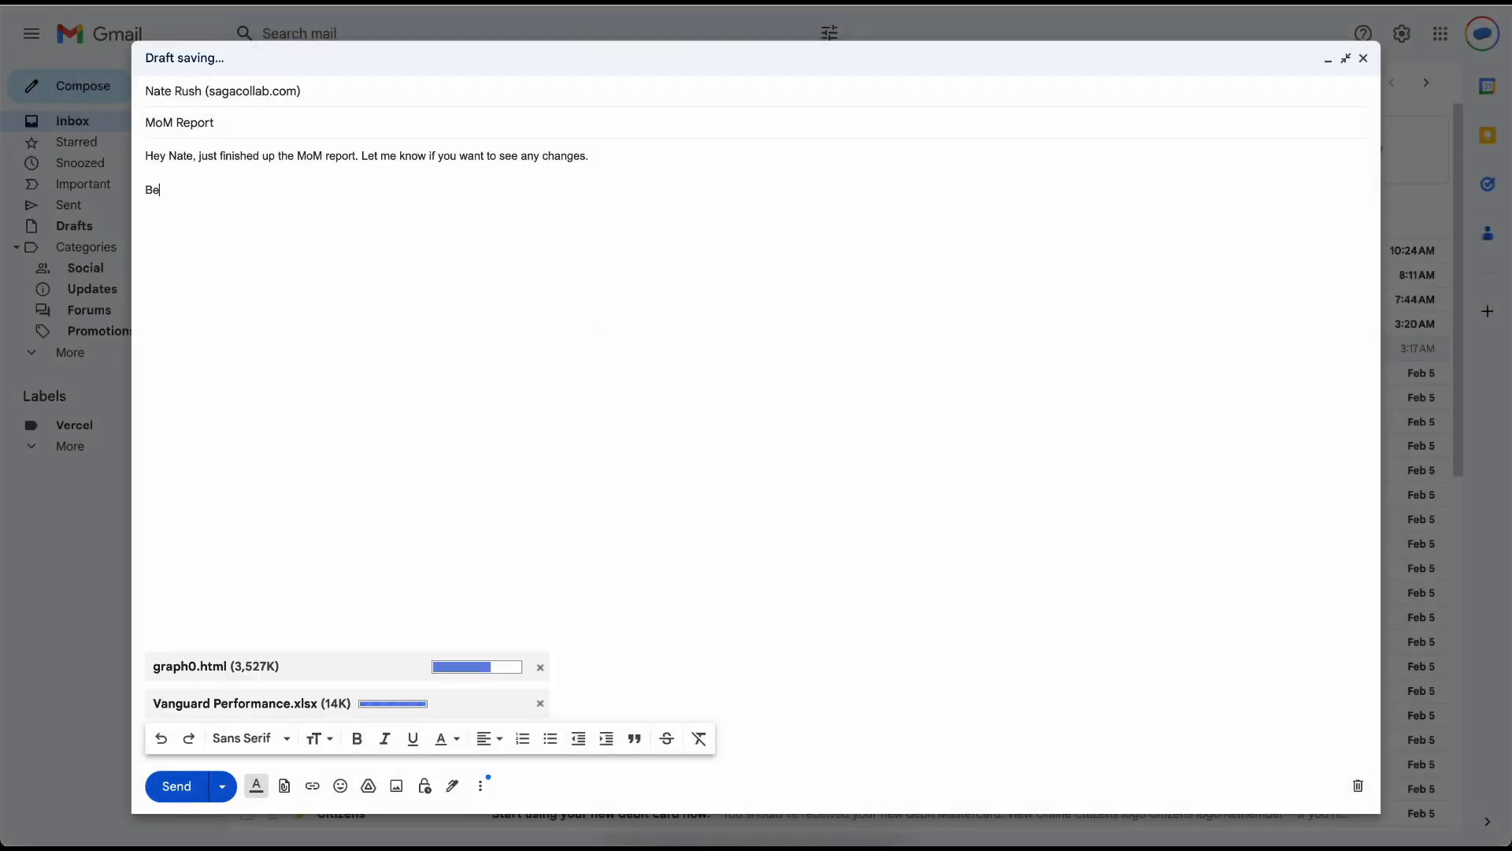
text(st,)
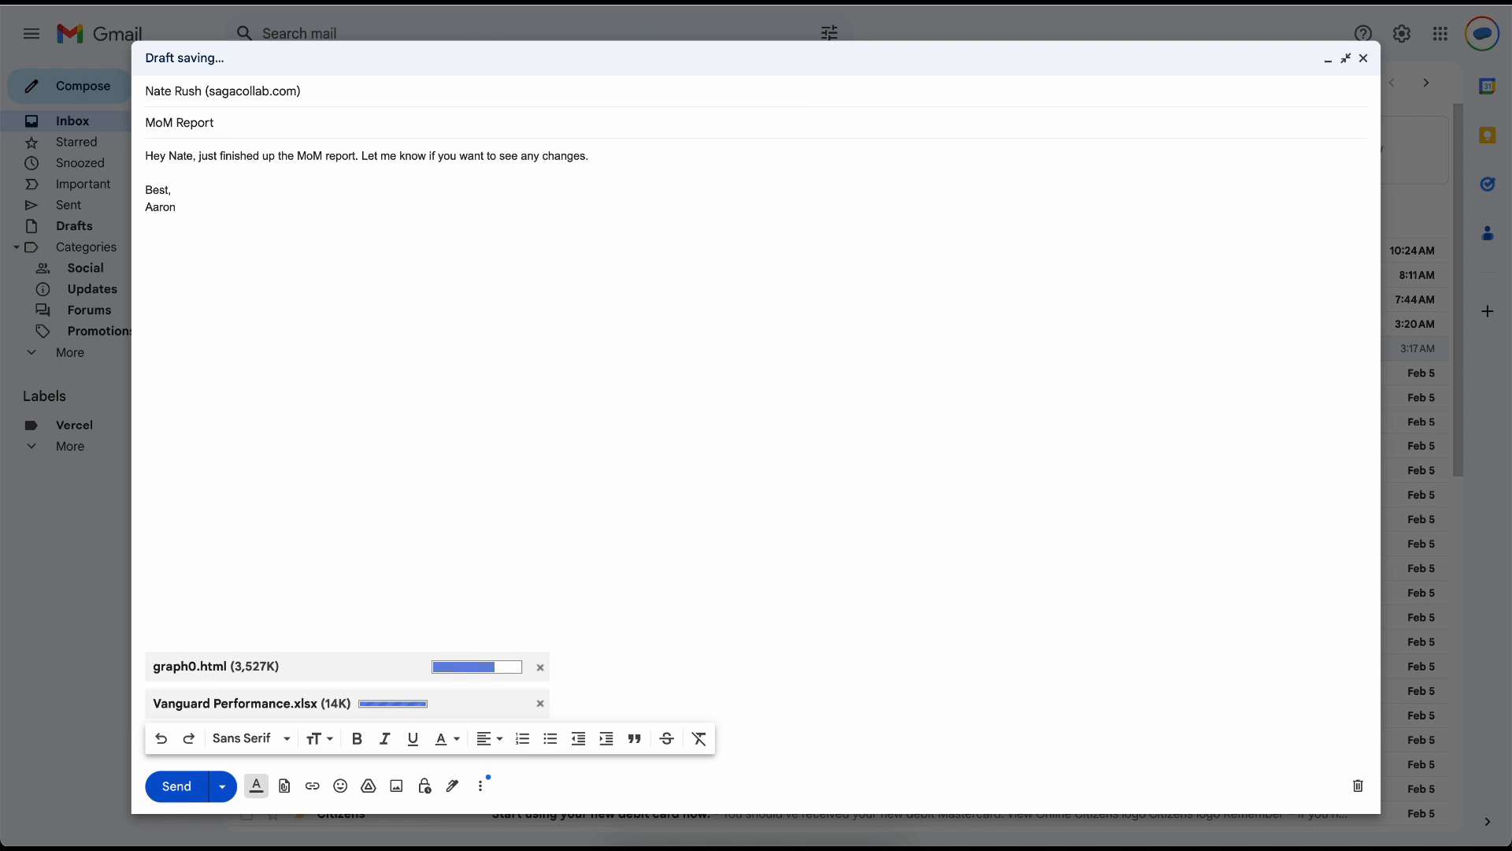
click(175, 786)
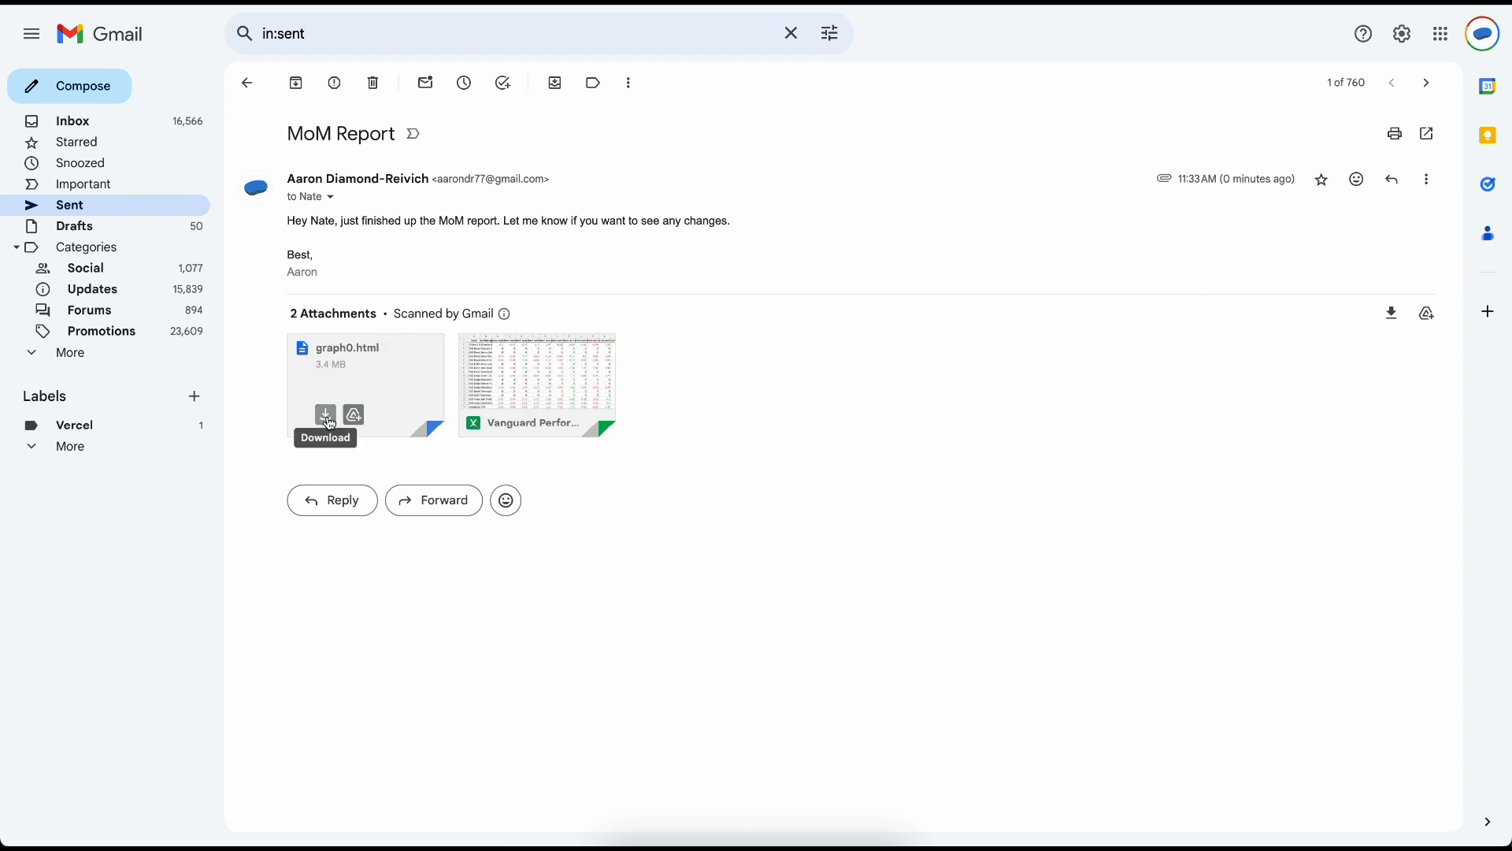
Step: Download the graph0.html attachment from the sent email to view it
click(326, 415)
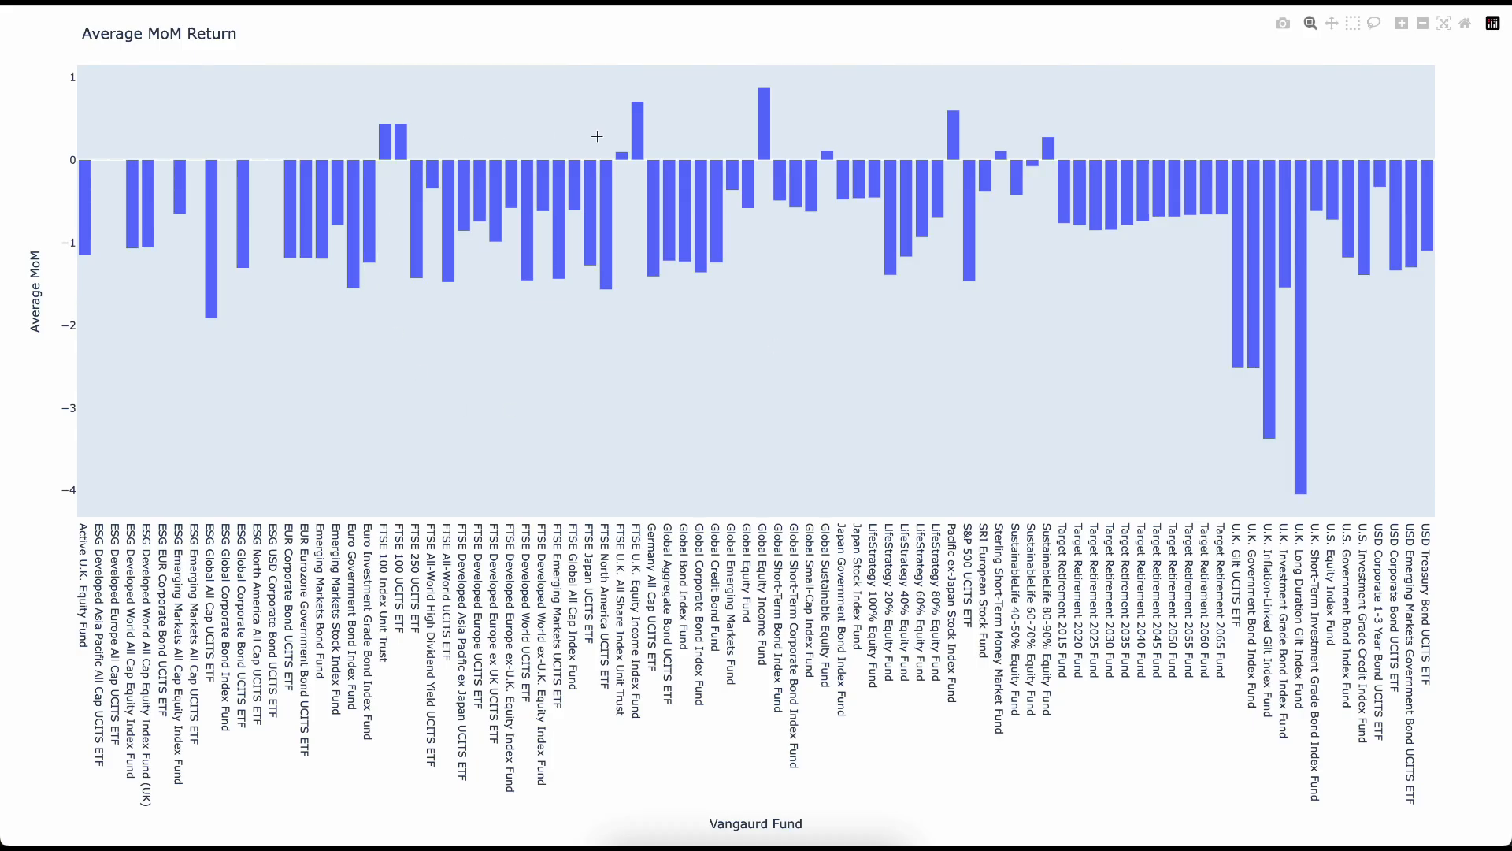
mouse_move(559, 347)
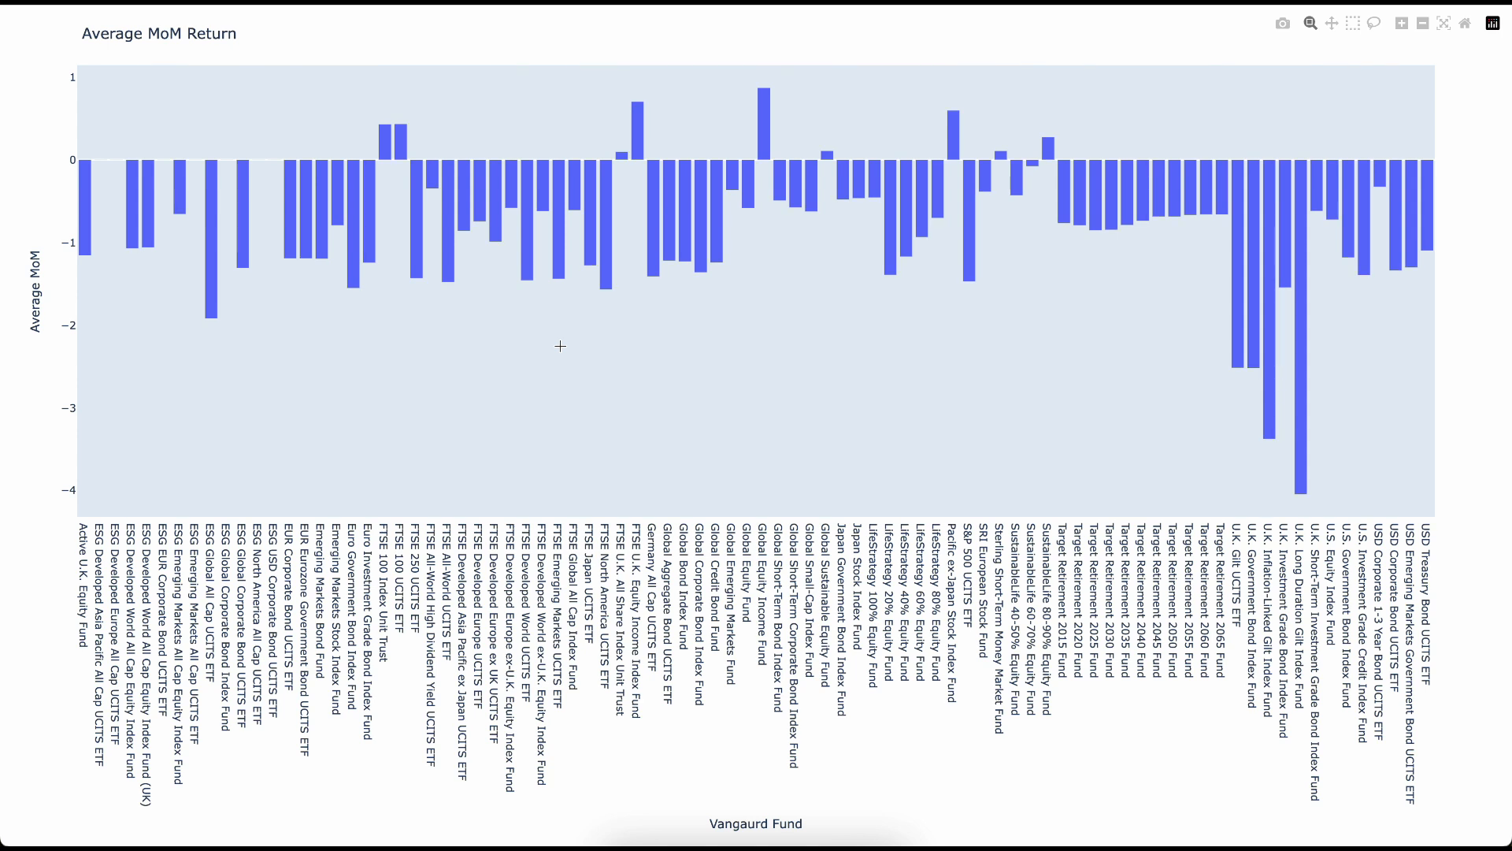
mouse_move(539, 68)
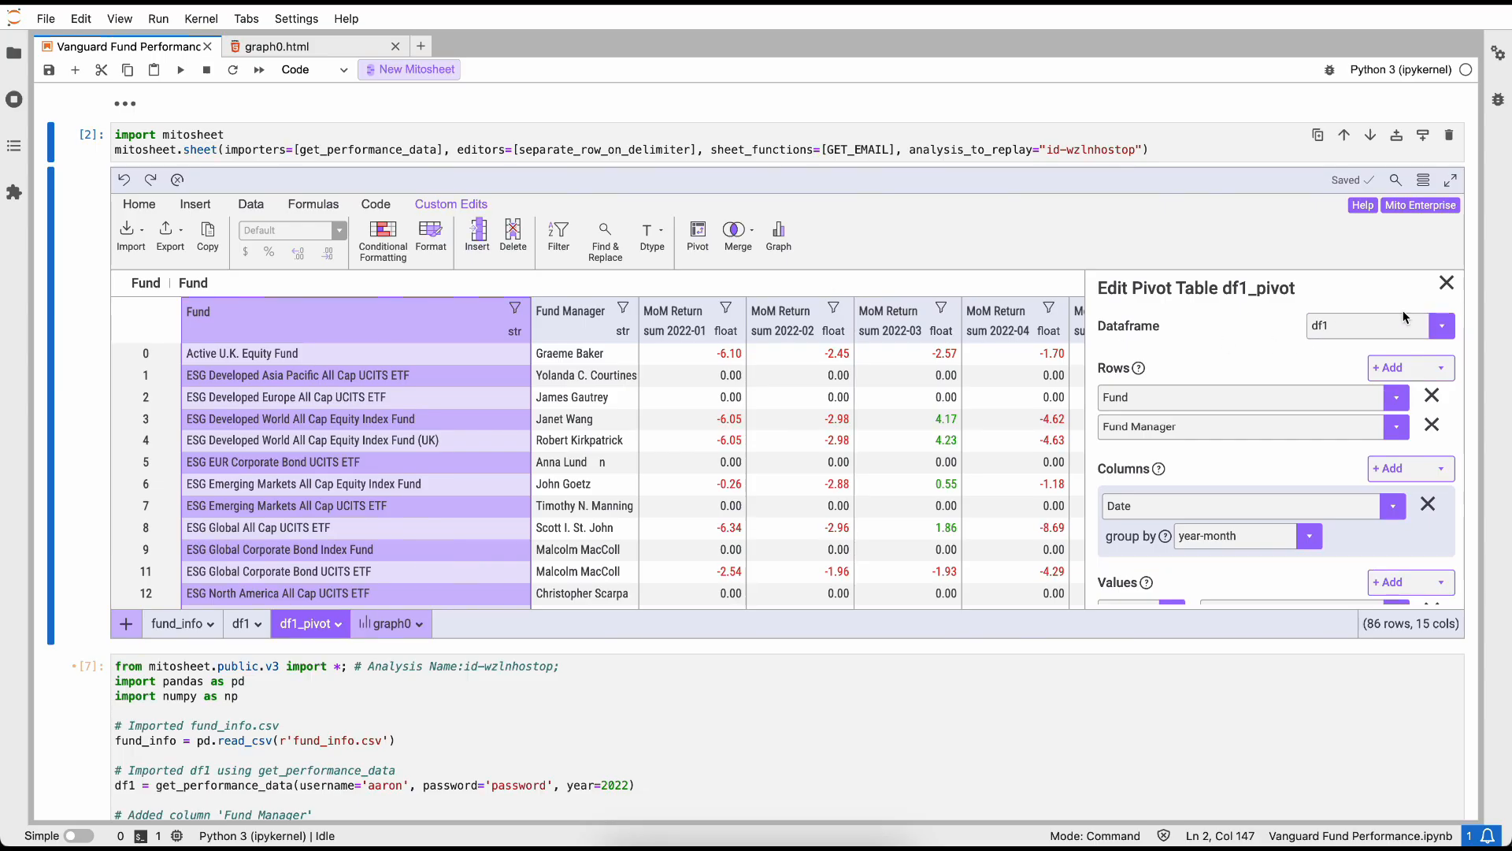
Step: Close the pivot table editor and inspect the -2.88 value in the 2022-02 column
click(1447, 283)
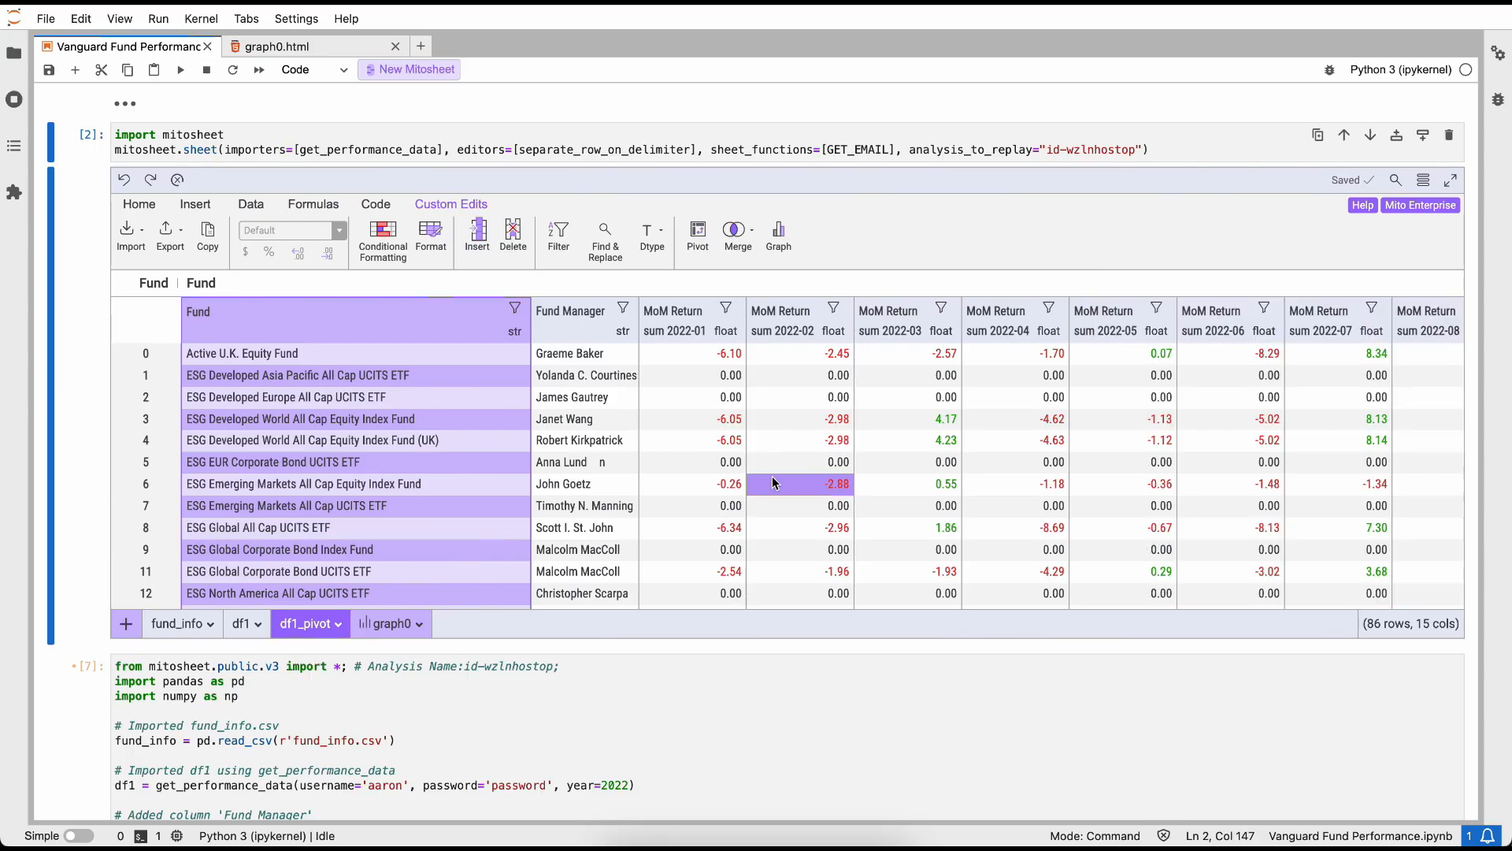
mouse_move(800, 483)
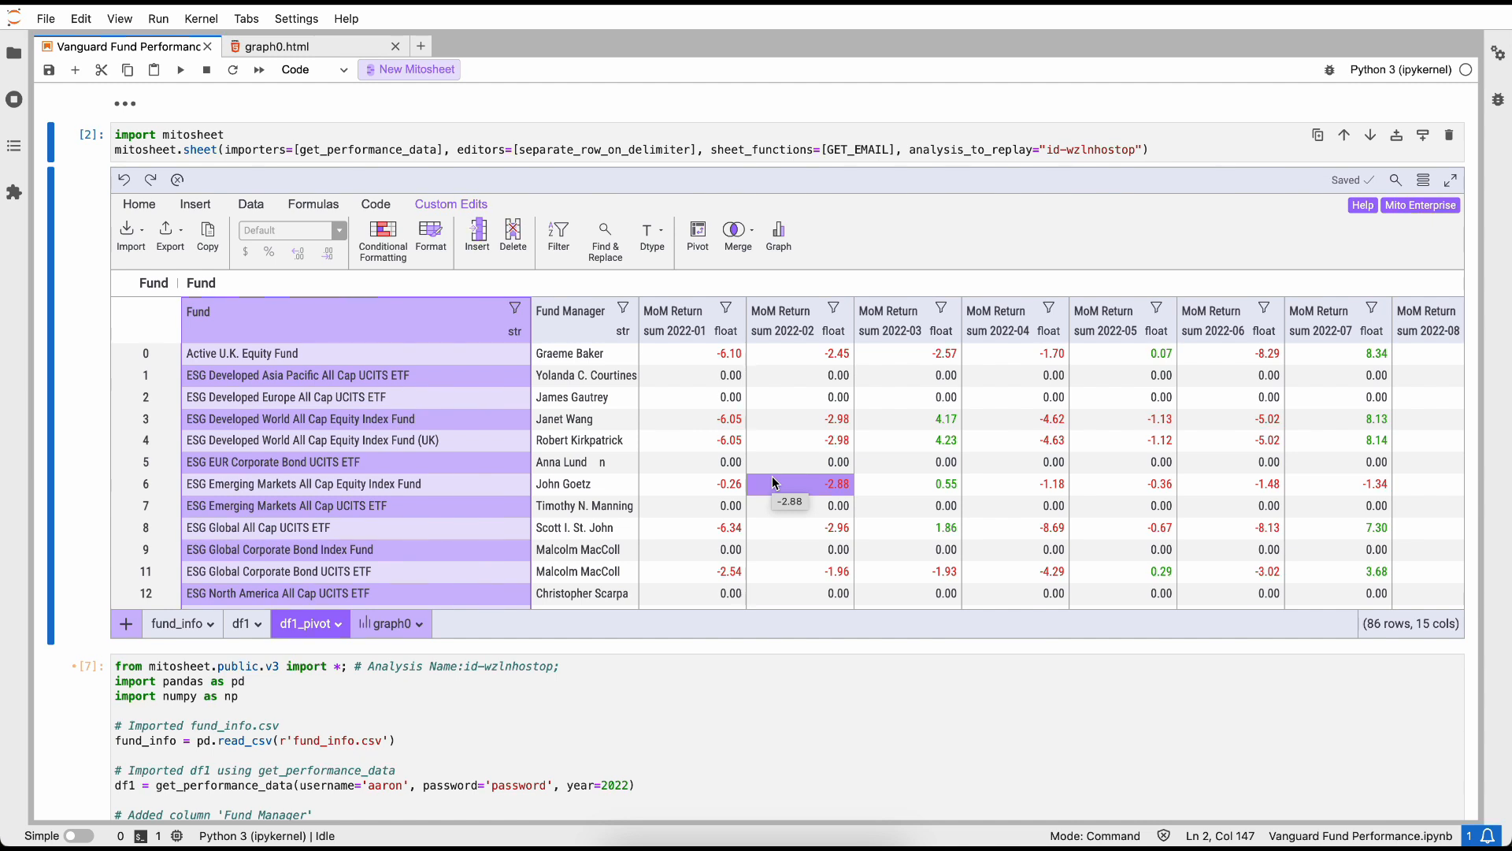
click(798, 483)
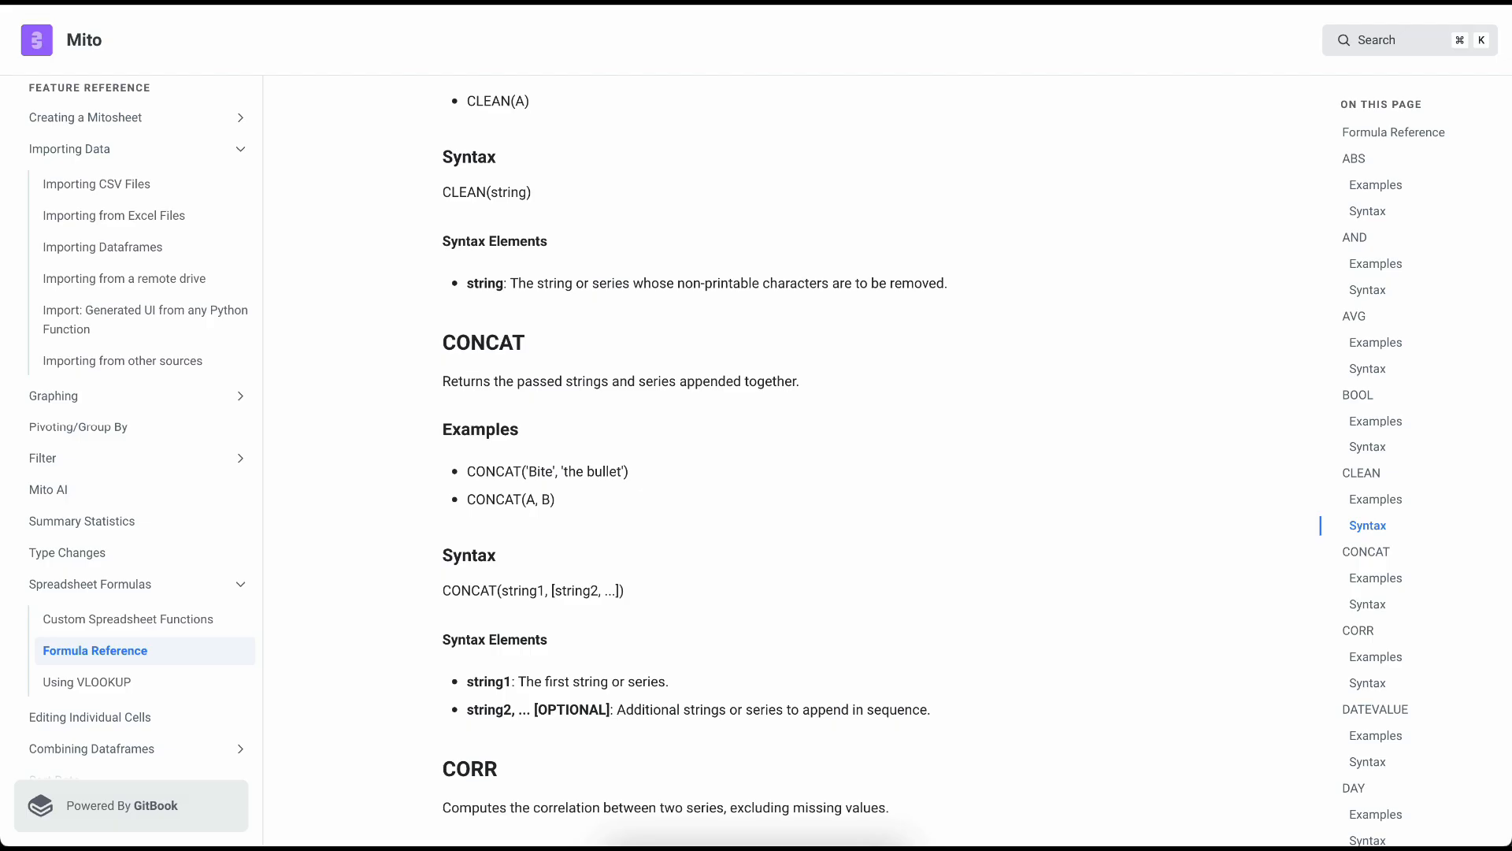
Step: Scroll the Installing Mito page to the virtual environment setup and installer commands
scroll(up, 3)
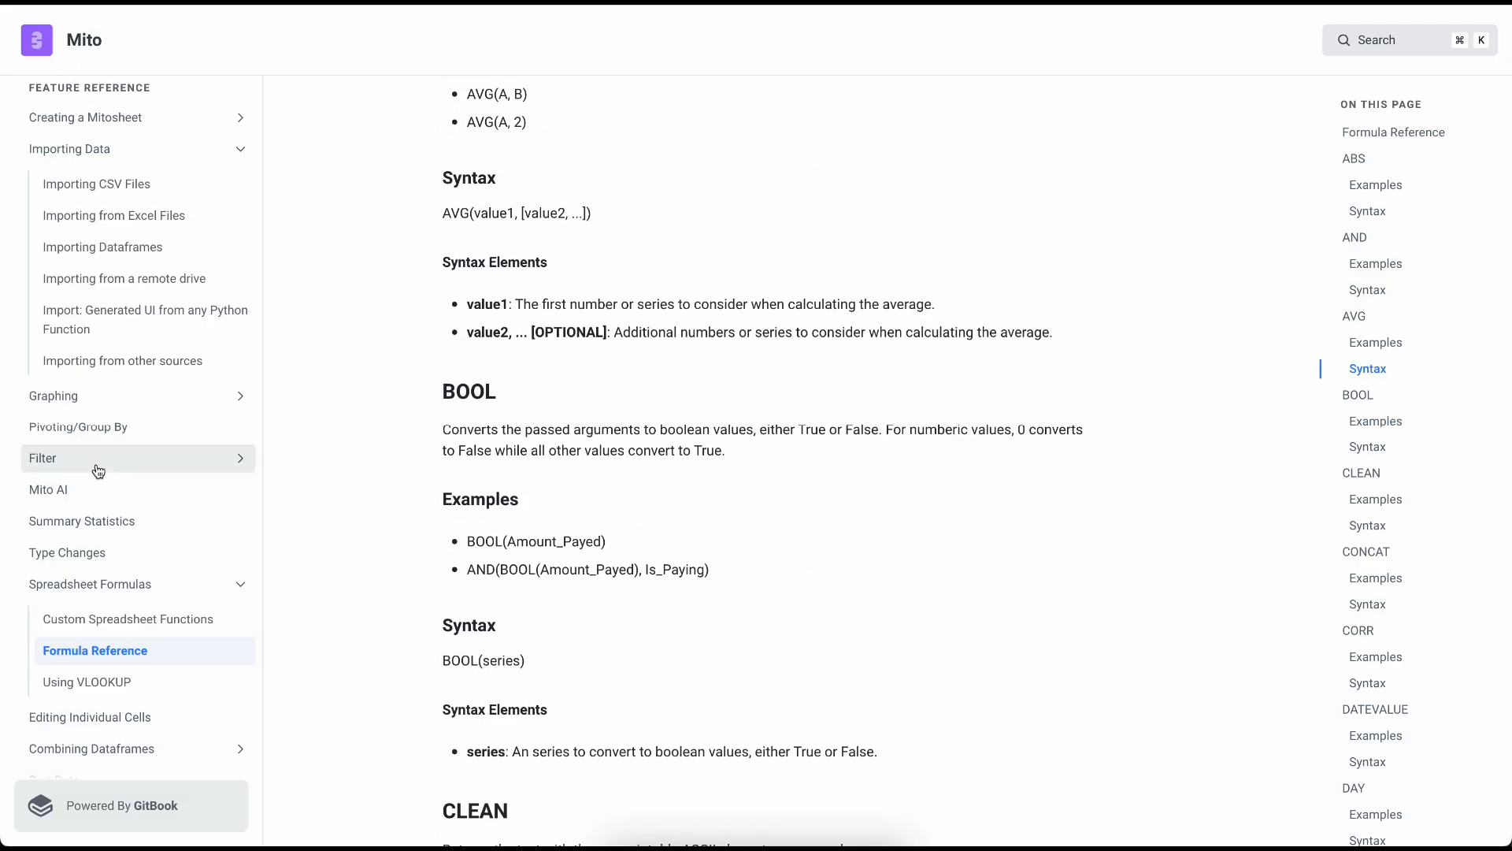
scroll(down, 3)
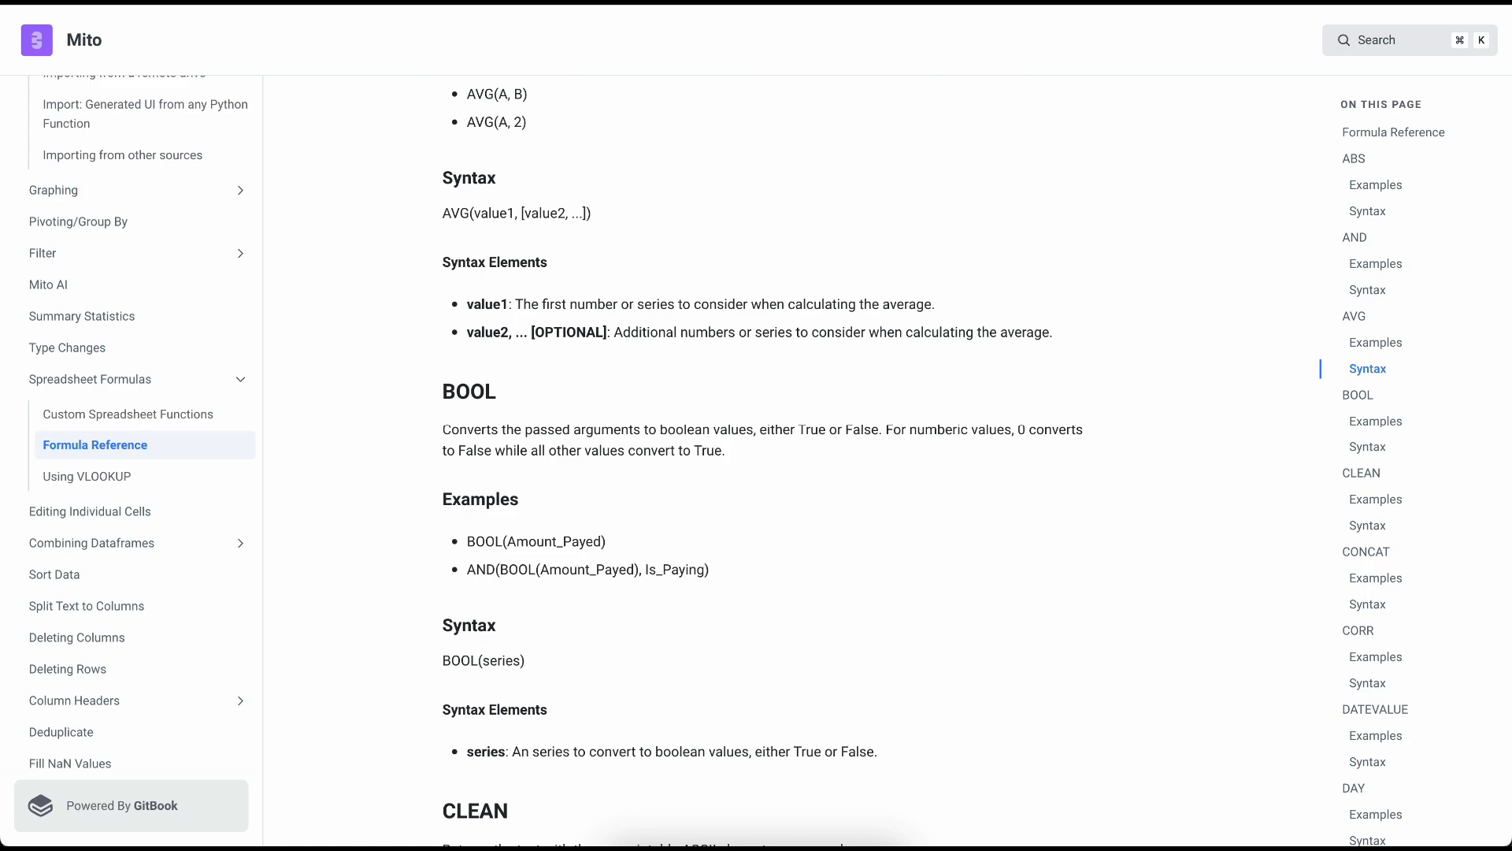
mouse_move(557, 190)
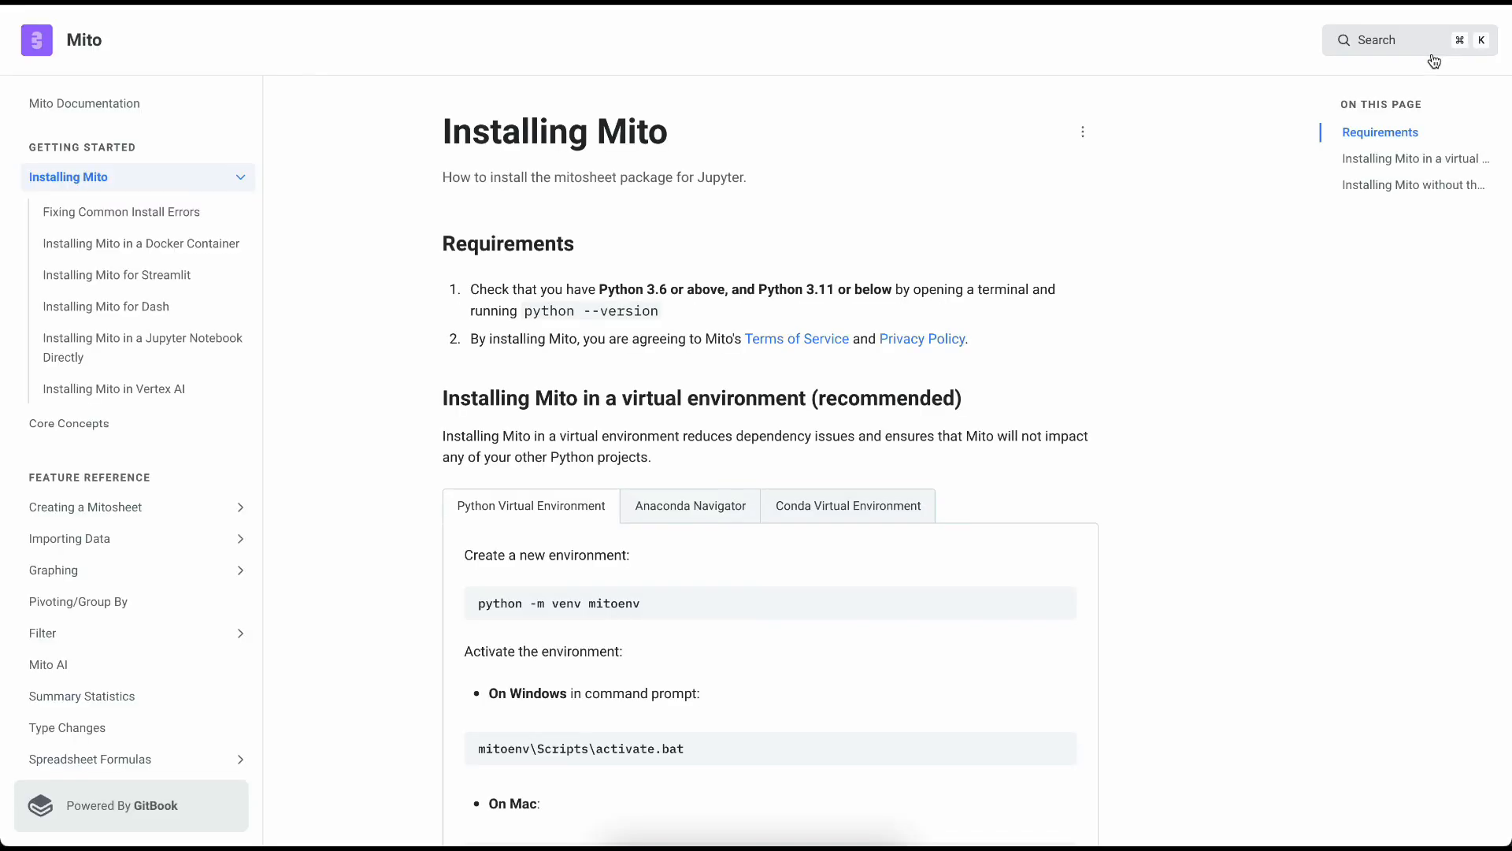
scroll(down, 3)
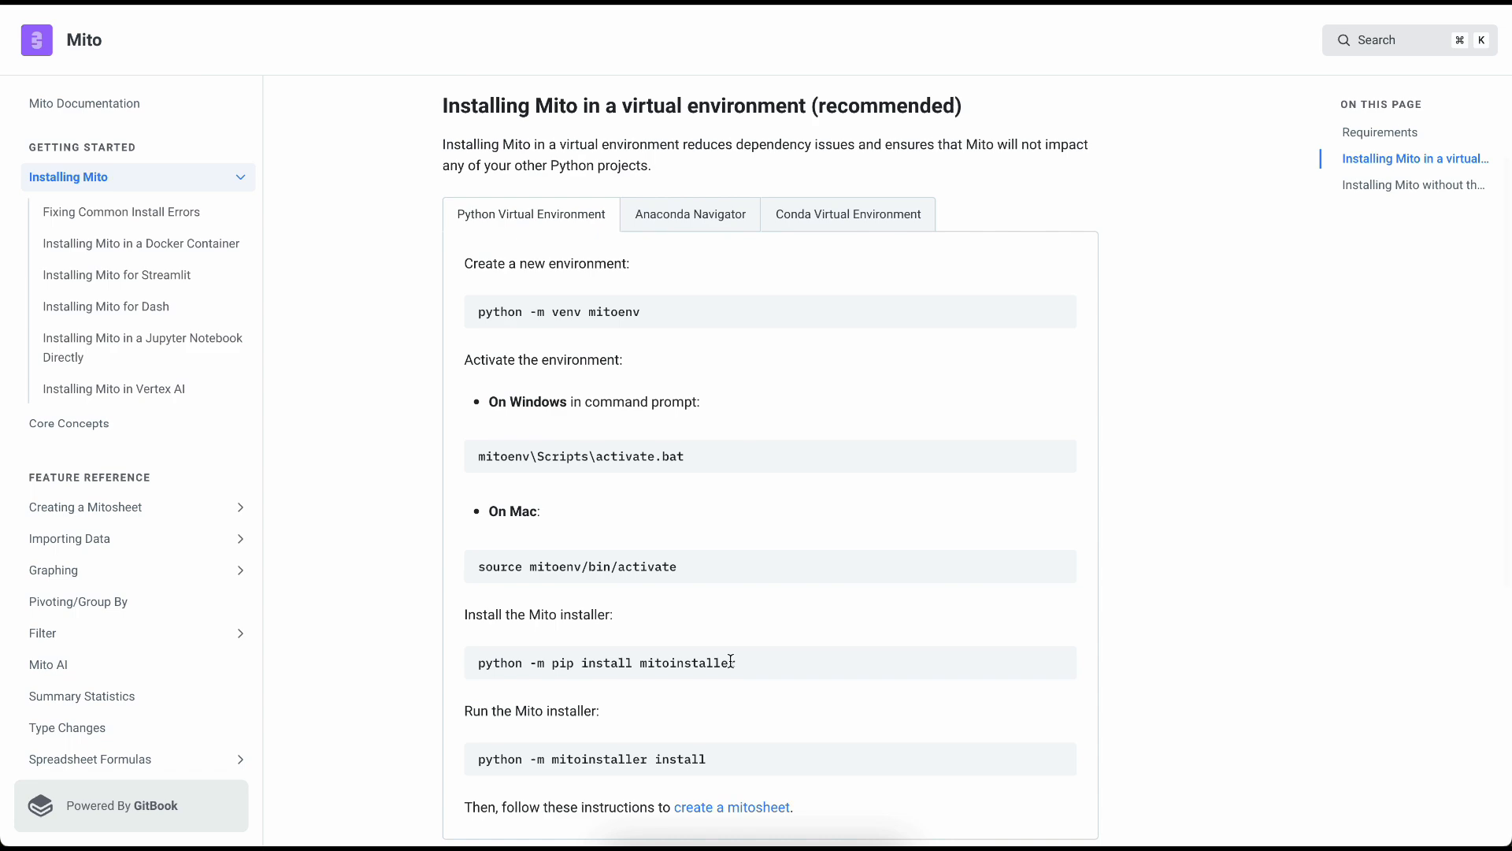
mouse_move(675, 528)
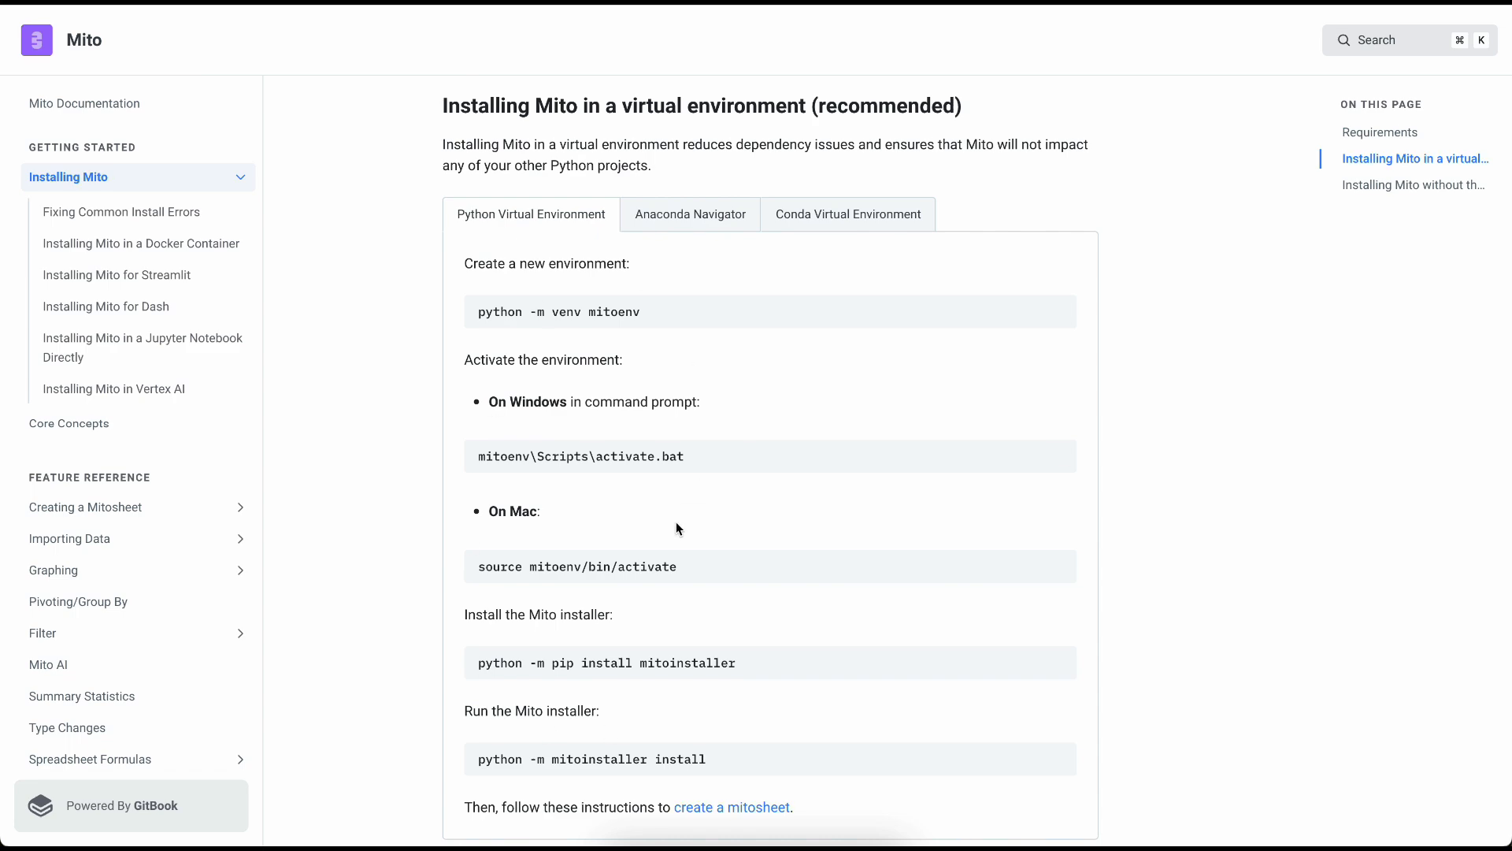